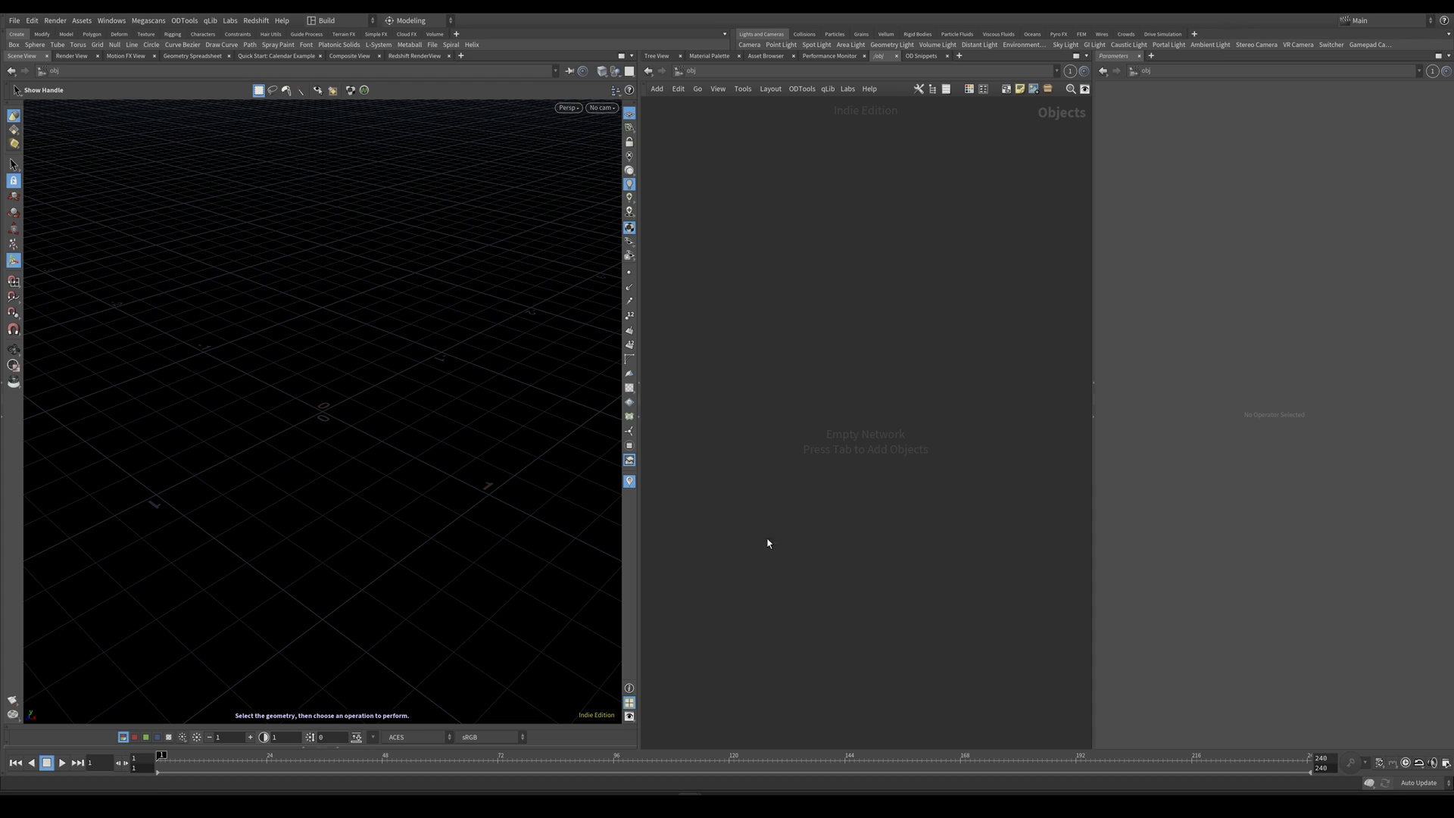
mouse_move(671, 406)
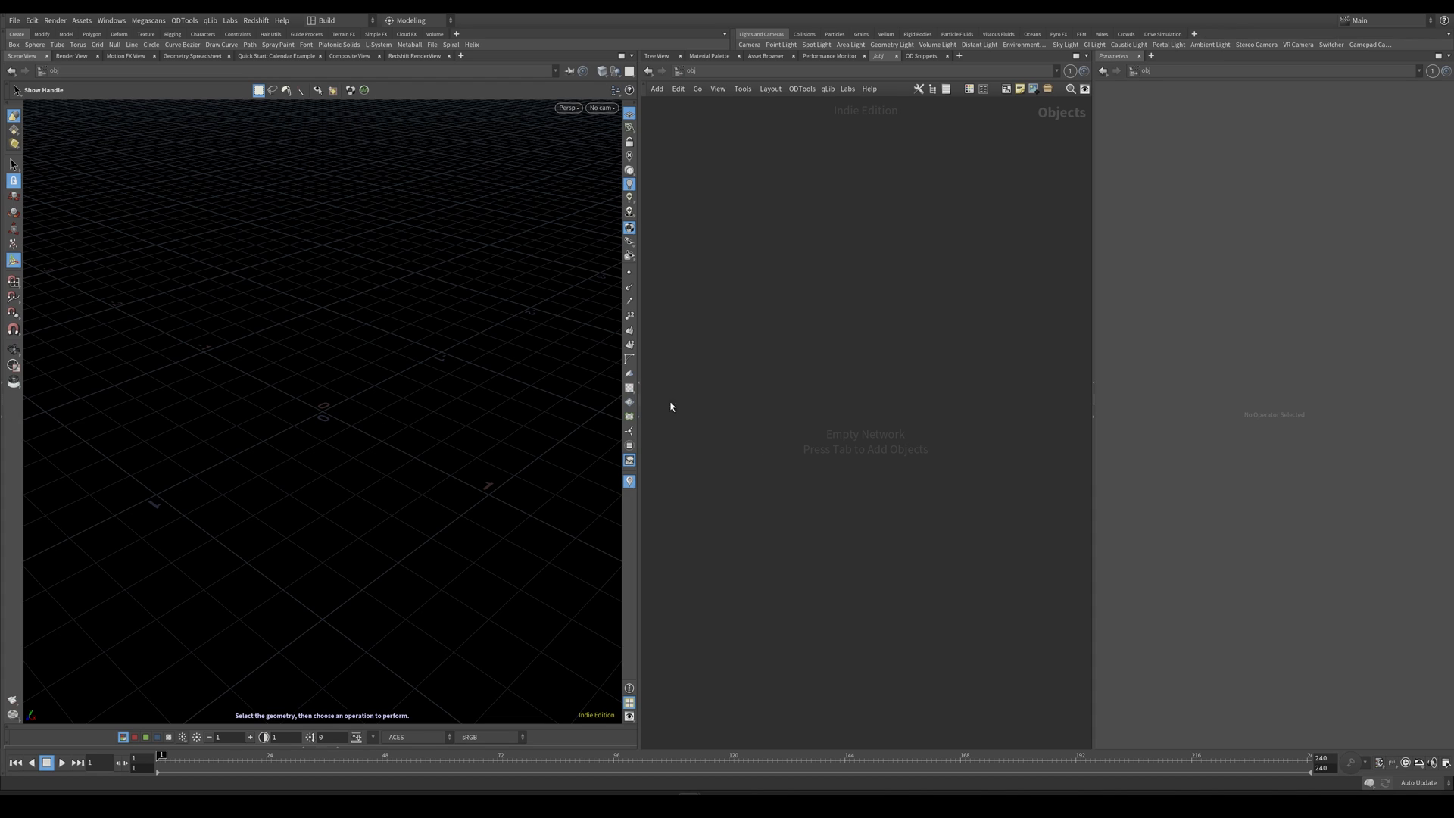
mouse_move(840, 426)
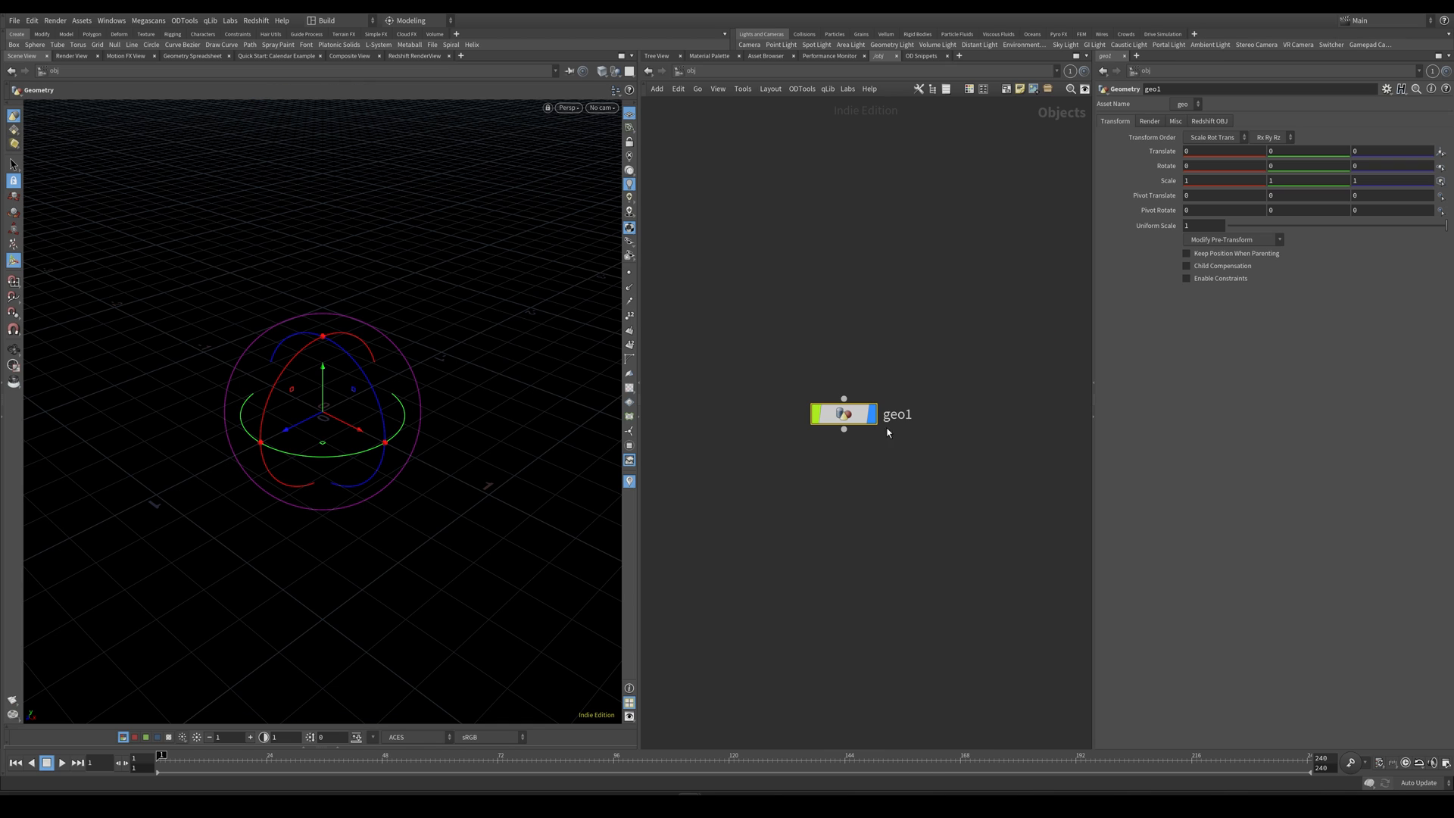
Load NAPOLEON_fix.OBJ via a File SOP, then Transform it with uniform scale .001 and Rotate X 90
text(MK)
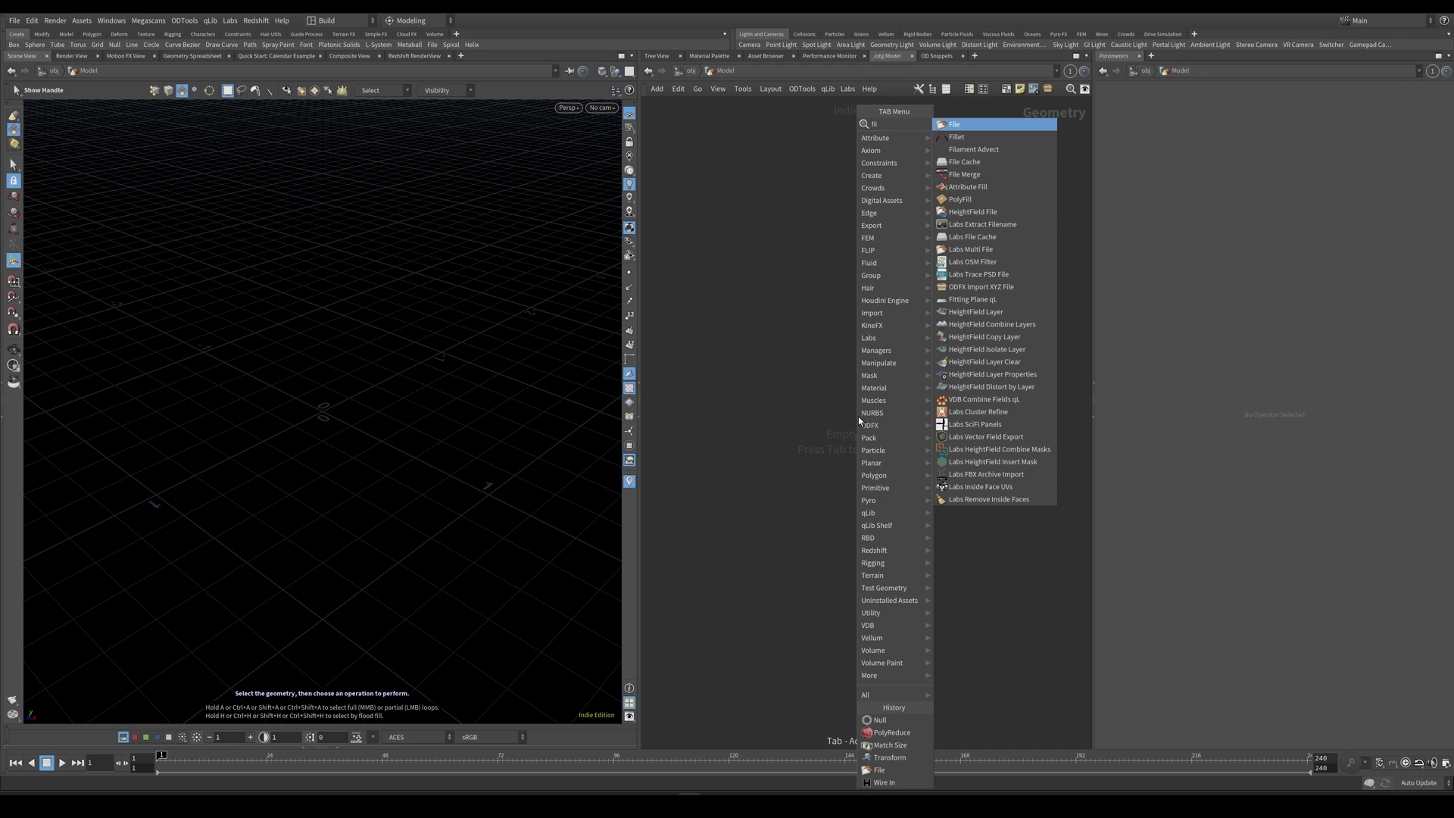
click(954, 122)
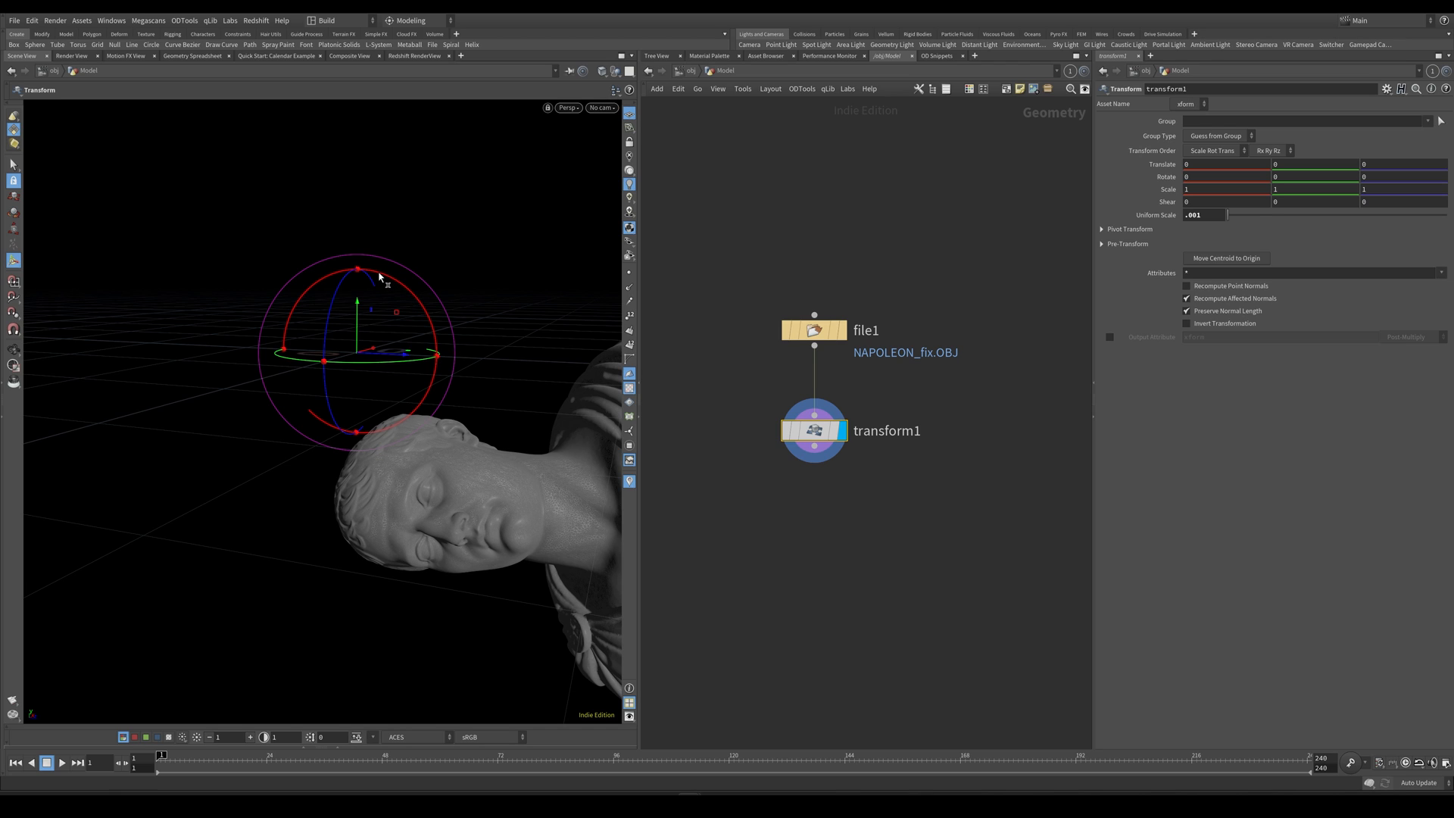
drag(358, 266, 412, 297)
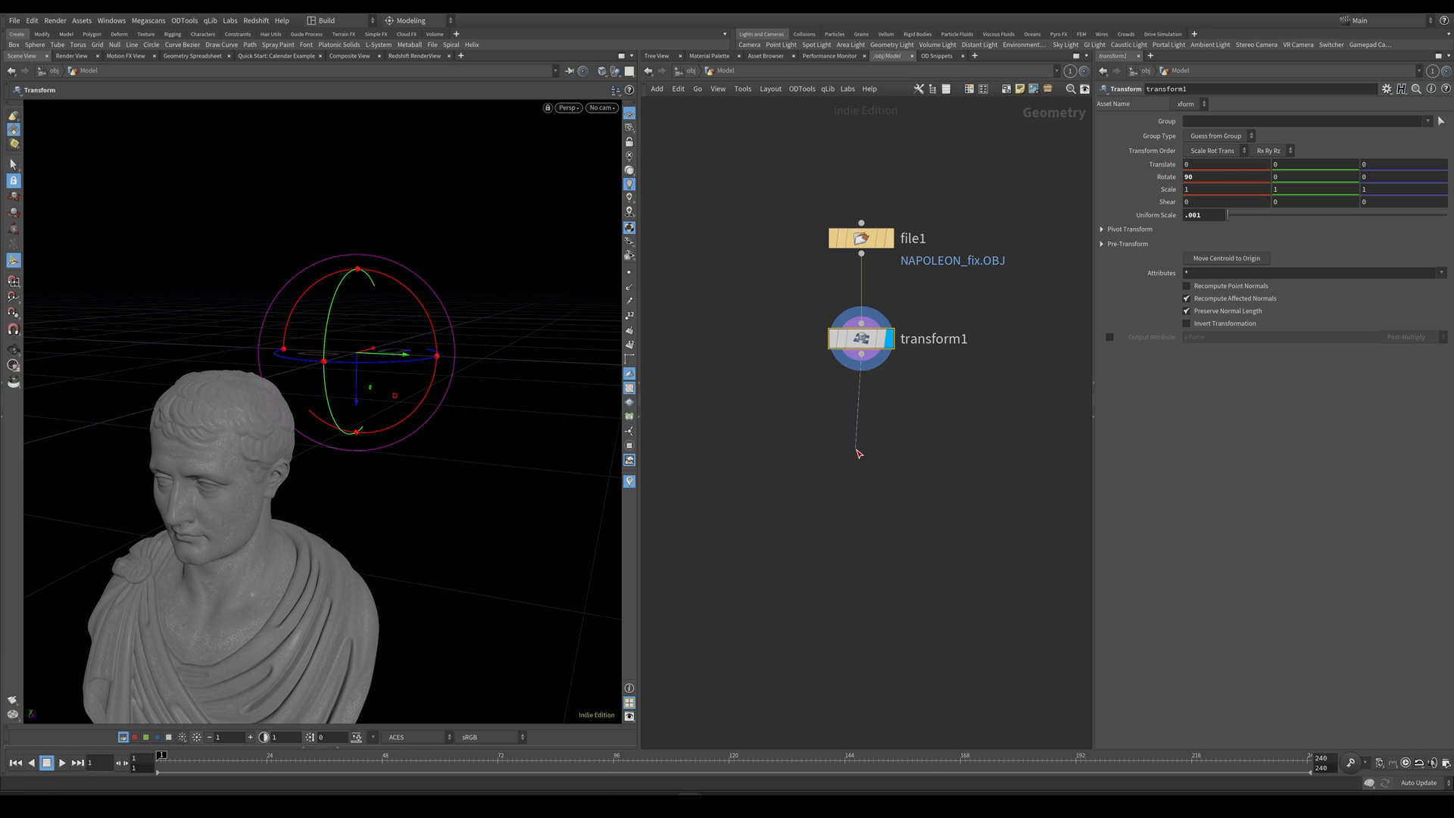
Add a Match Size after transform1 with Justify Y set to Min so the bust sits on the ground
key(tab)
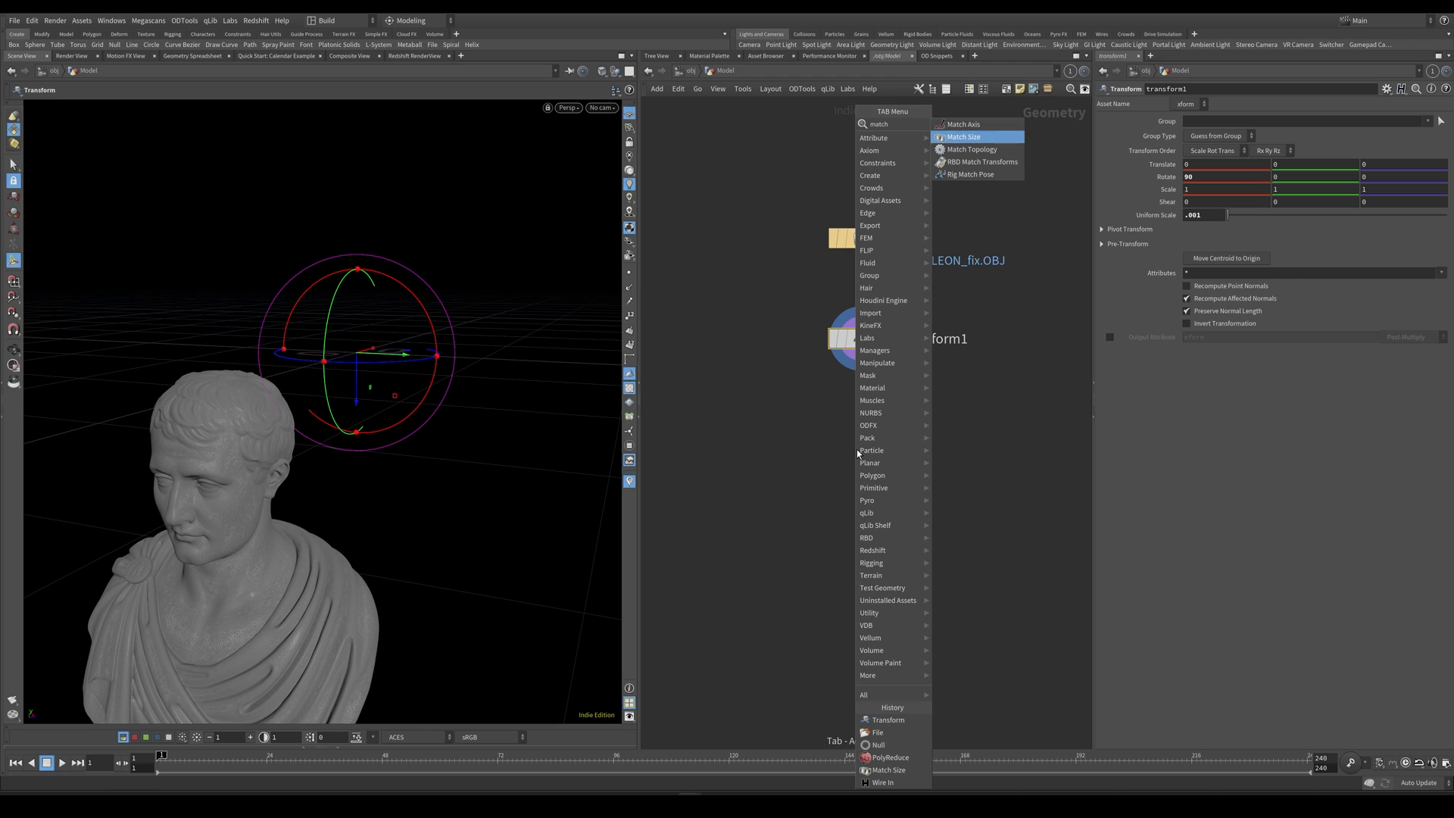
click(961, 136)
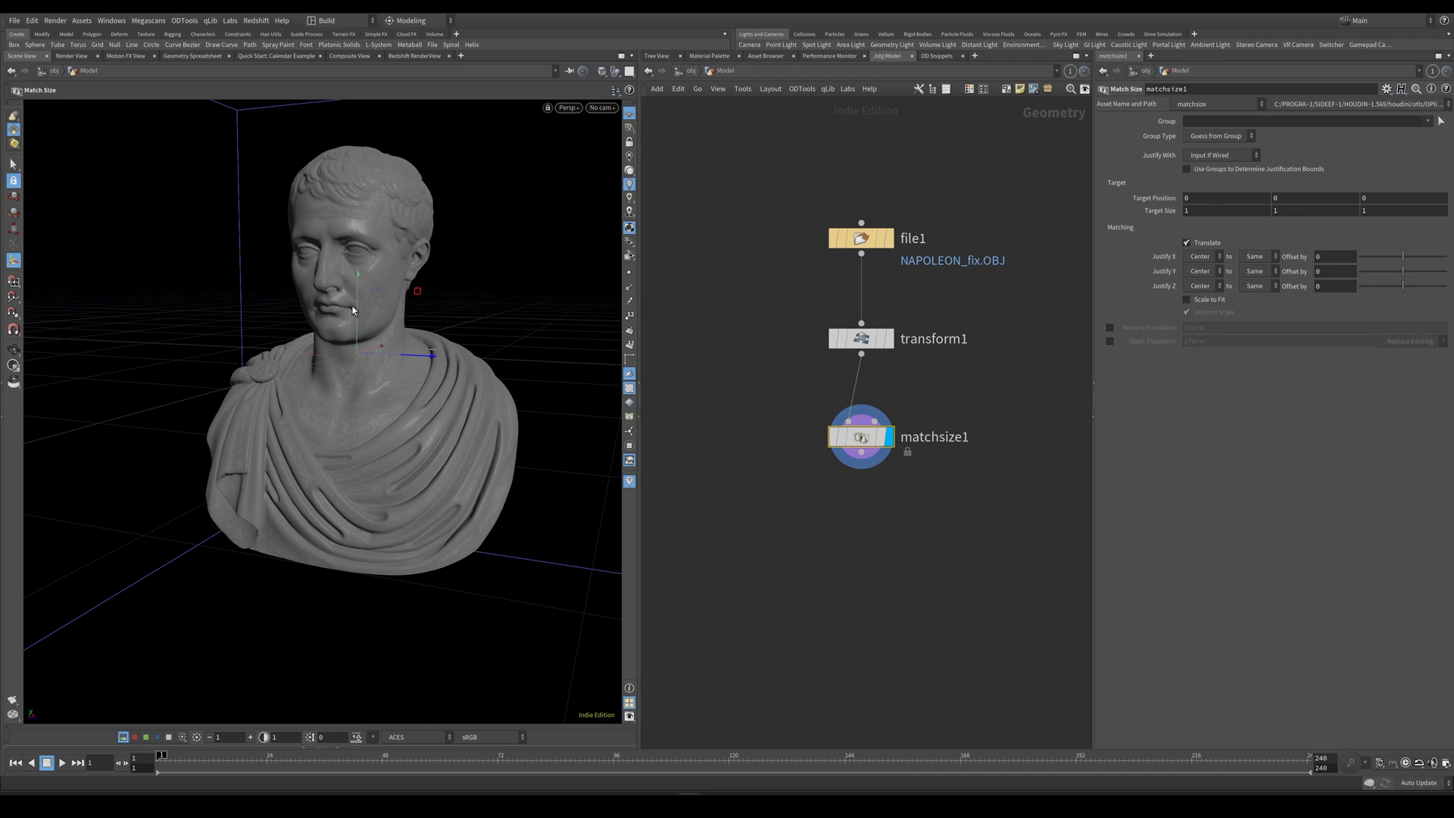
click(1199, 271)
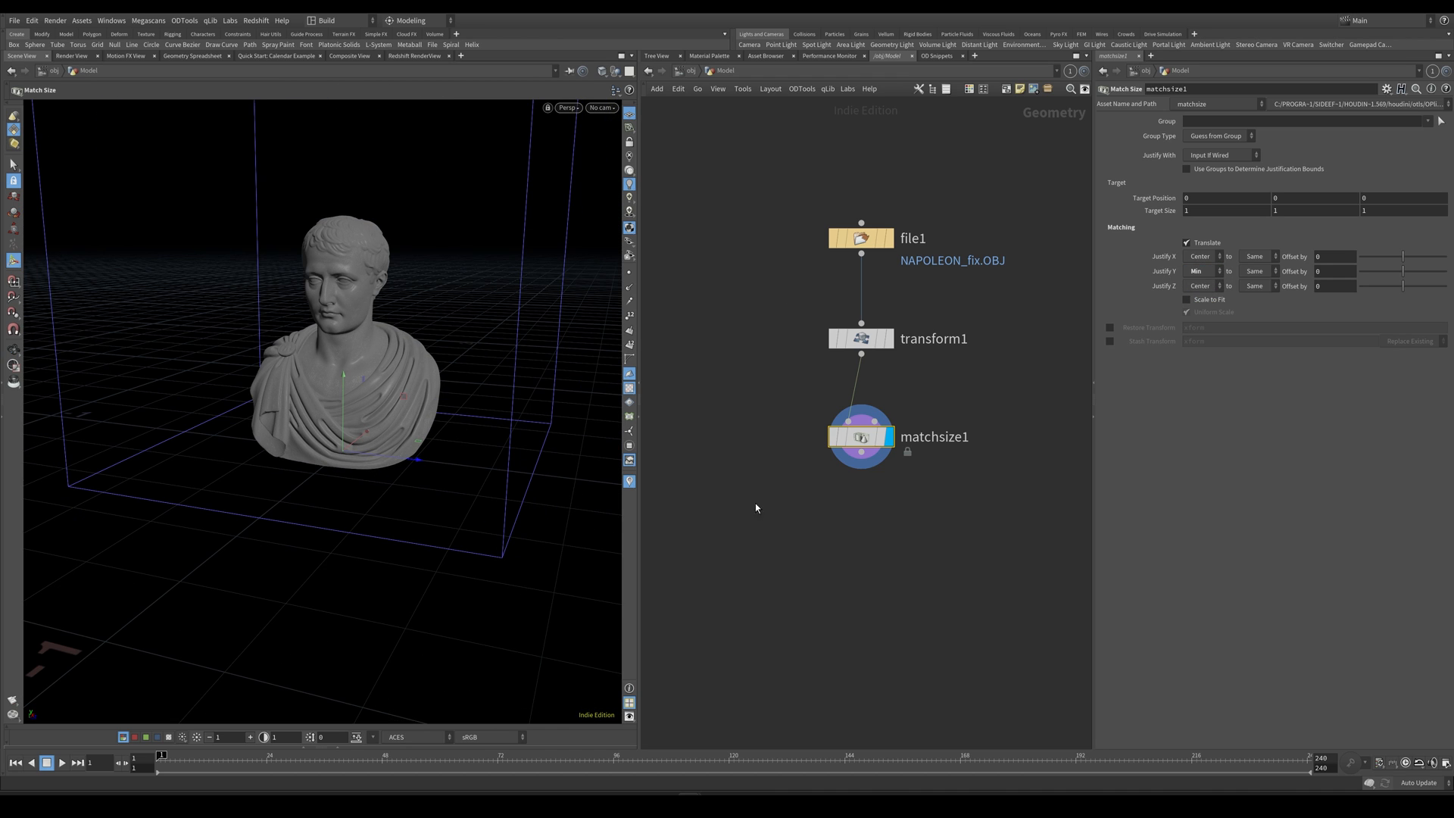
mouse_move(860, 436)
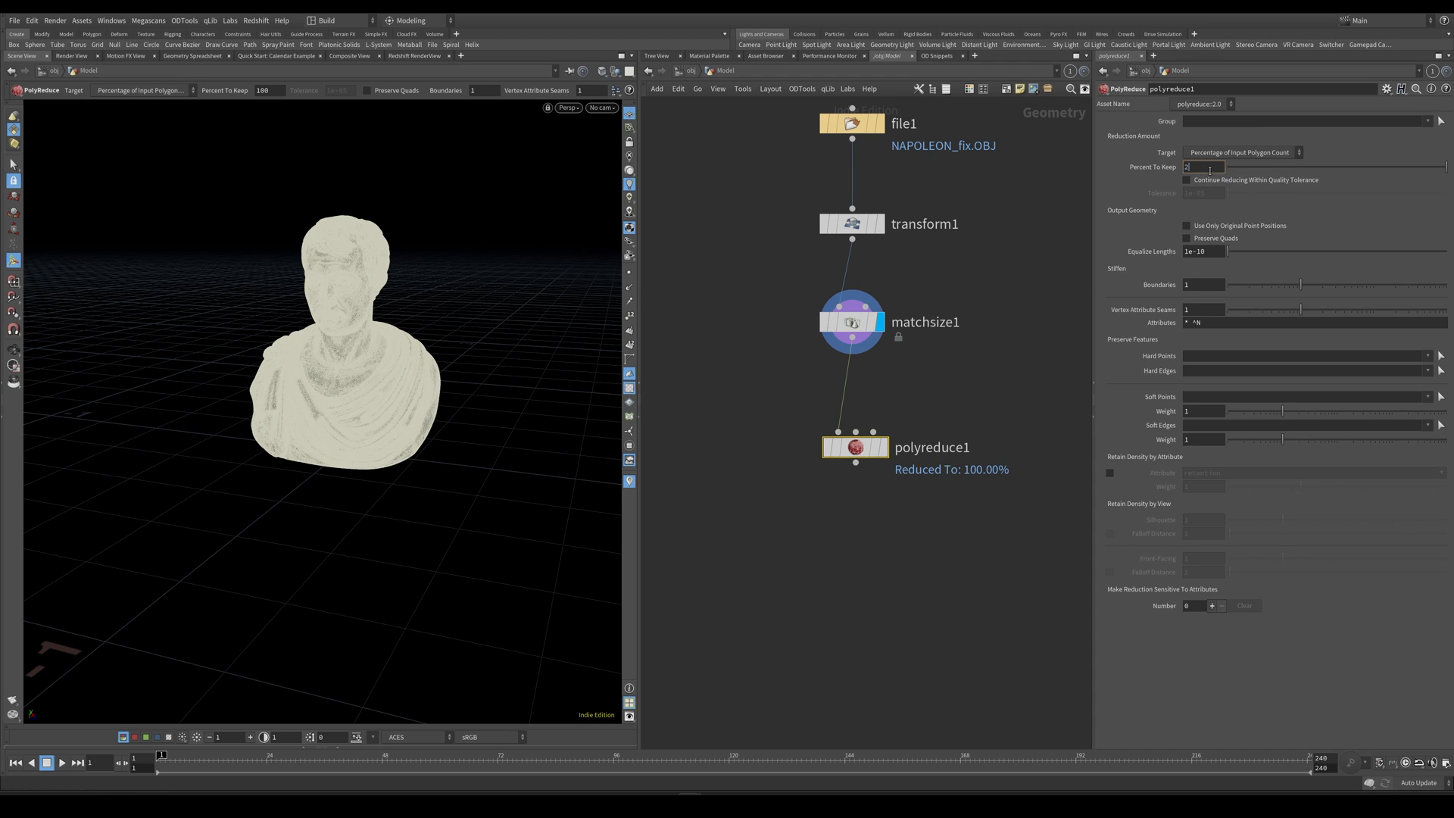
Add a PolyReduce after matchsize1 keeping 25 percent of the polygons
text(25)
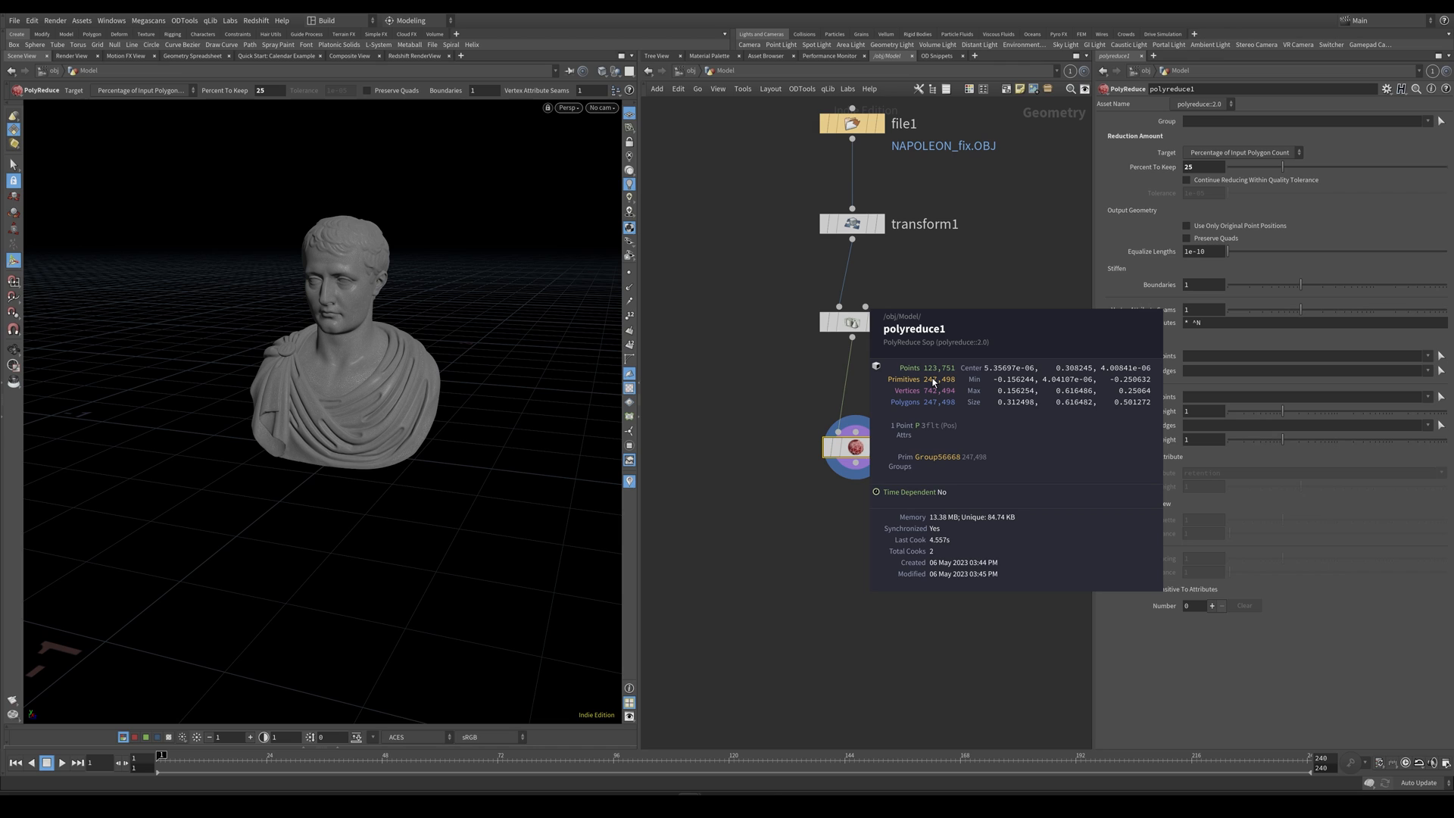
key(Tab)
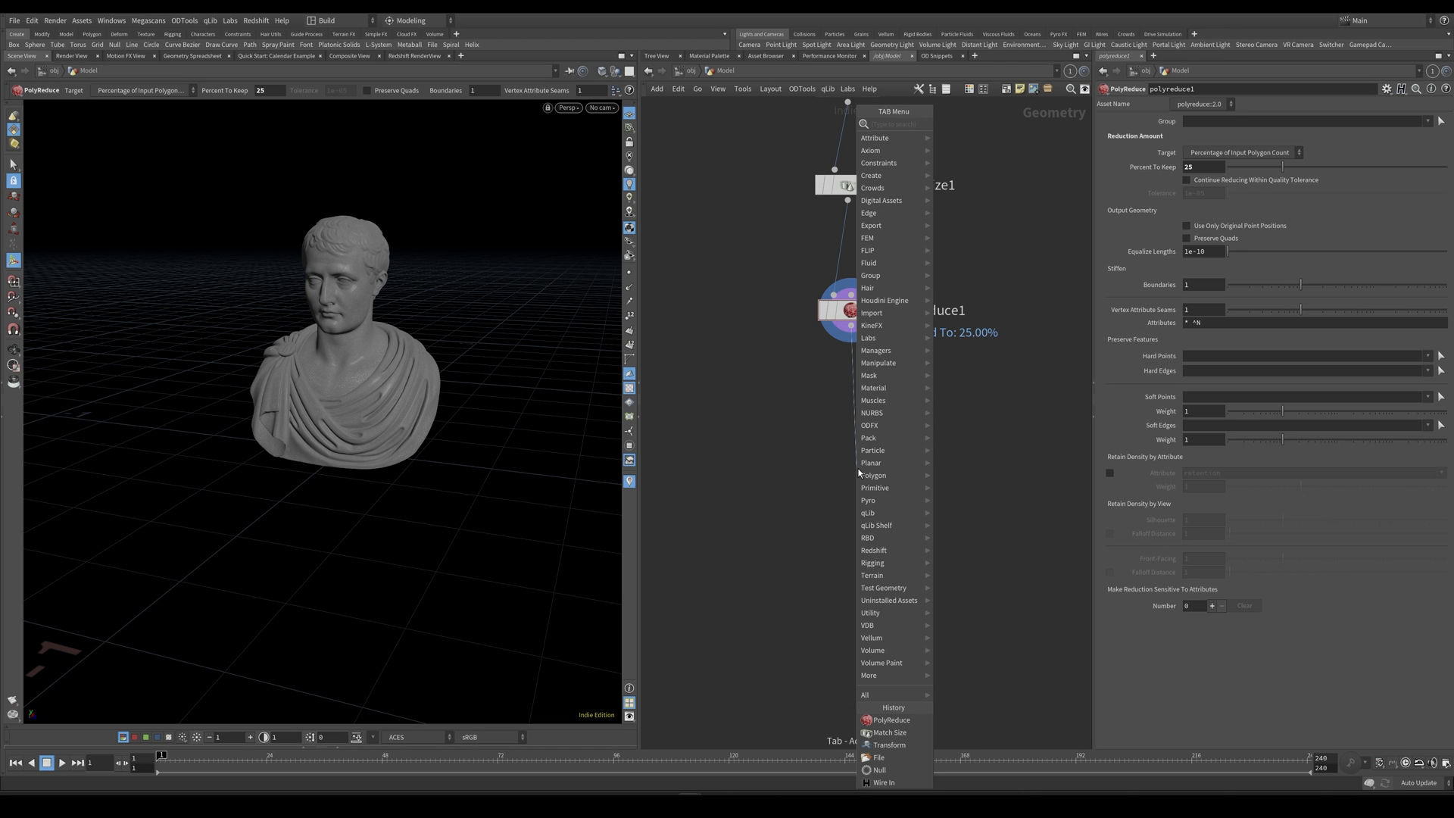
End the chain with a Null named OUT_model and rename geo1 to Velocity_Fields
click(877, 769)
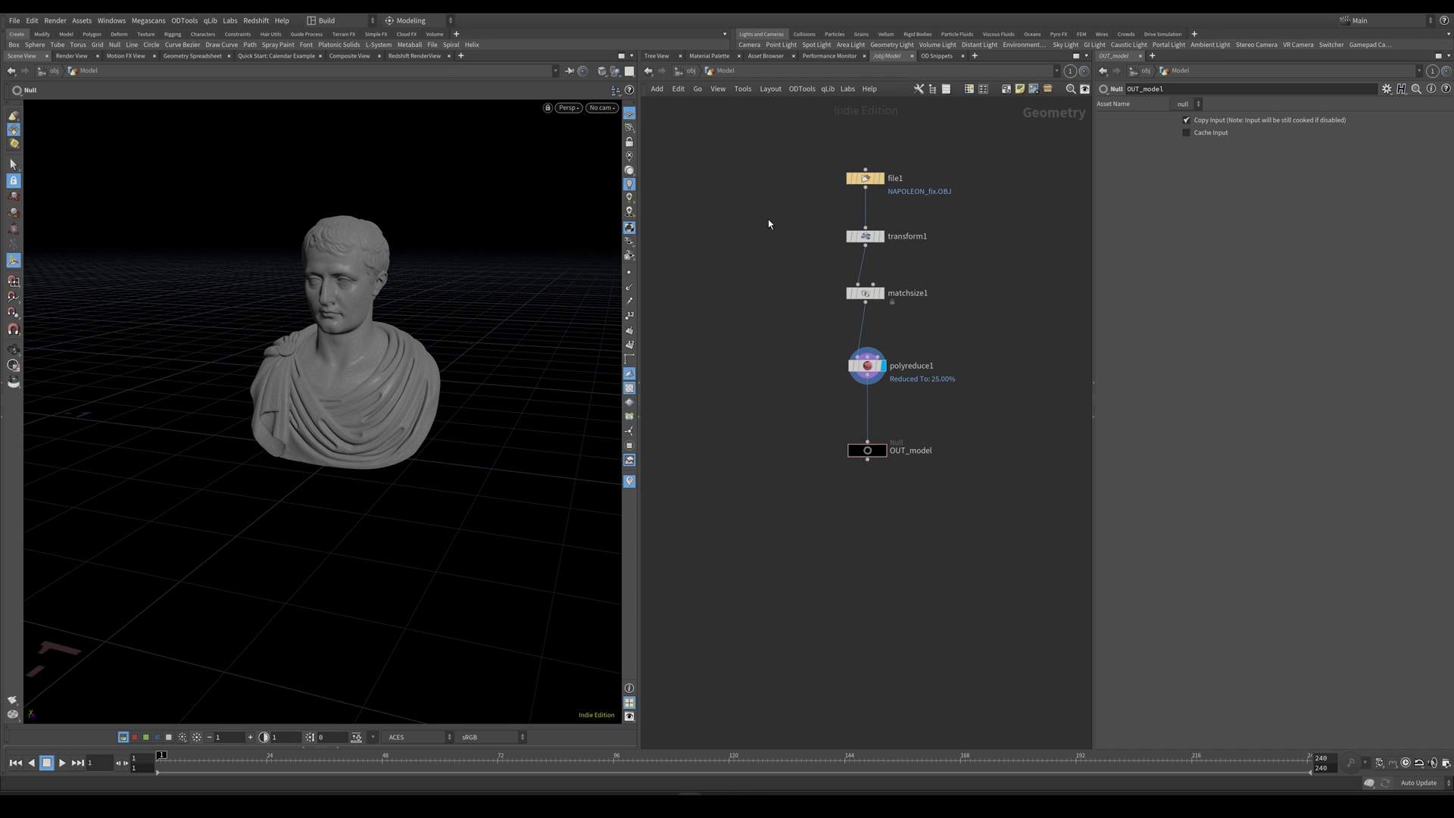
mouse_move(692, 76)
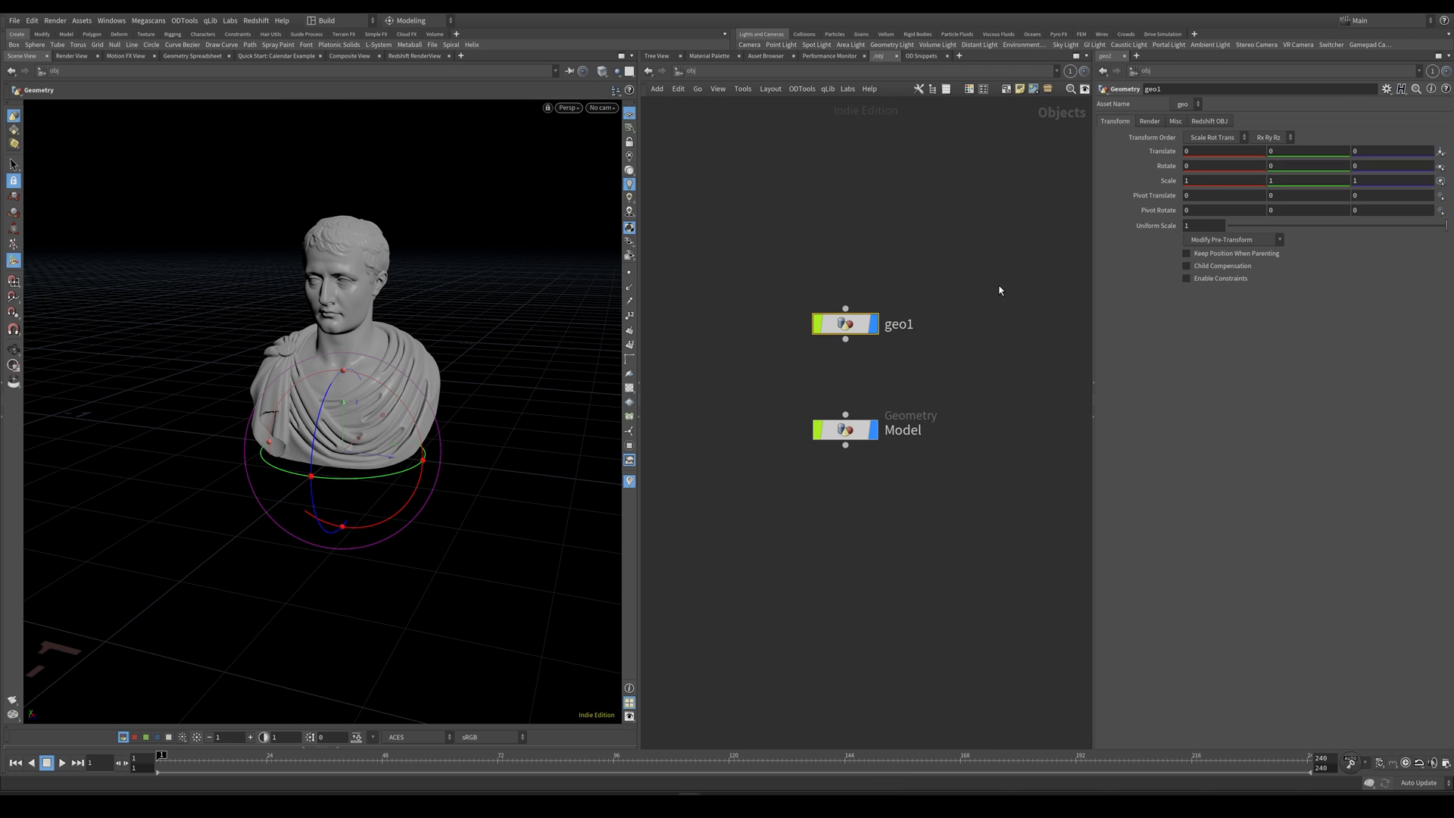
text(Velo)
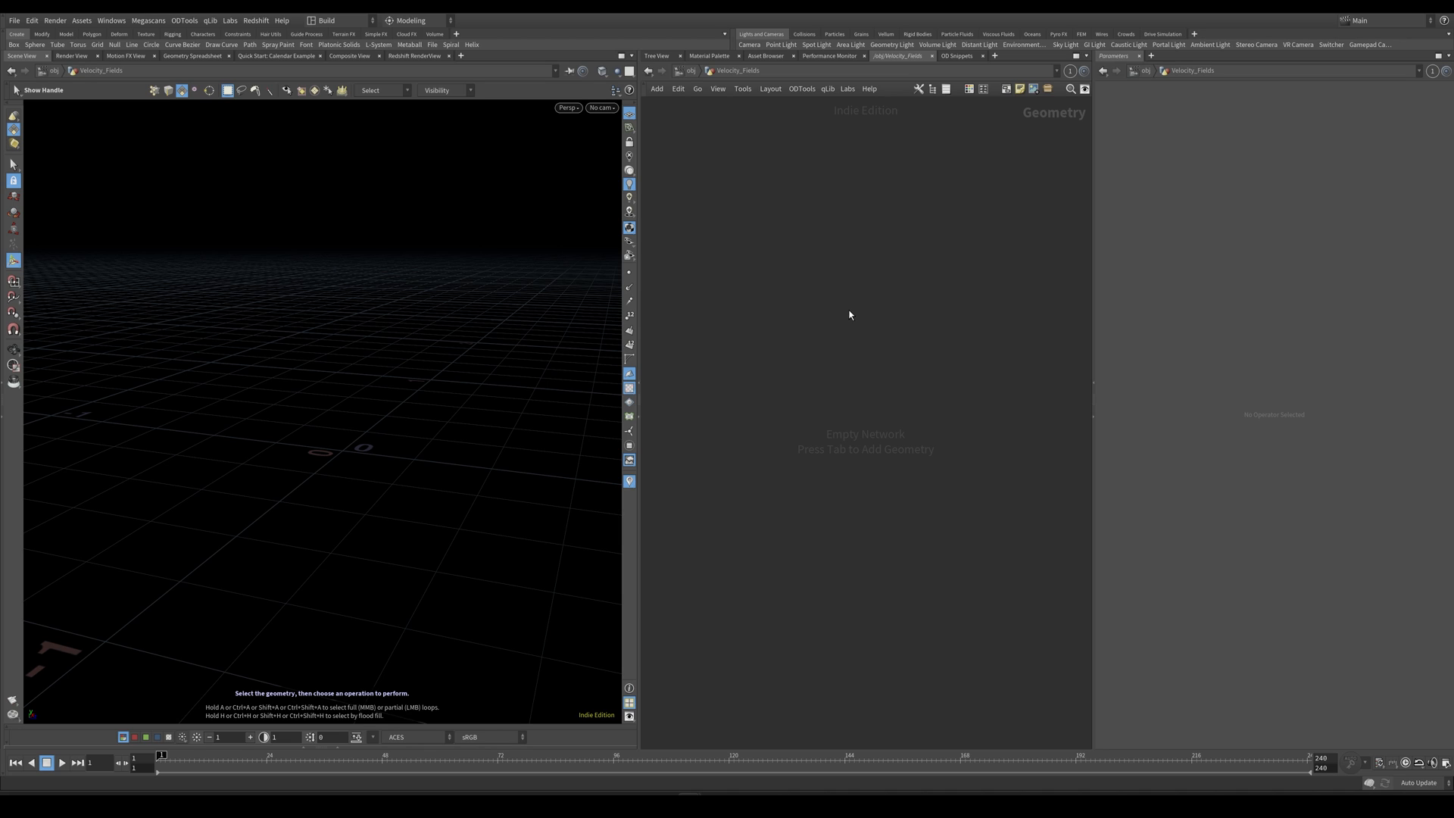
Add an Object Merge in Velocity_Fields pointing to /obj/Model/OUT_model
key(tab)
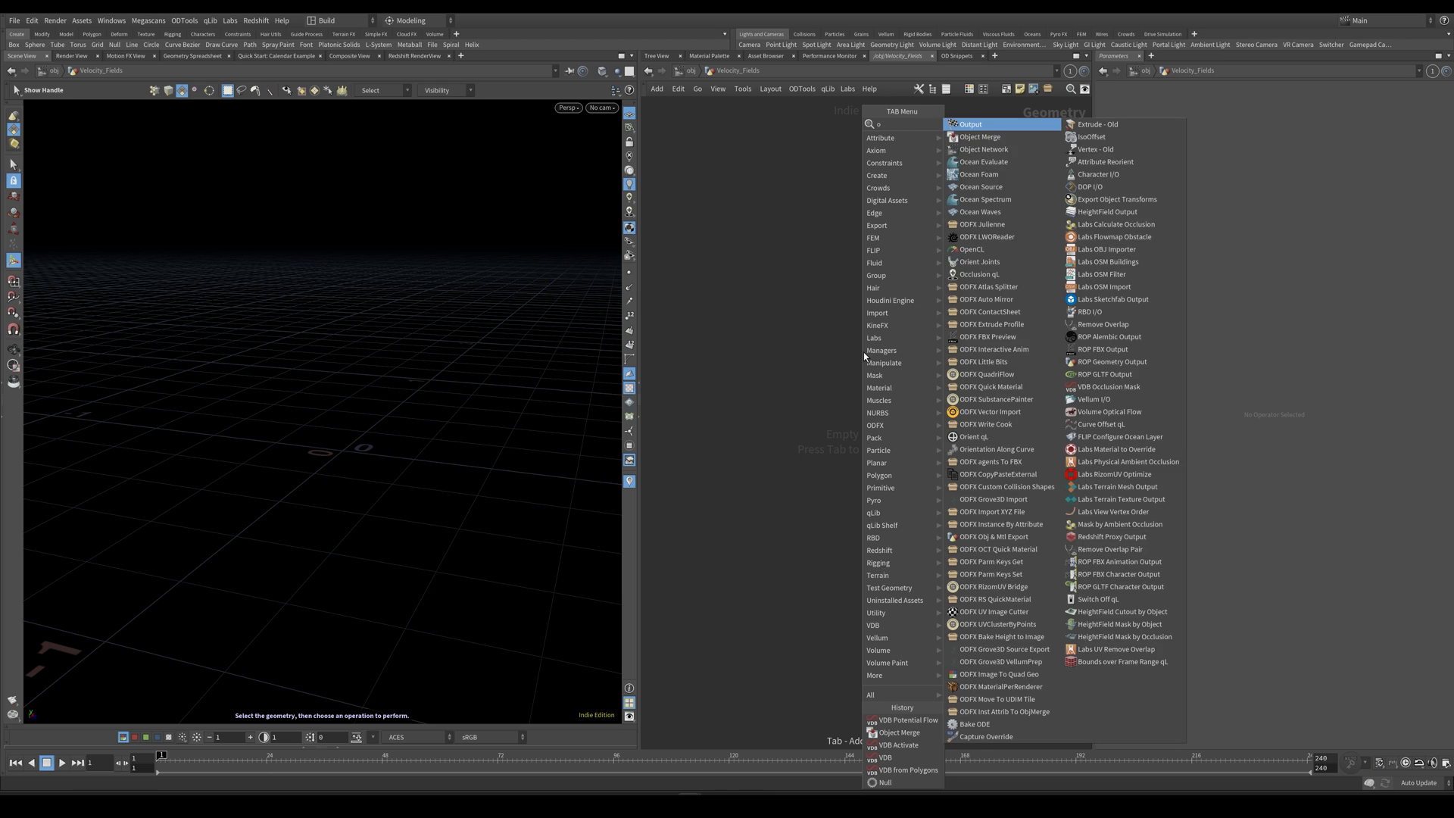
click(980, 136)
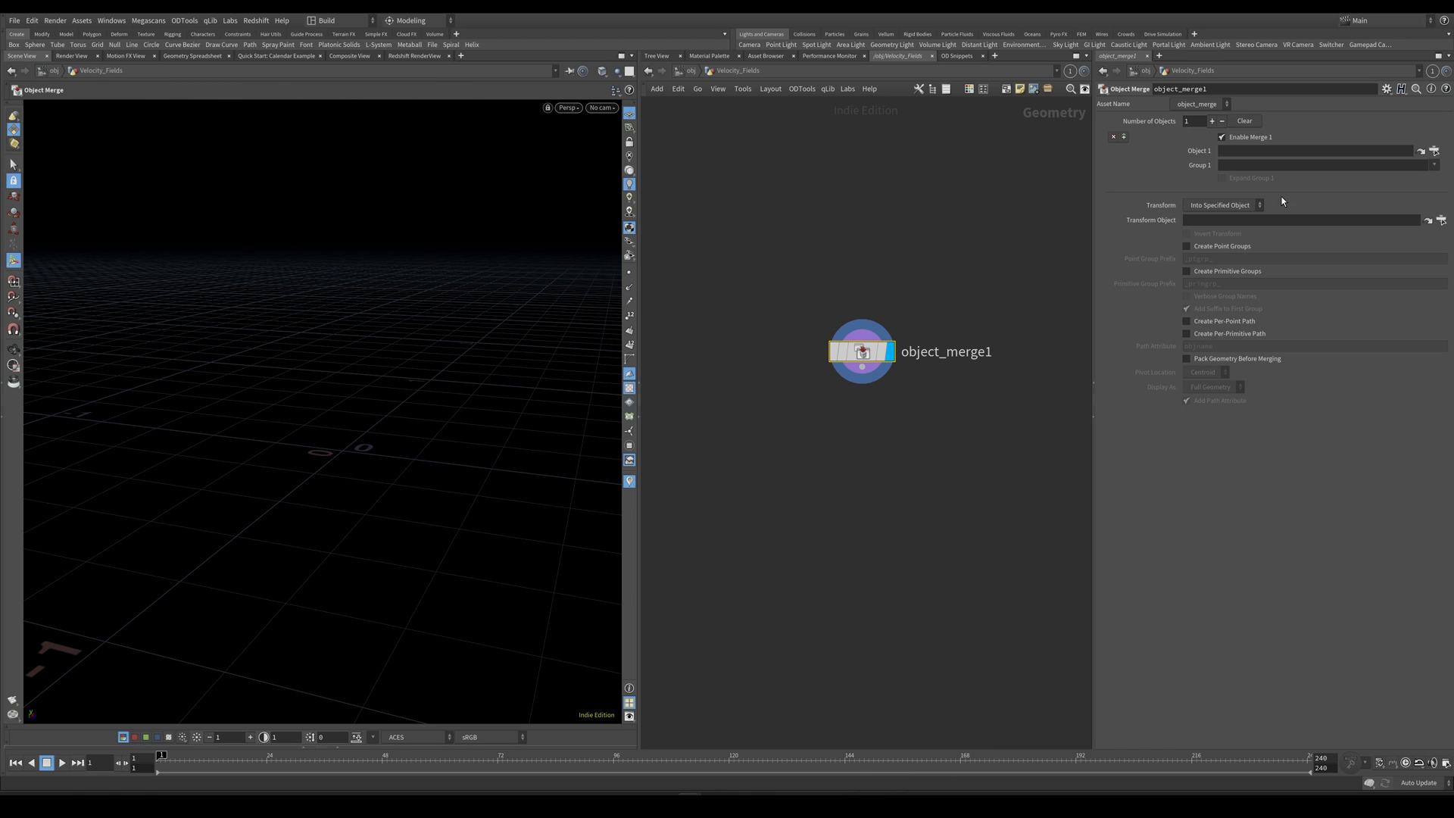
click(1420, 150)
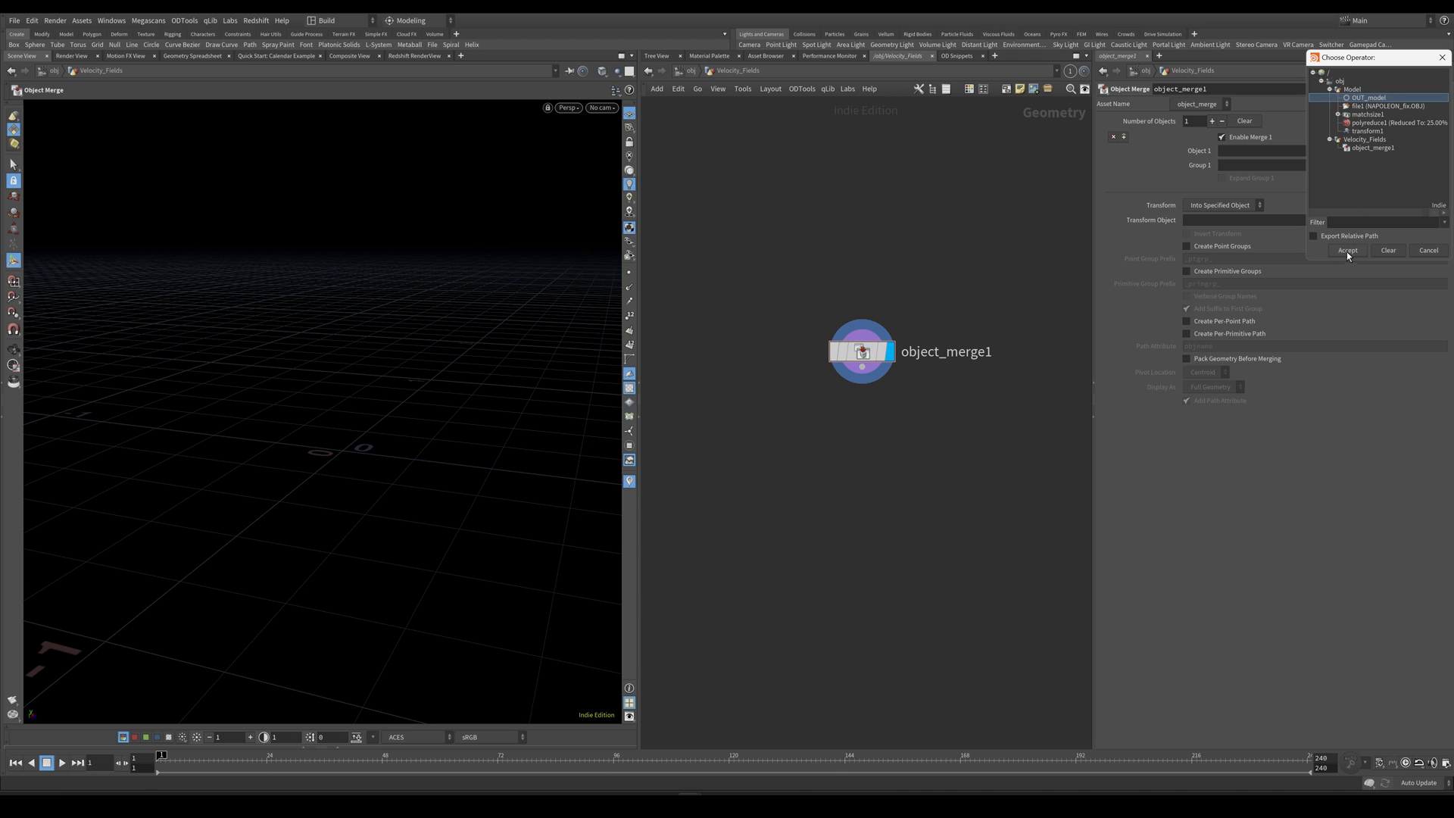
click(1348, 250)
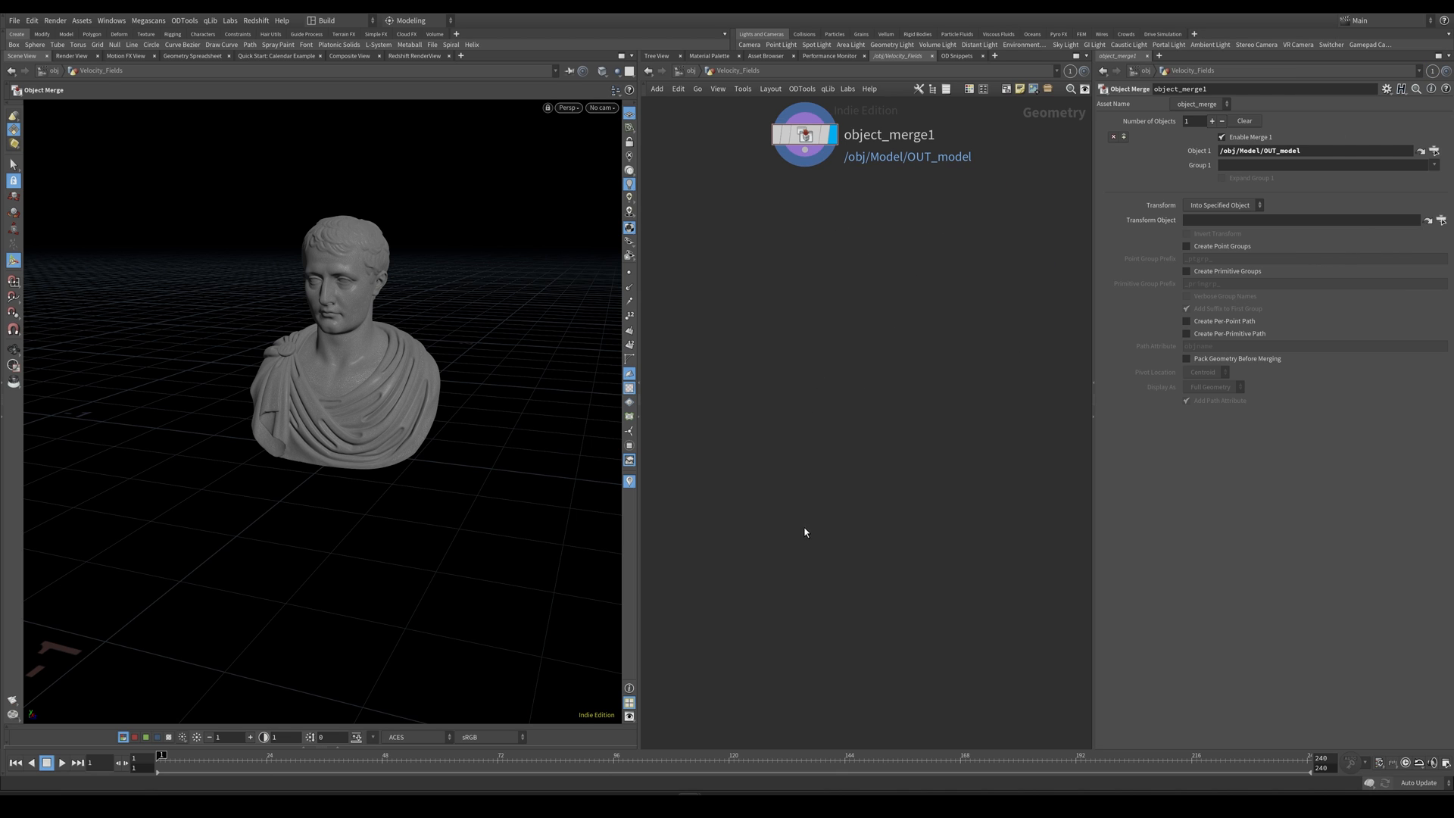
Place a VDB Potential Flow node below object_merge1, unconnected for now
key(Tab)
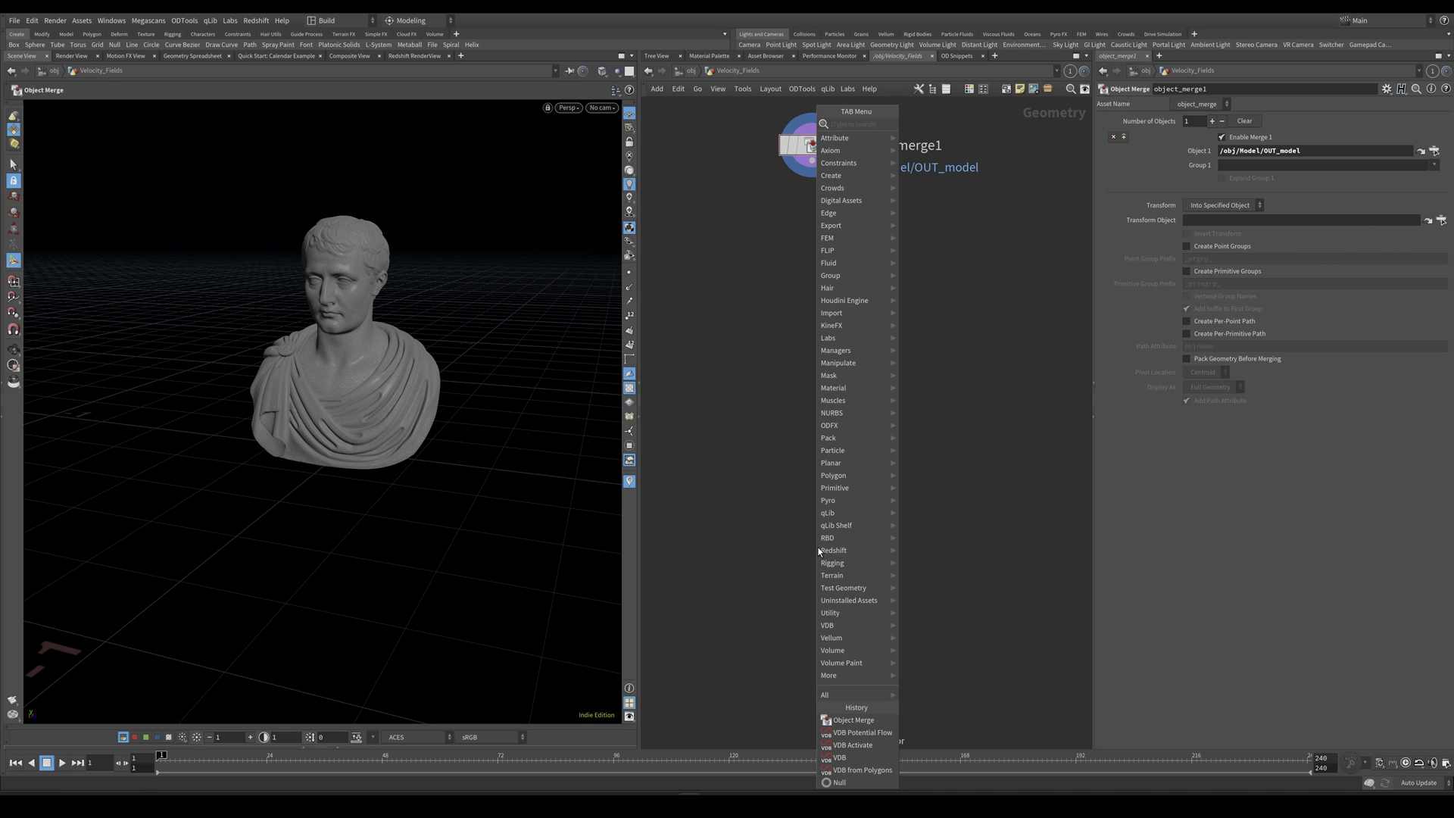
text(vdb pote)
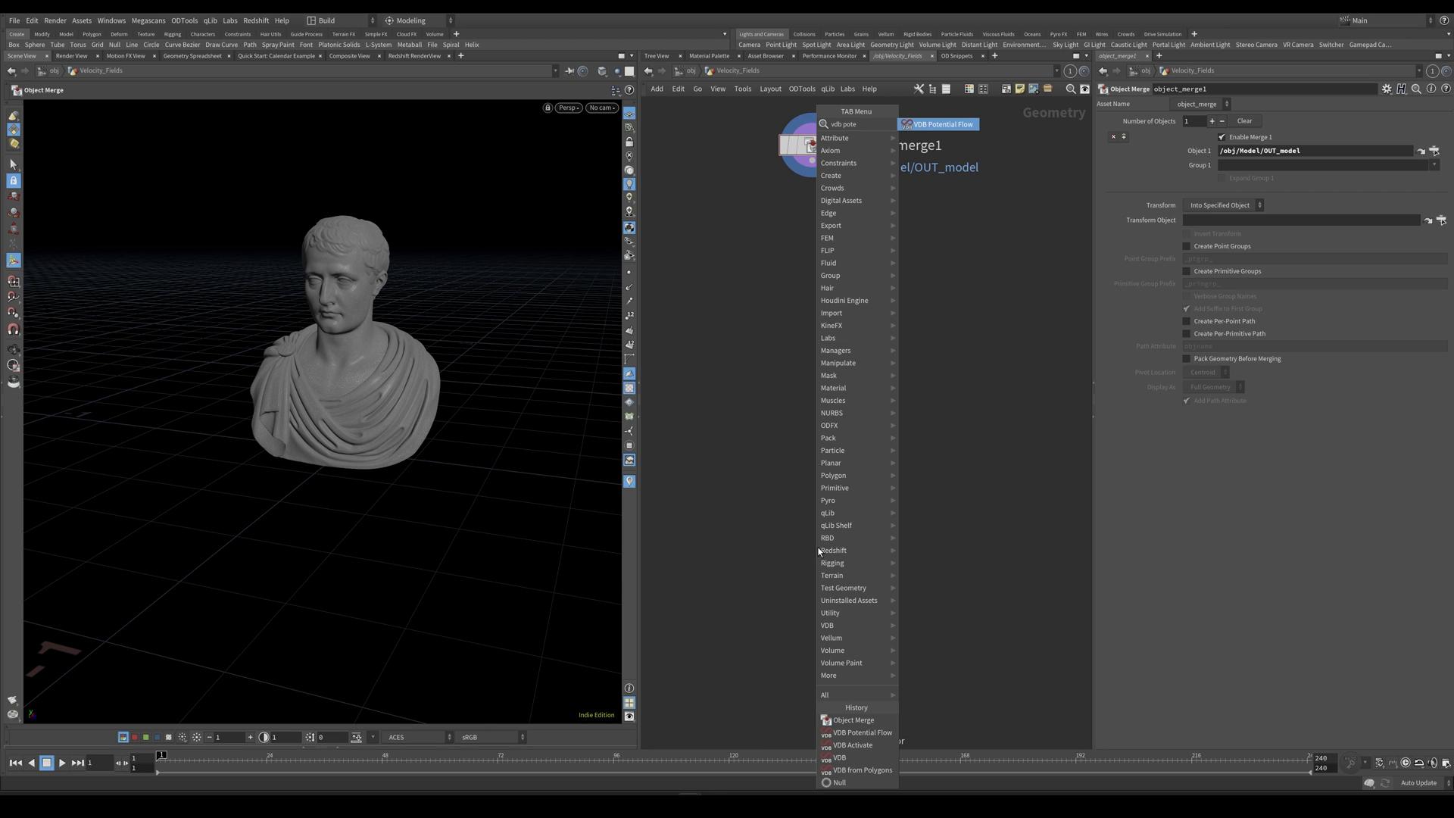
click(861, 732)
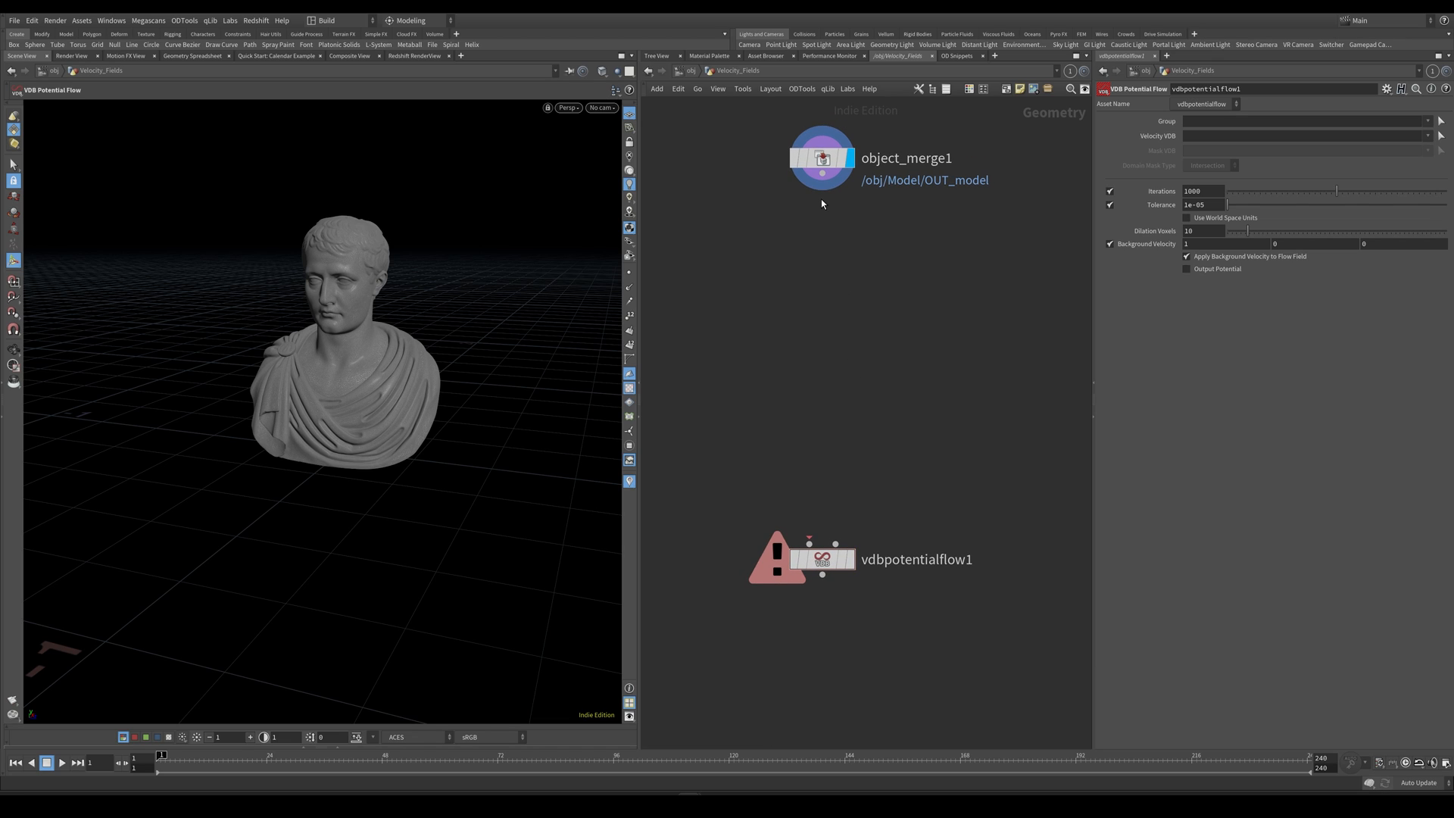
key(Tab)
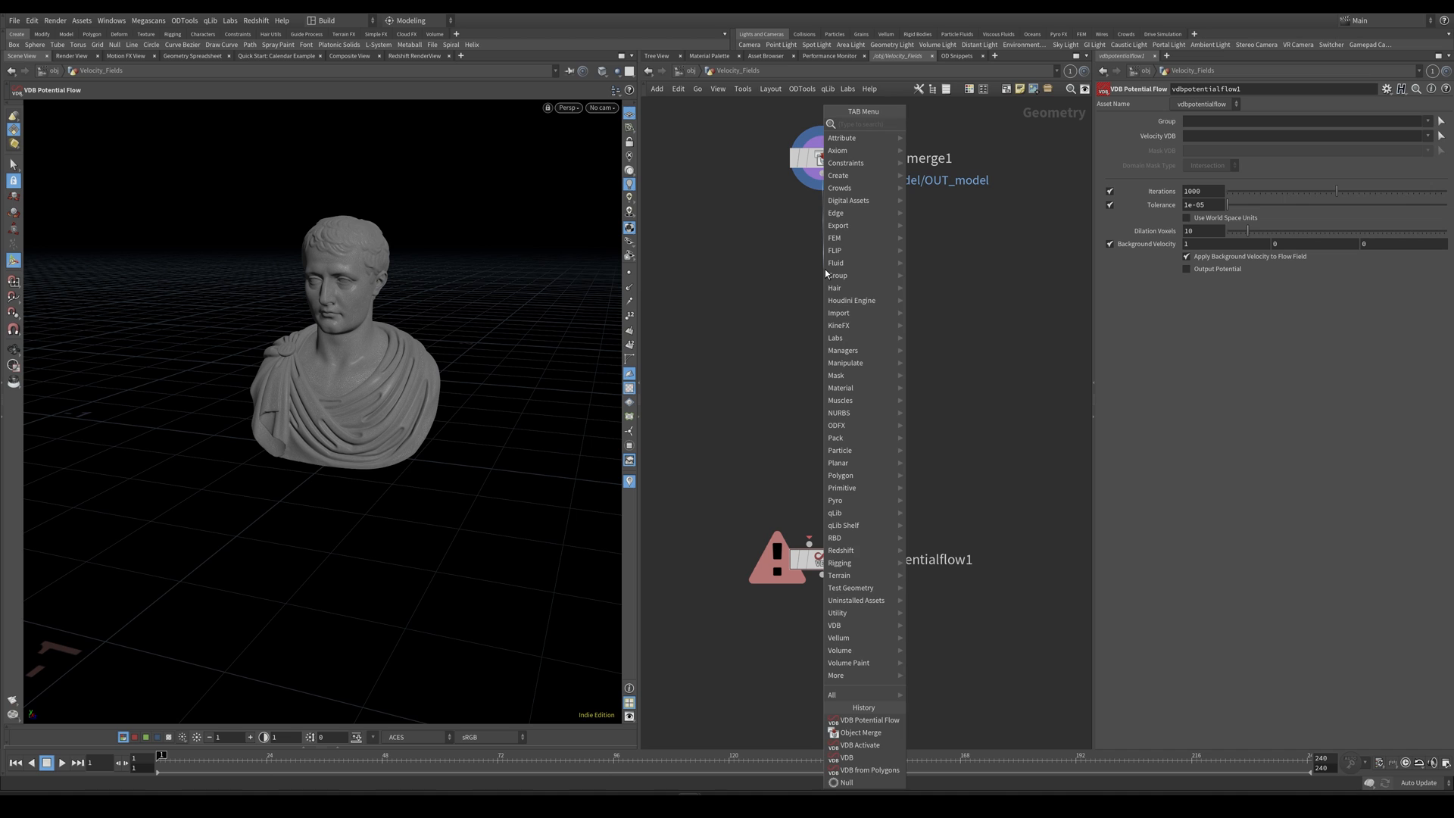
Add VDB from Polygons under object_merge1 with Voxel Size 0.005 and Fill Interior on, plus a VDB node
text(vdb fr)
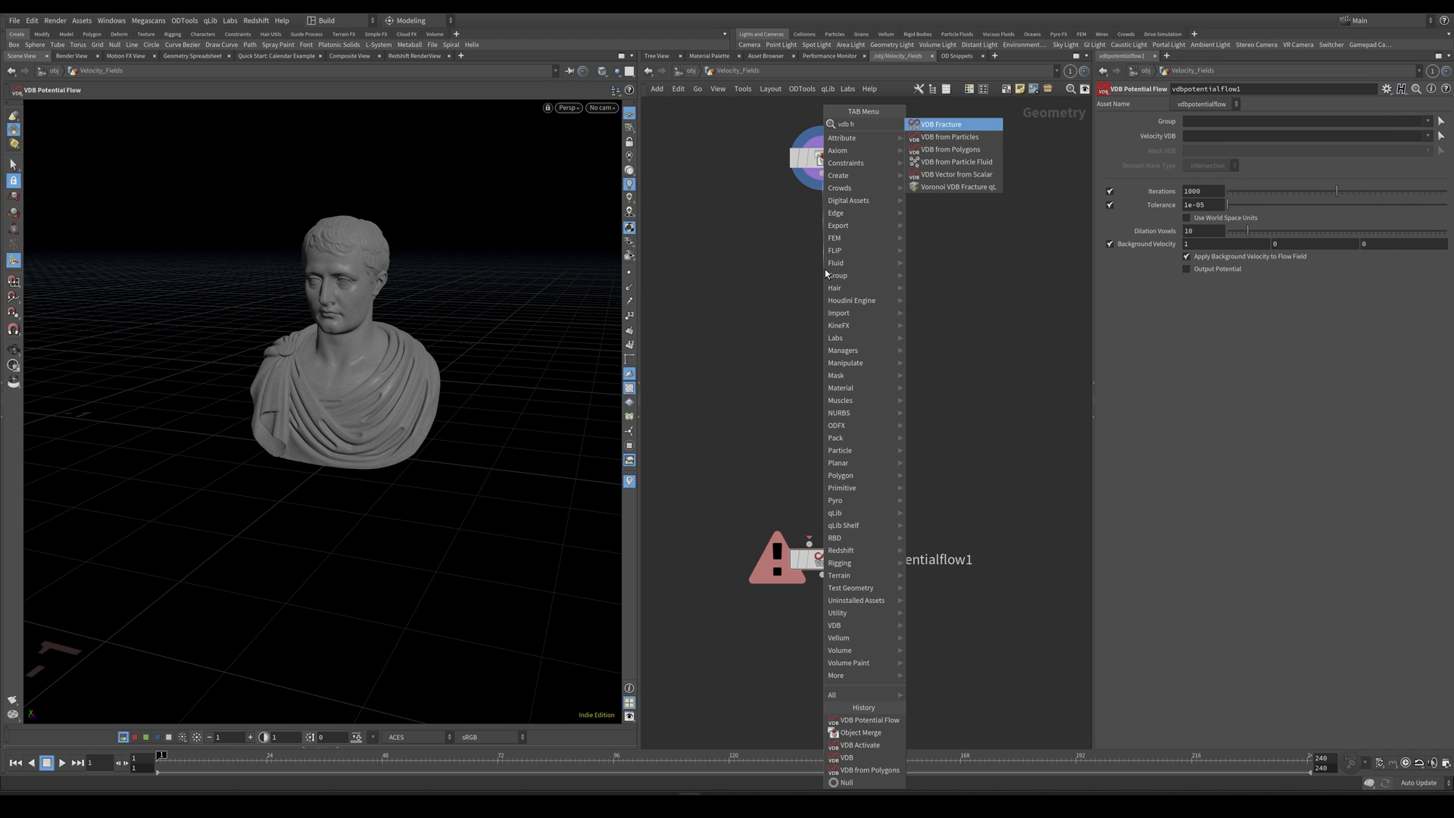
click(949, 150)
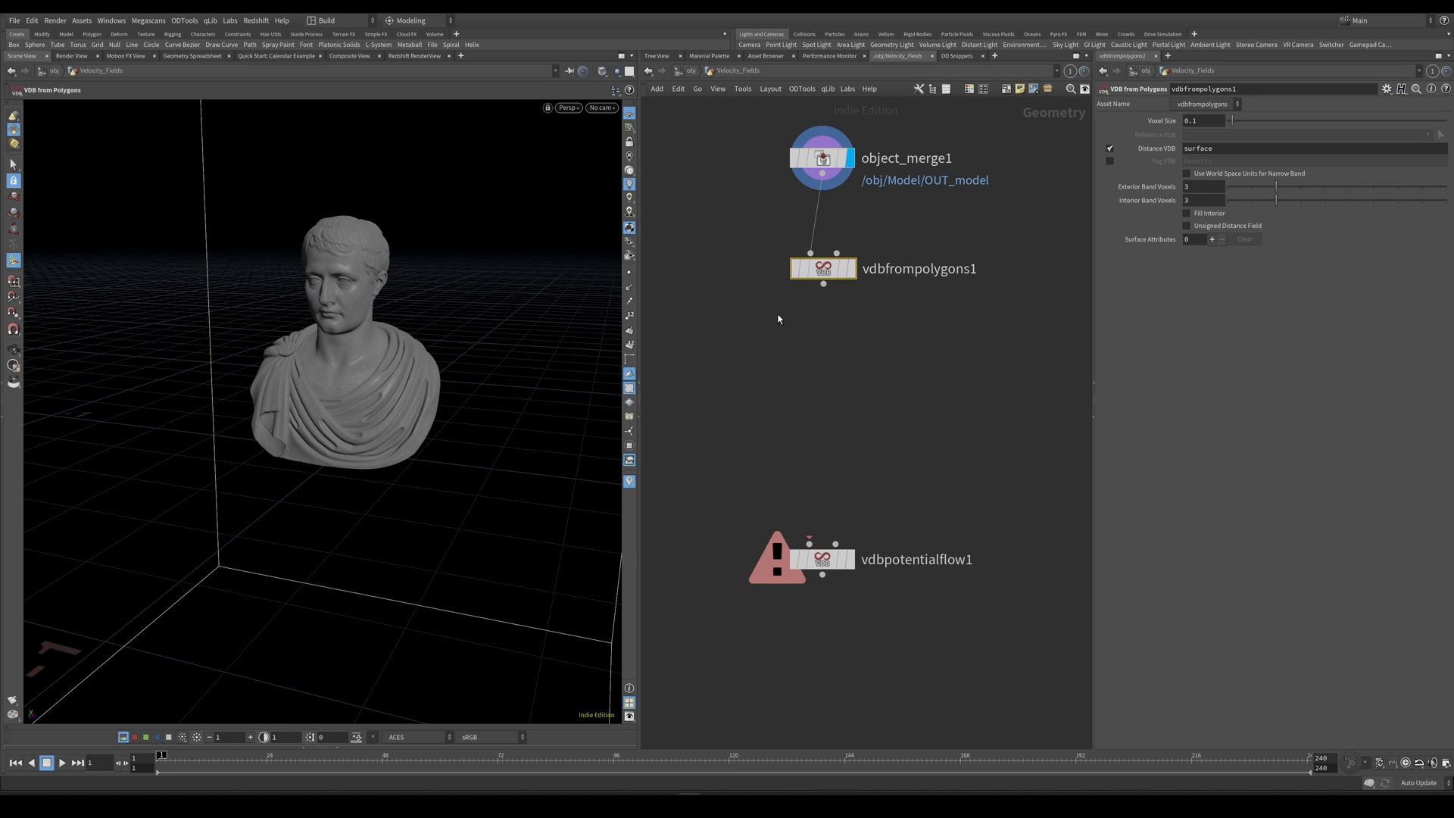
text(0.005)
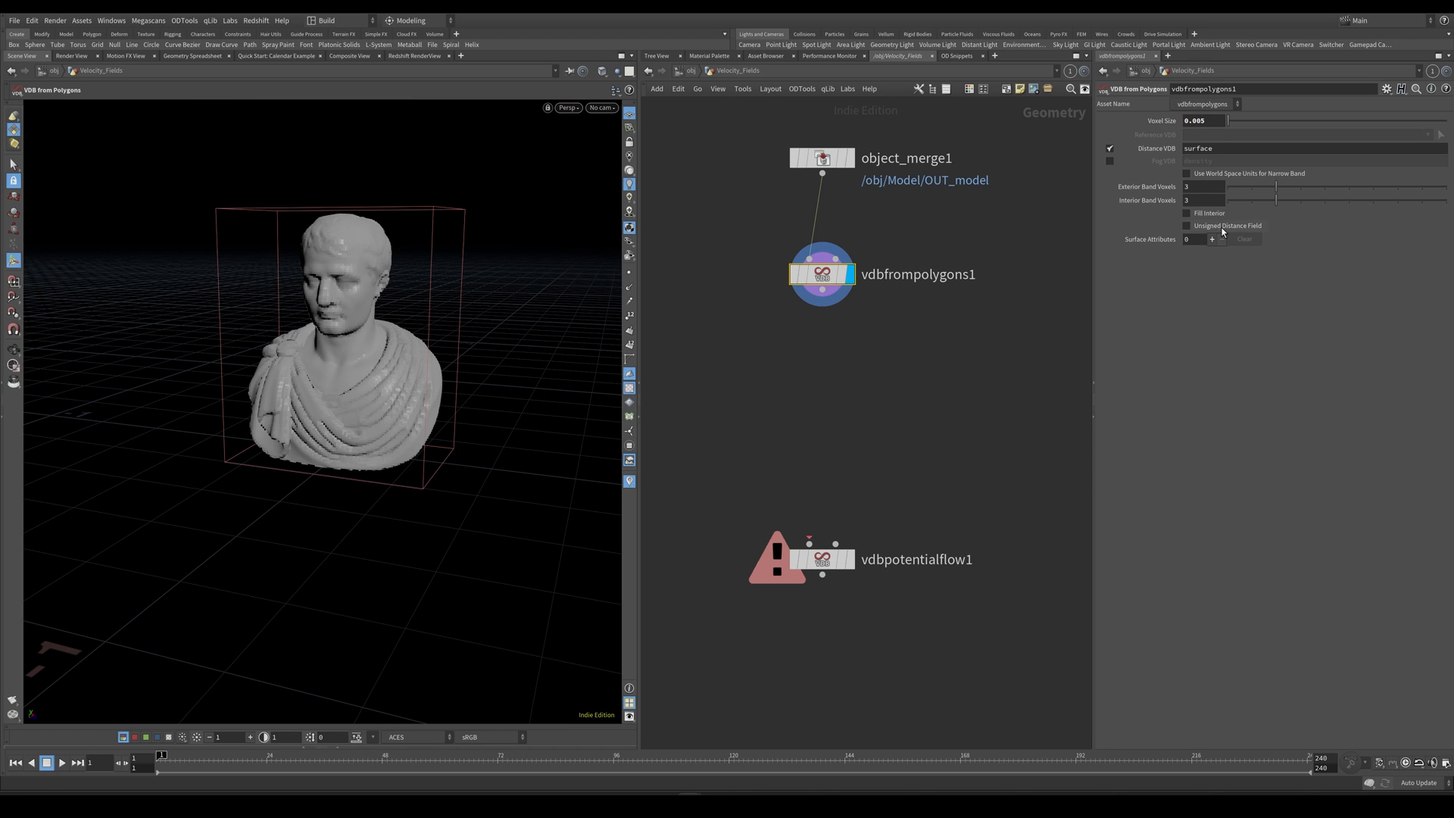
click(1188, 212)
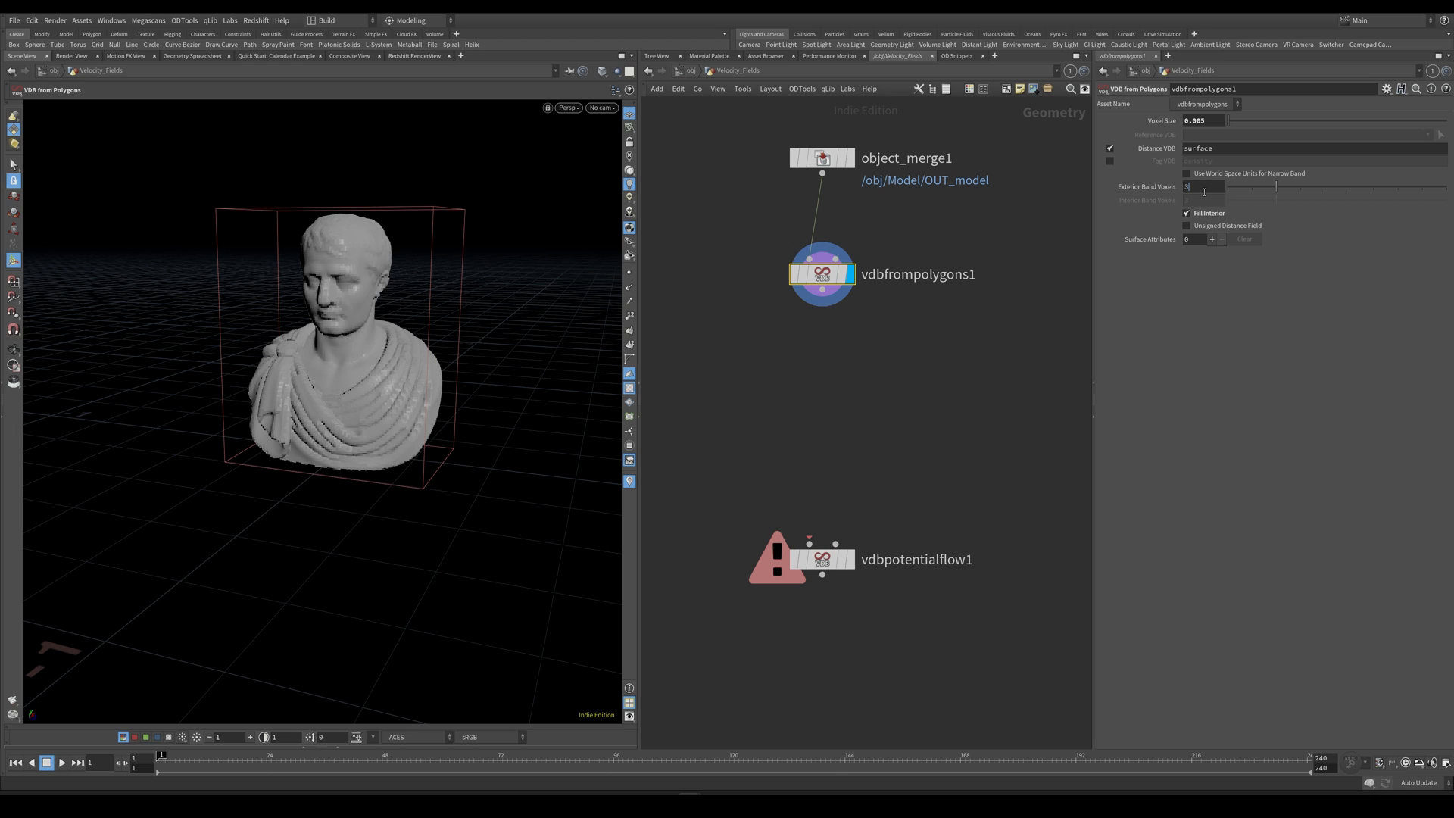
text(10)
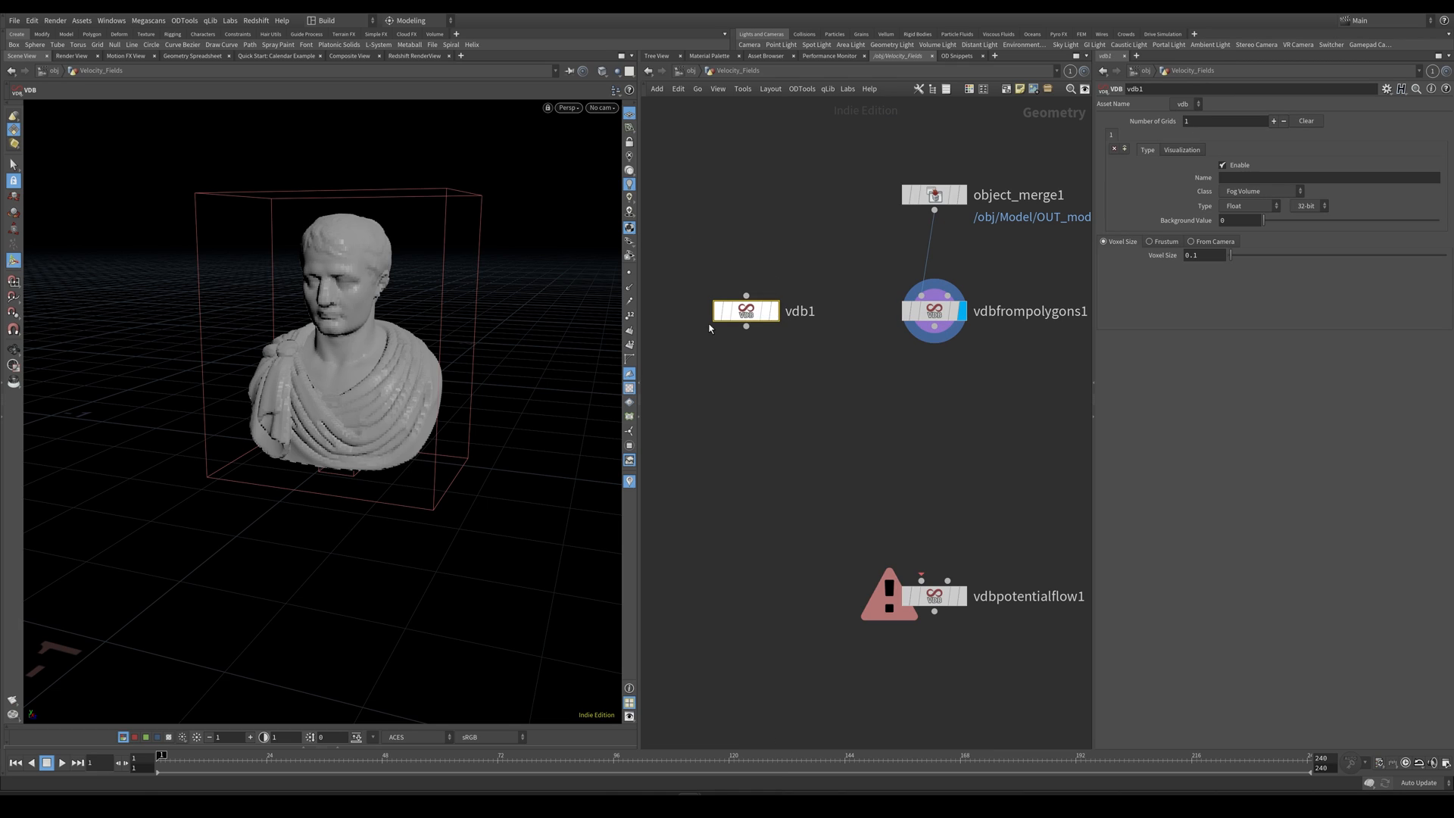
Configure vdb1 as a Vector Float grid named vel with voxel size referenced from vdbfrompolygons1
text(vel)
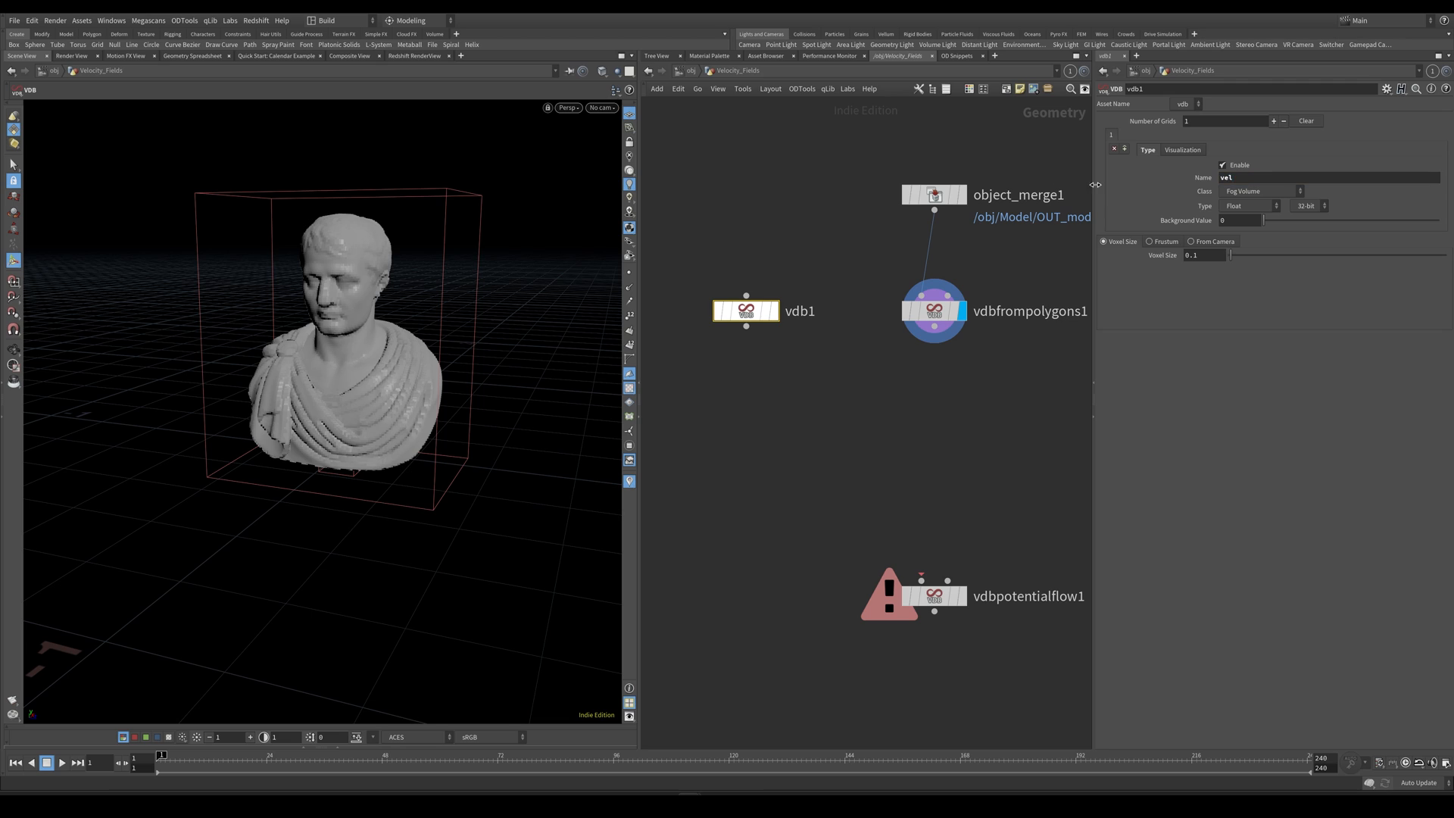
click(1253, 204)
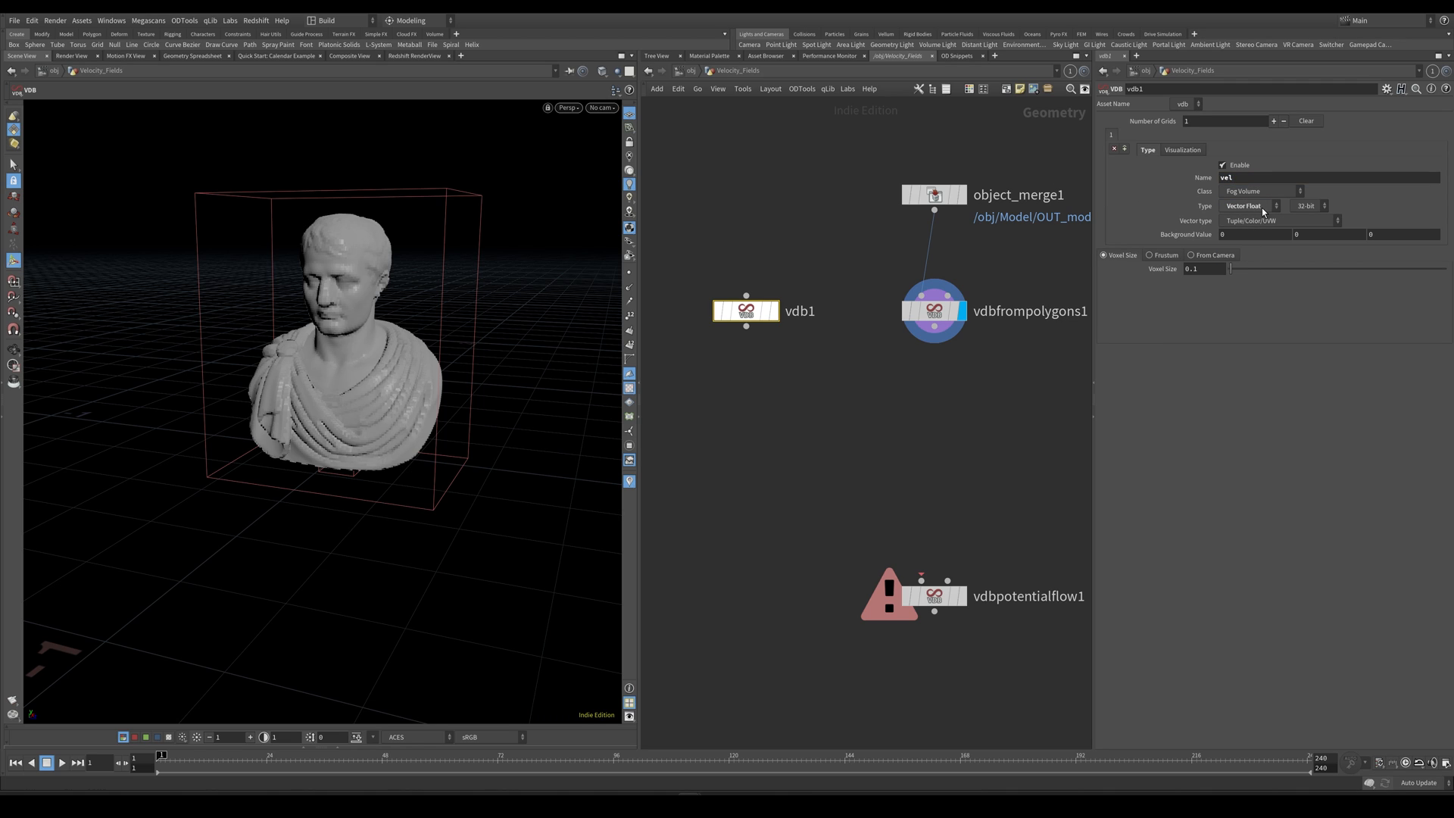
click(935, 311)
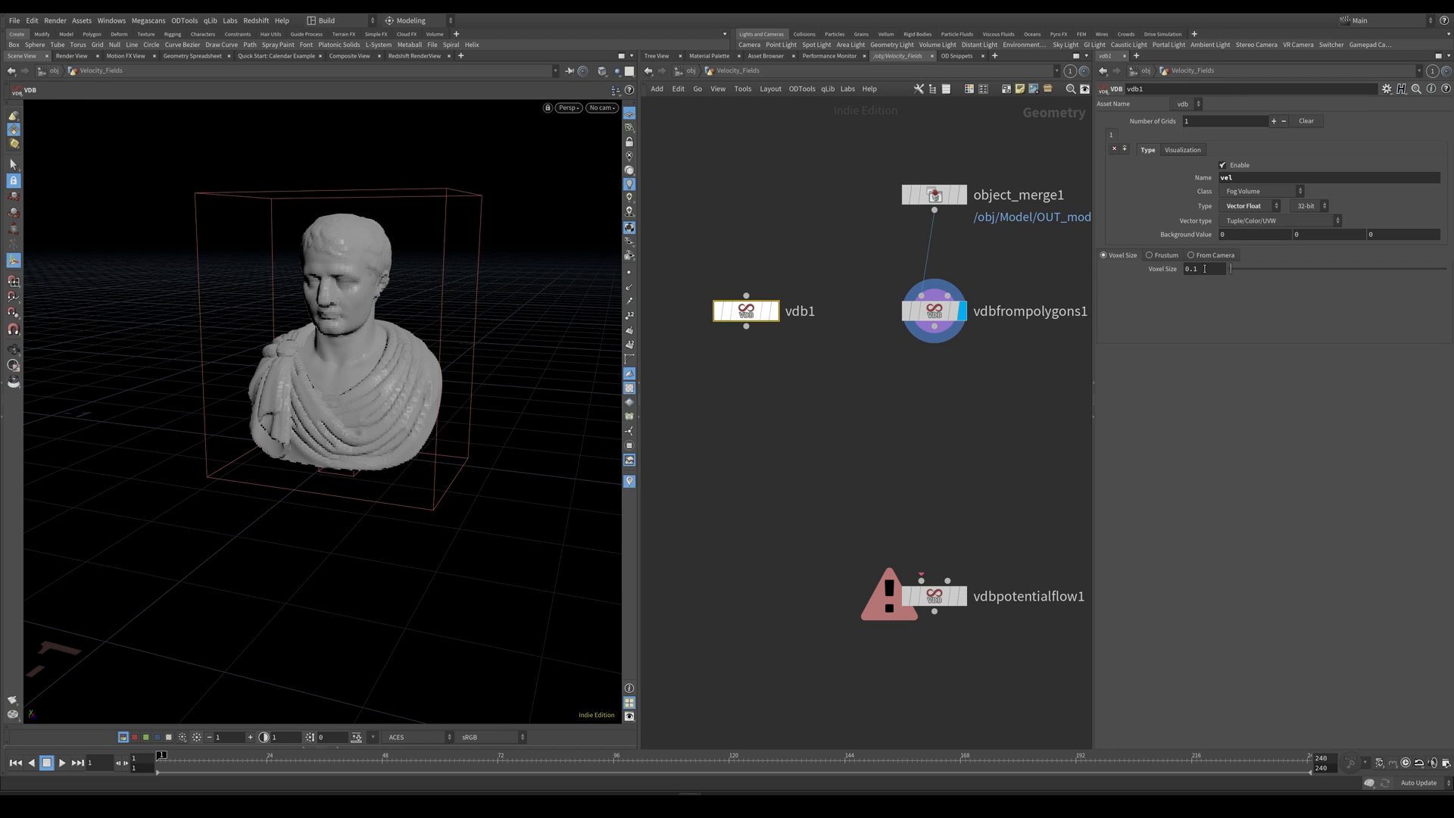
right_click(1197, 268)
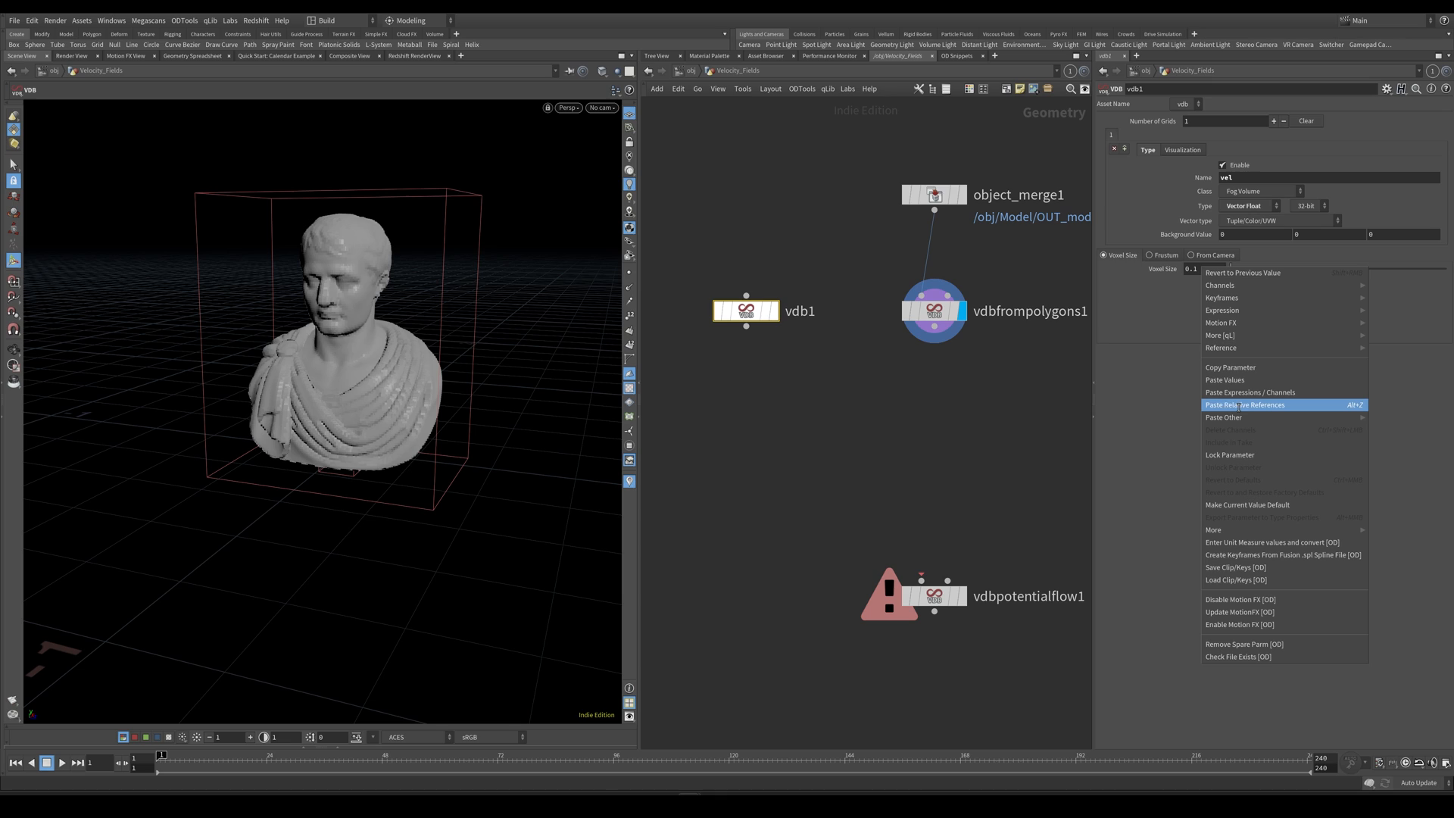
click(1245, 404)
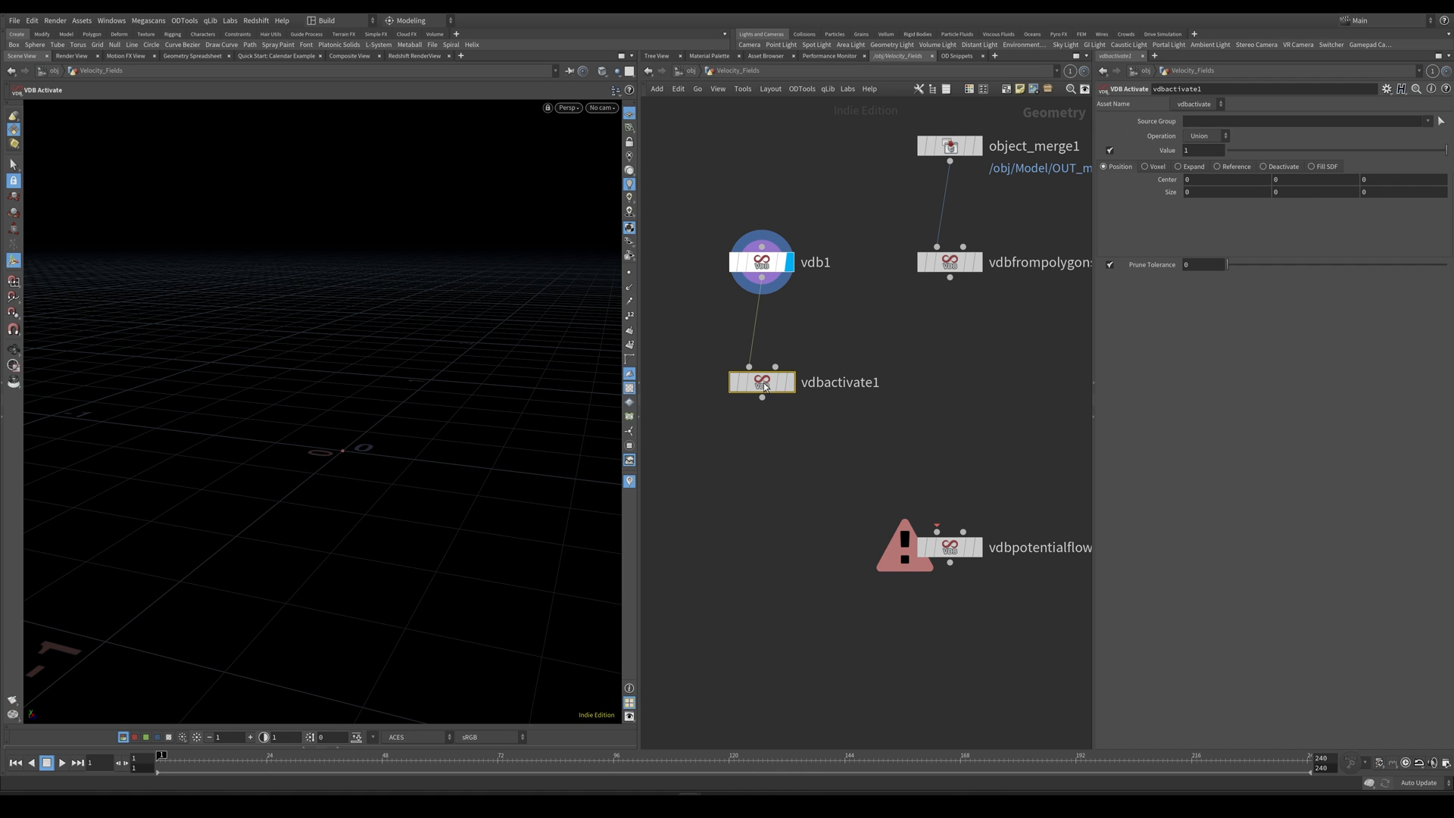
Wire vdbfrompolygons1 into the VDB Activate's second input and use Reference operation
drag(760, 262, 760, 391)
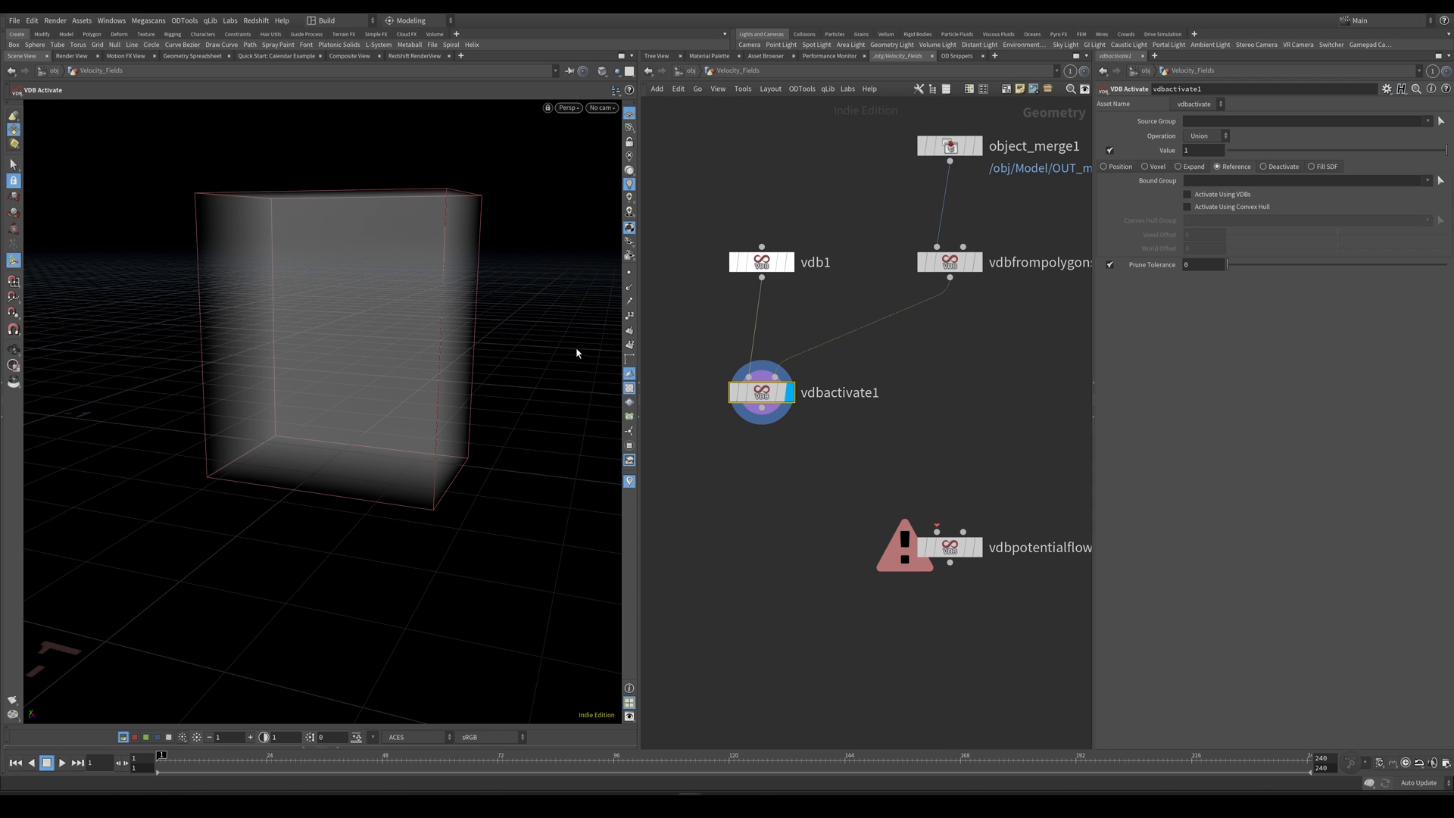
mouse_move(701, 287)
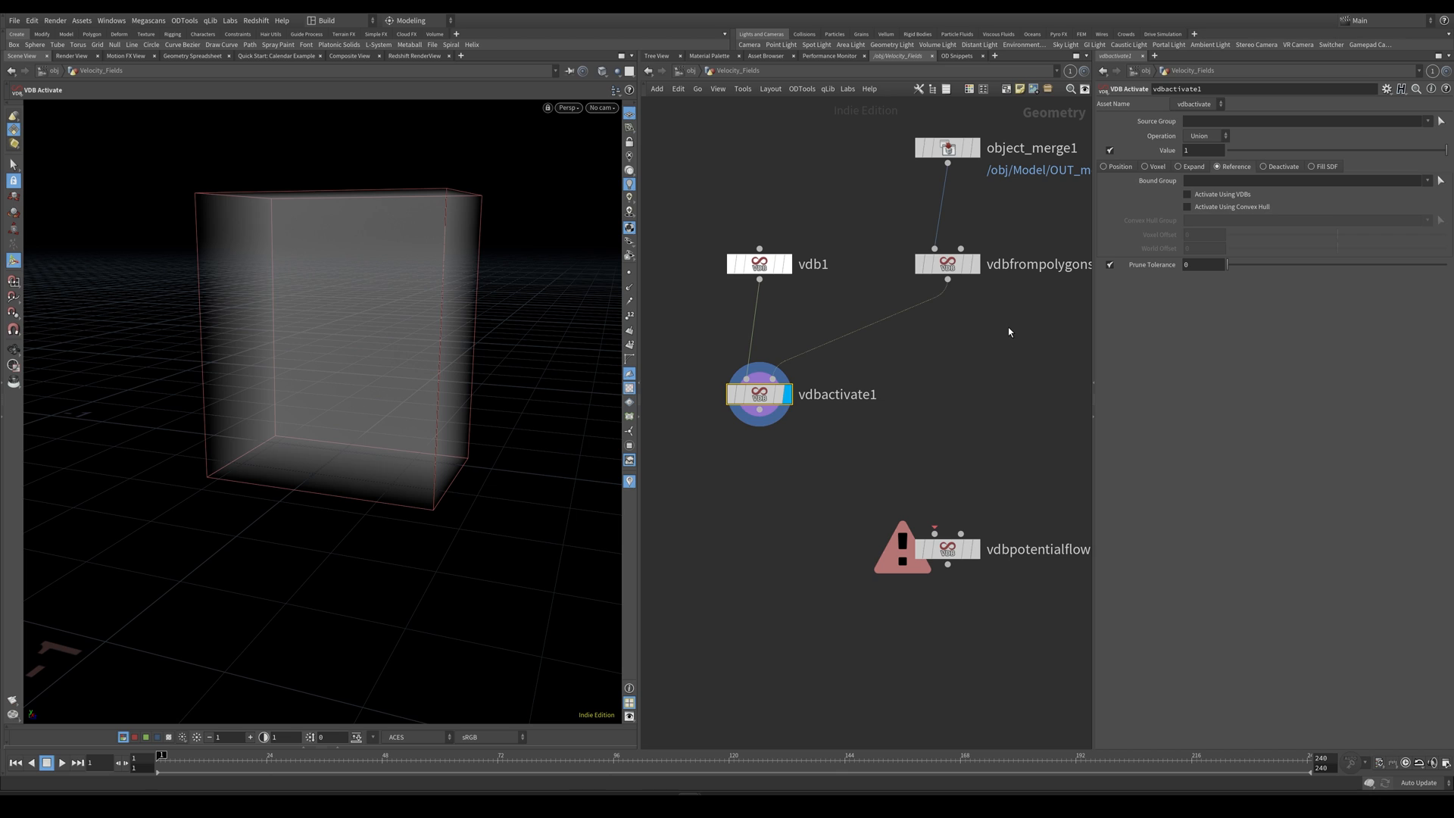
click(947, 263)
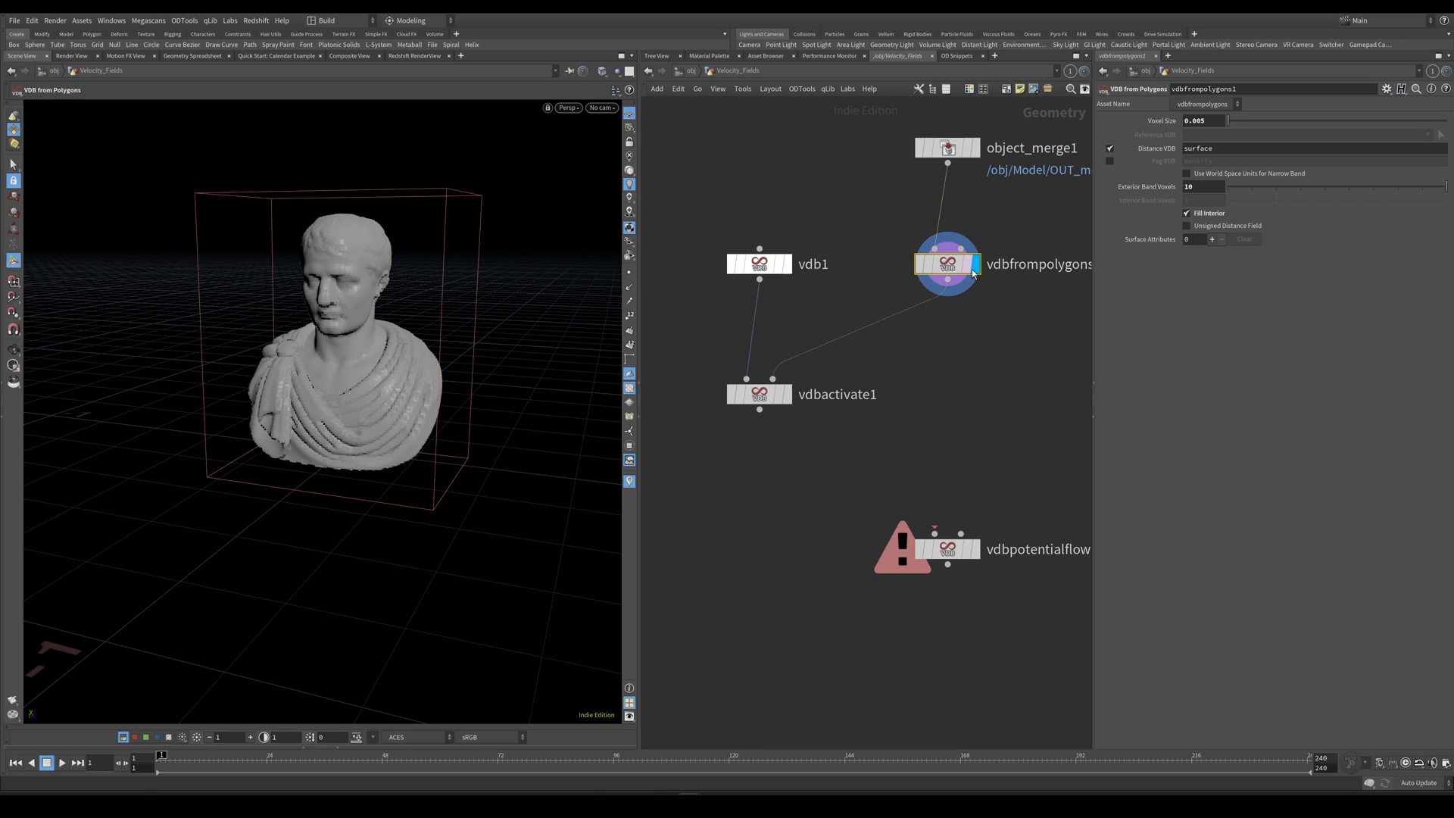
click(758, 394)
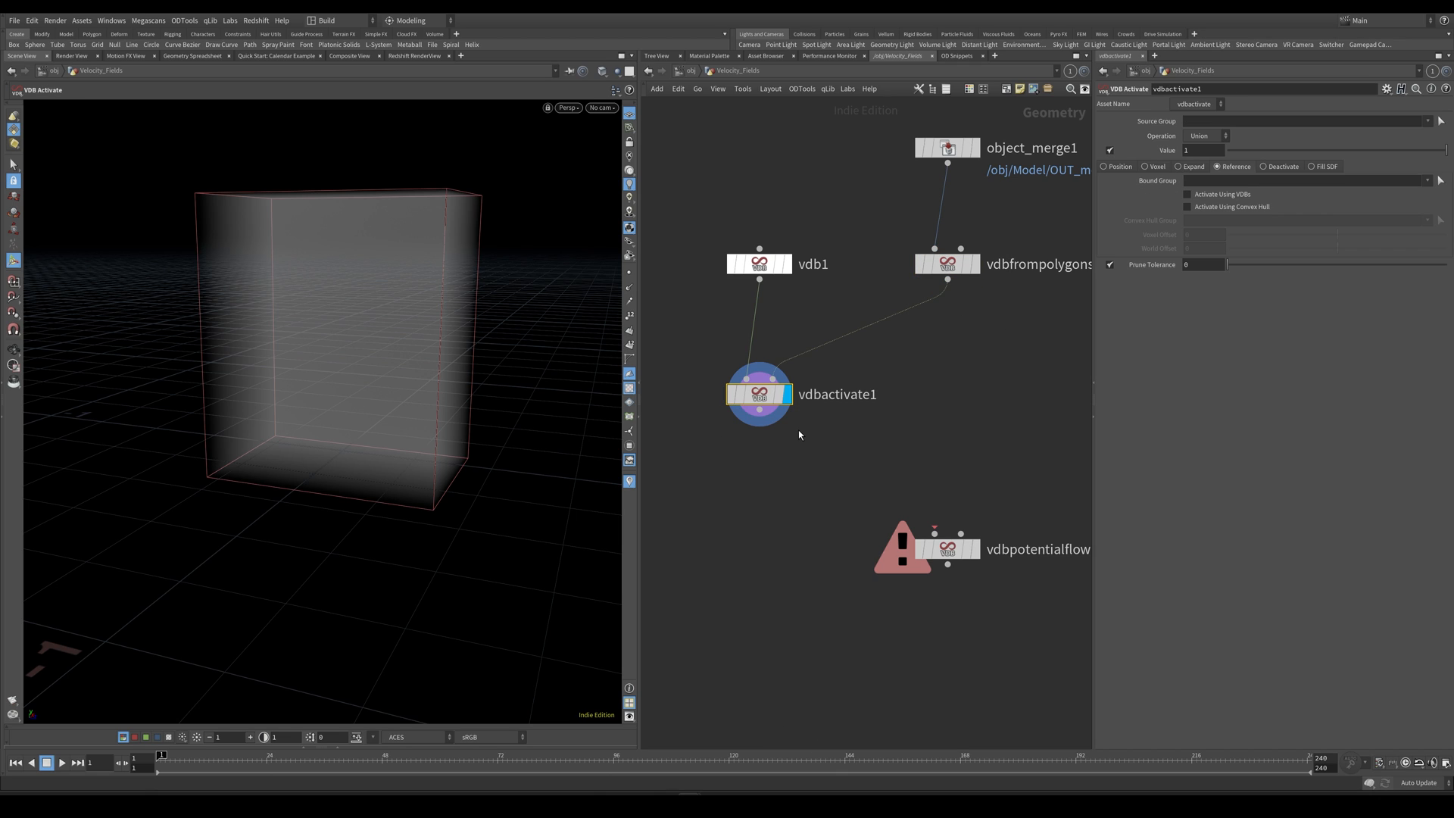
mouse_move(283, 205)
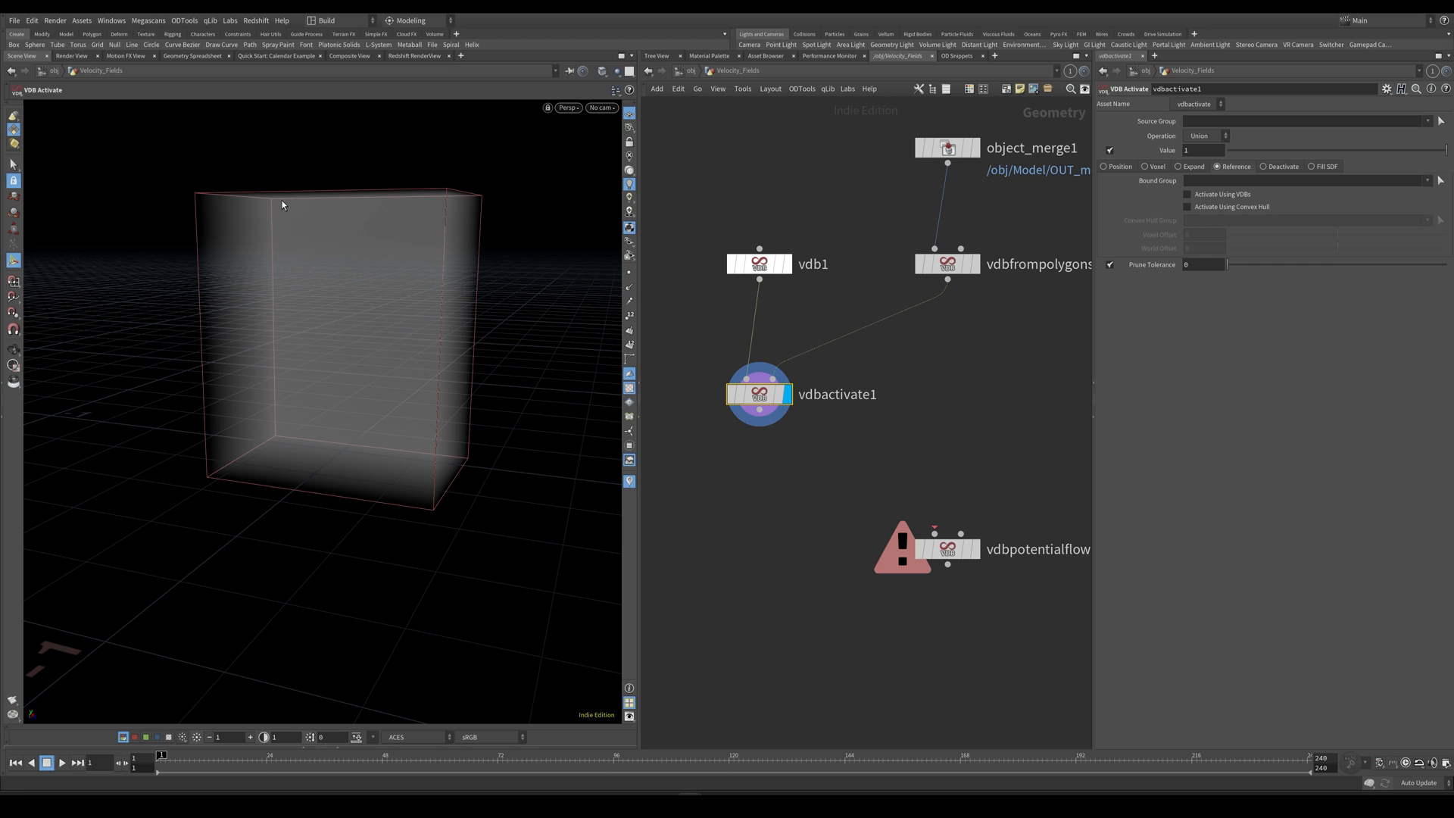
Add a second VDB Activate under vdbfrompolygons1 in Expand mode with Expand Voxels 5 and view it
key(Tab)
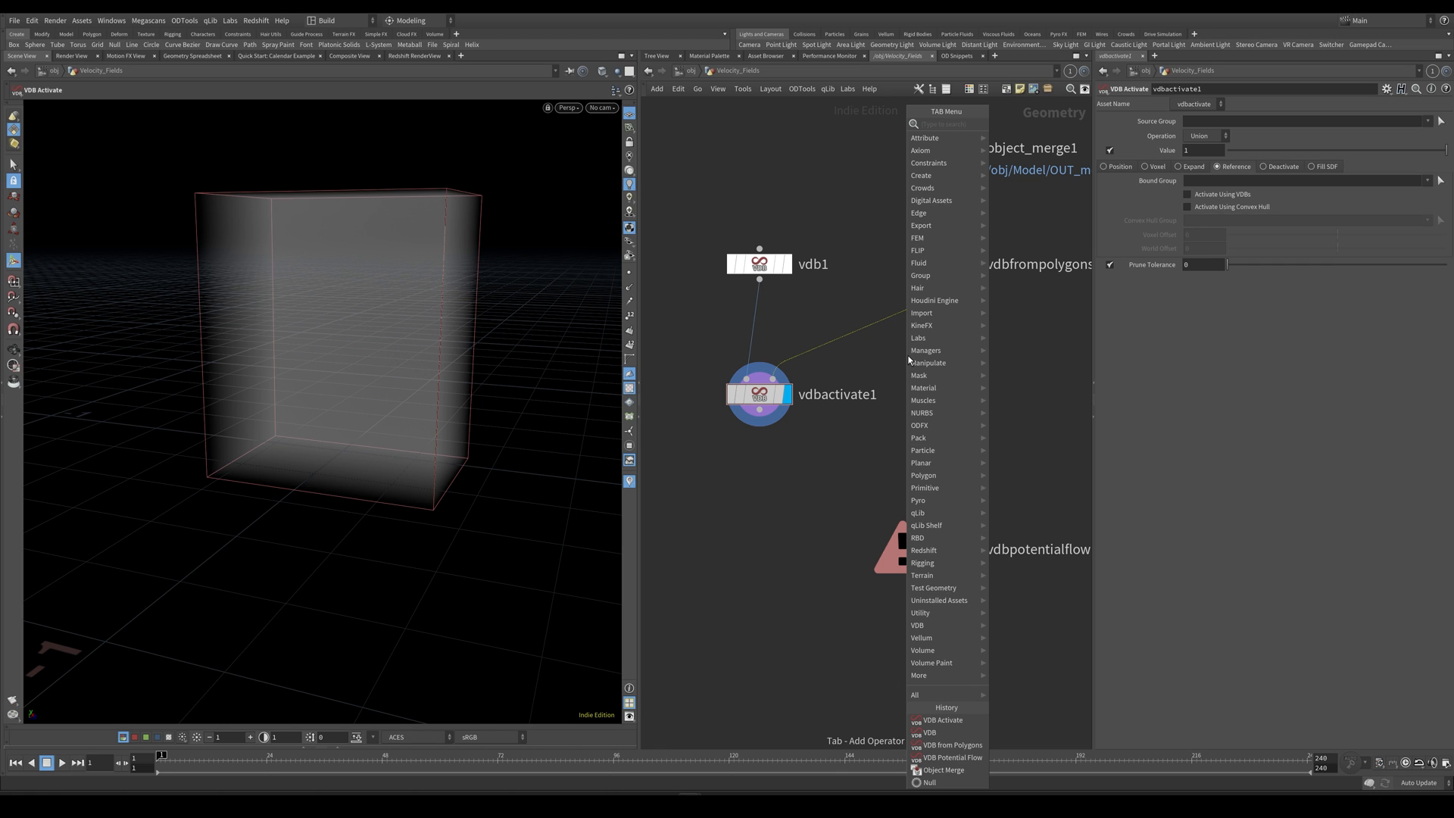
click(944, 720)
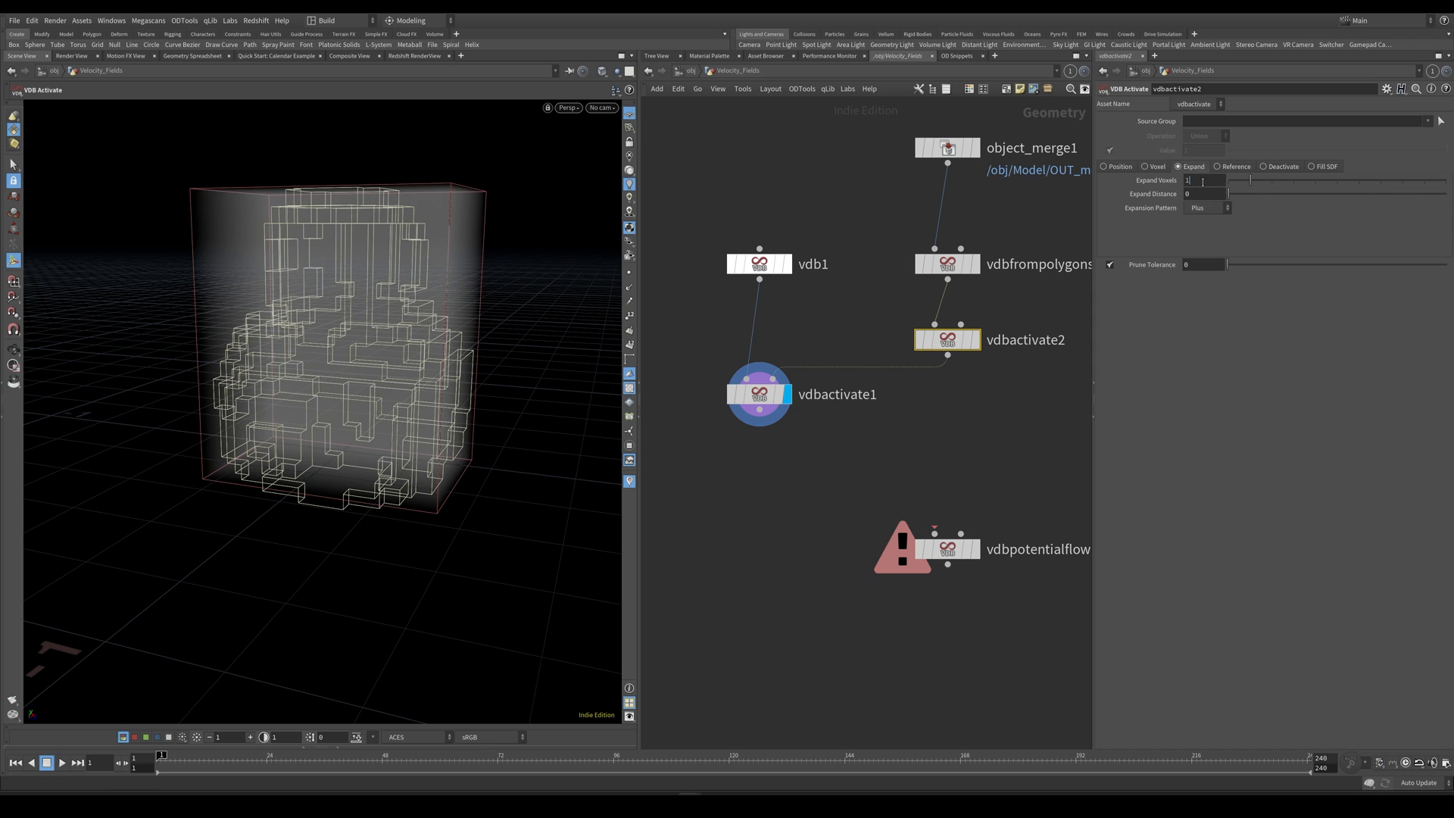
text(5)
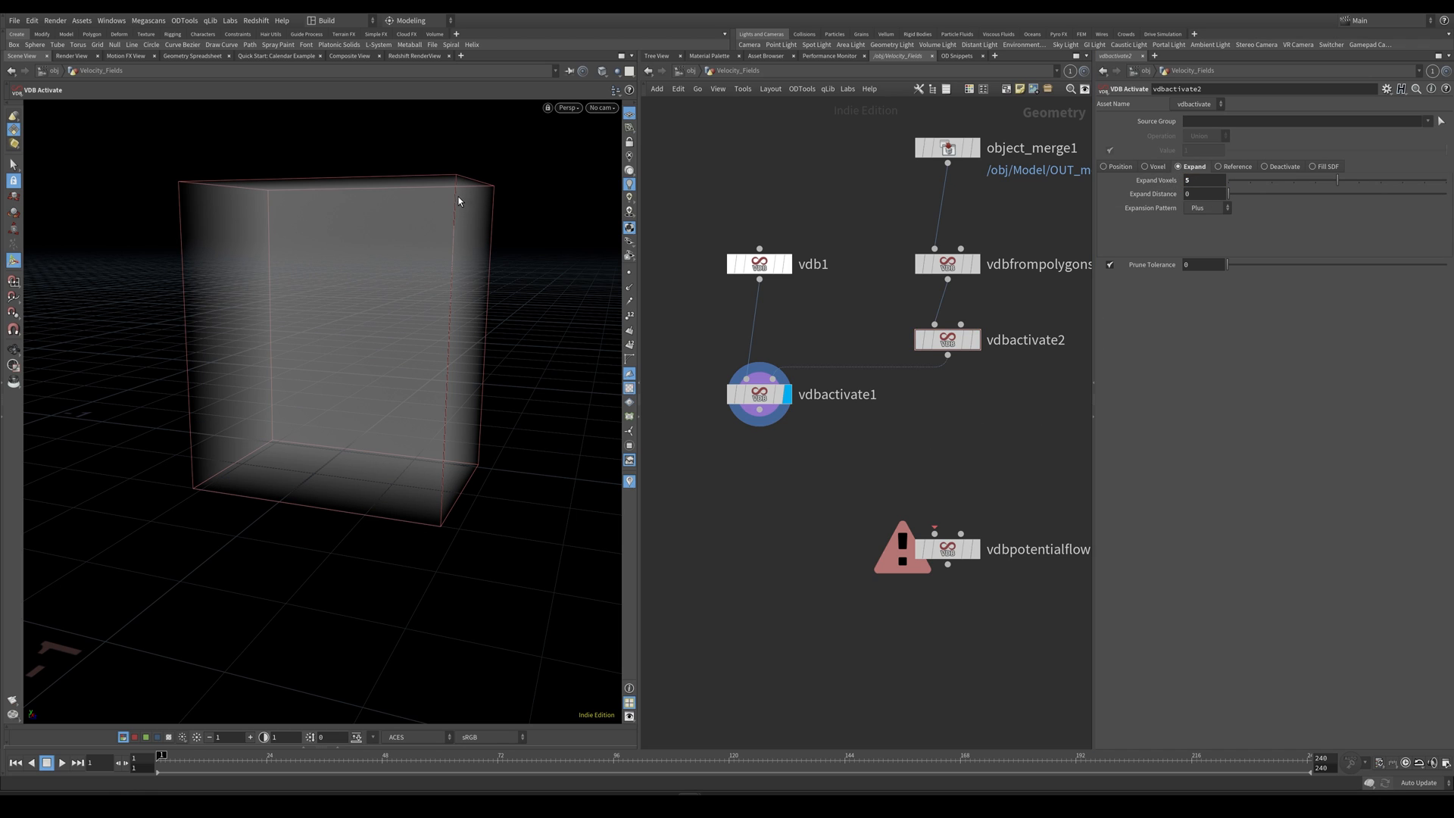
click(947, 340)
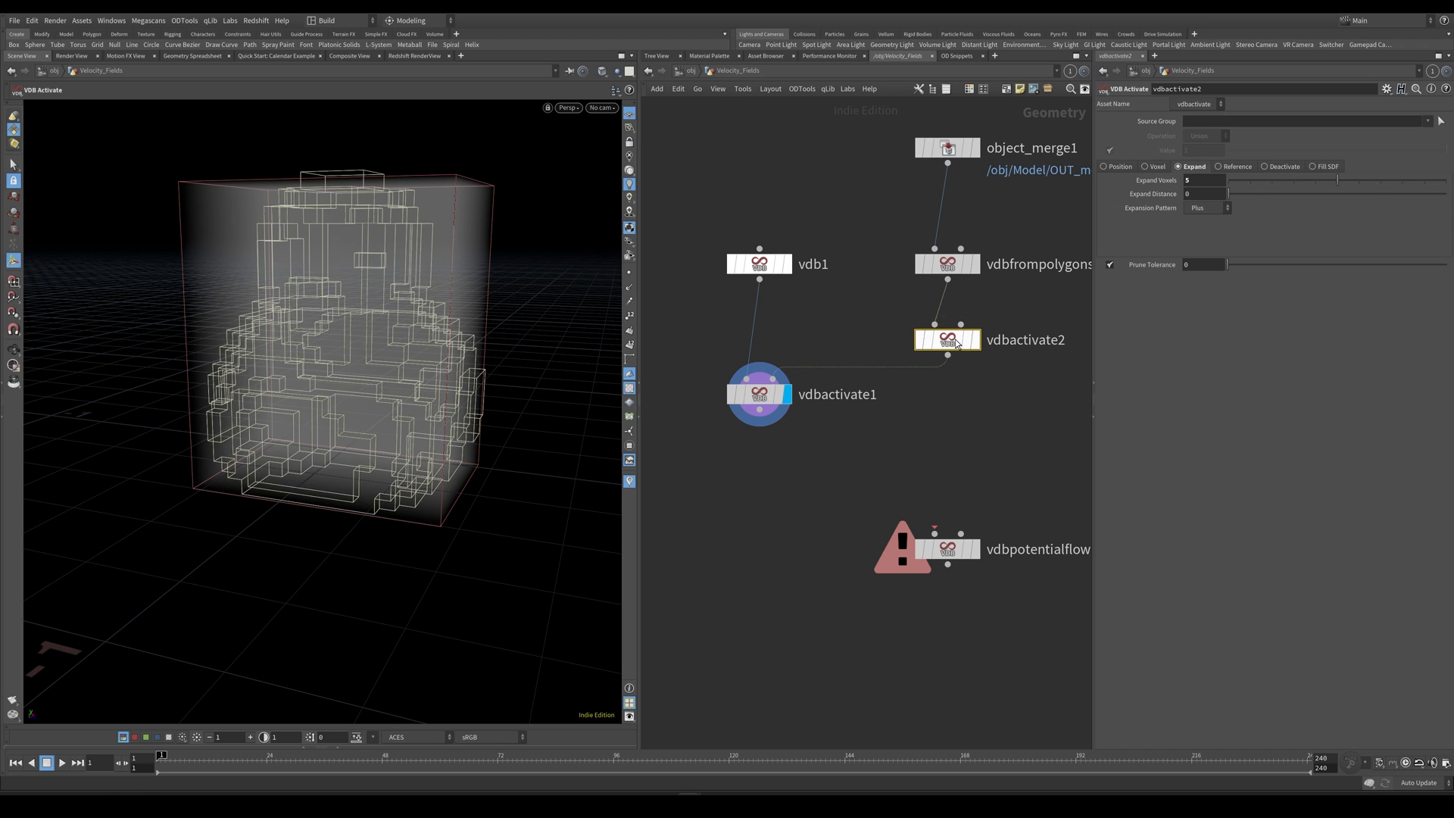
click(759, 393)
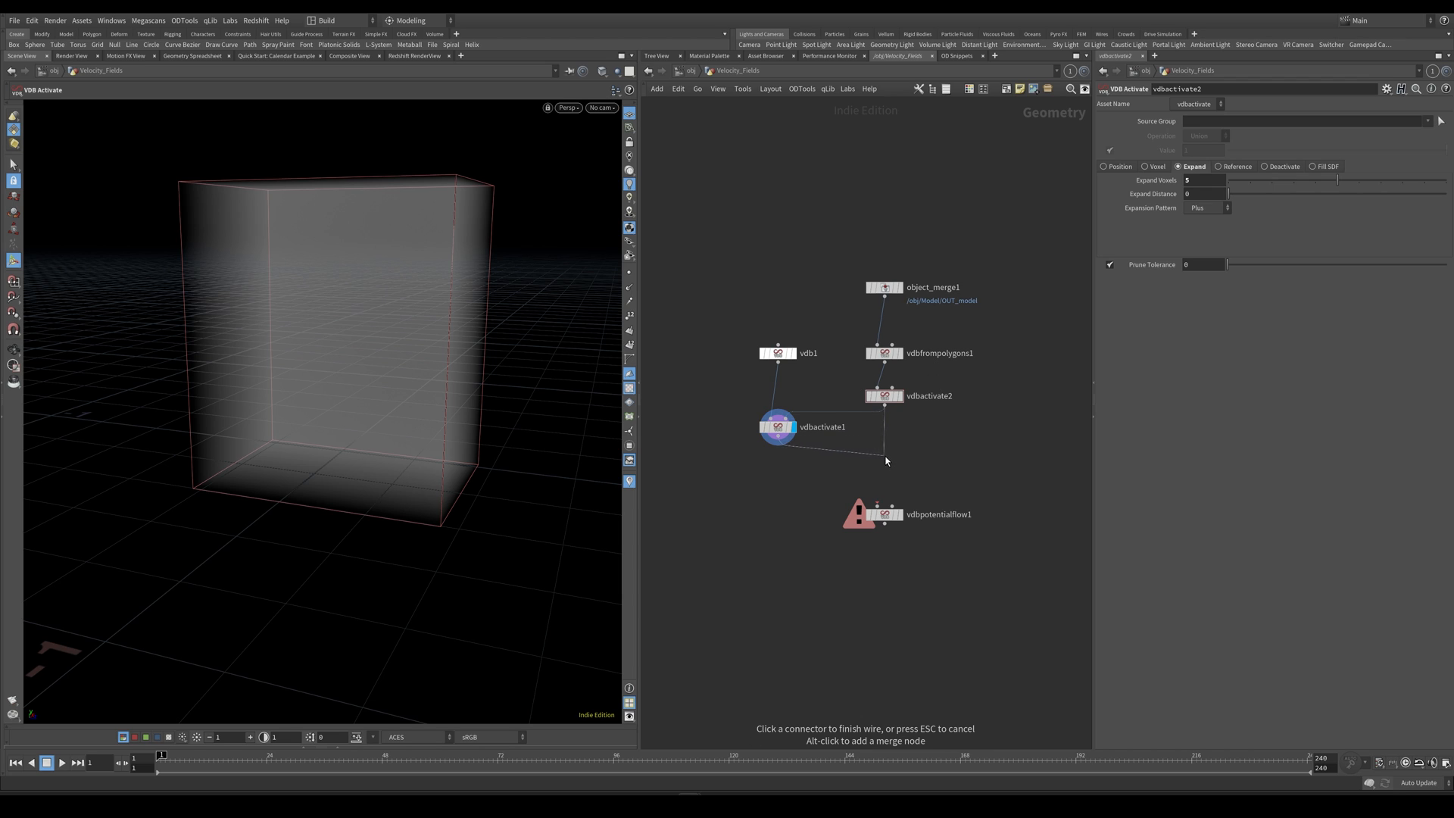
Merge vdbactivate1 and vdbactivate2, wire the merge into vdbpotentialflow1 and display its result
click(883, 454)
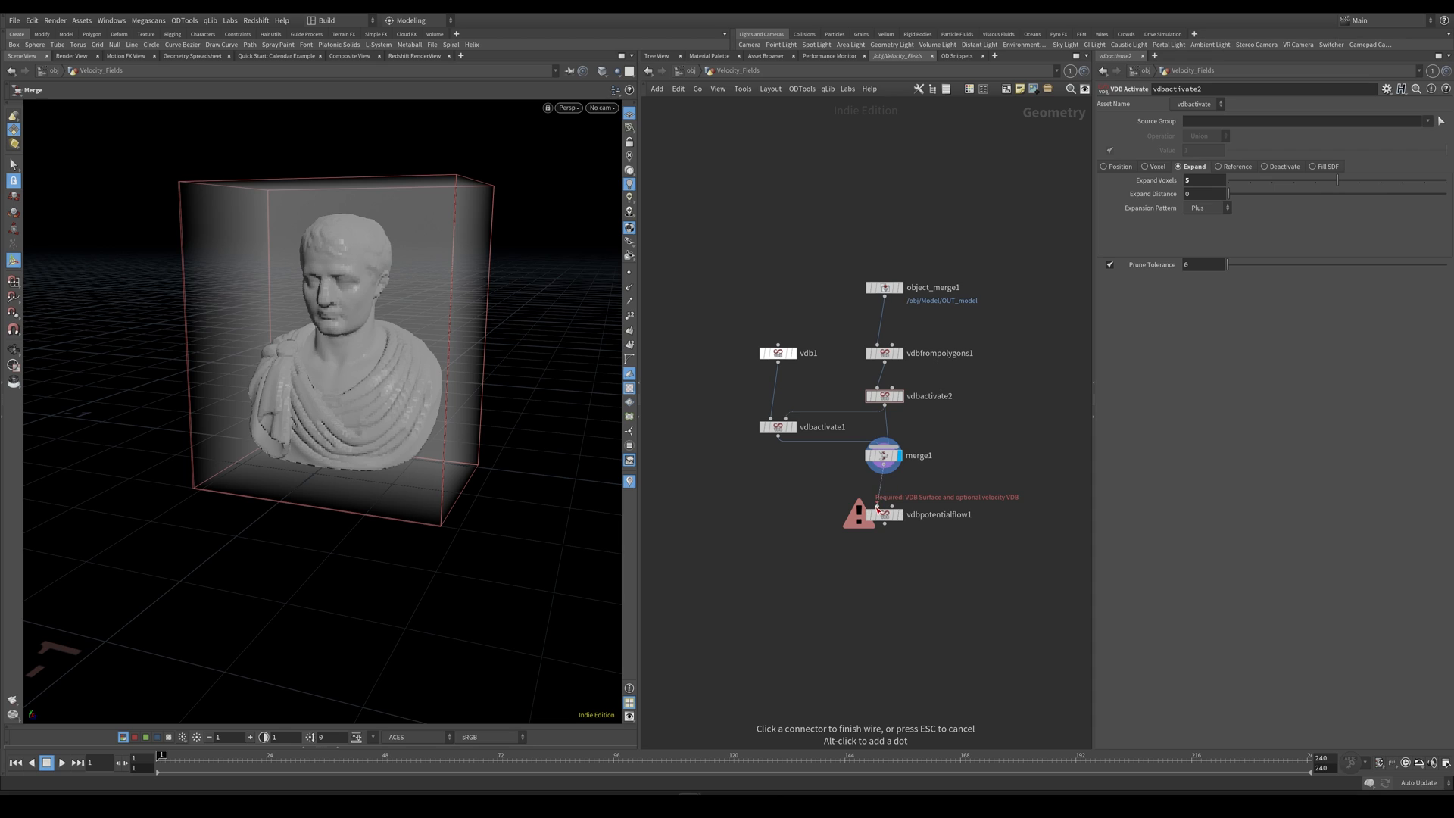
drag(881, 514, 881, 559)
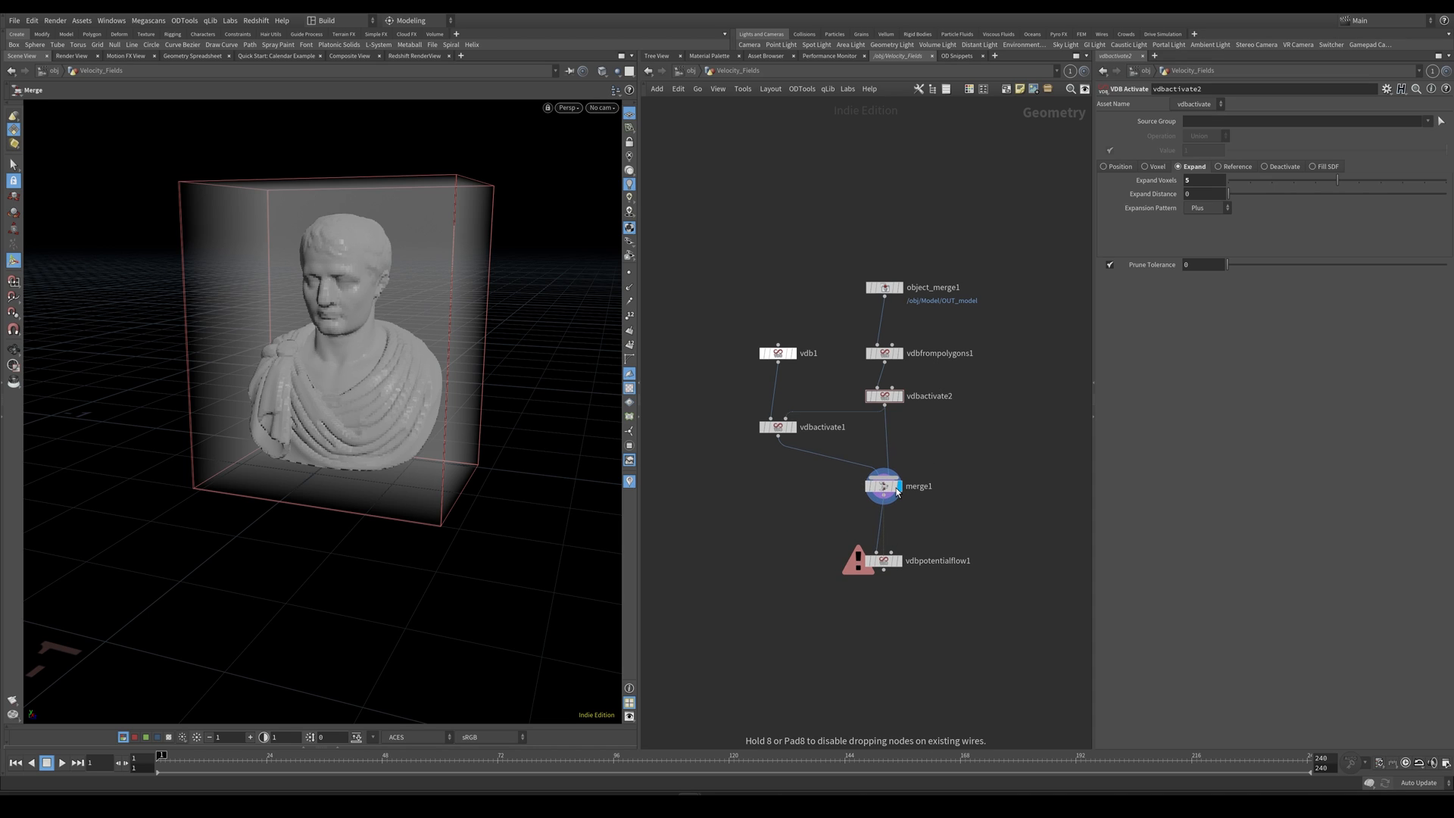
click(883, 560)
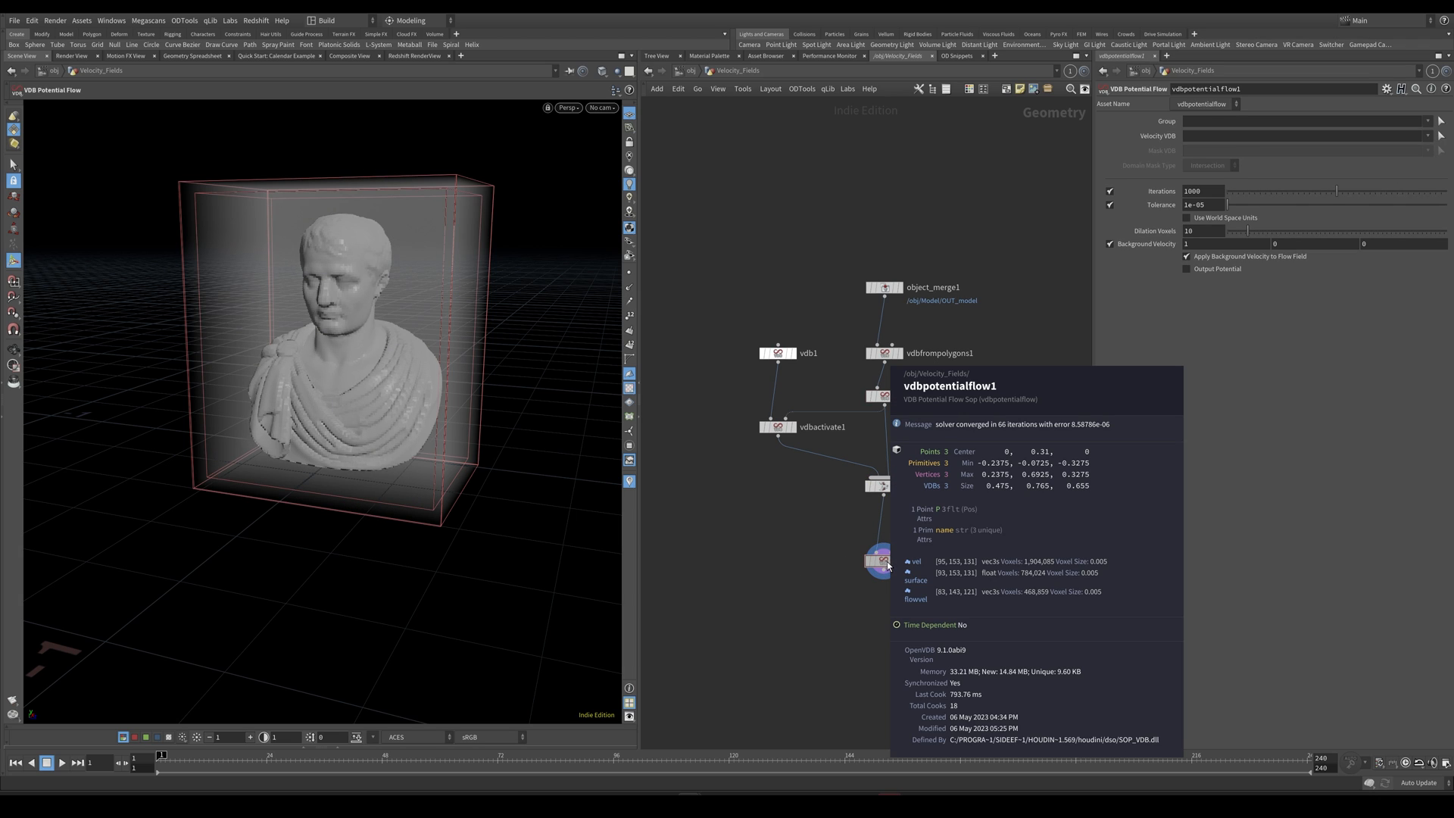
mouse_move(927, 609)
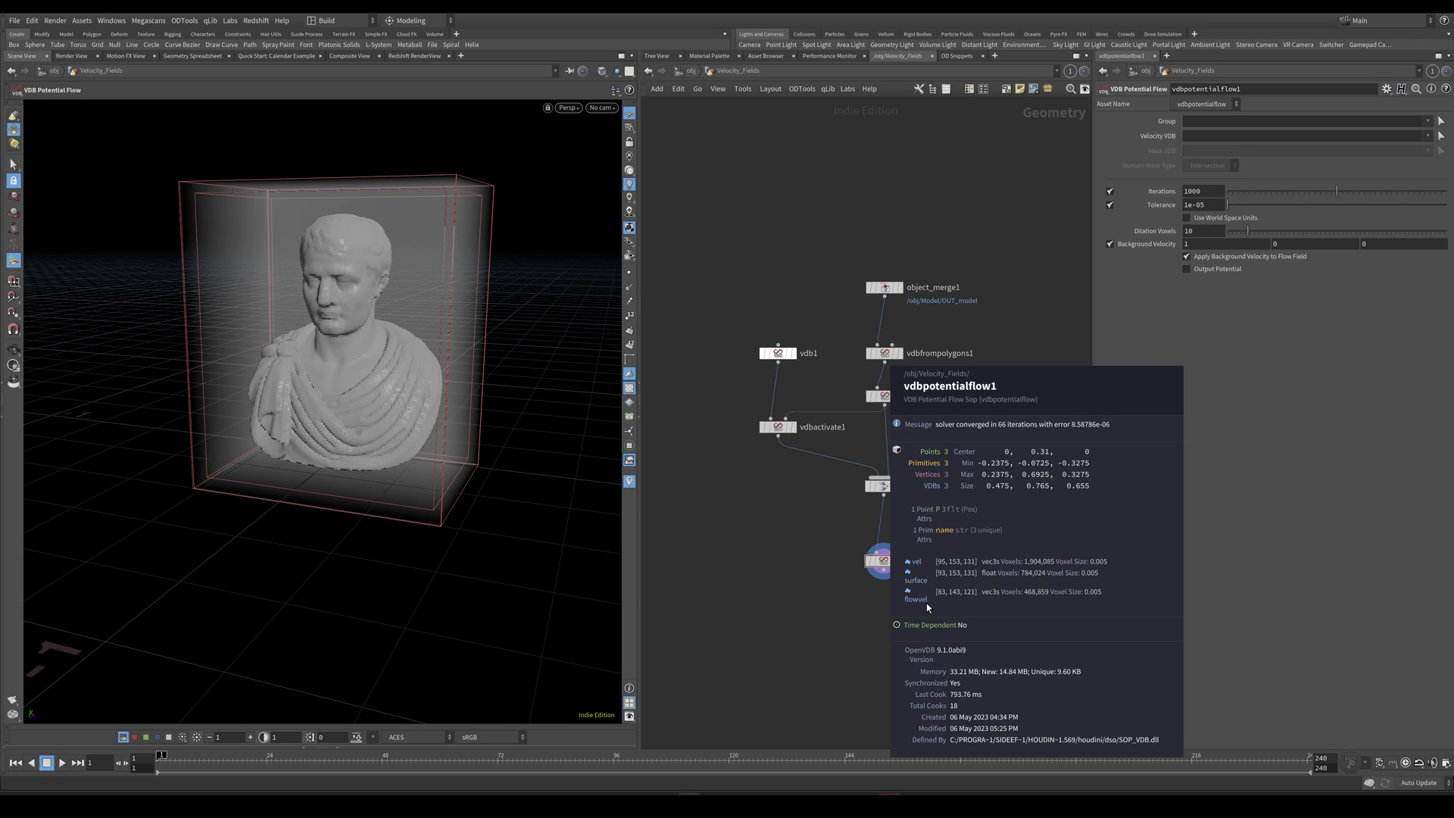
mouse_move(922, 611)
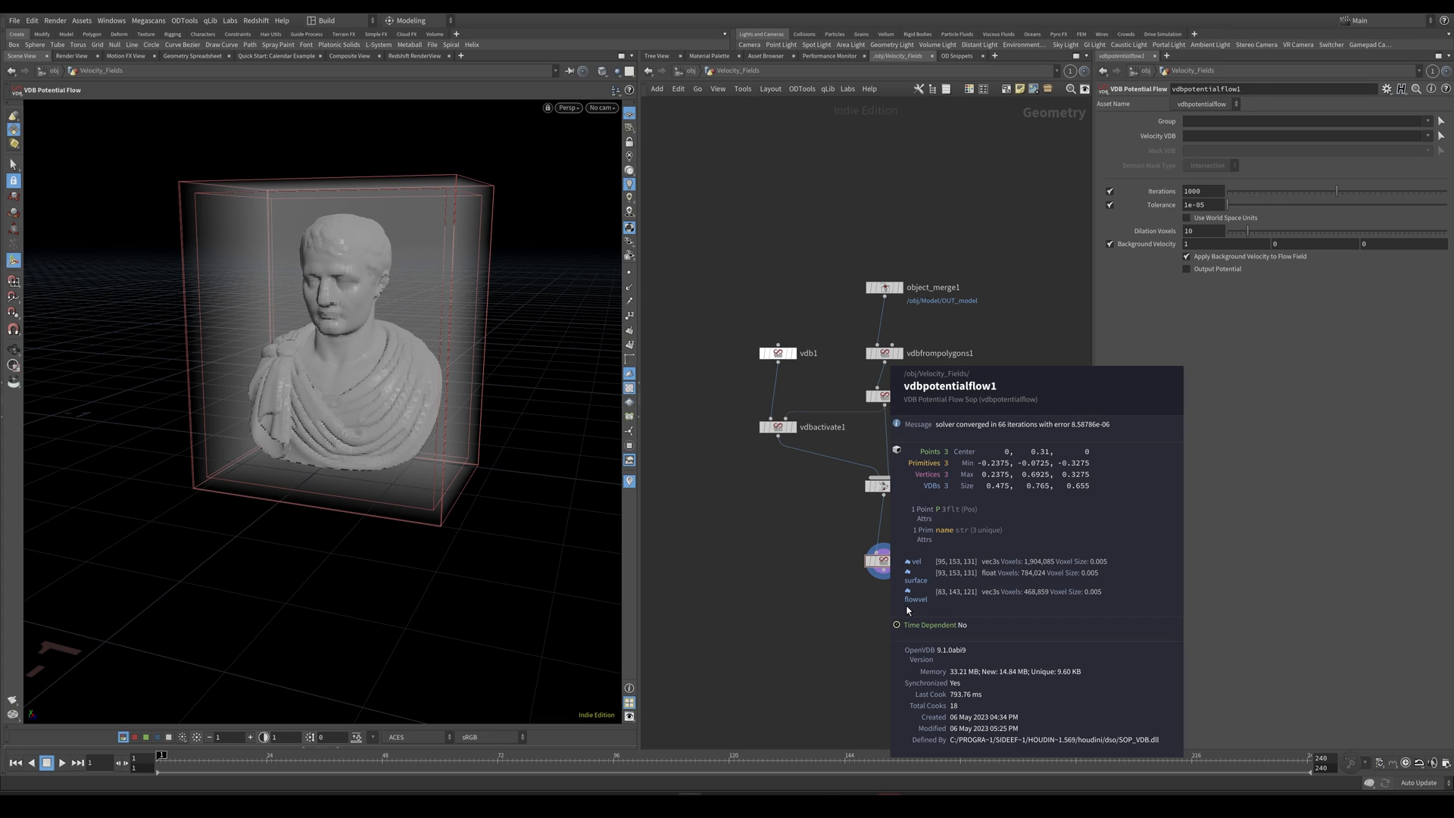
mouse_move(1004, 597)
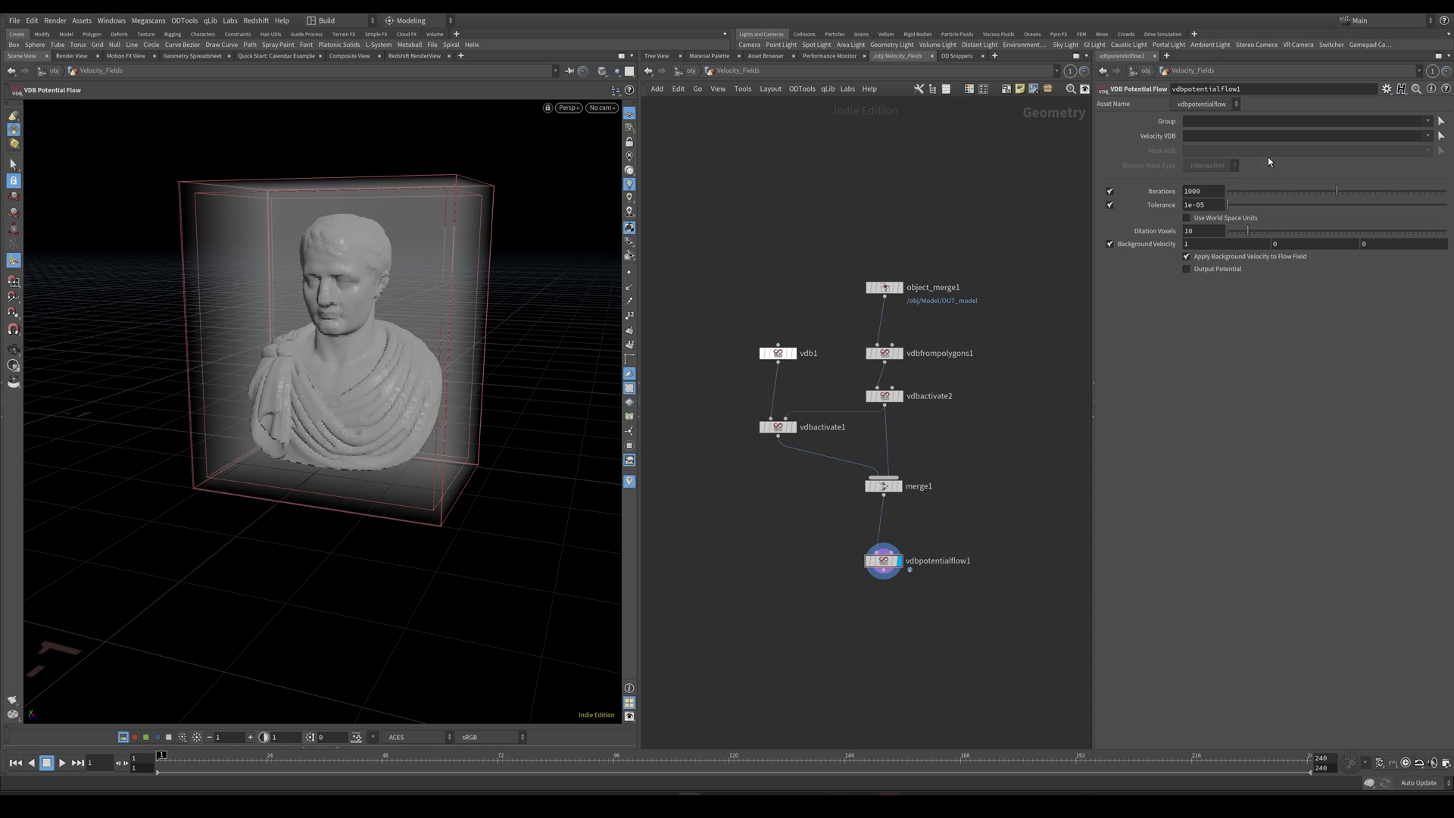
mouse_move(1349, 147)
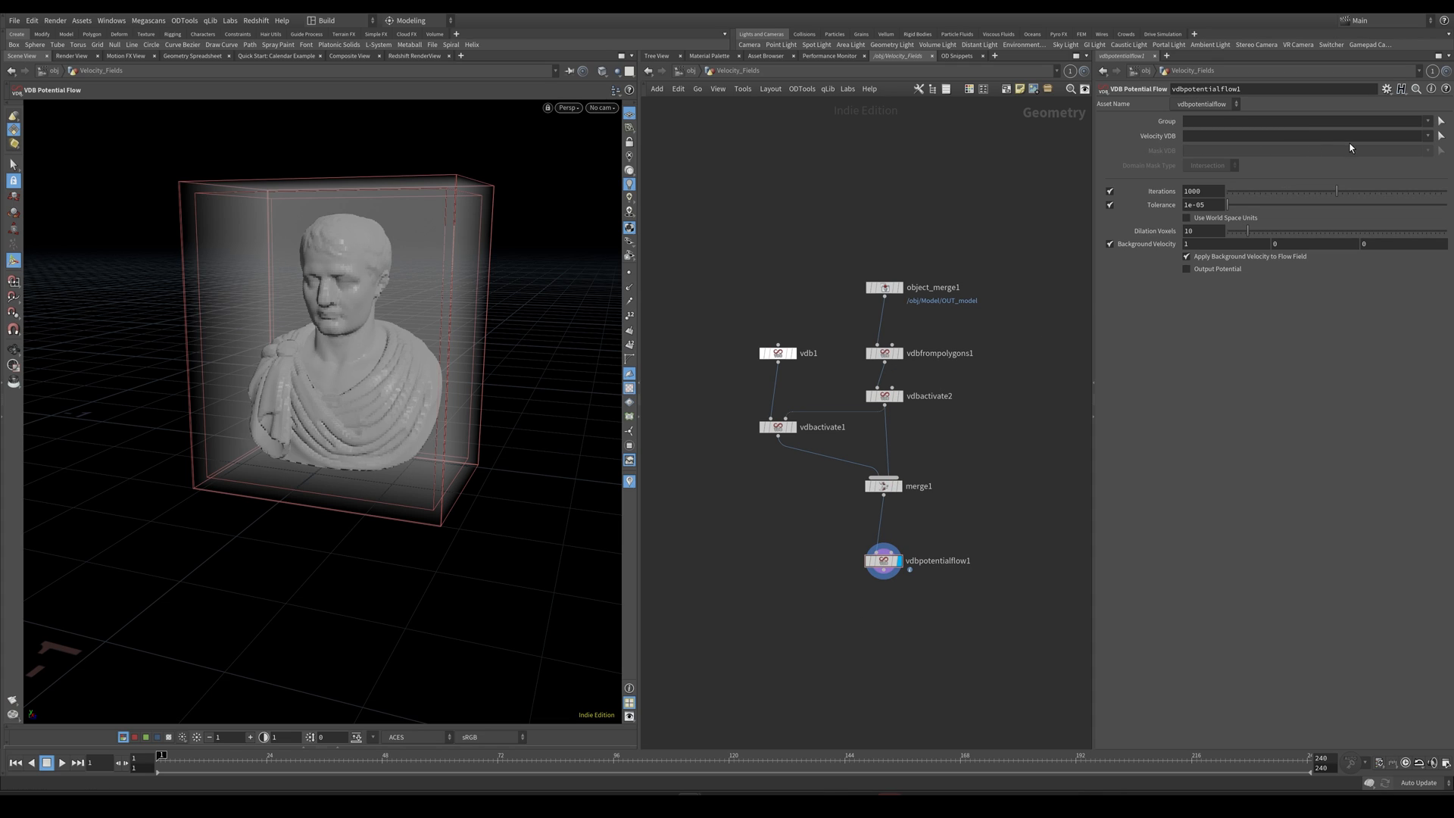
click(1428, 135)
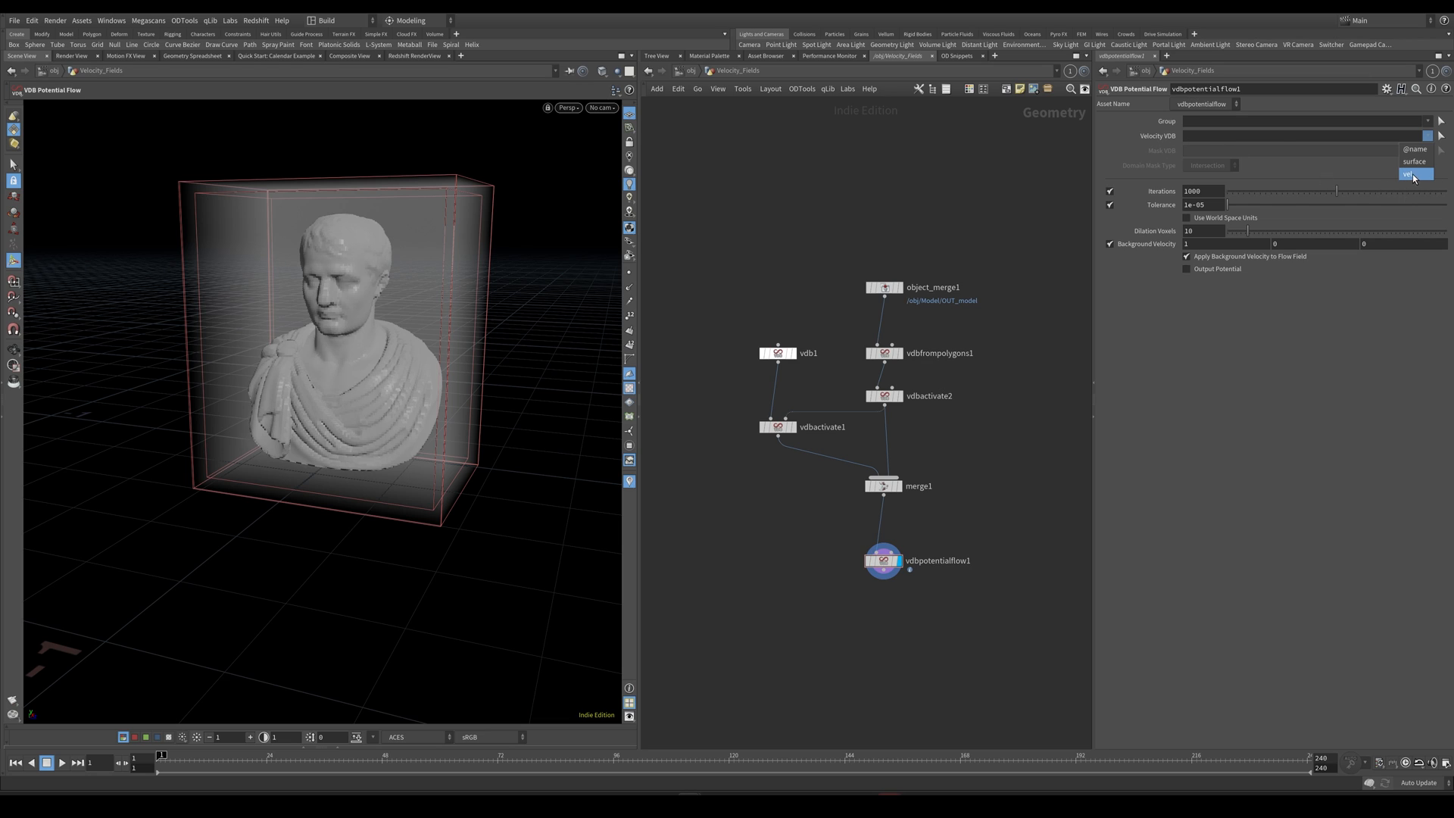
click(1416, 174)
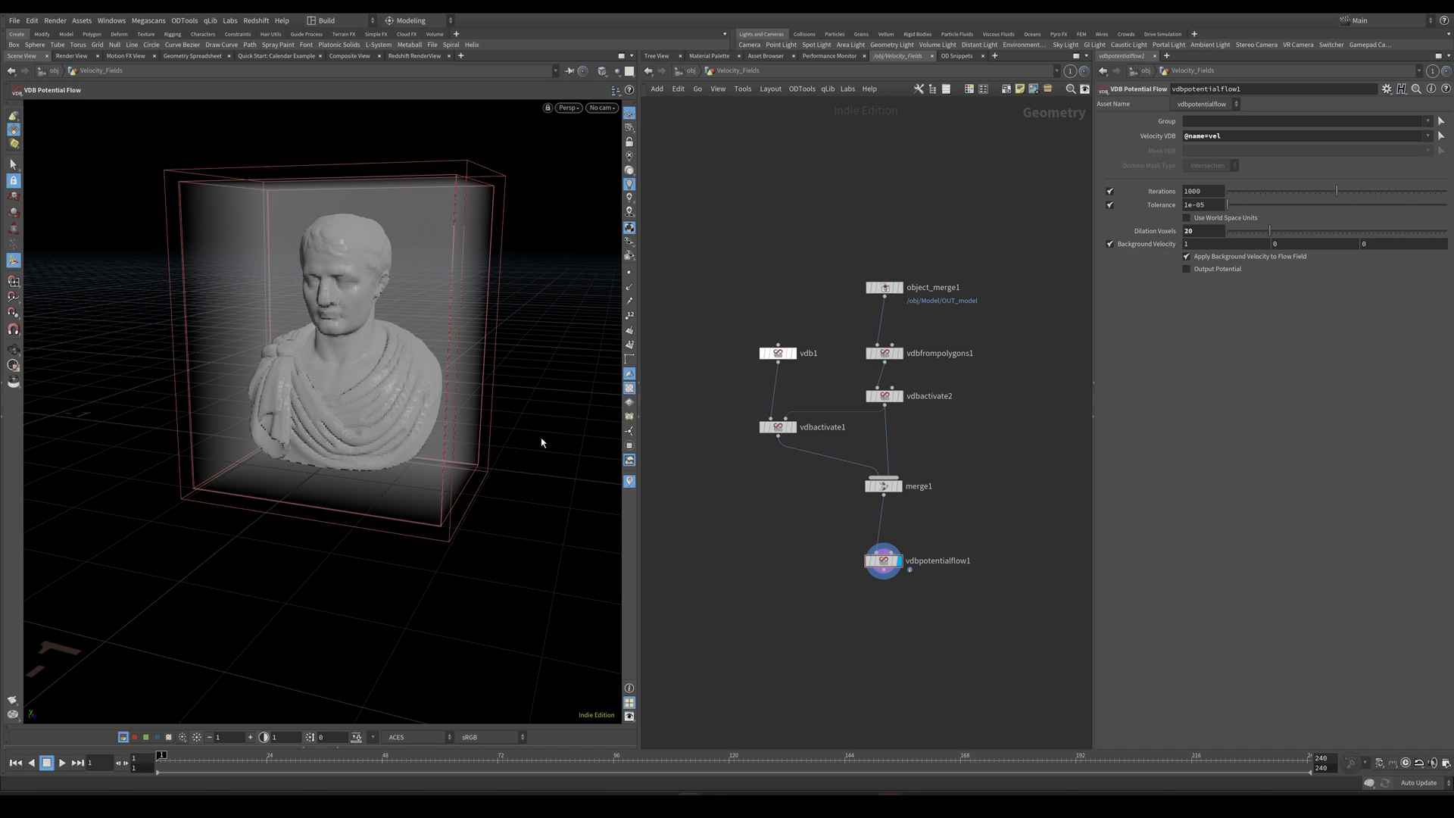
mouse_move(1160, 258)
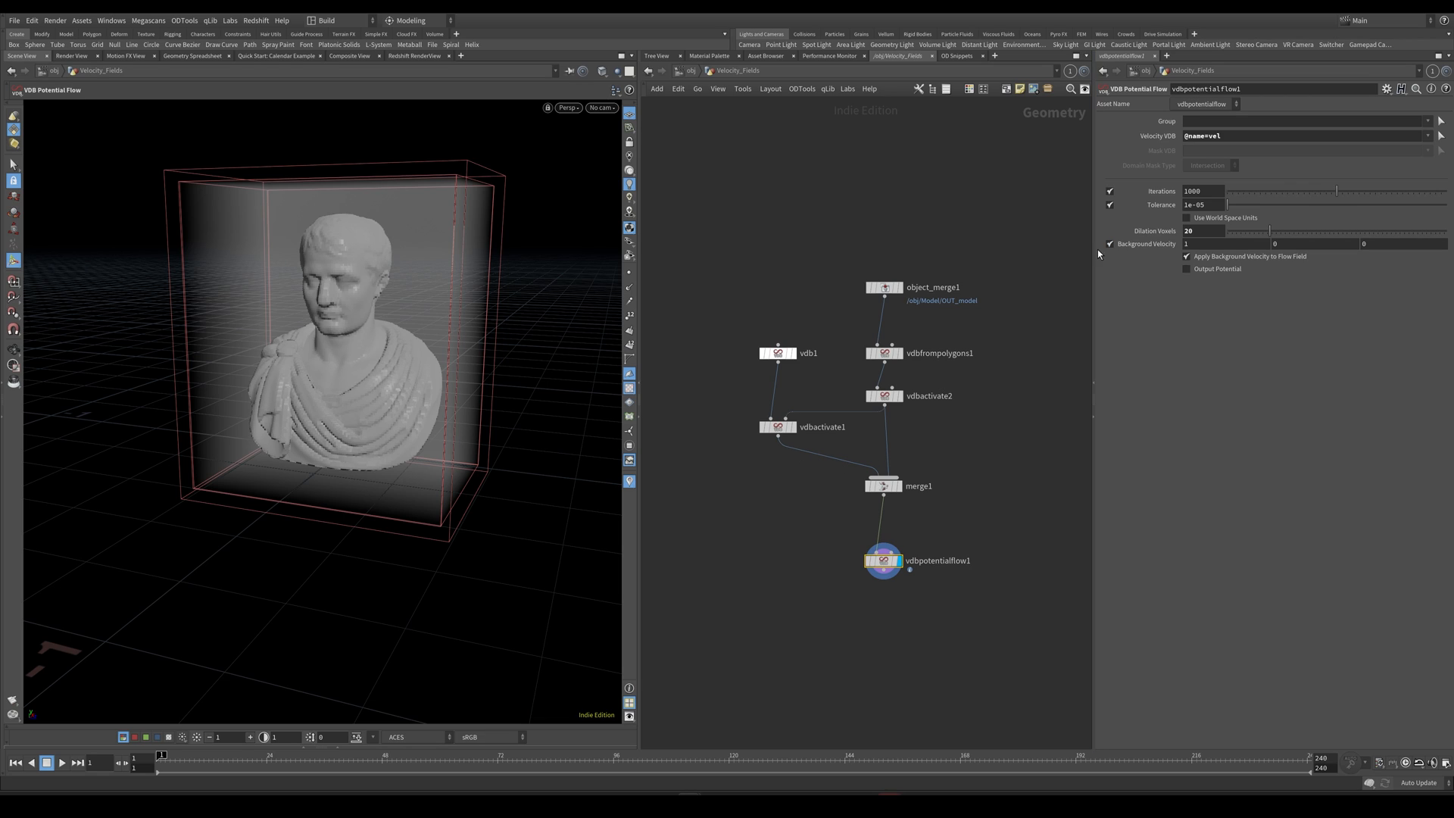
mouse_move(1114, 247)
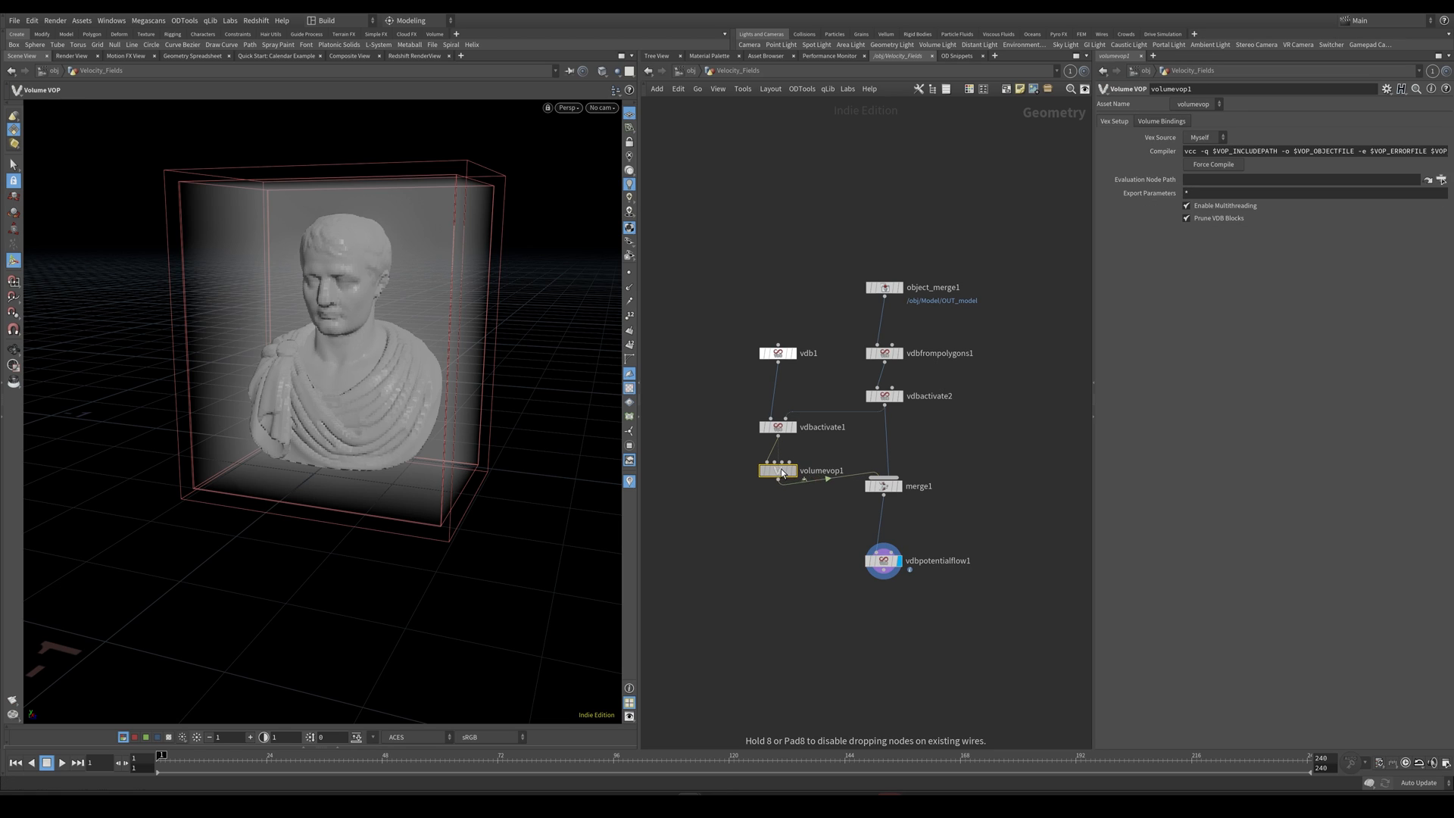
click(883, 561)
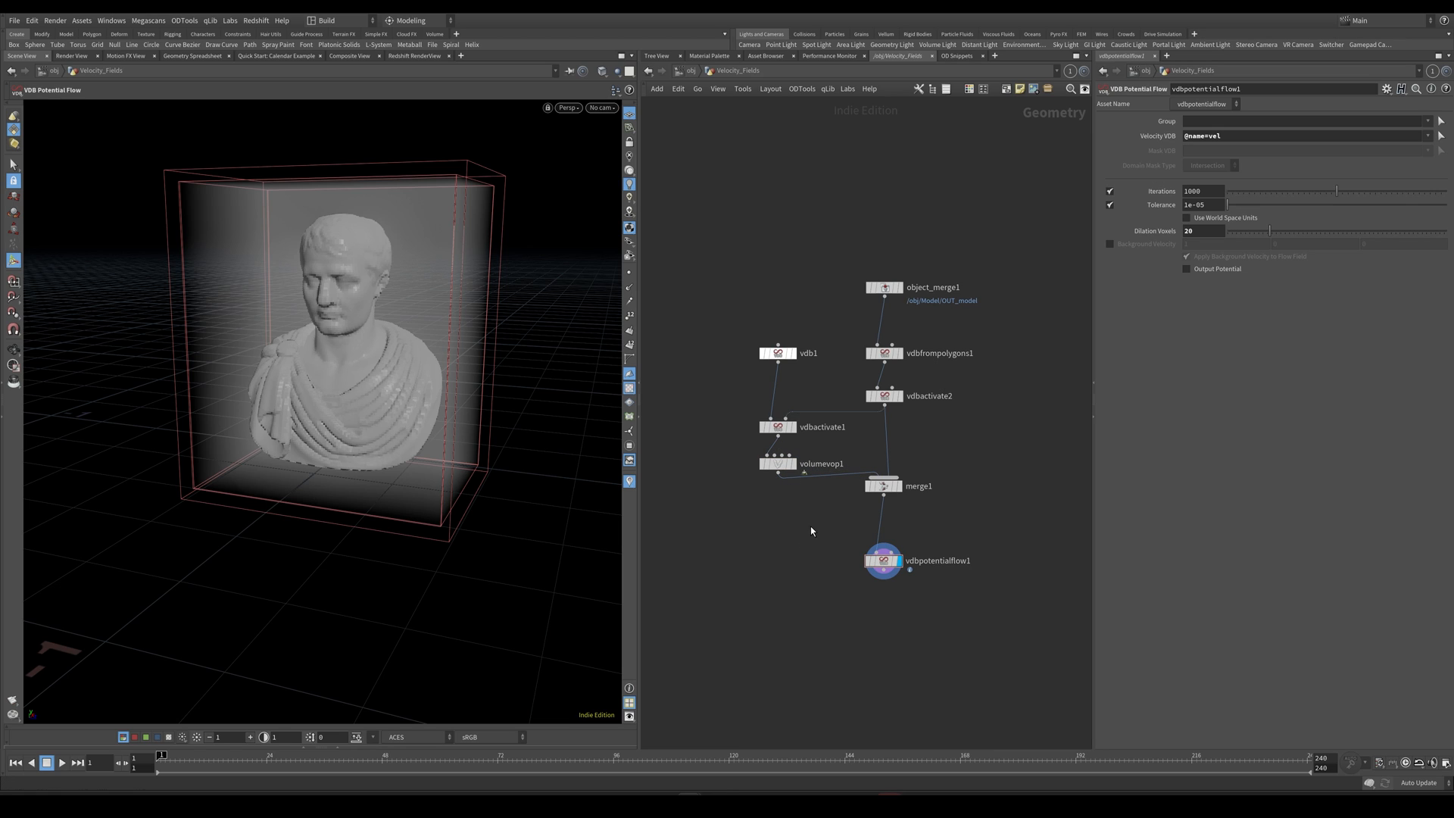
click(777, 463)
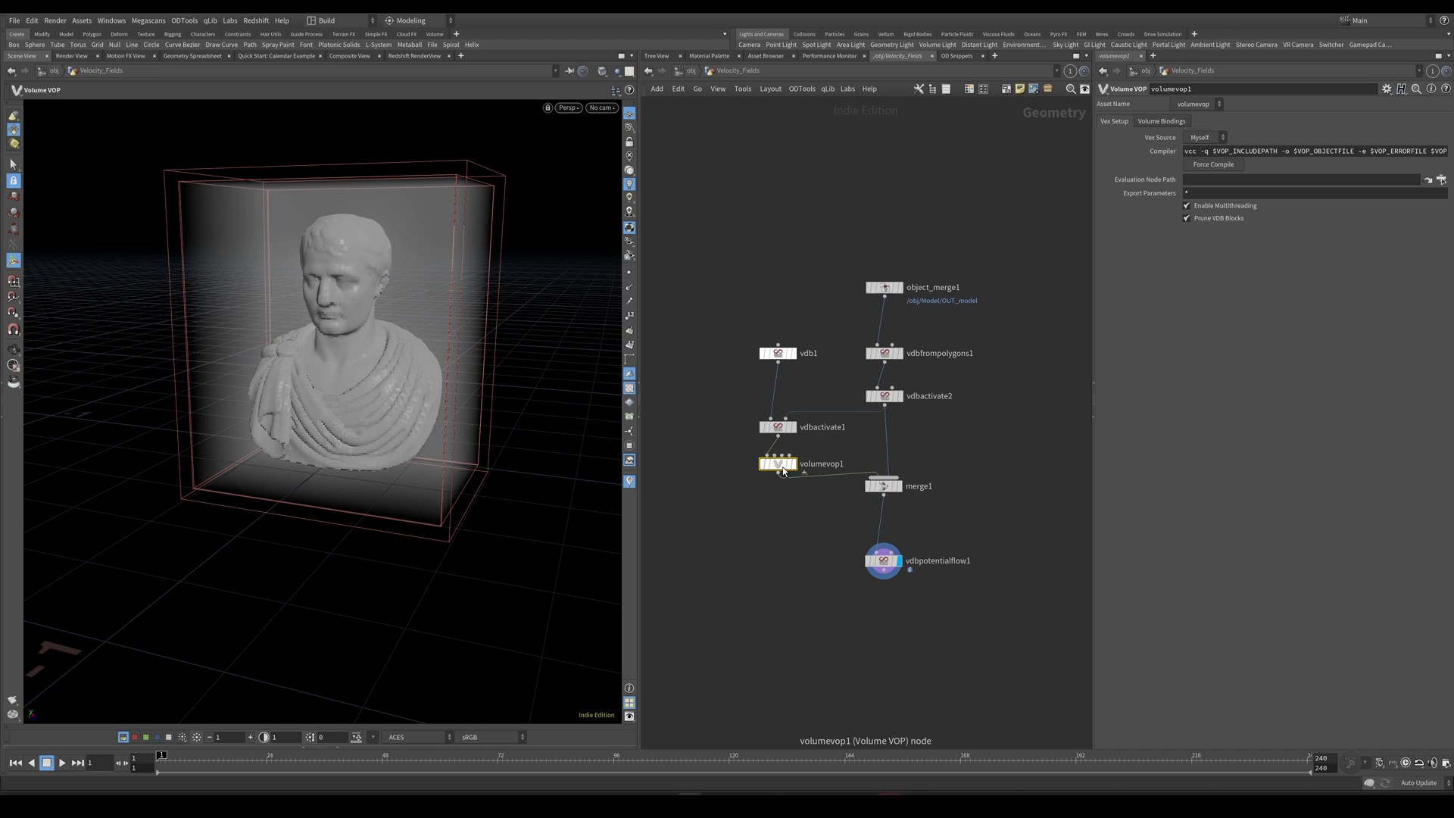
click(883, 560)
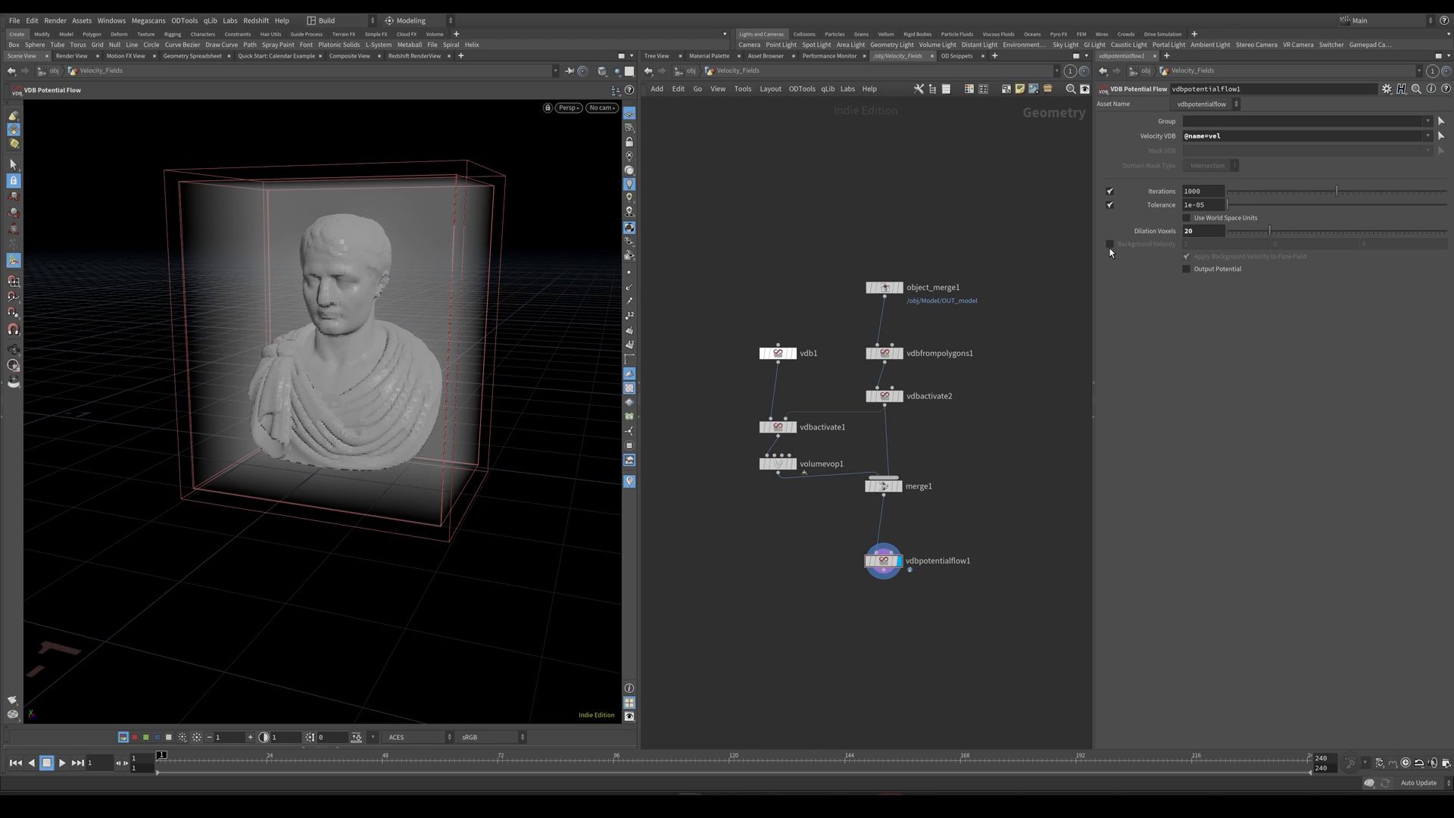
click(777, 463)
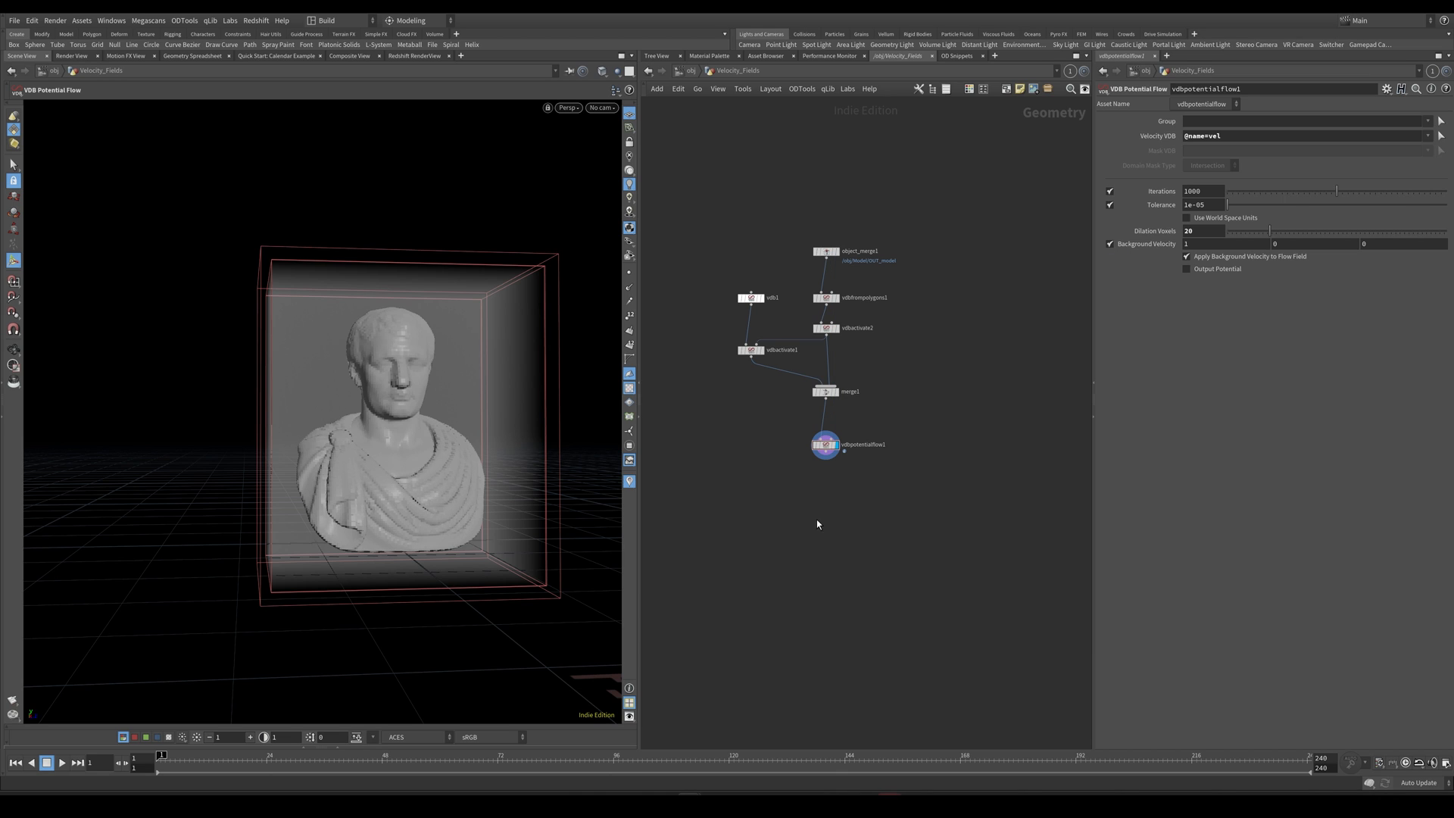
key(tab)
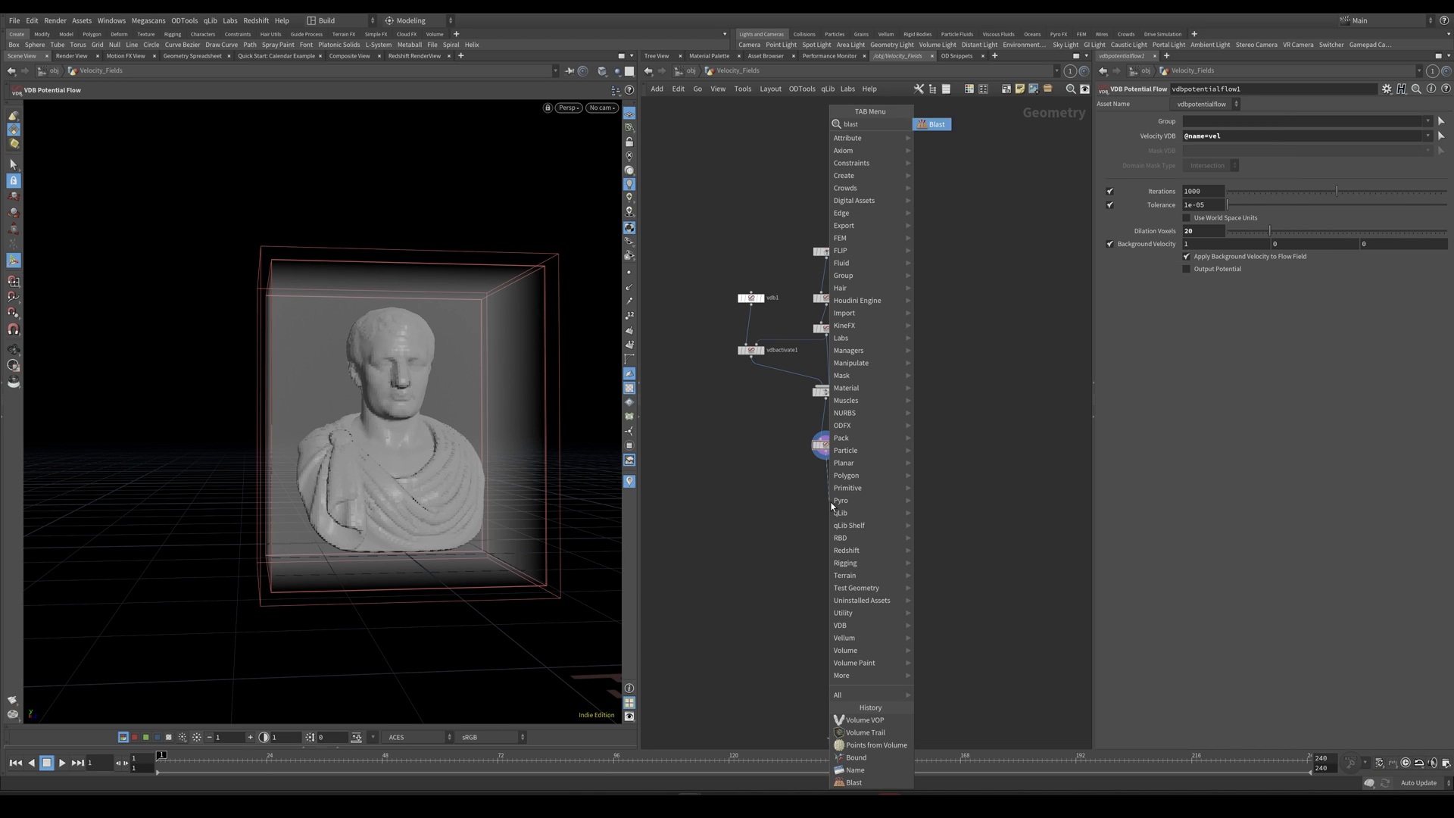
click(853, 781)
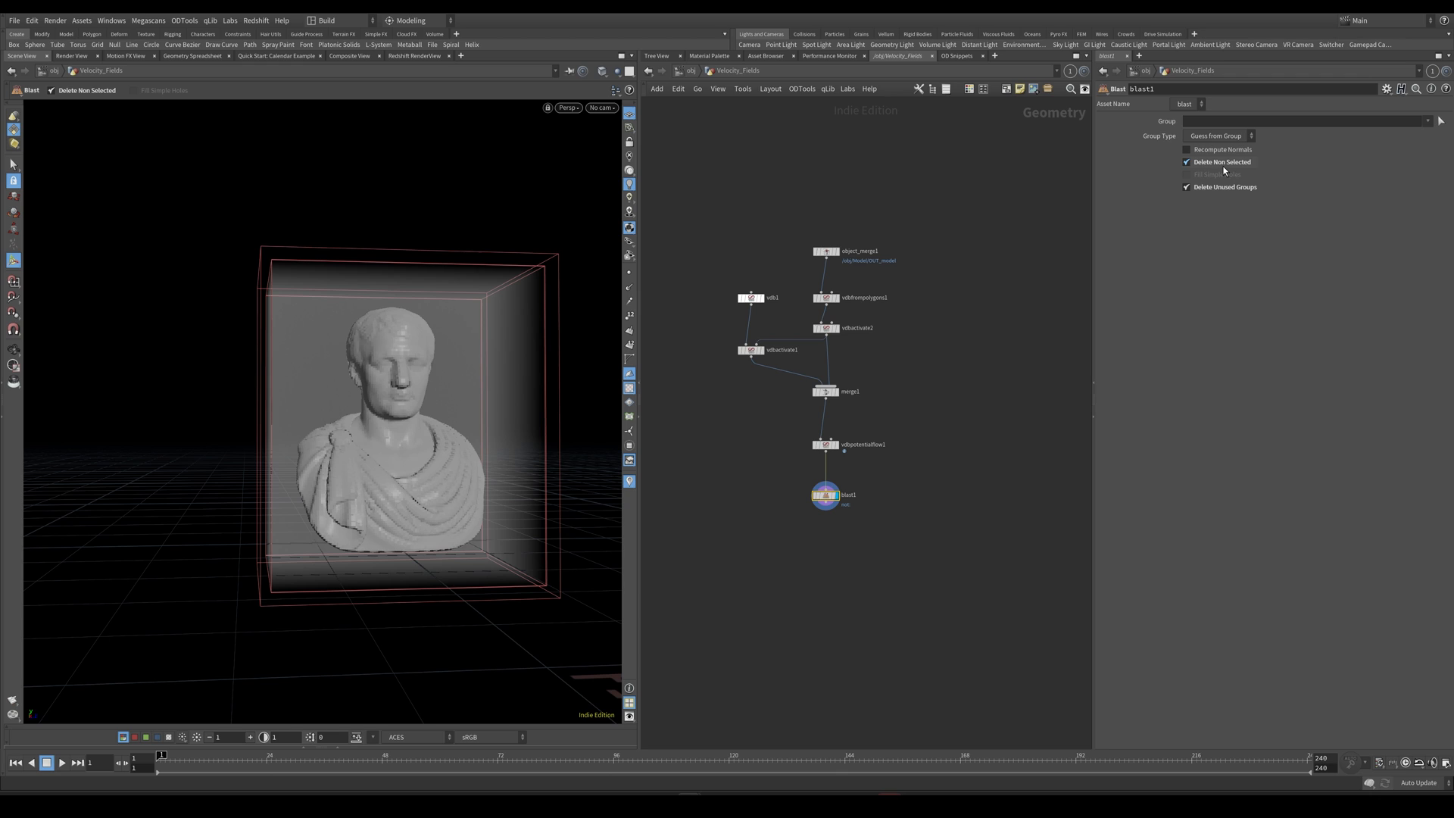
click(1427, 121)
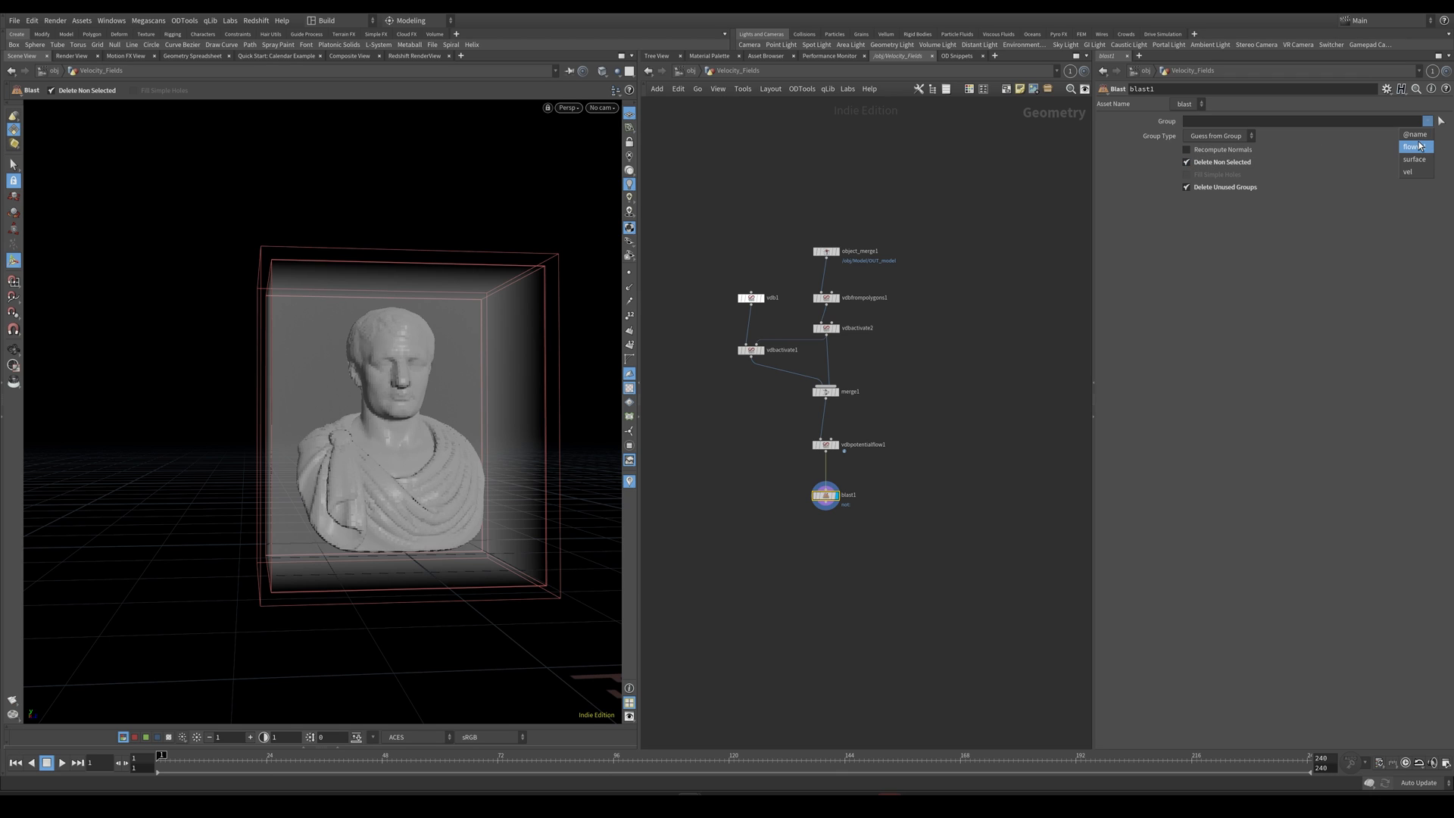
click(1413, 146)
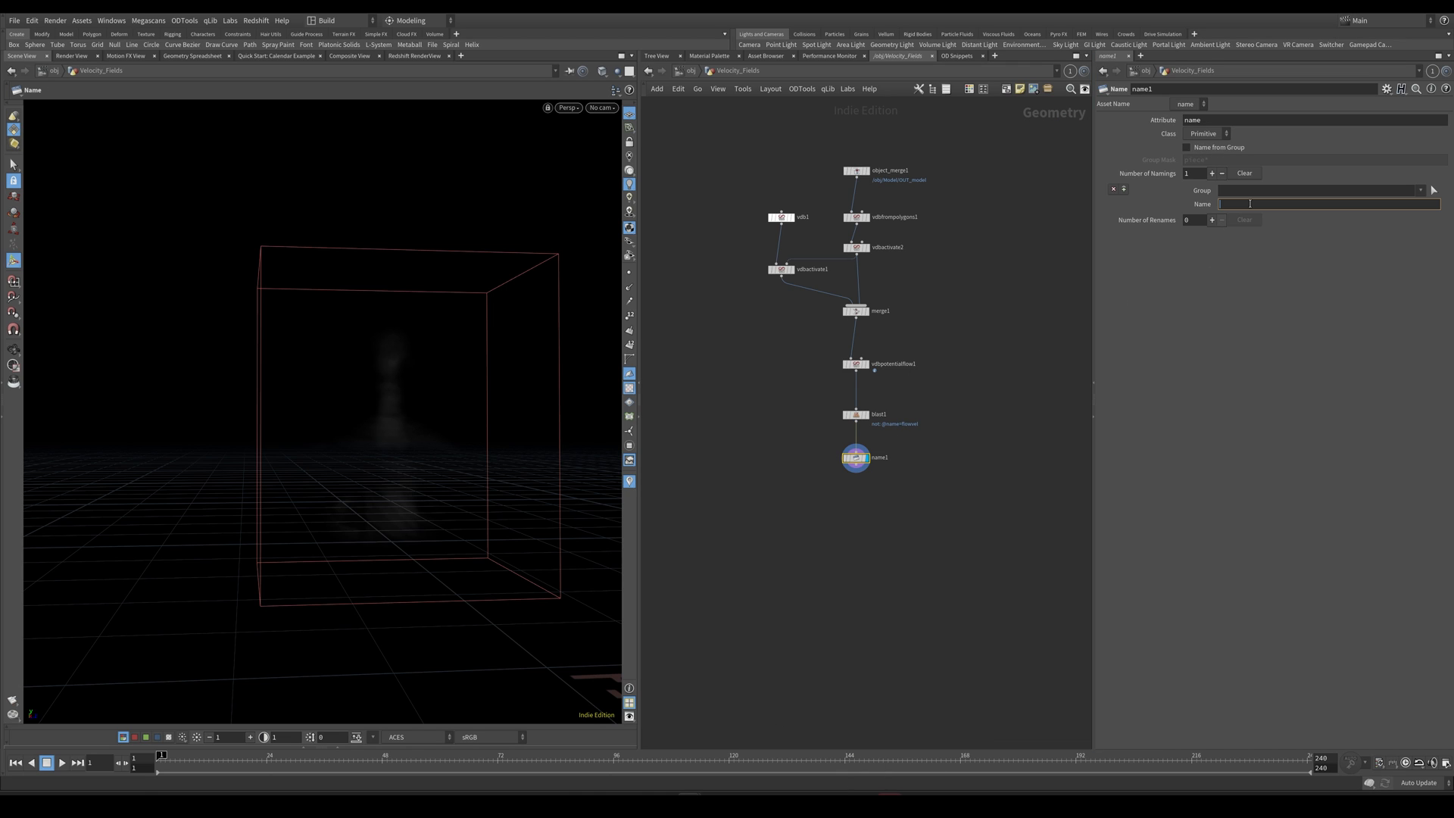
text(vel)
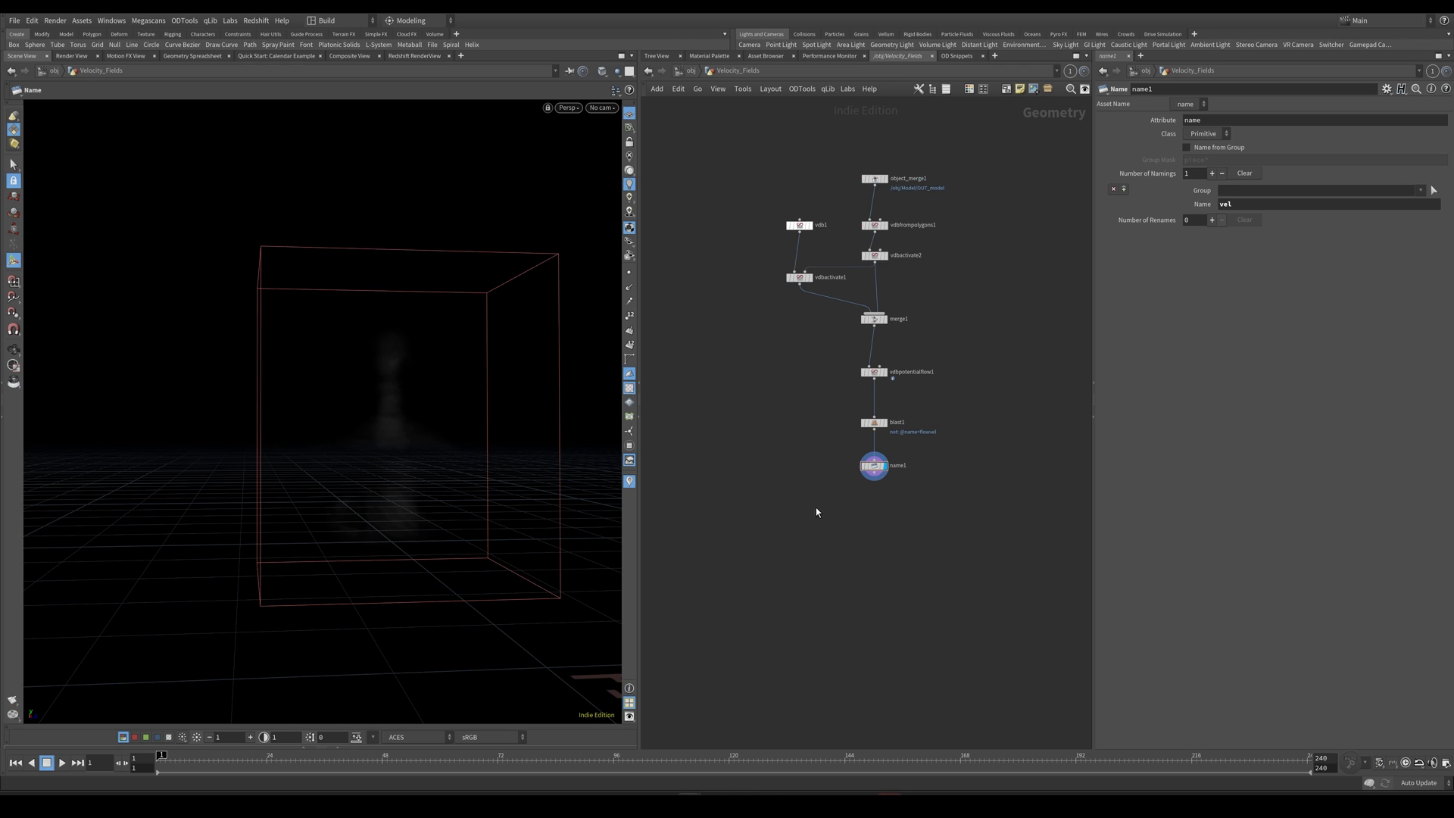
Add Bound and Points from Volume seed nodes feeding a Volume Trail of the vel field
key(tab)
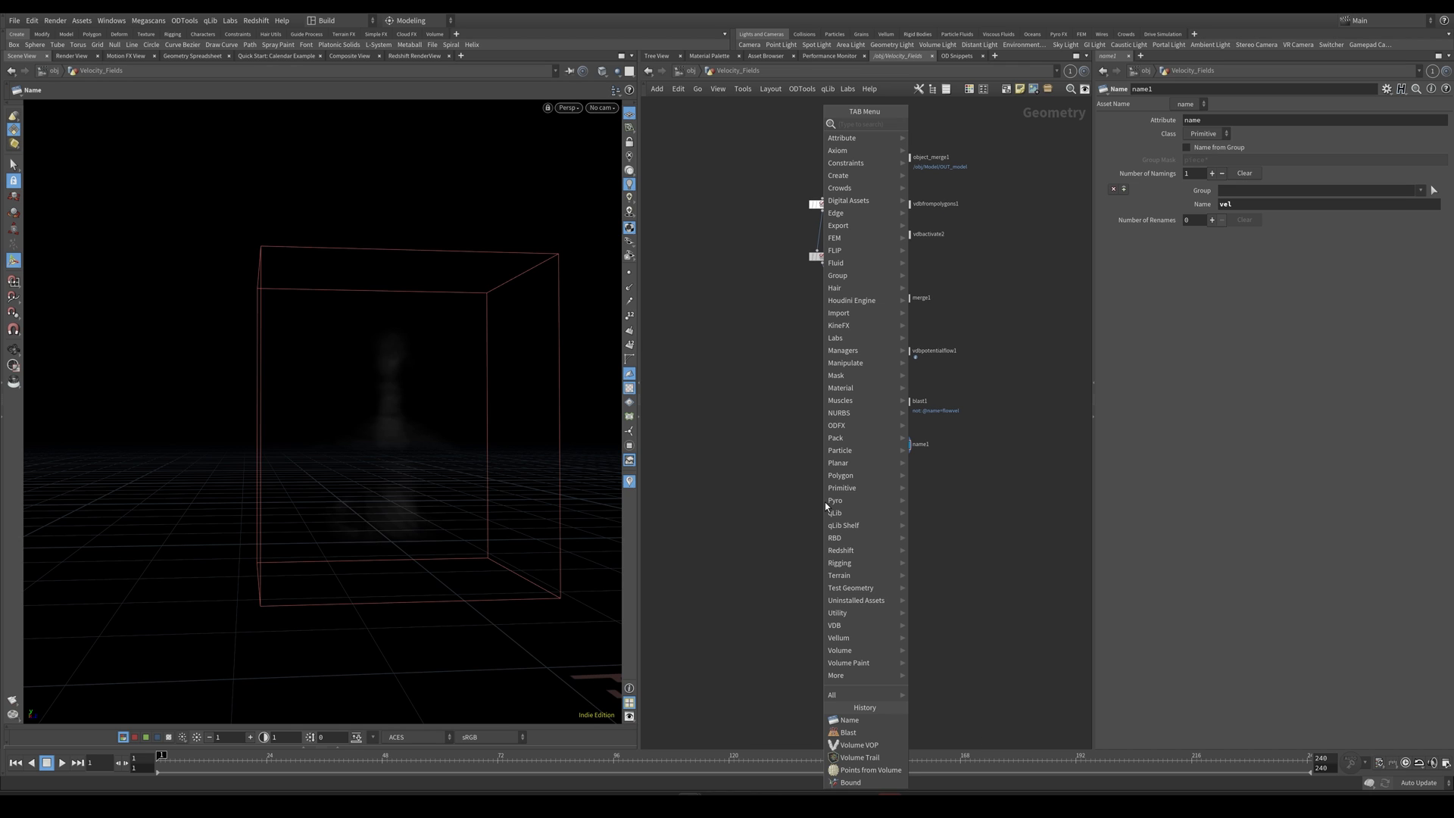
click(850, 781)
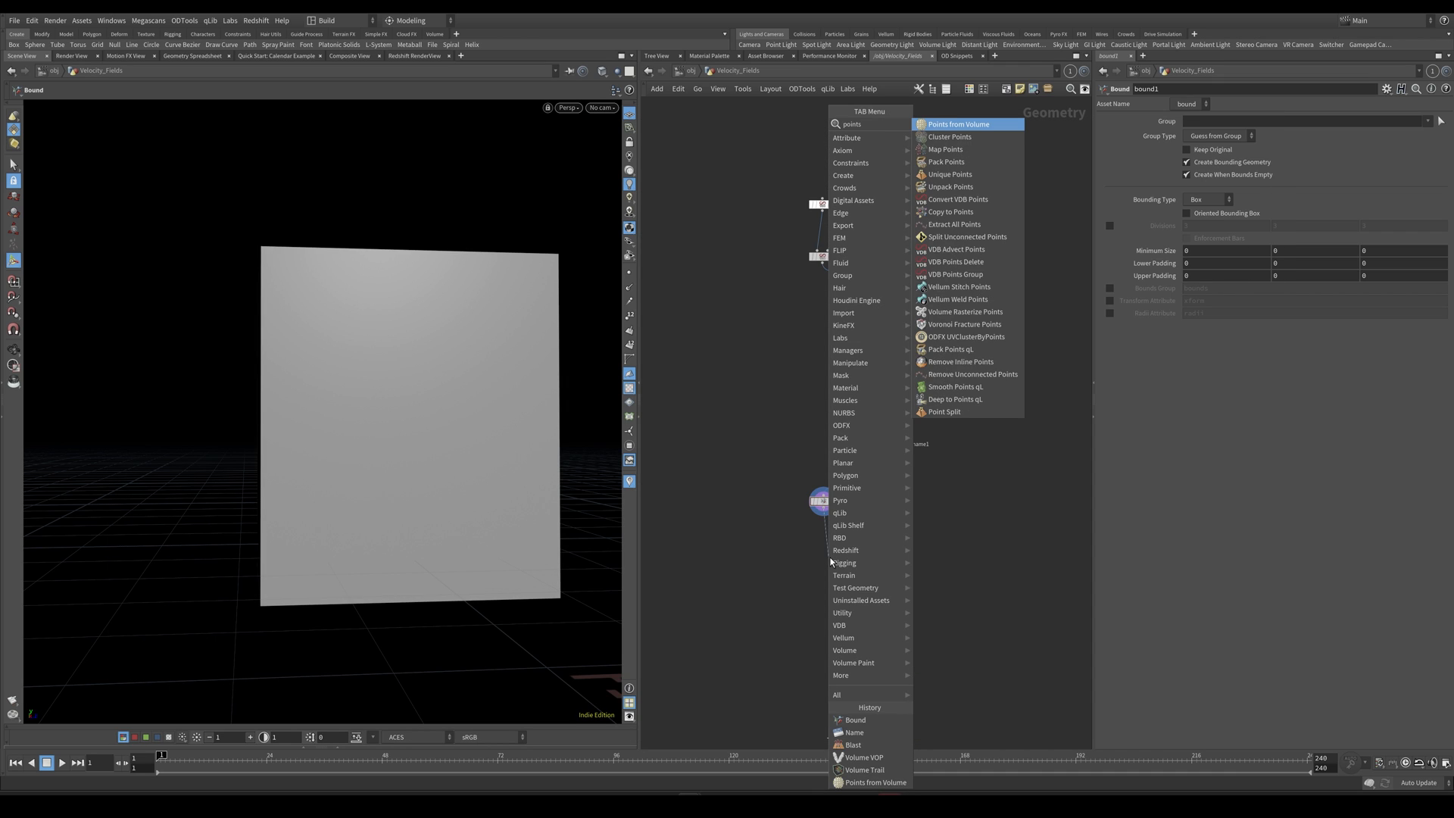
click(957, 124)
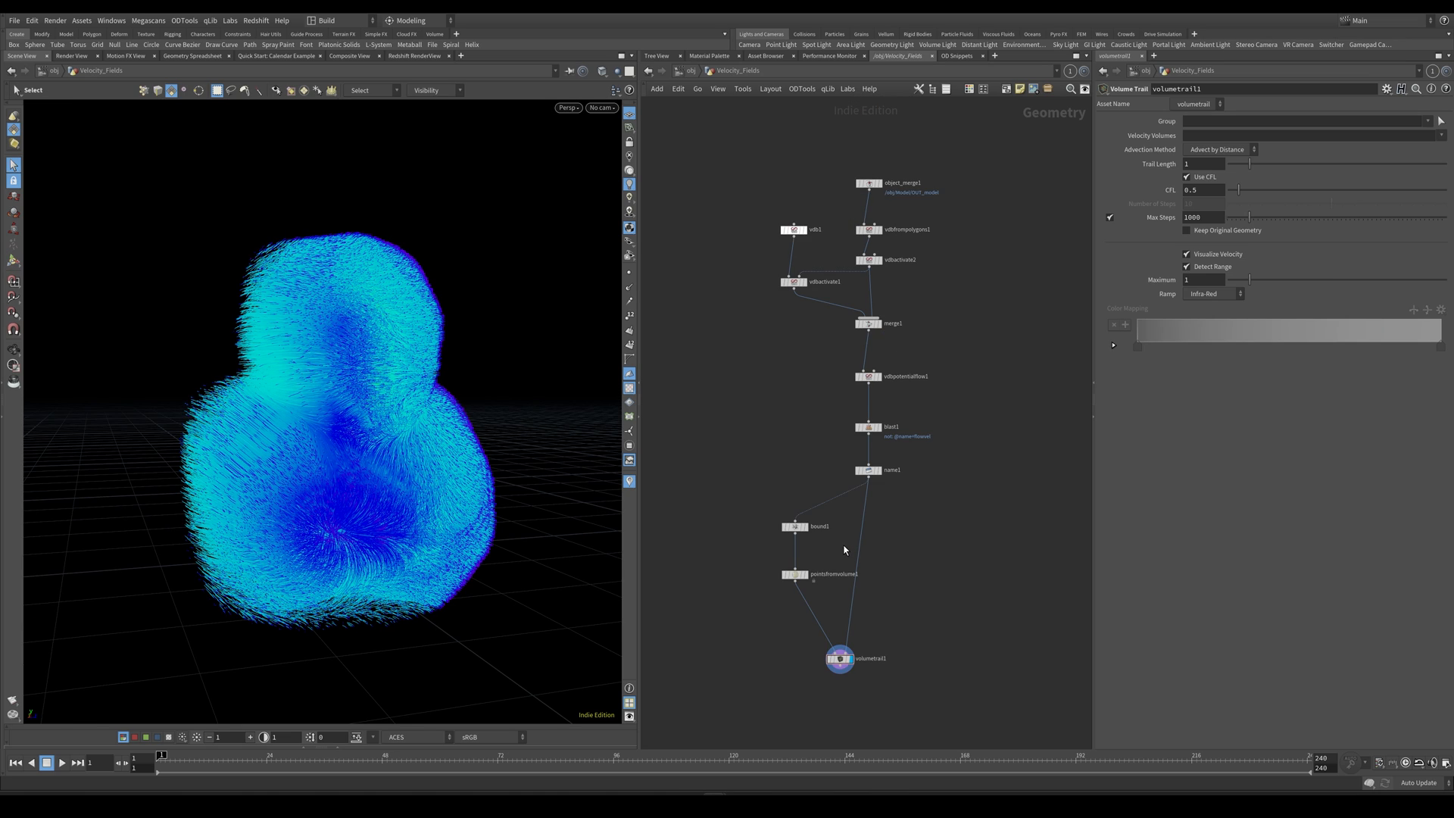
Insert a Volume VOP between name1 and volumetrail1 and dive inside it
key(Tab)
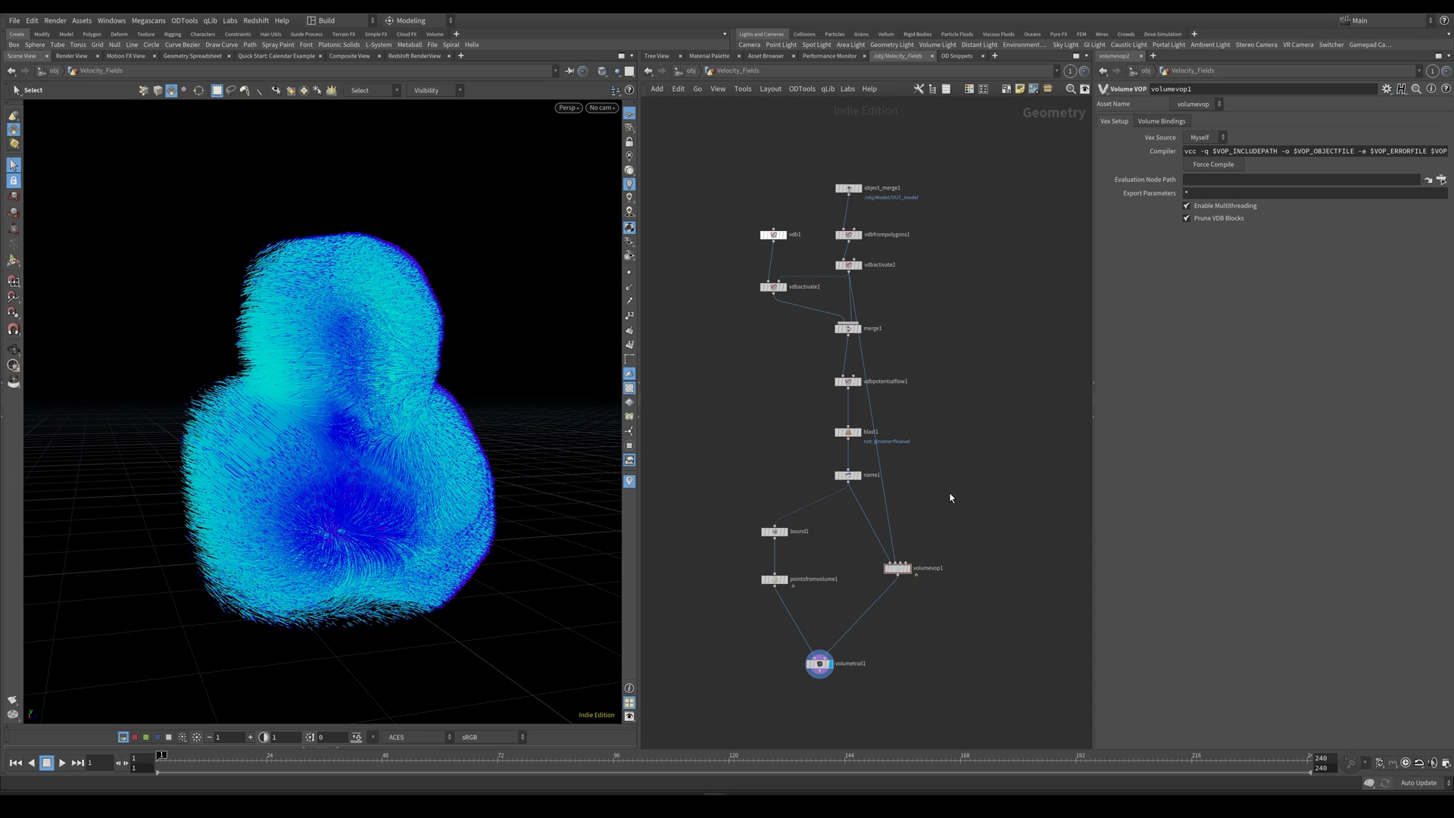
mouse_move(963, 470)
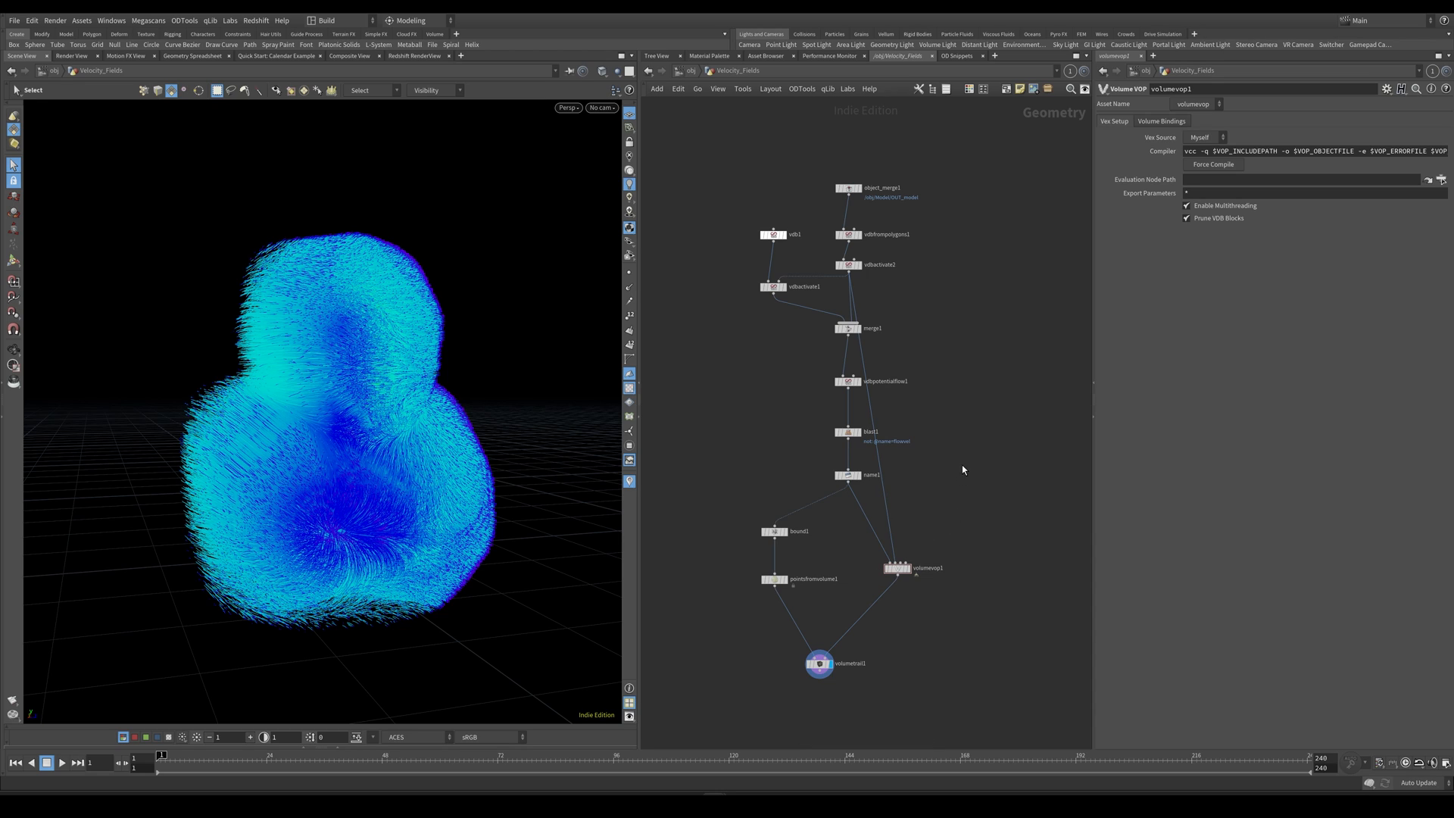
key(shift+s)
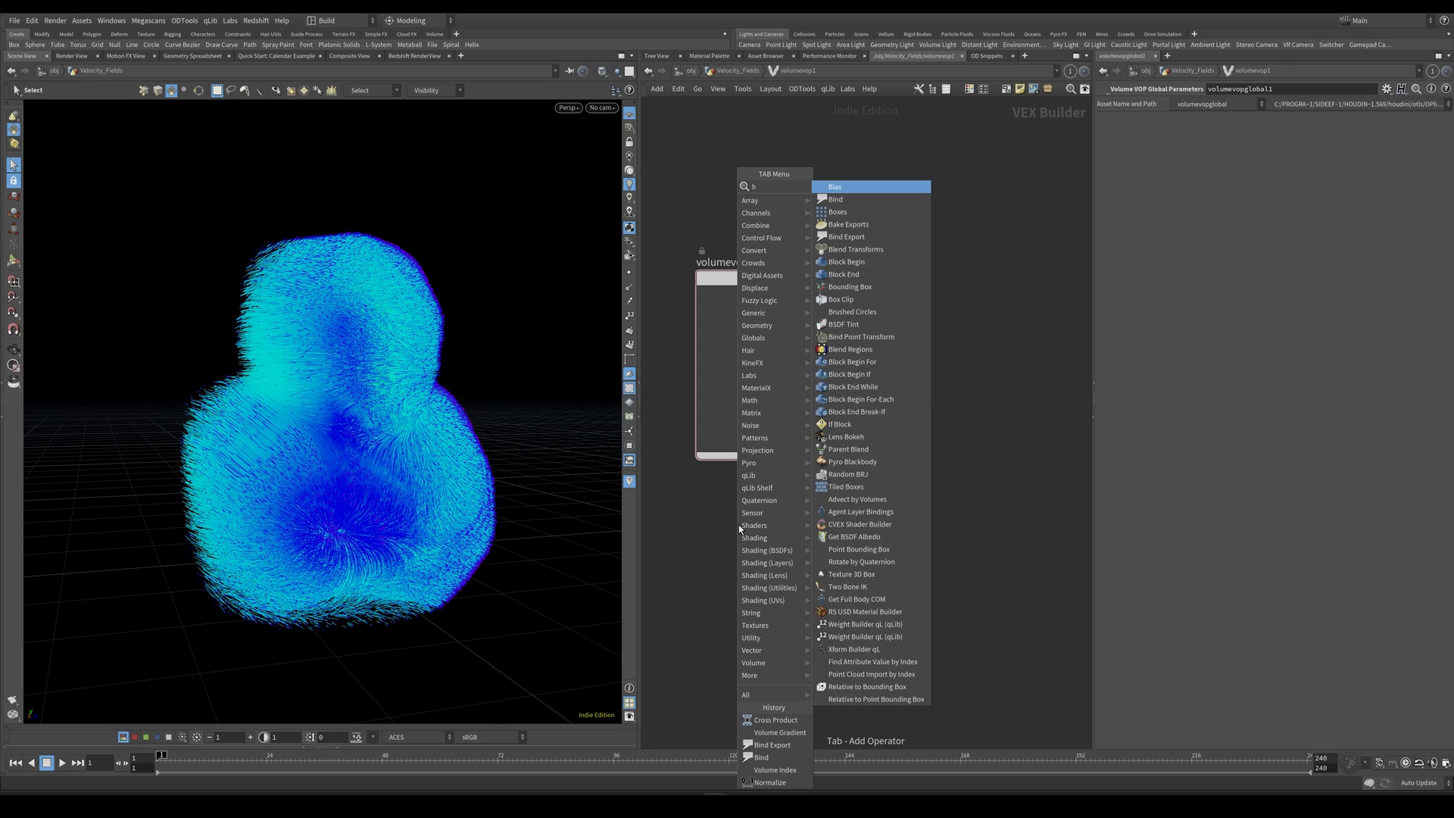
Add two Bind nodes named vel, the second exporting a 3-float vector, wired together
text(ind)
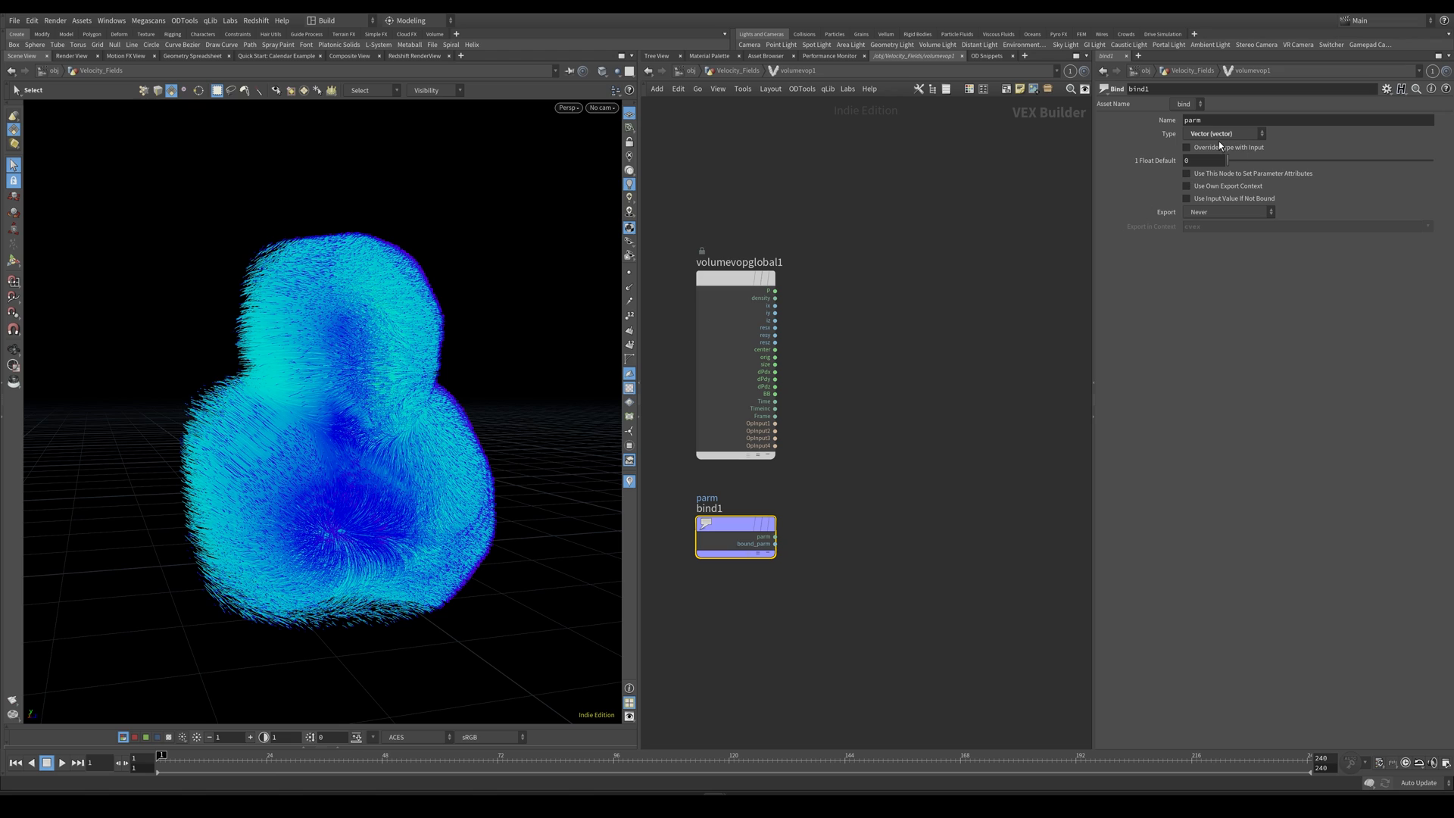
text(vel)
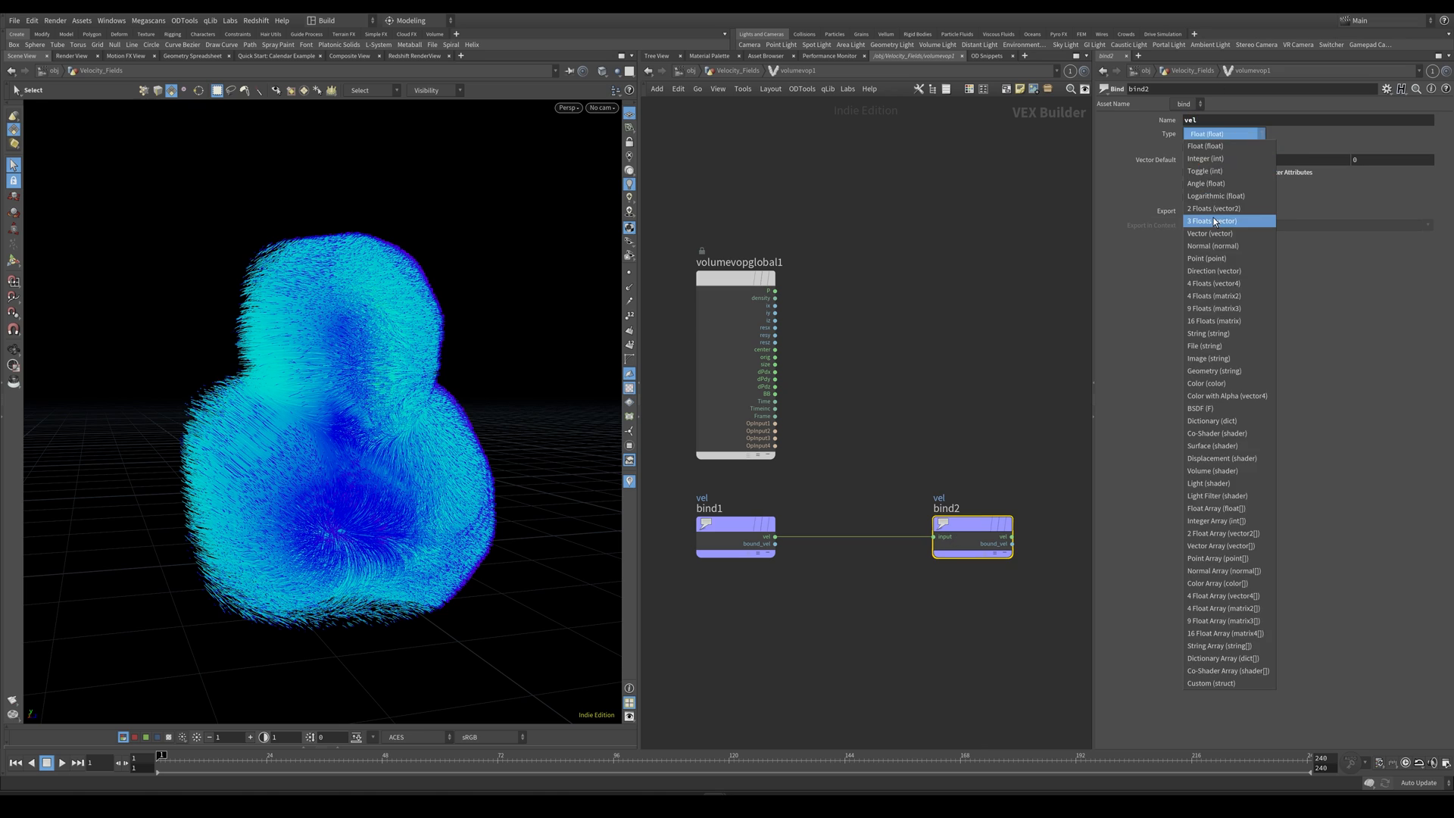
click(1213, 221)
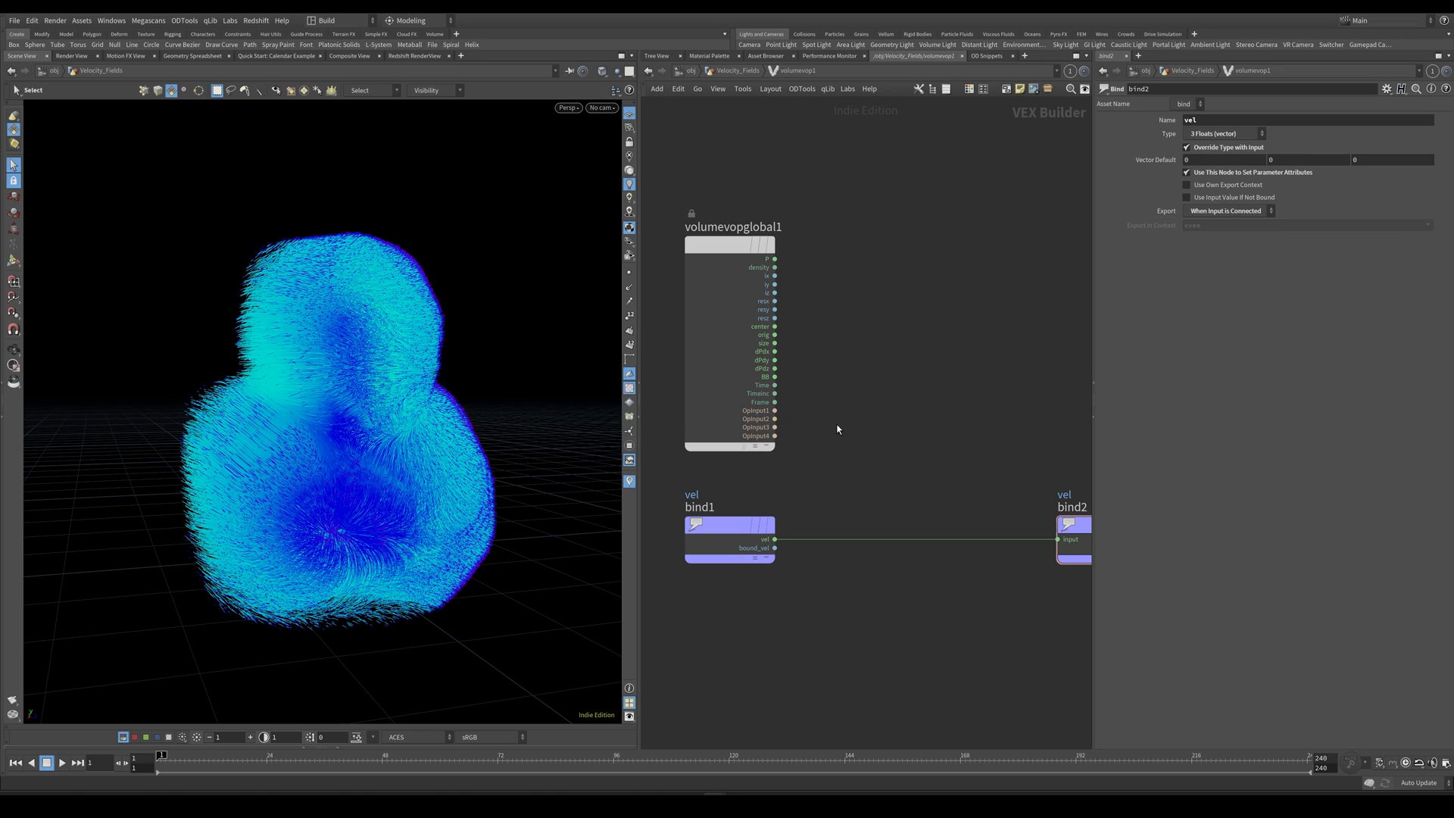
click(774, 410)
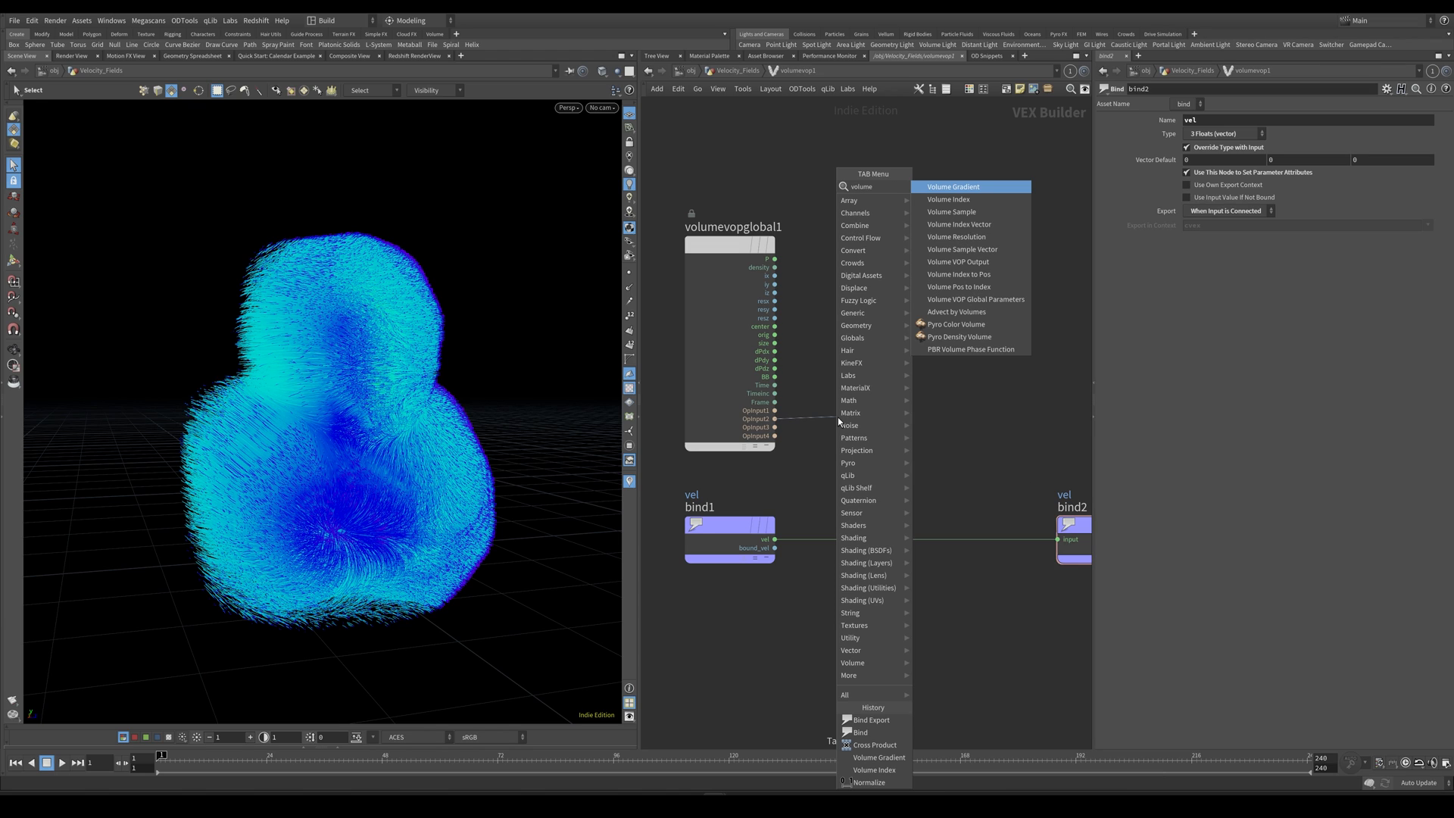
Add a Volume Gradient node sampling the network's first input volume
click(952, 184)
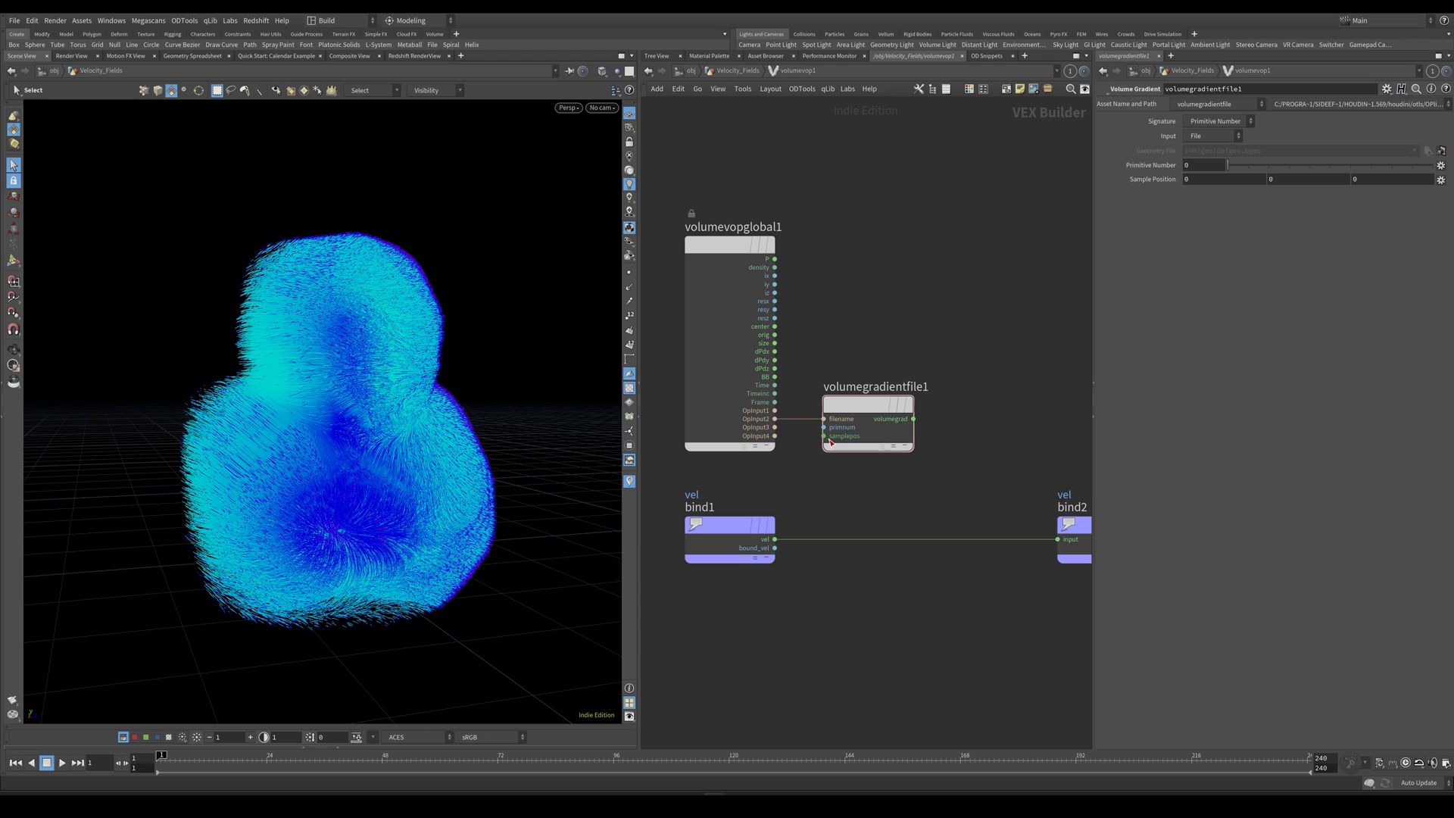
mouse_move(973, 360)
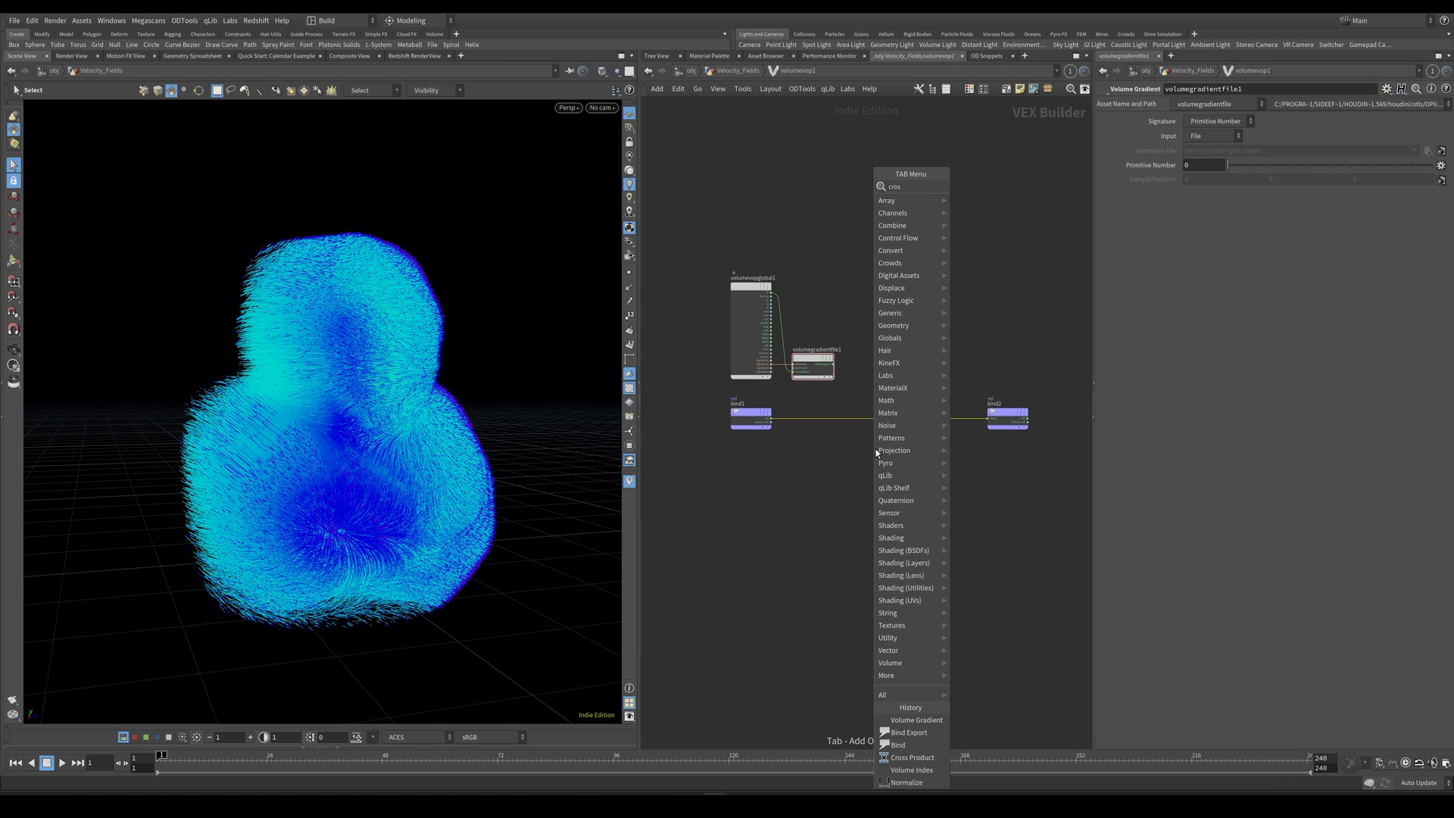
Add a Cross Product of vel and the gradient, then duplicate it as a second chained Cross Product
click(910, 758)
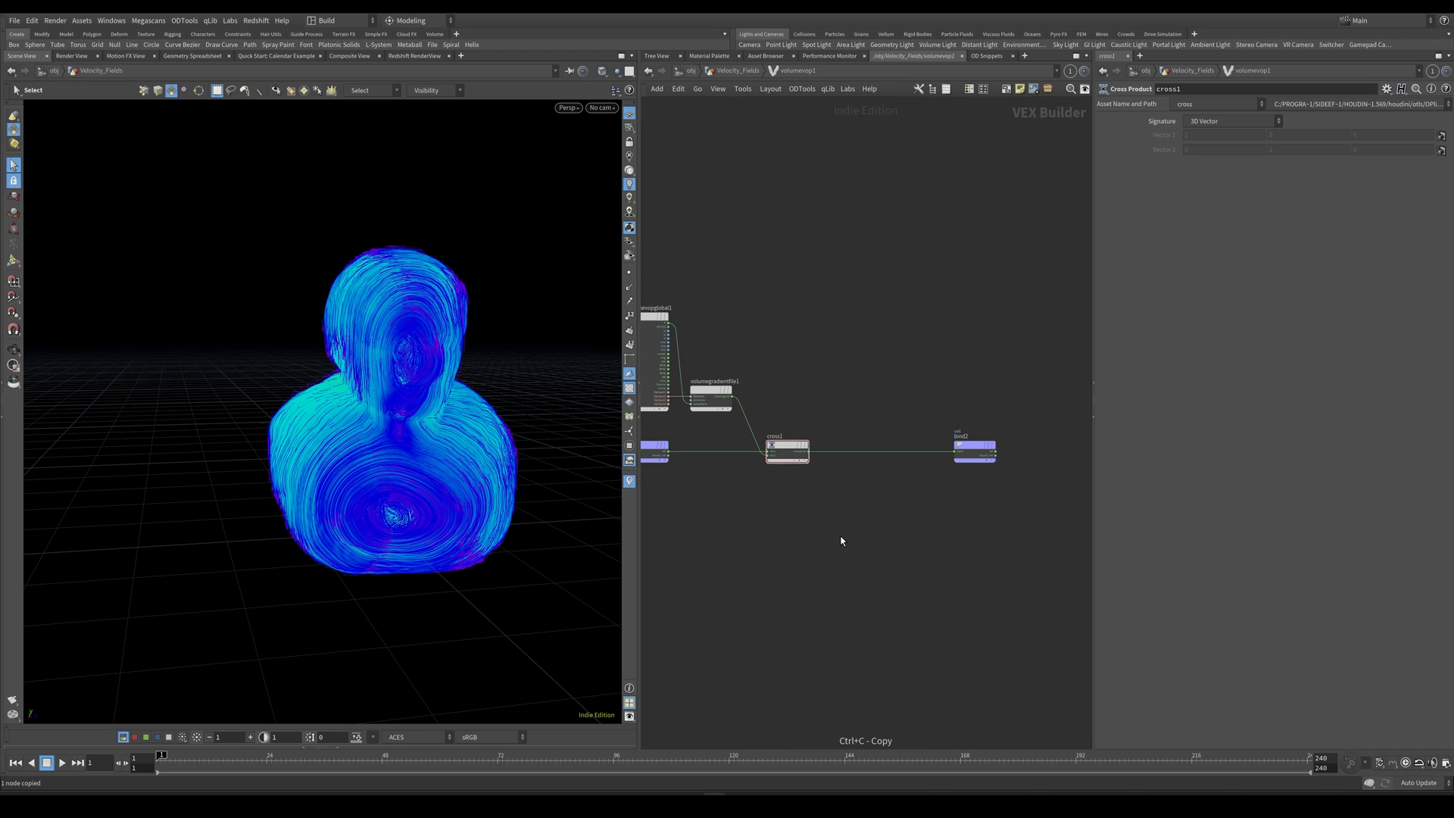
click(786, 451)
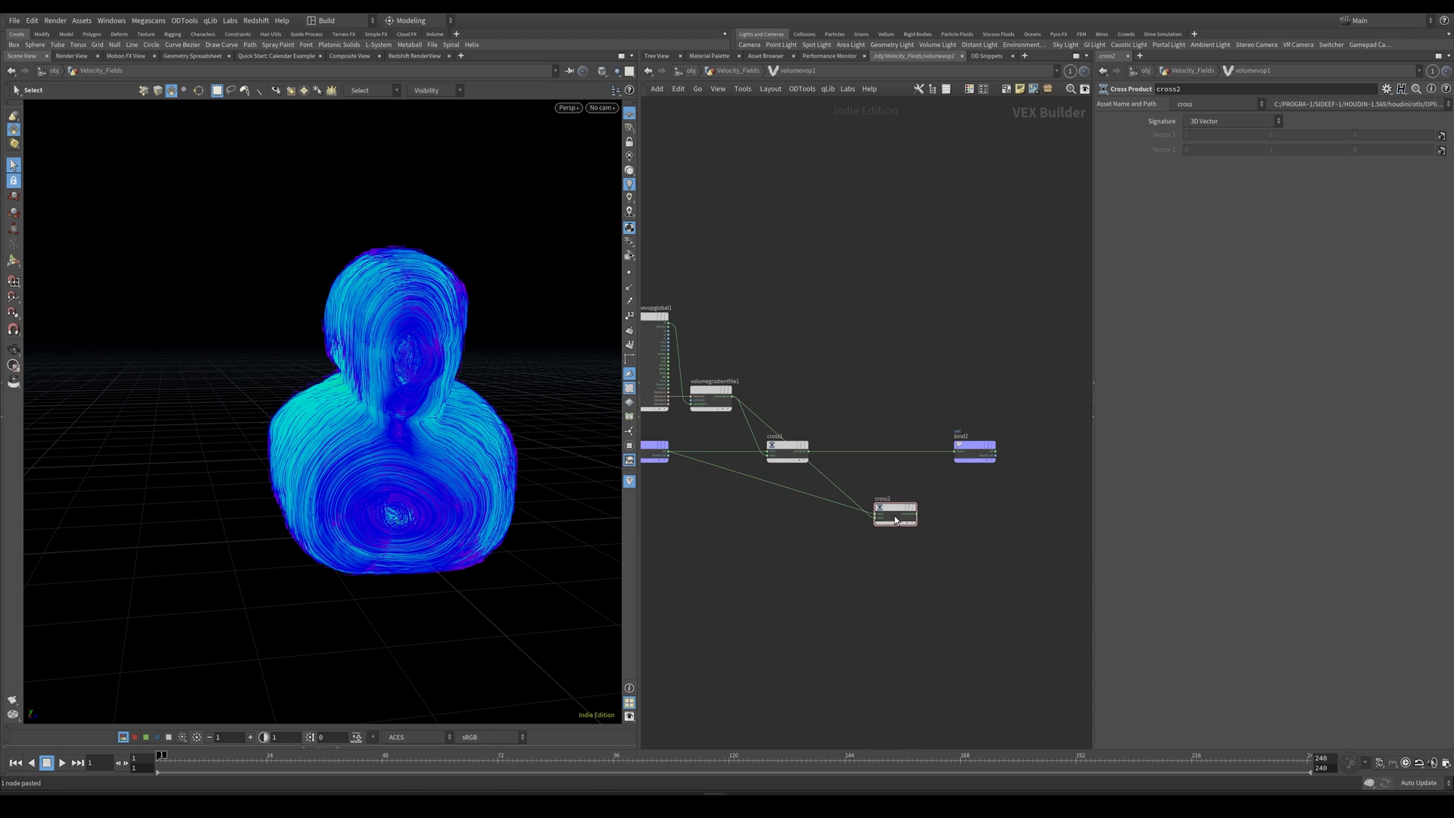
drag(895, 515, 934, 520)
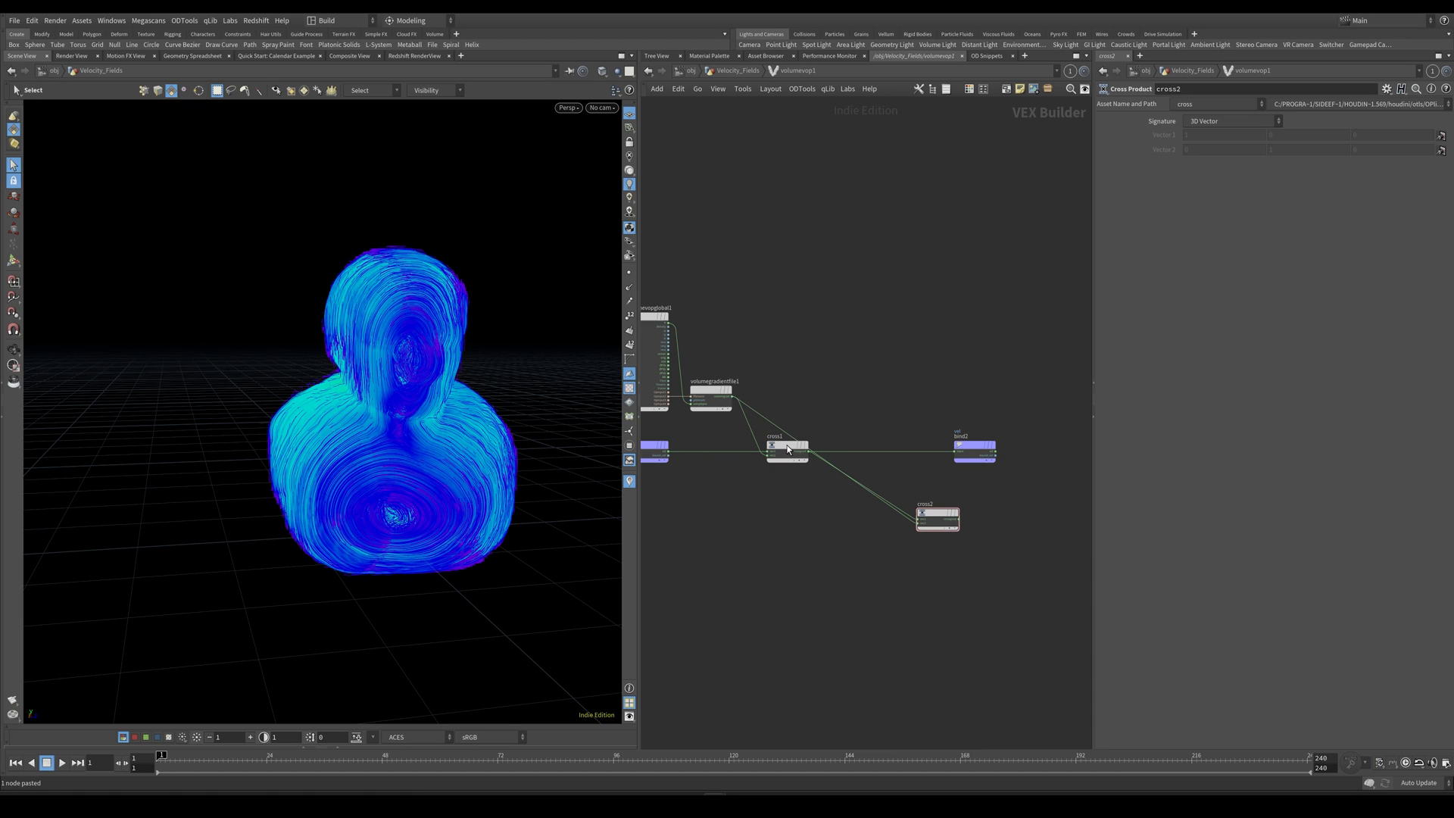
drag(786, 463, 953, 468)
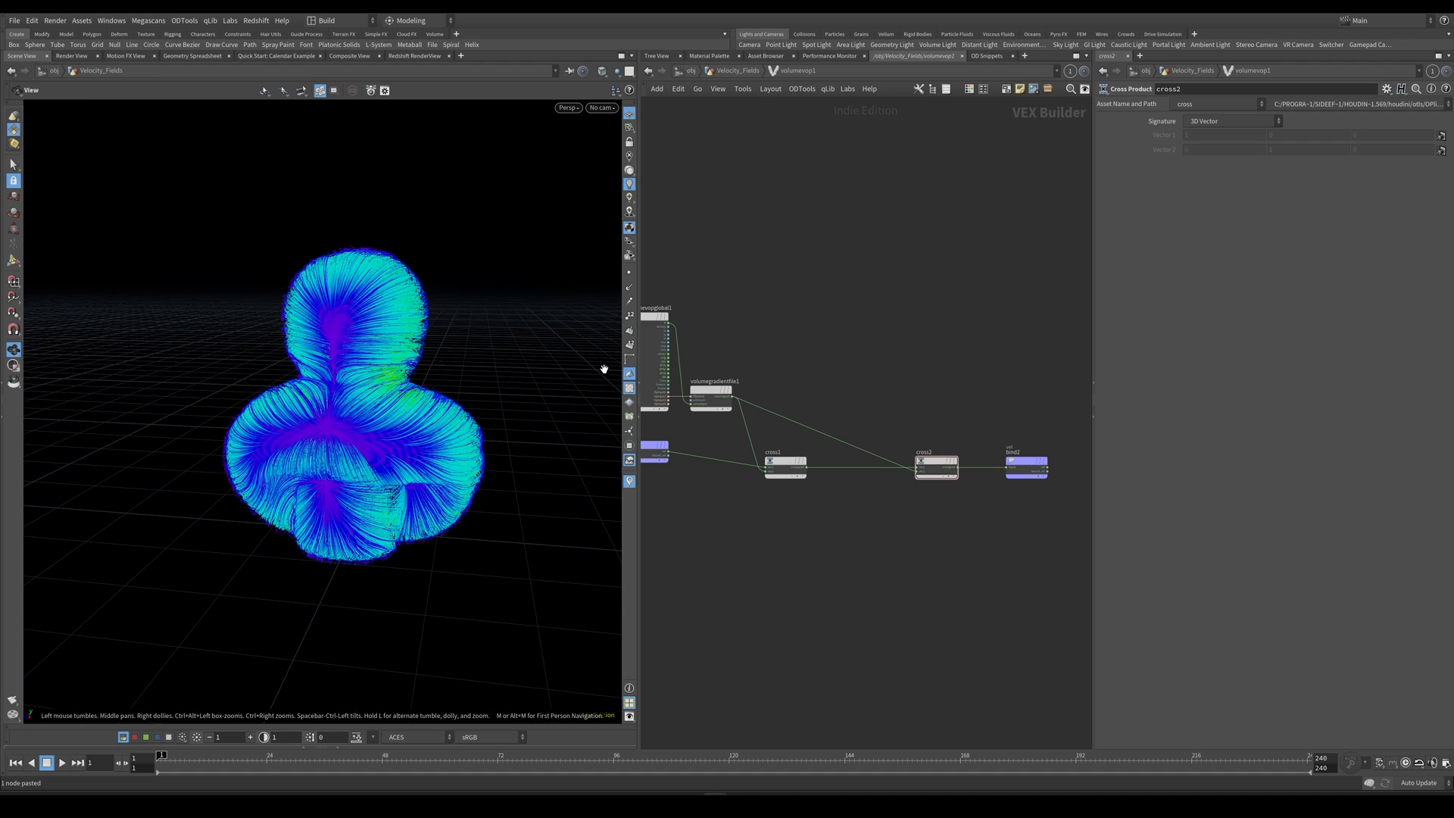
mouse_move(499, 459)
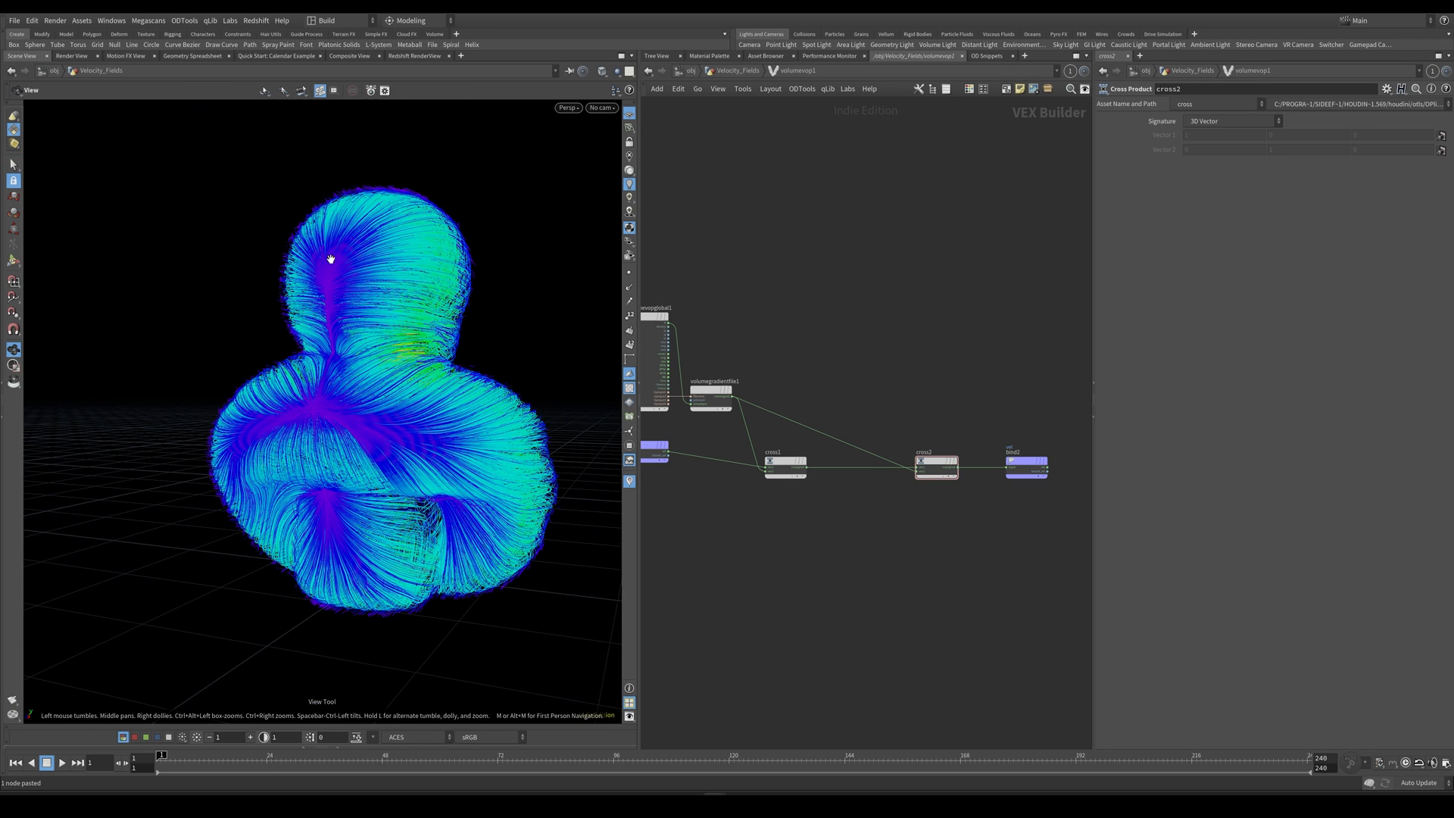
mouse_move(395, 423)
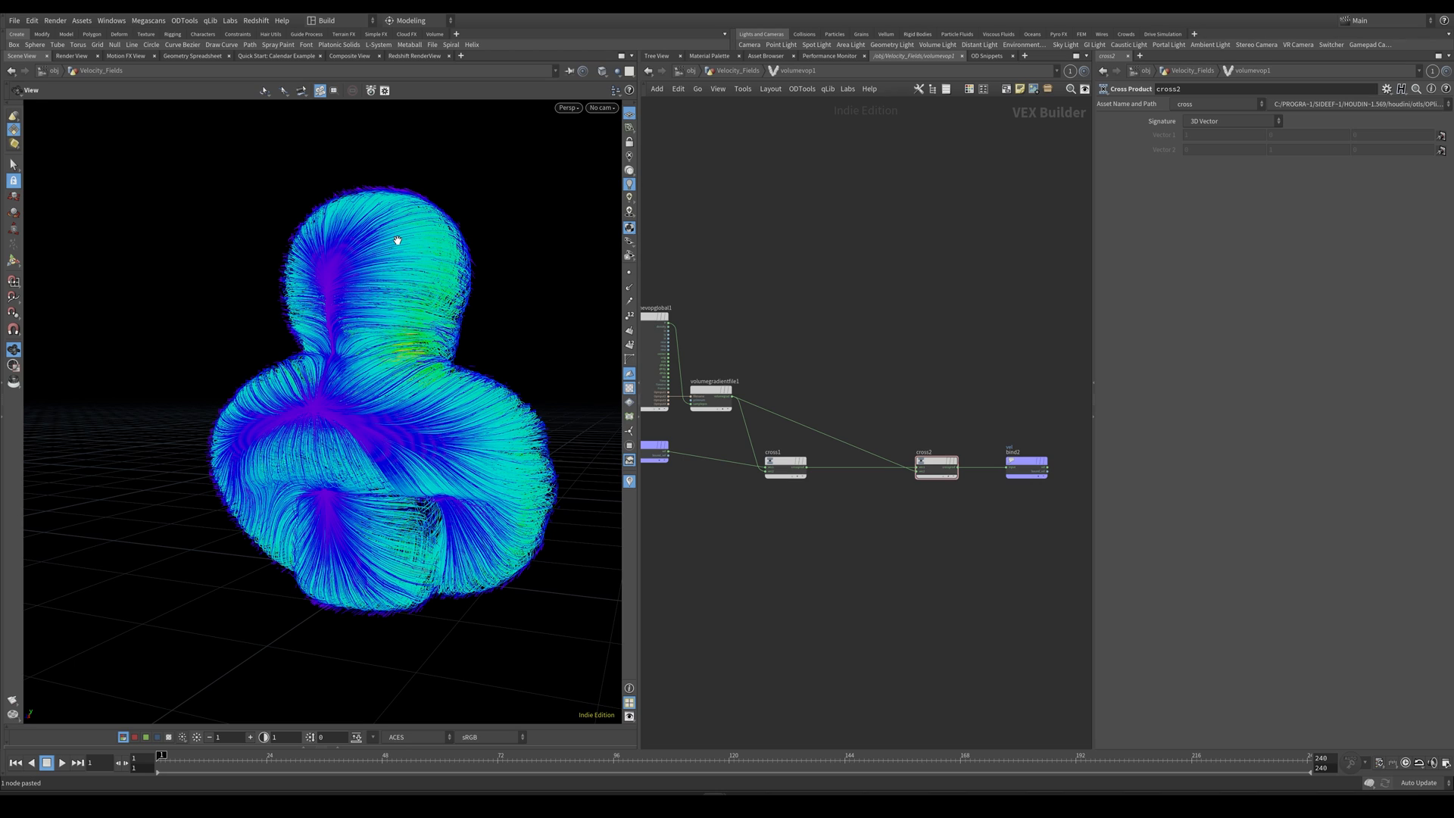
mouse_move(362, 418)
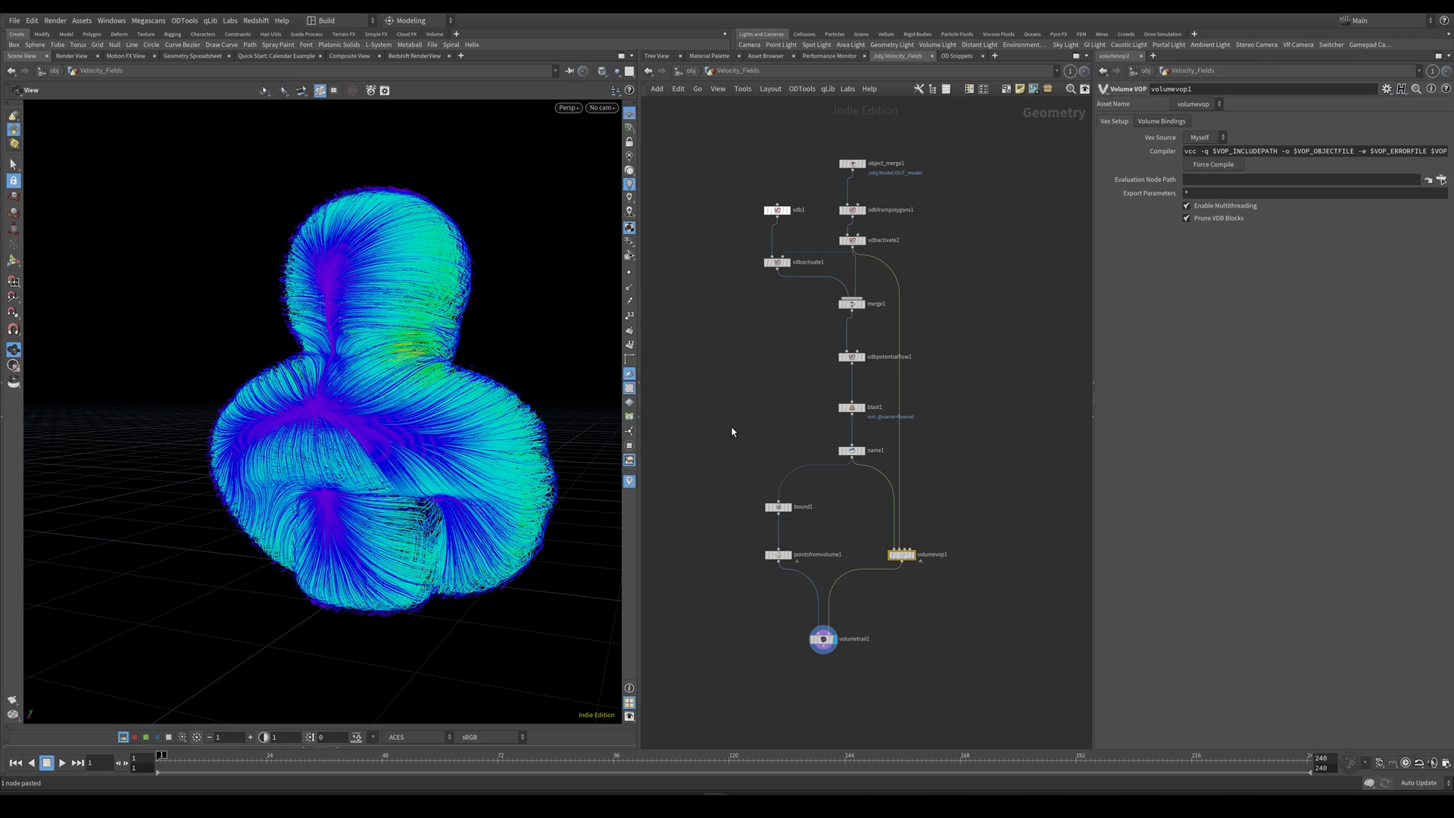
Add a Volume Velocity node with Add Curl Noise enabled and Swirl Size .15
key(tab)
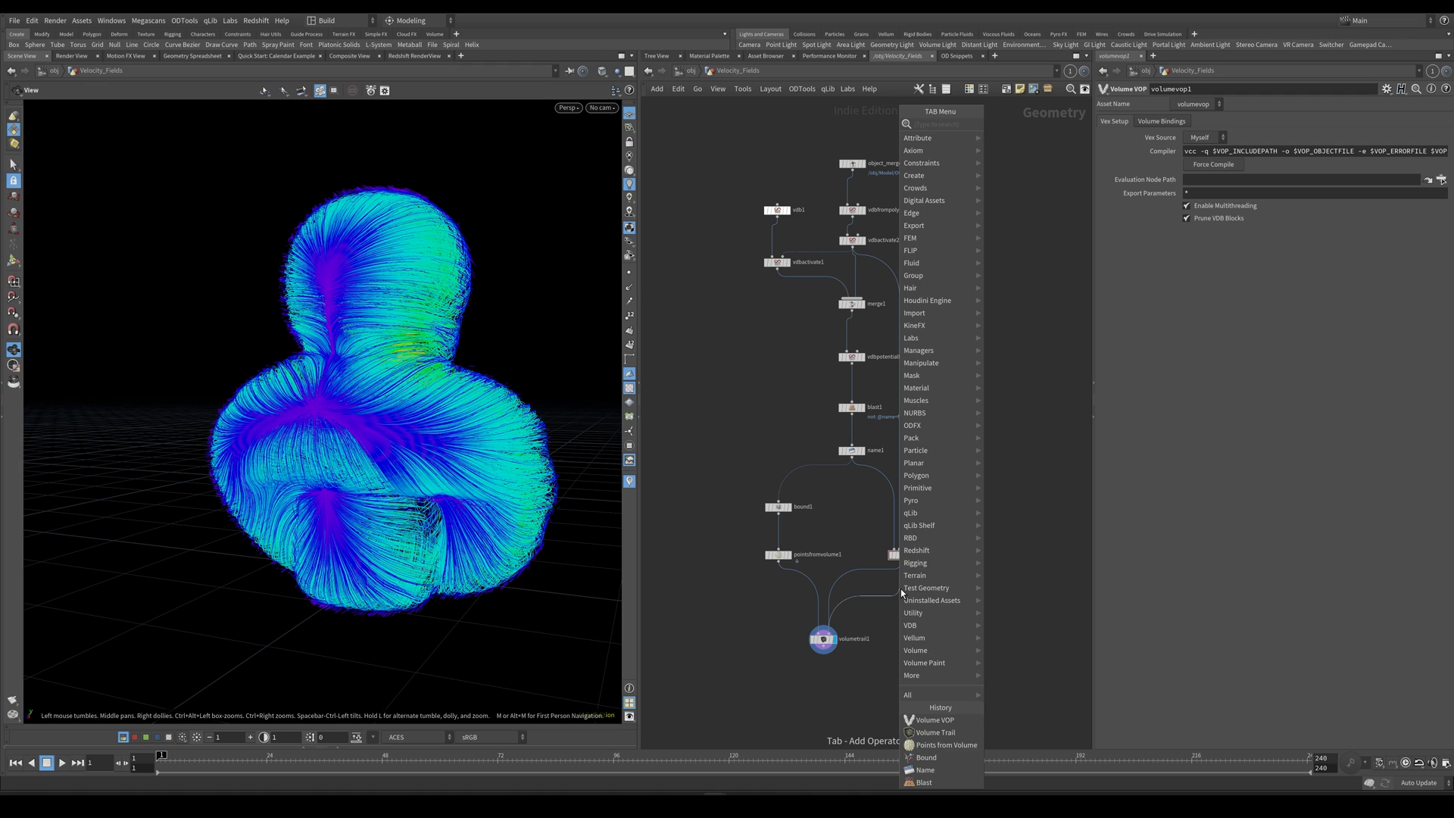
text(volume)
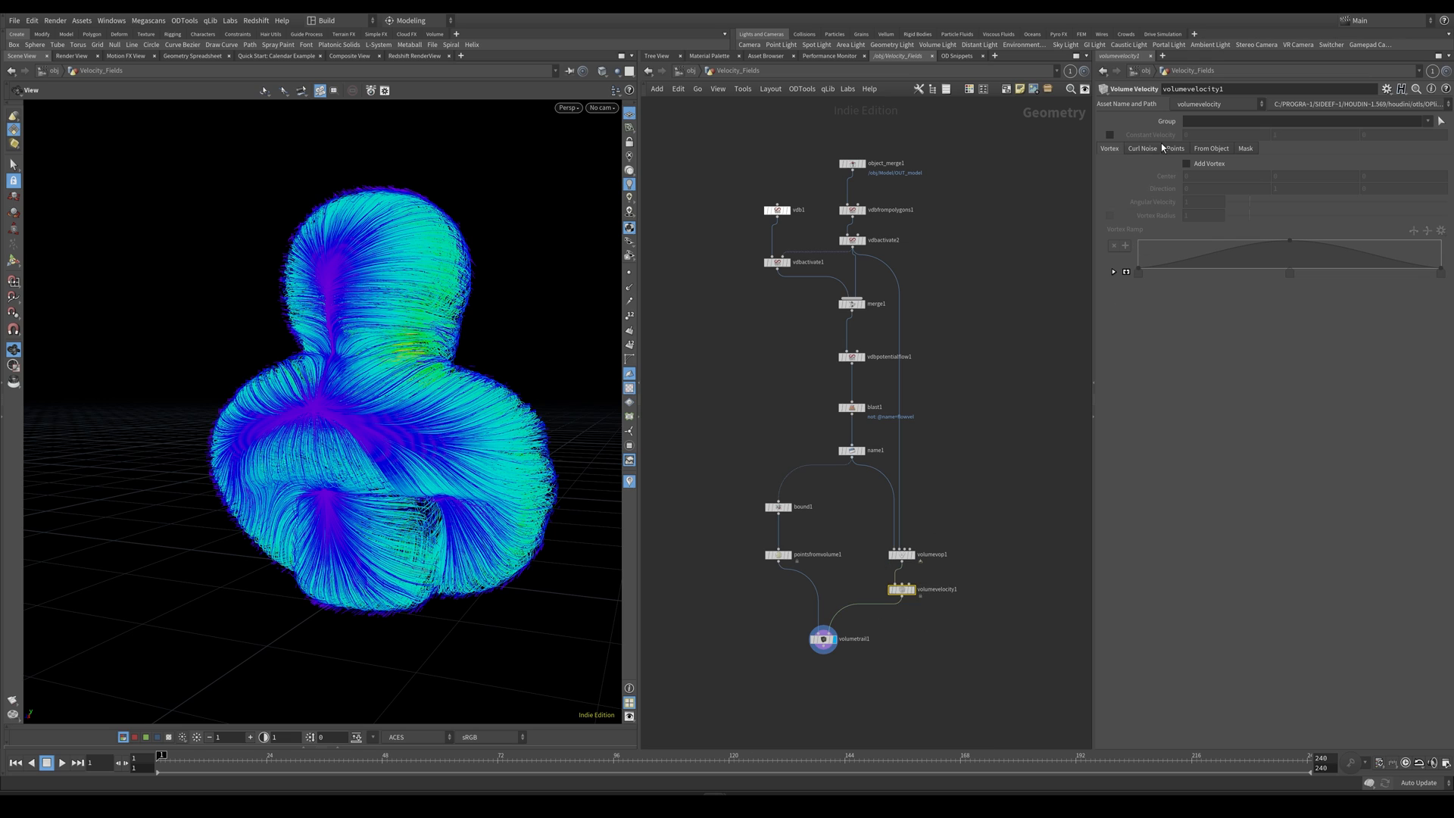
click(1142, 148)
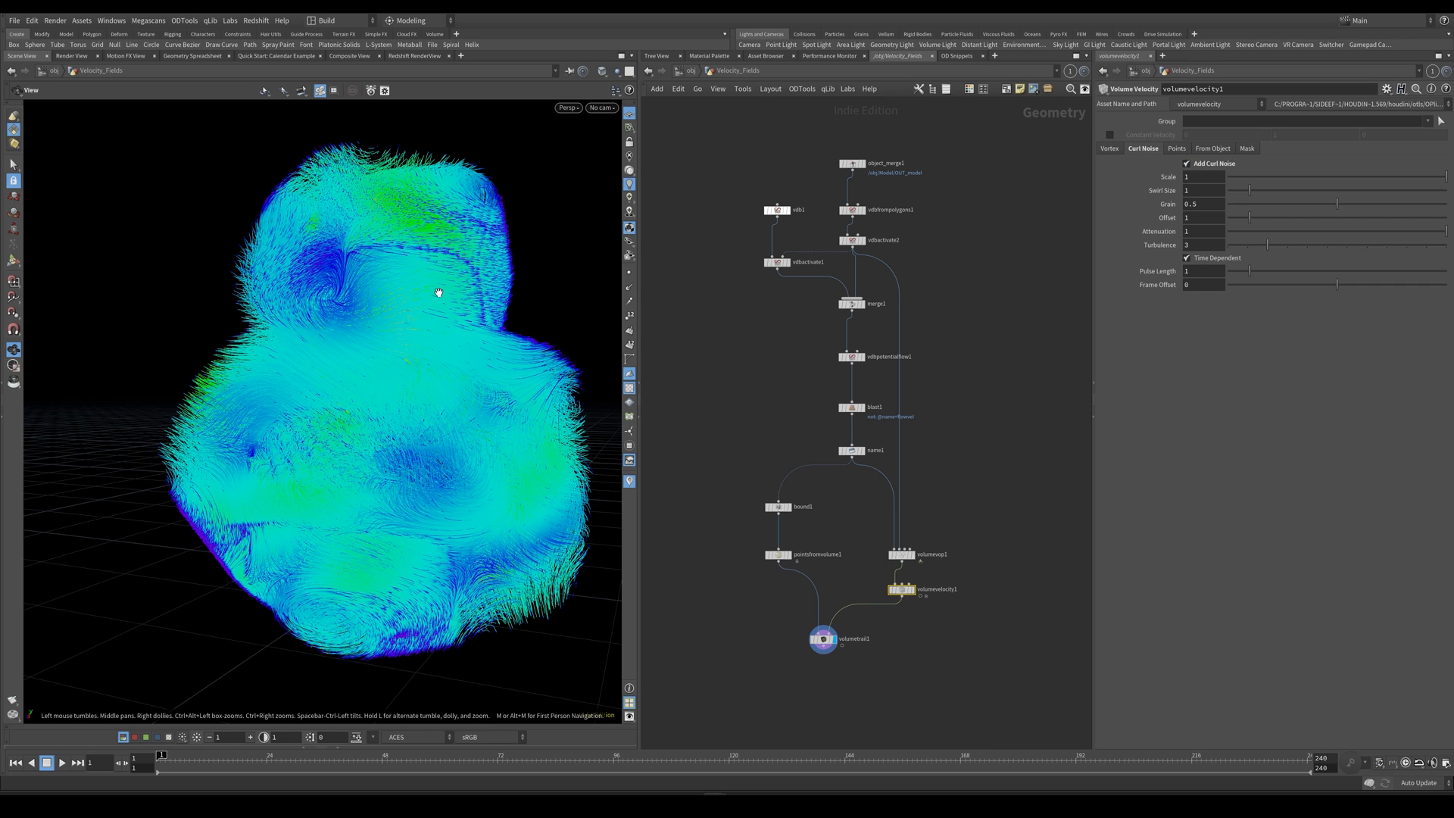
mouse_move(669, 303)
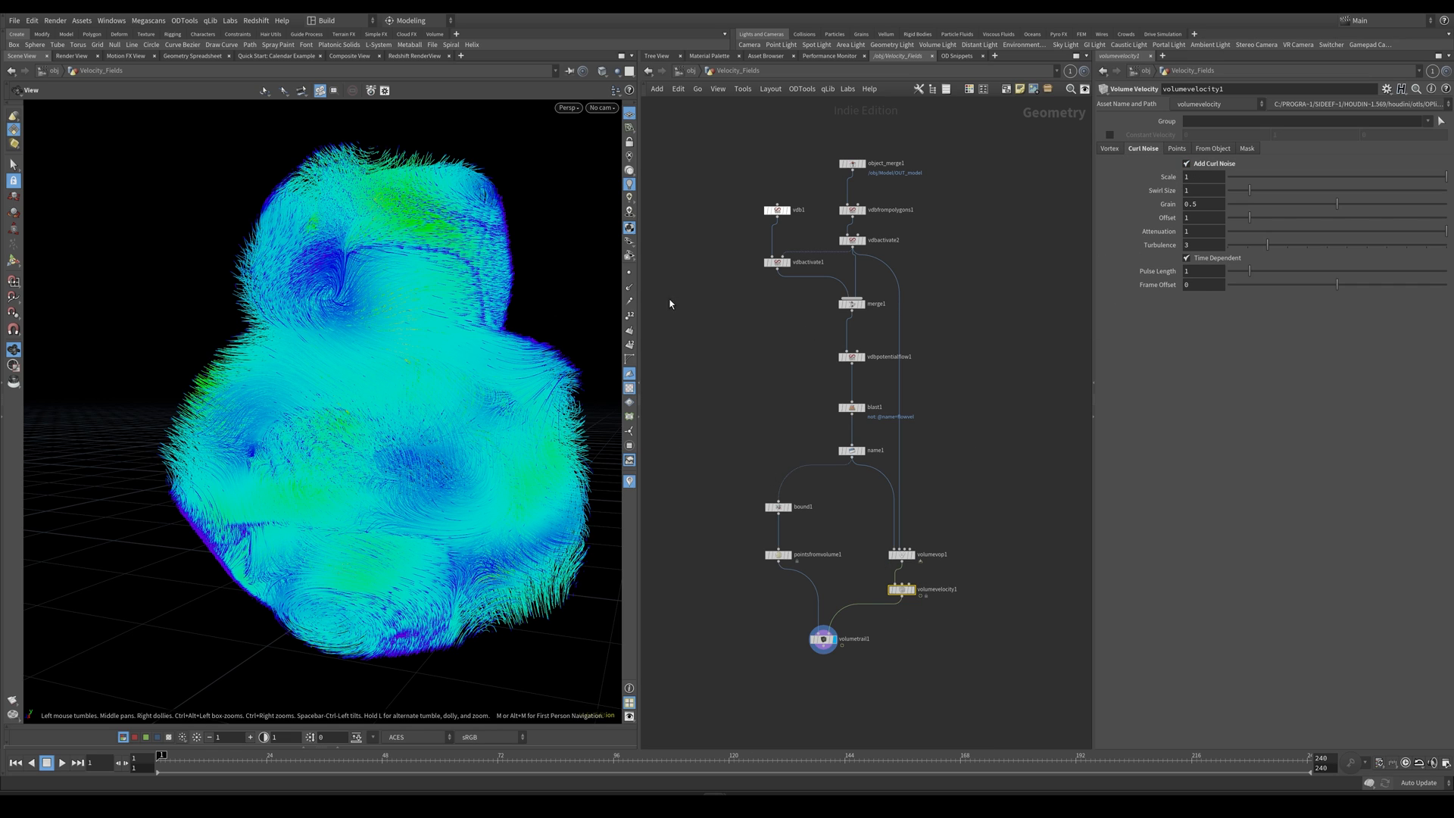
click(1202, 175)
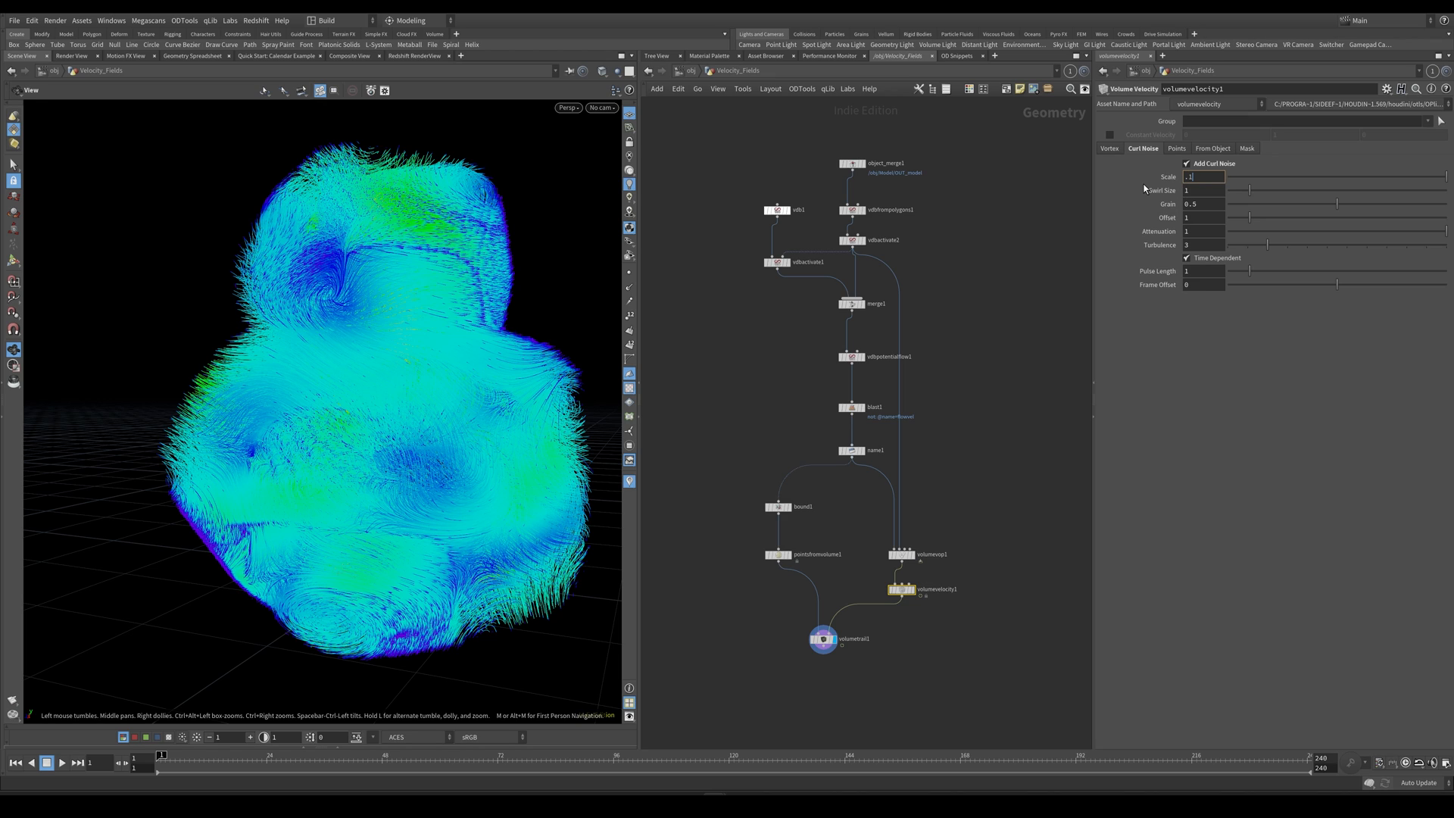
text(.15)
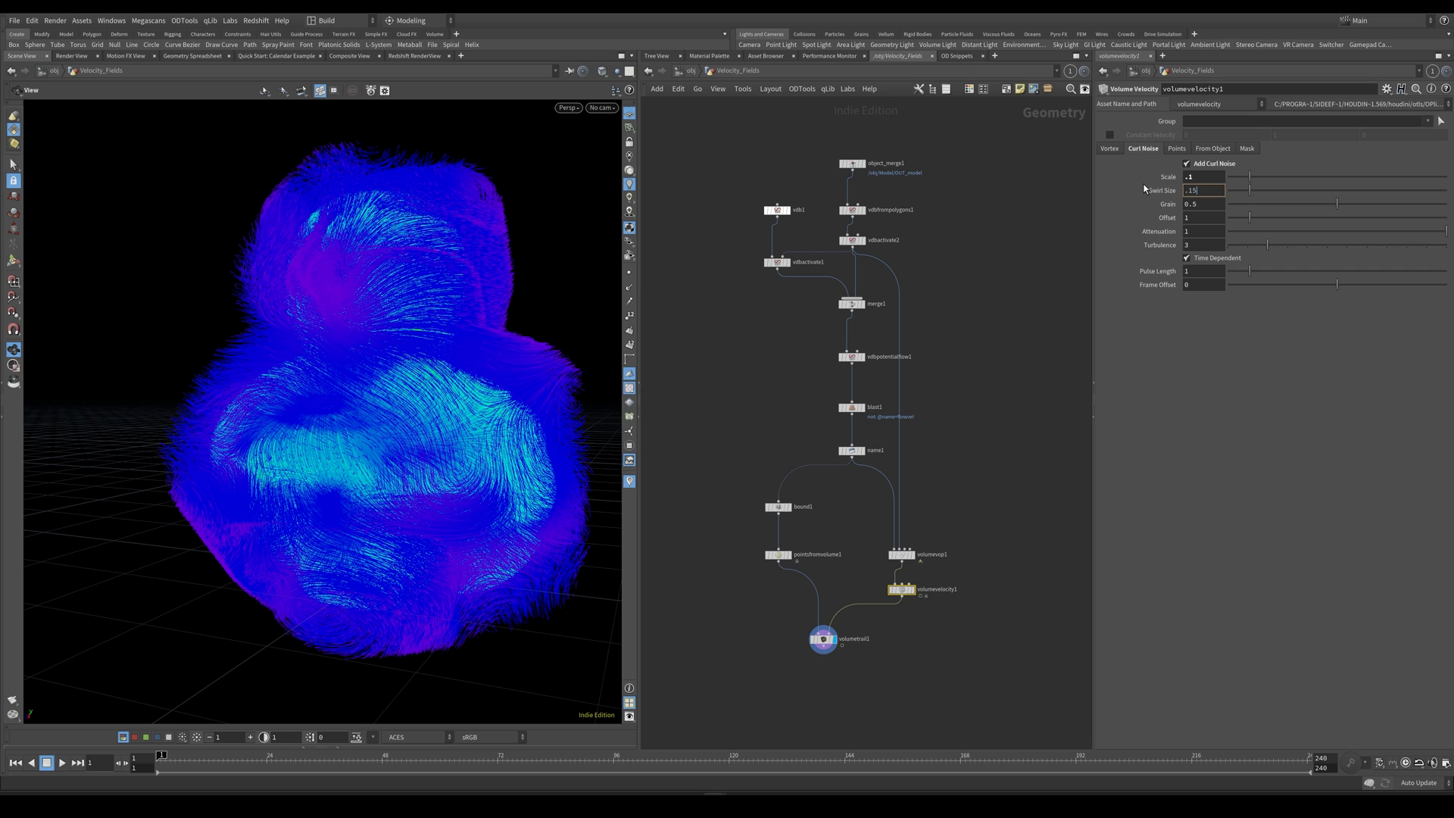
key(enter)
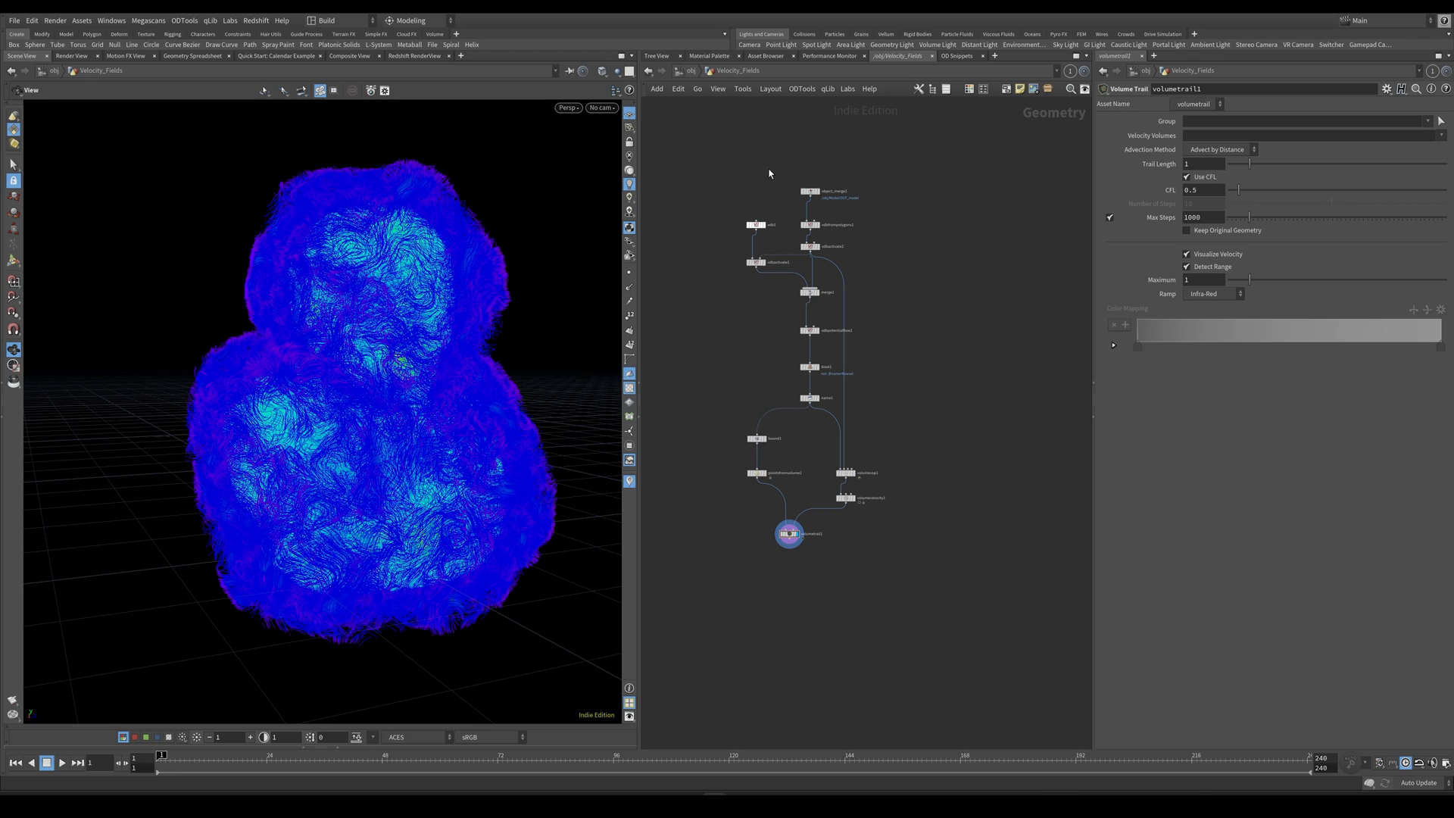
Add an Object Merge bringing /obj/Model1/OUT_model into the network and display it
click(809, 193)
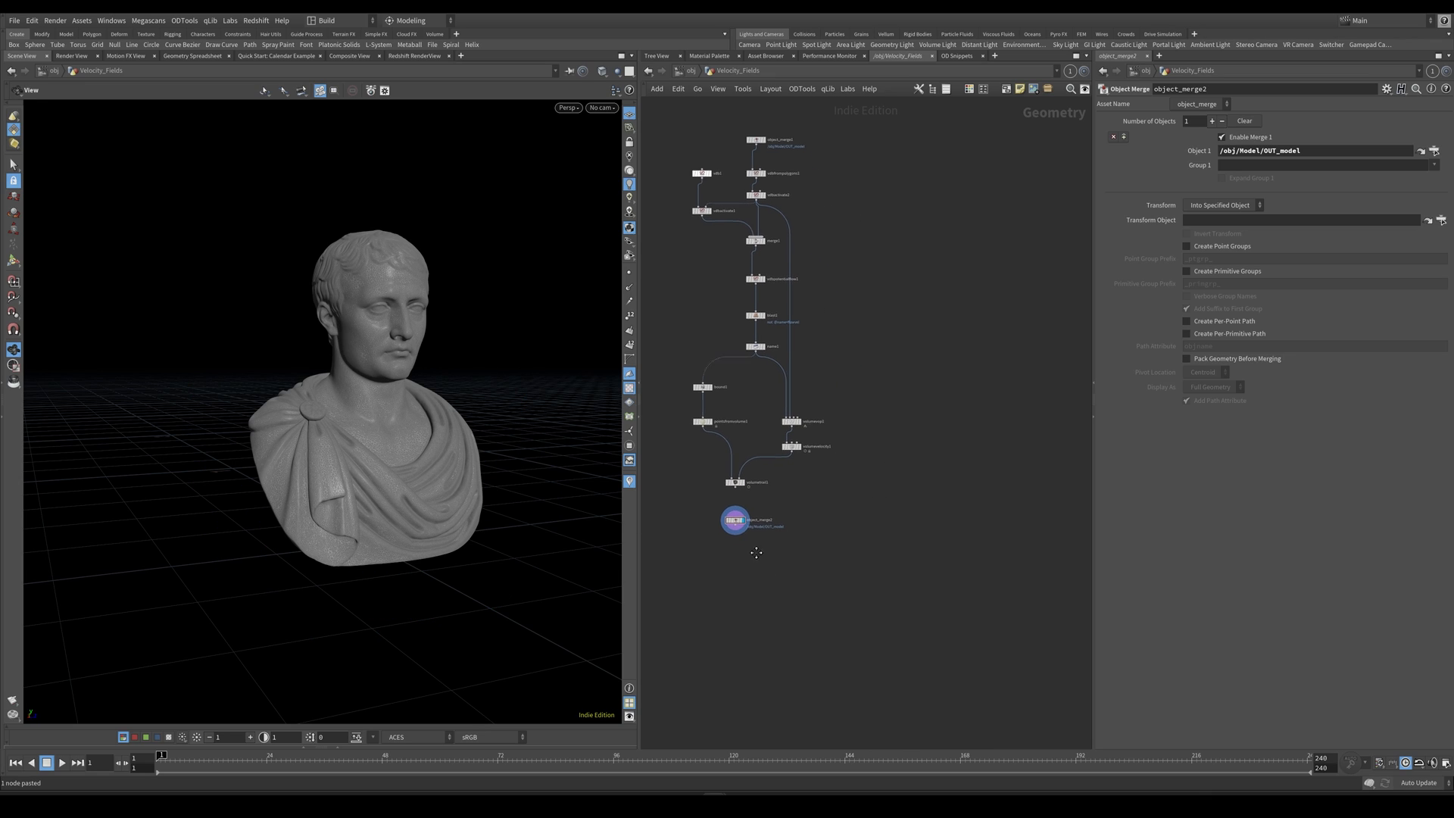
key(Tab)
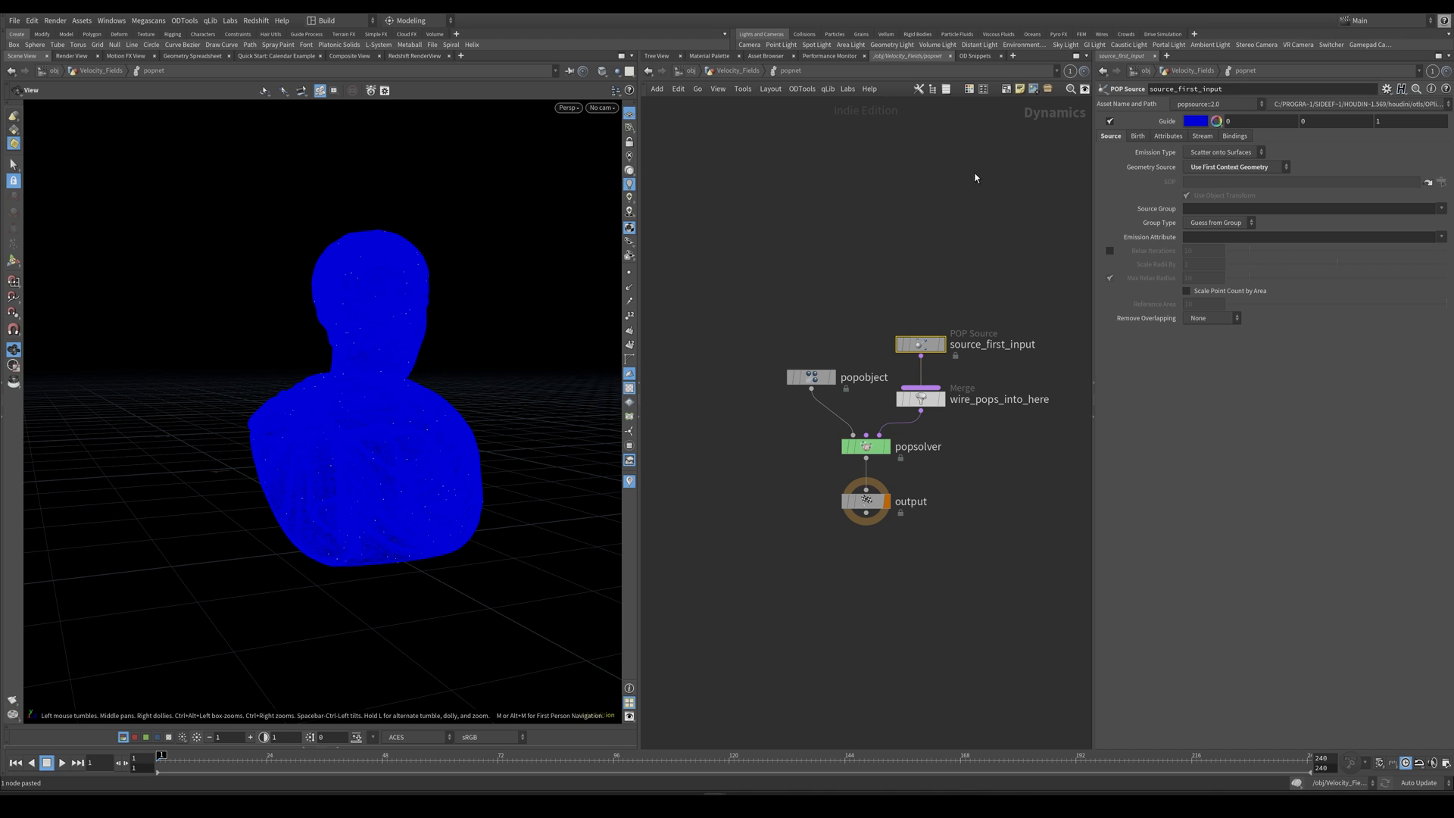
mouse_move(1109, 121)
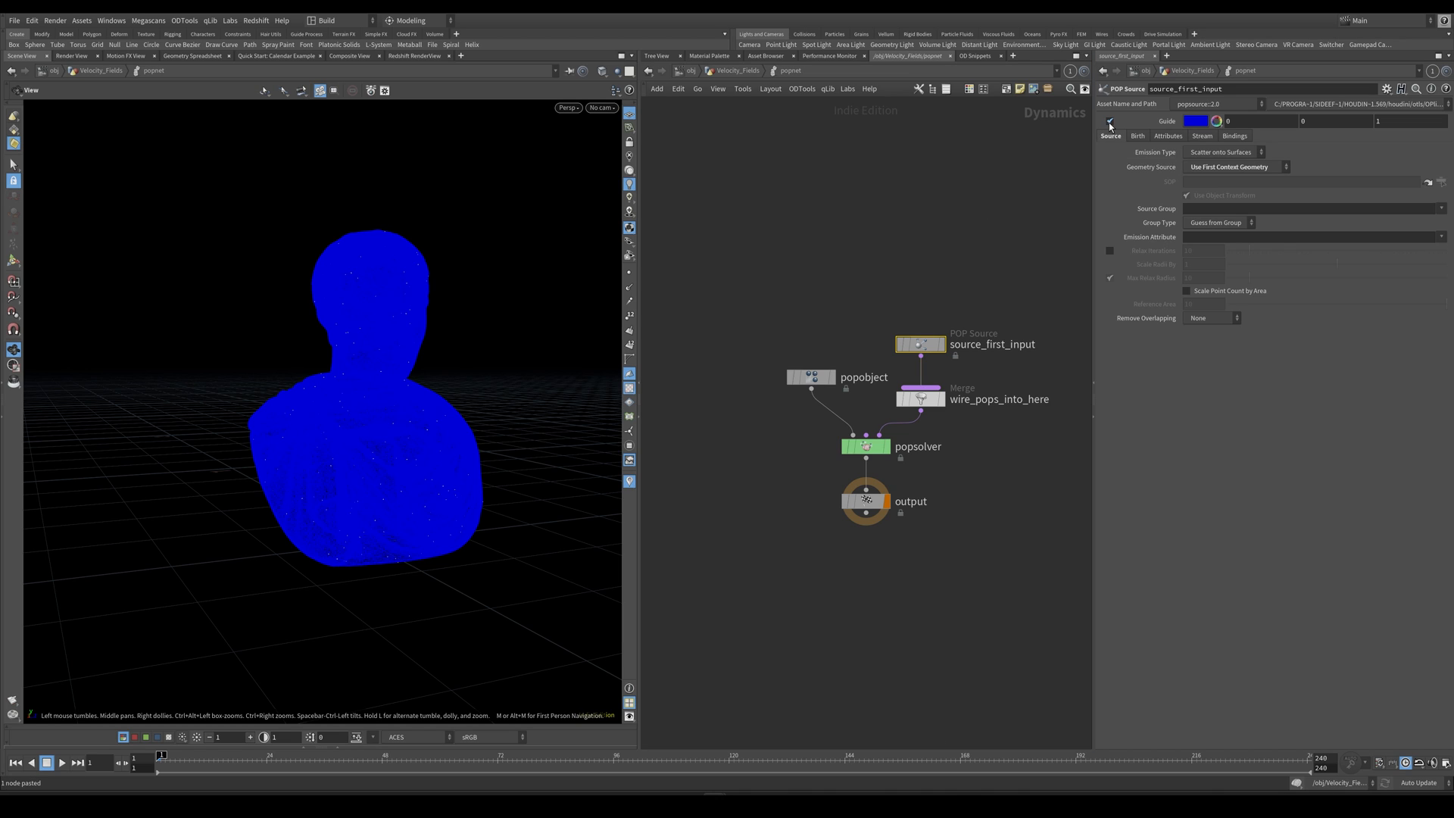
Hide the POP Source guide, set Const. Birth Rate to 25000 and remove the Merge node
click(1137, 135)
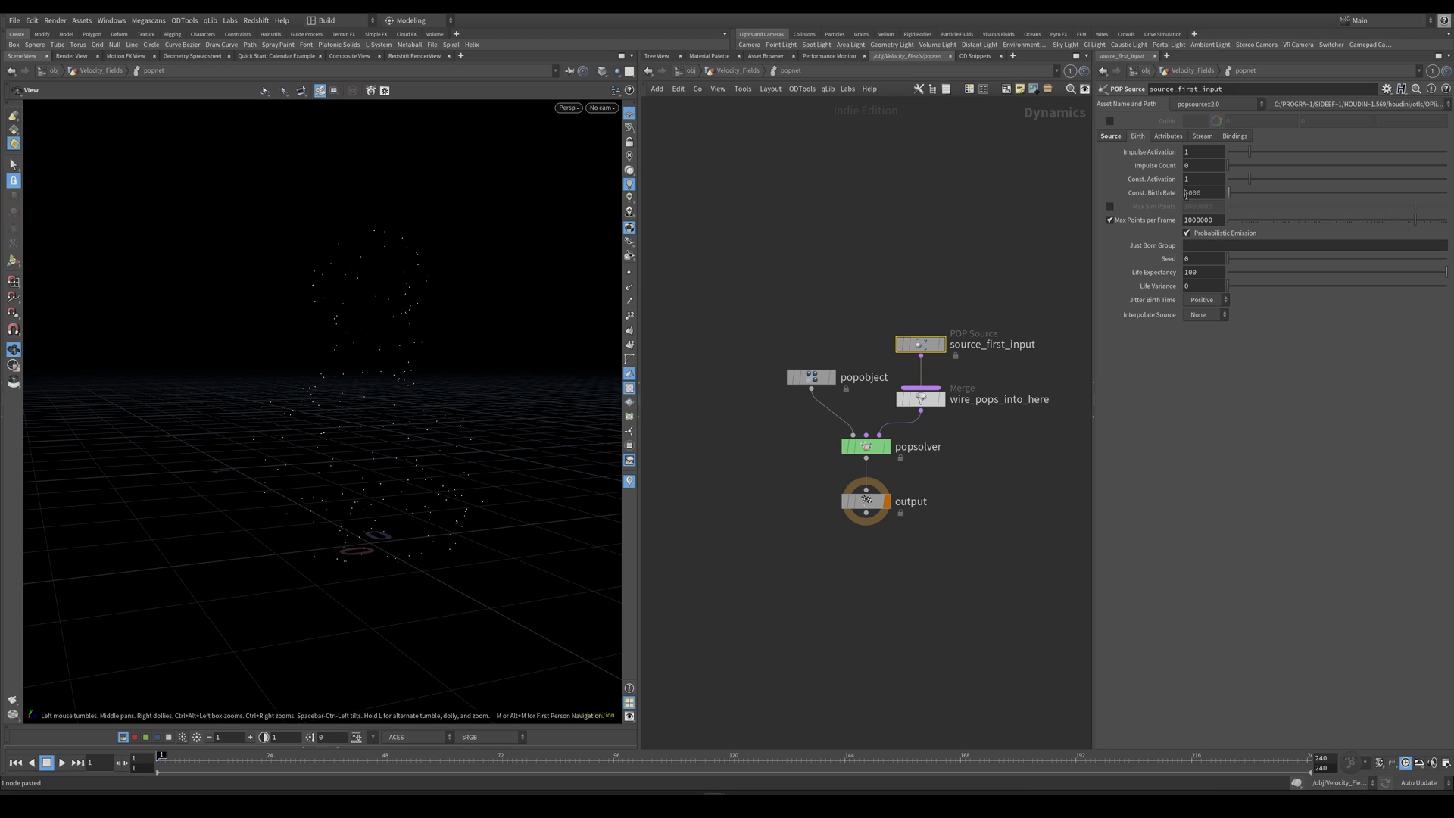
text(25000)
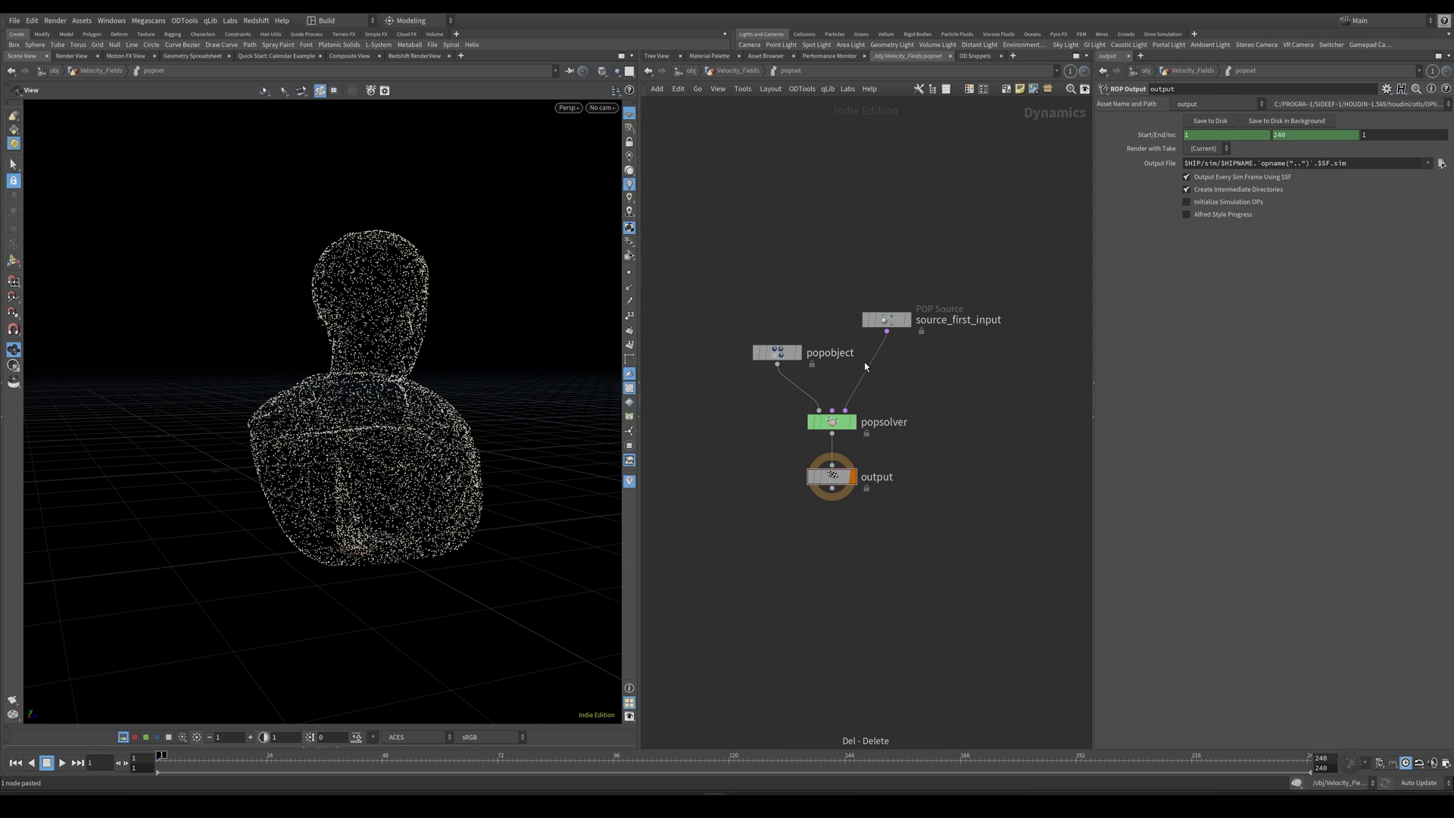
key(tab)
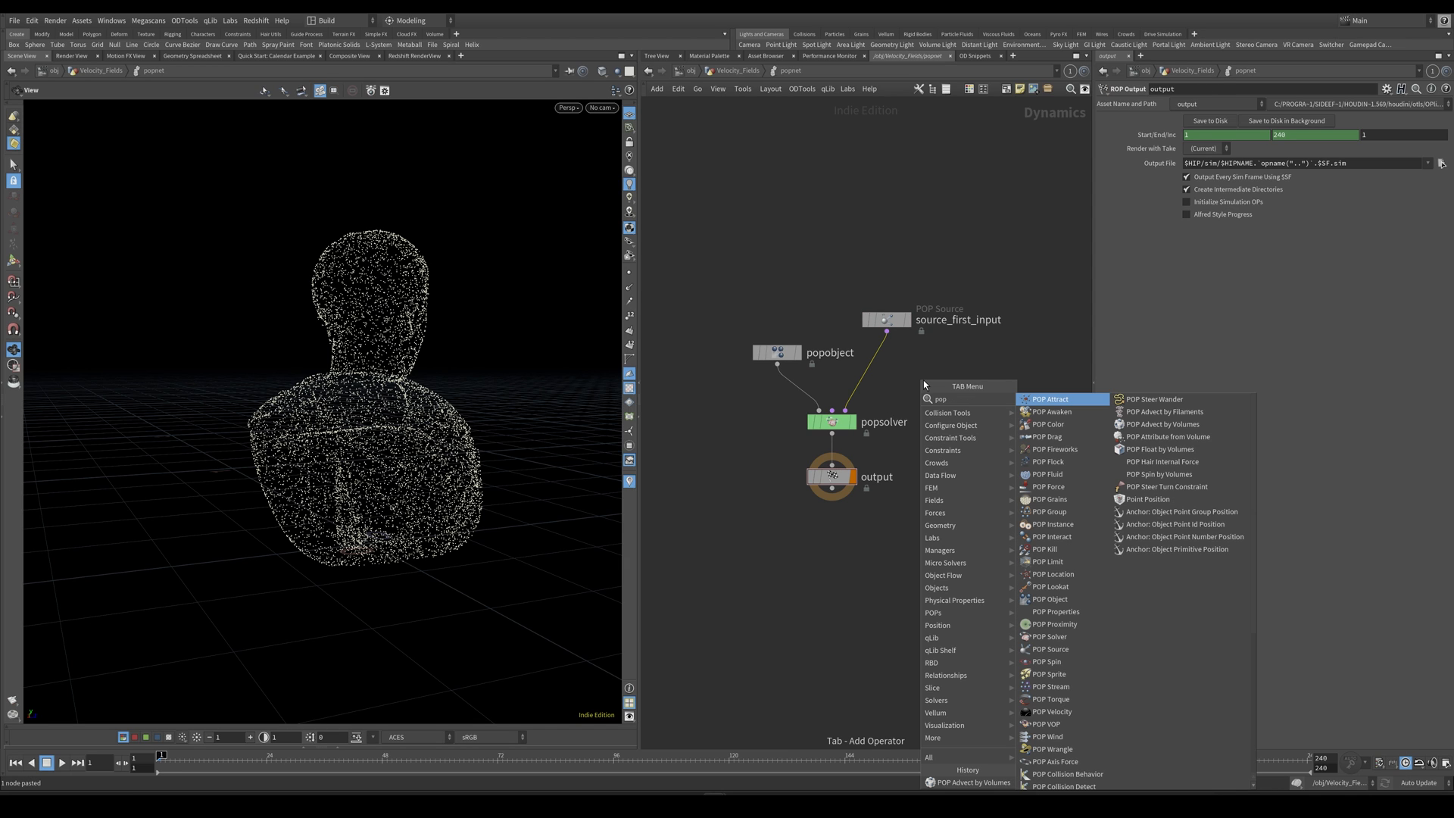
Insert POP Advect by Volumes between source and solver, set to Update Position
click(1160, 424)
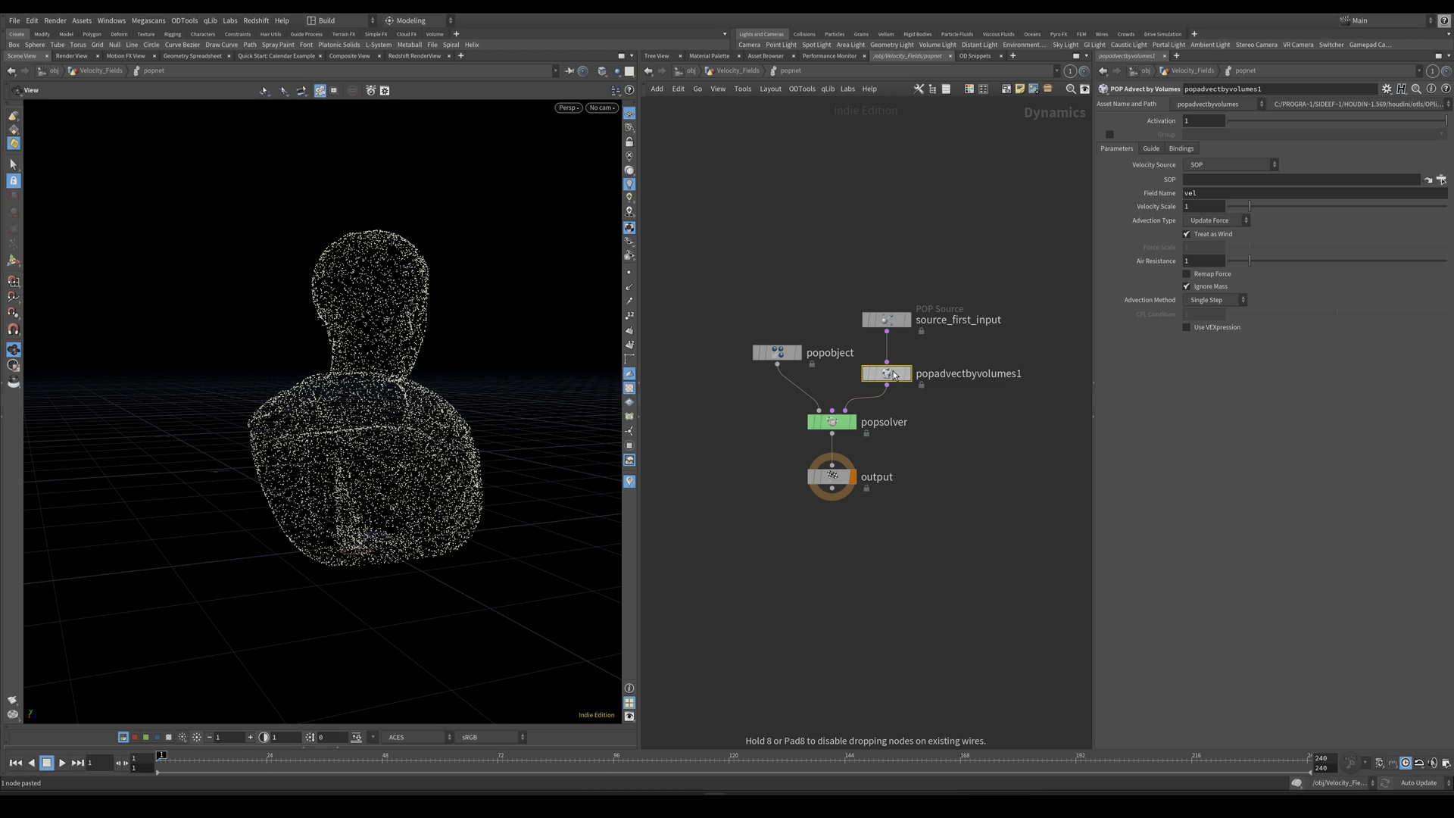
click(1228, 163)
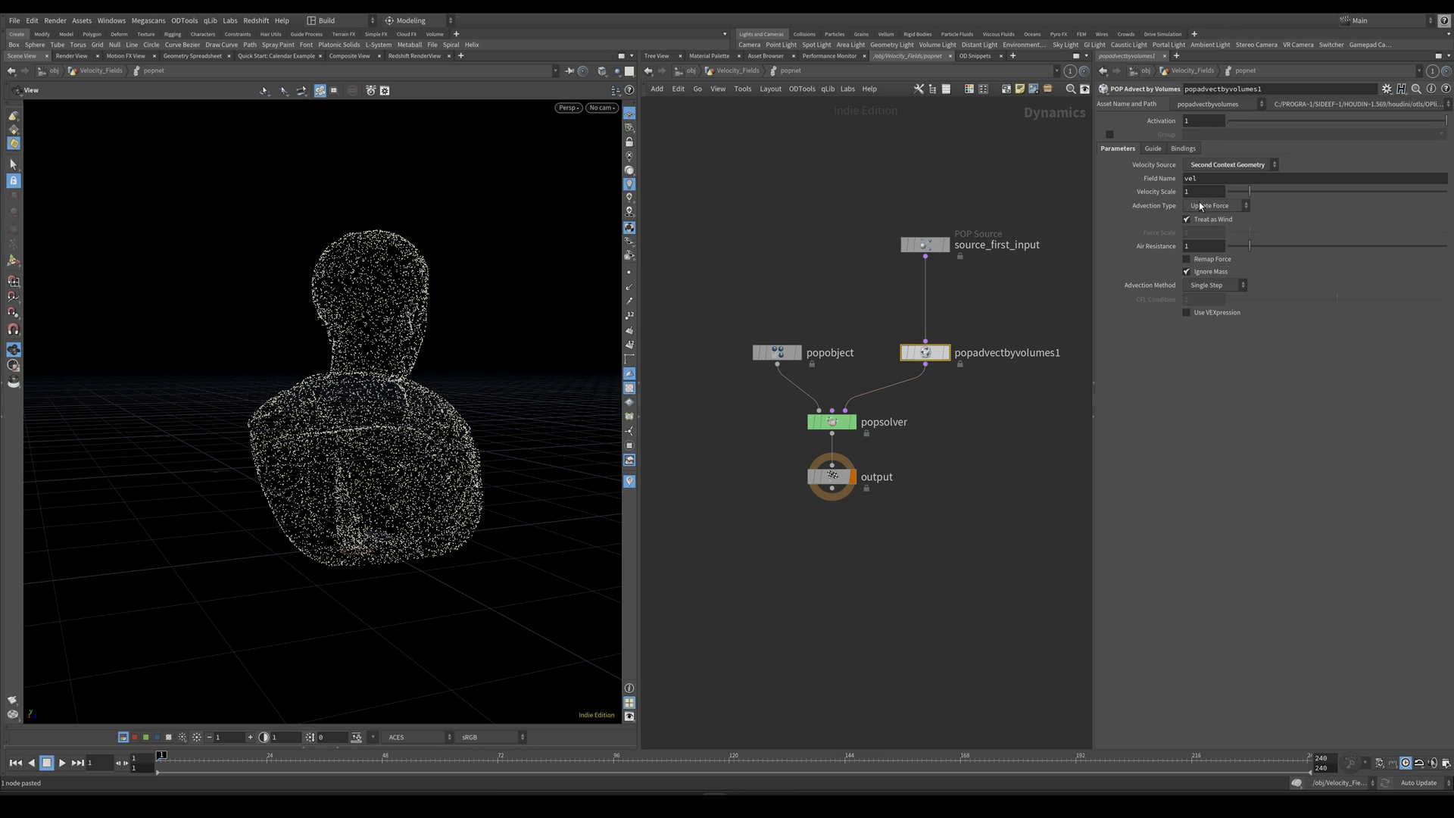
click(1215, 204)
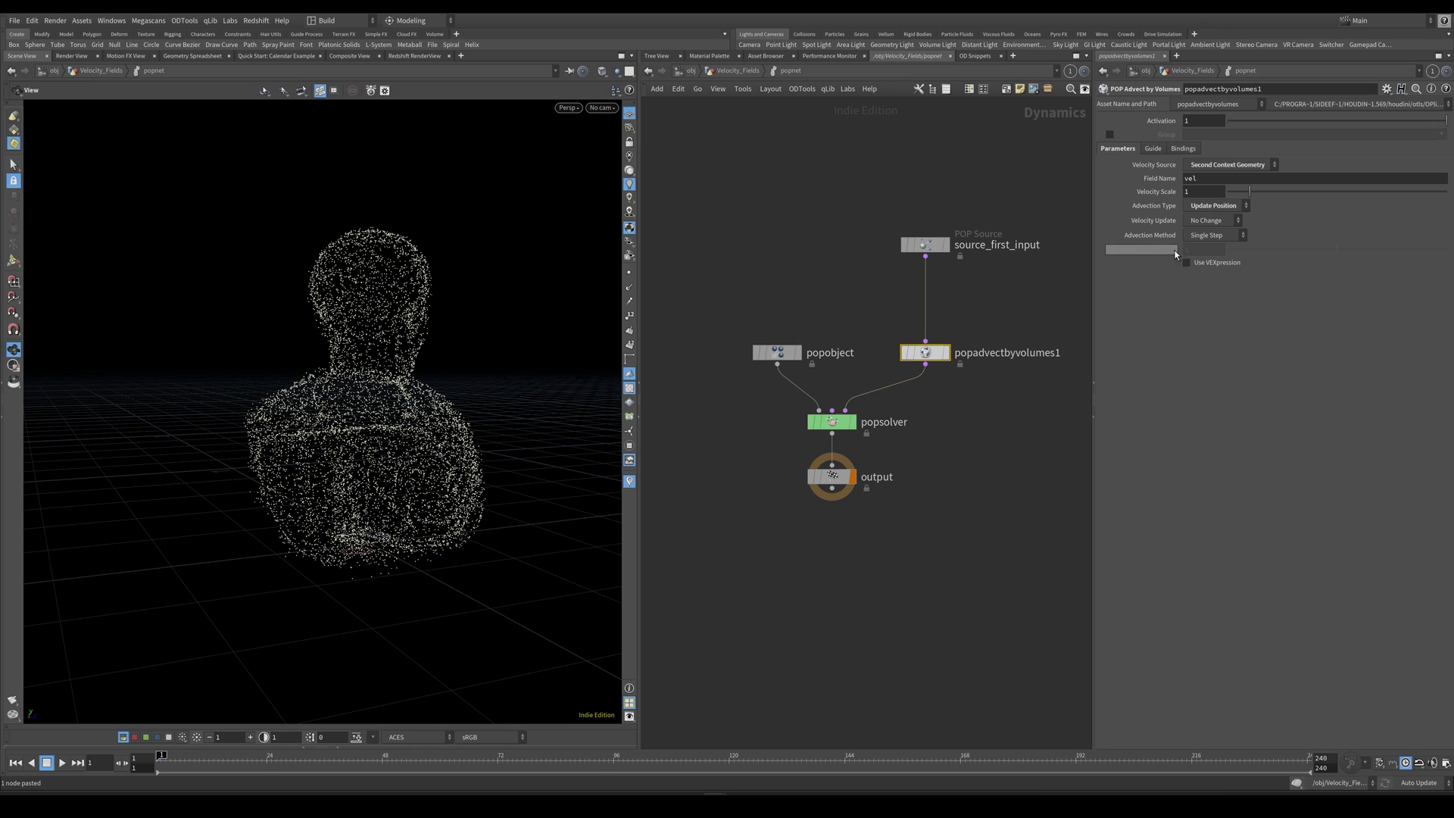
Set the advection to Final Velocity update with the Trace Midpoint method
click(1212, 219)
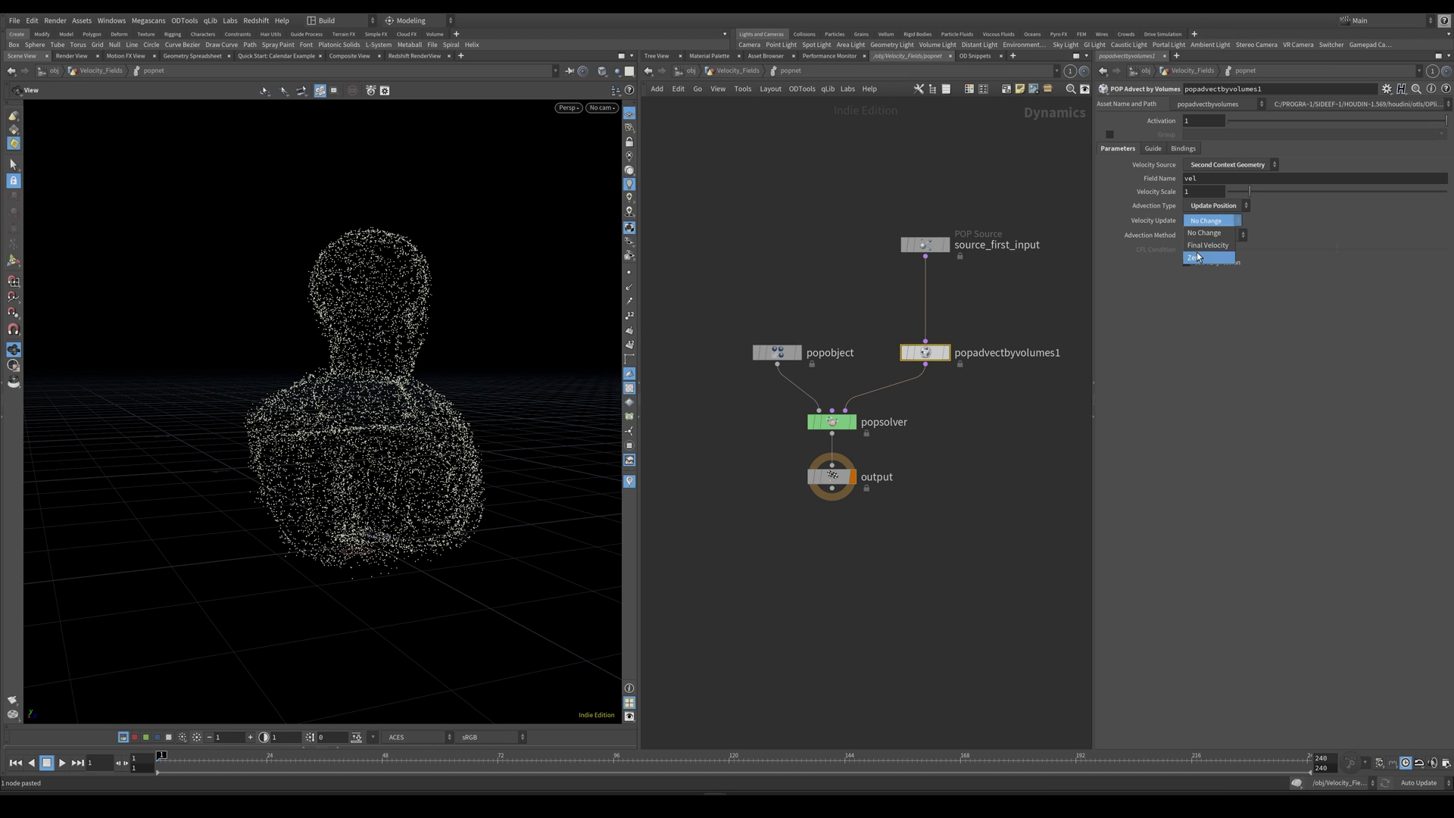
click(1207, 246)
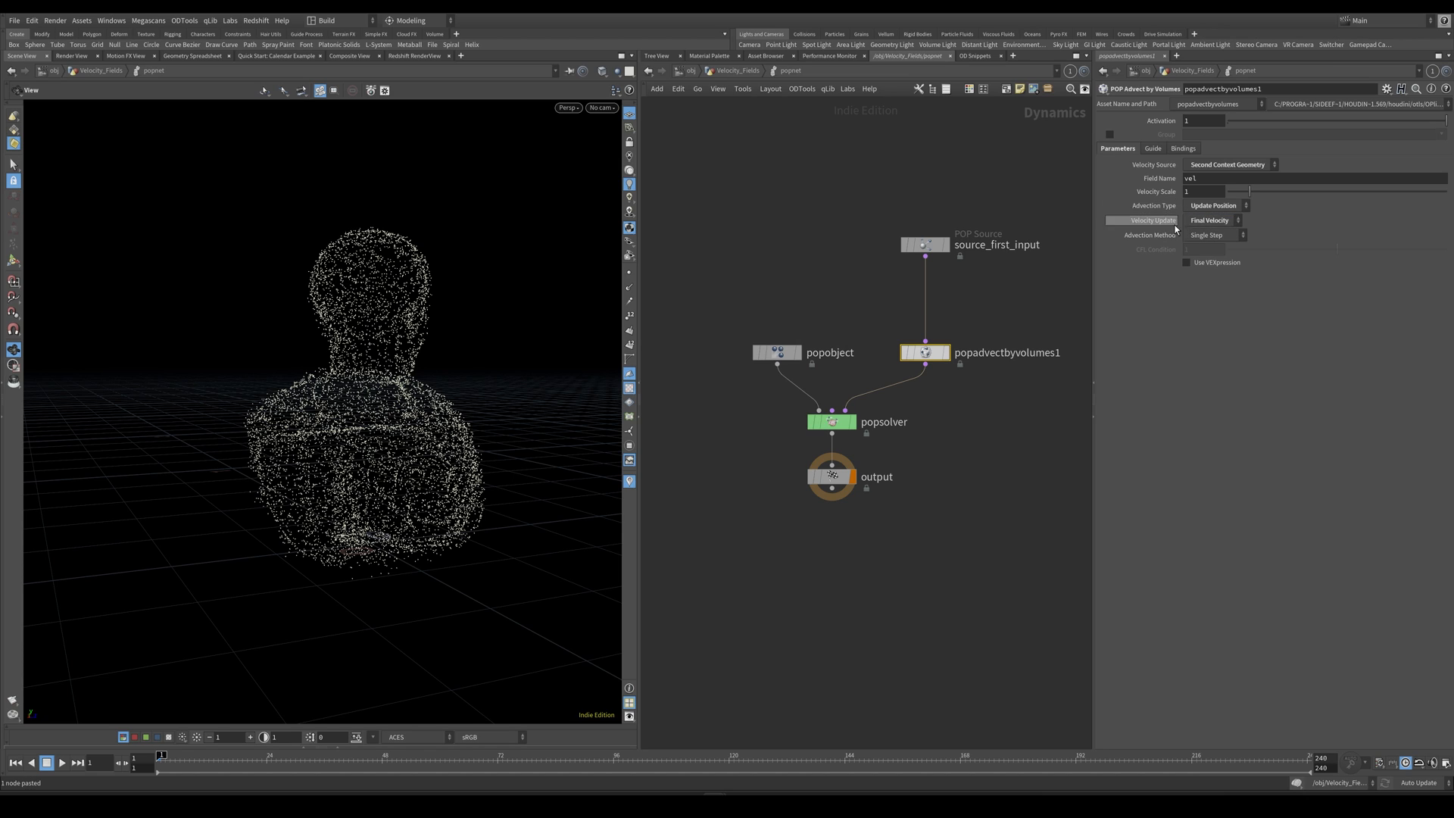
click(1212, 234)
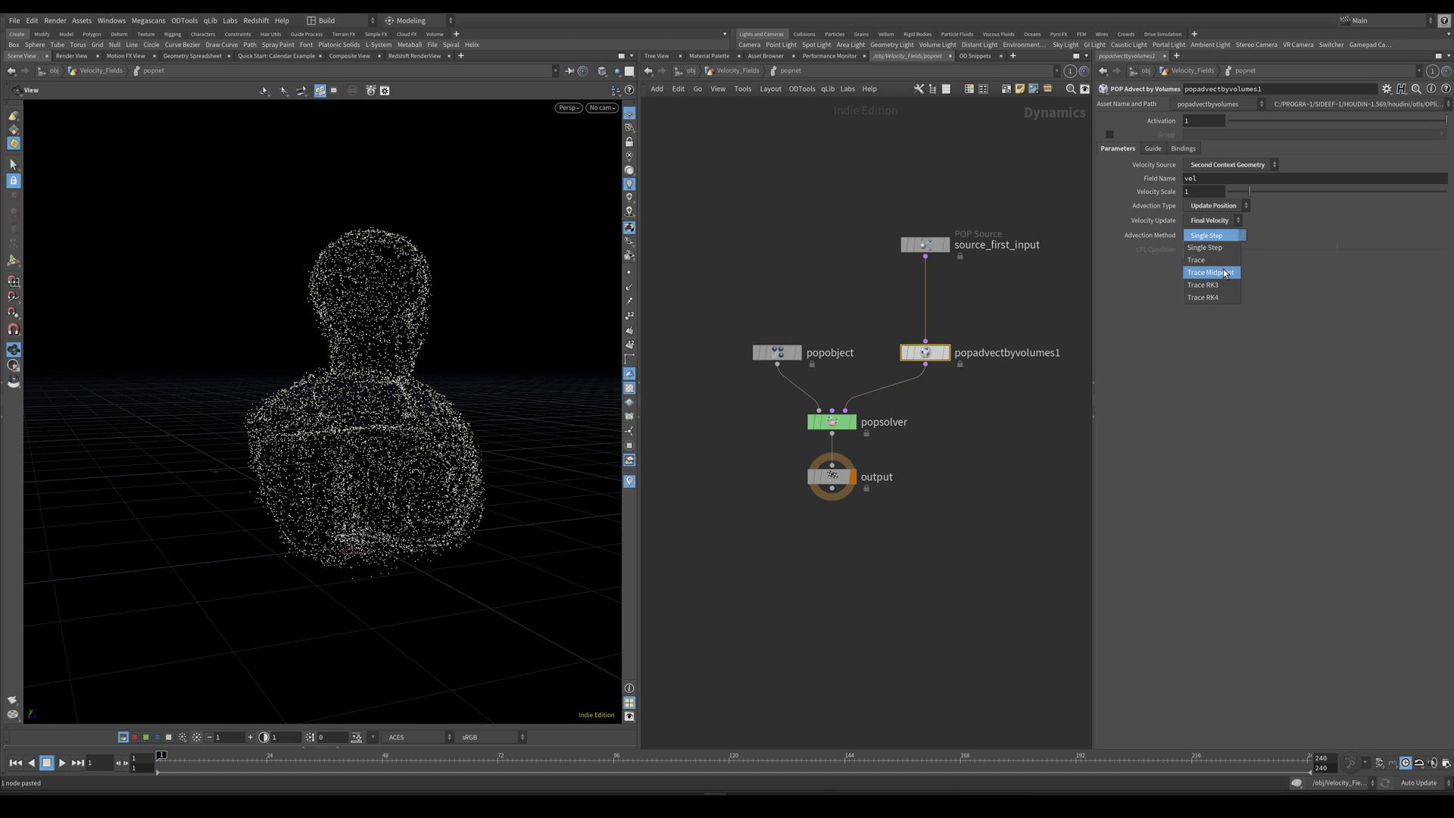
click(1210, 271)
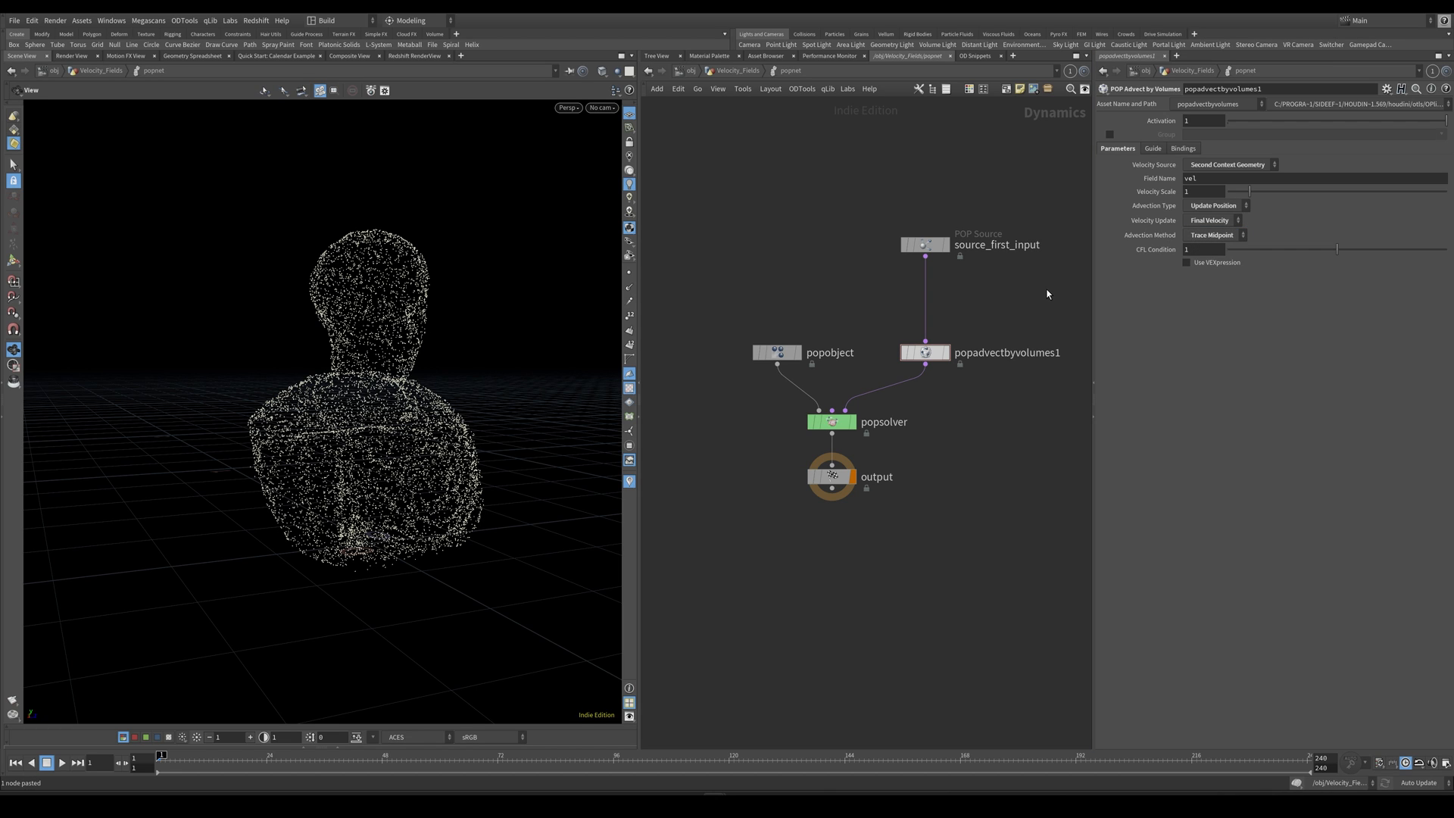
mouse_move(760, 416)
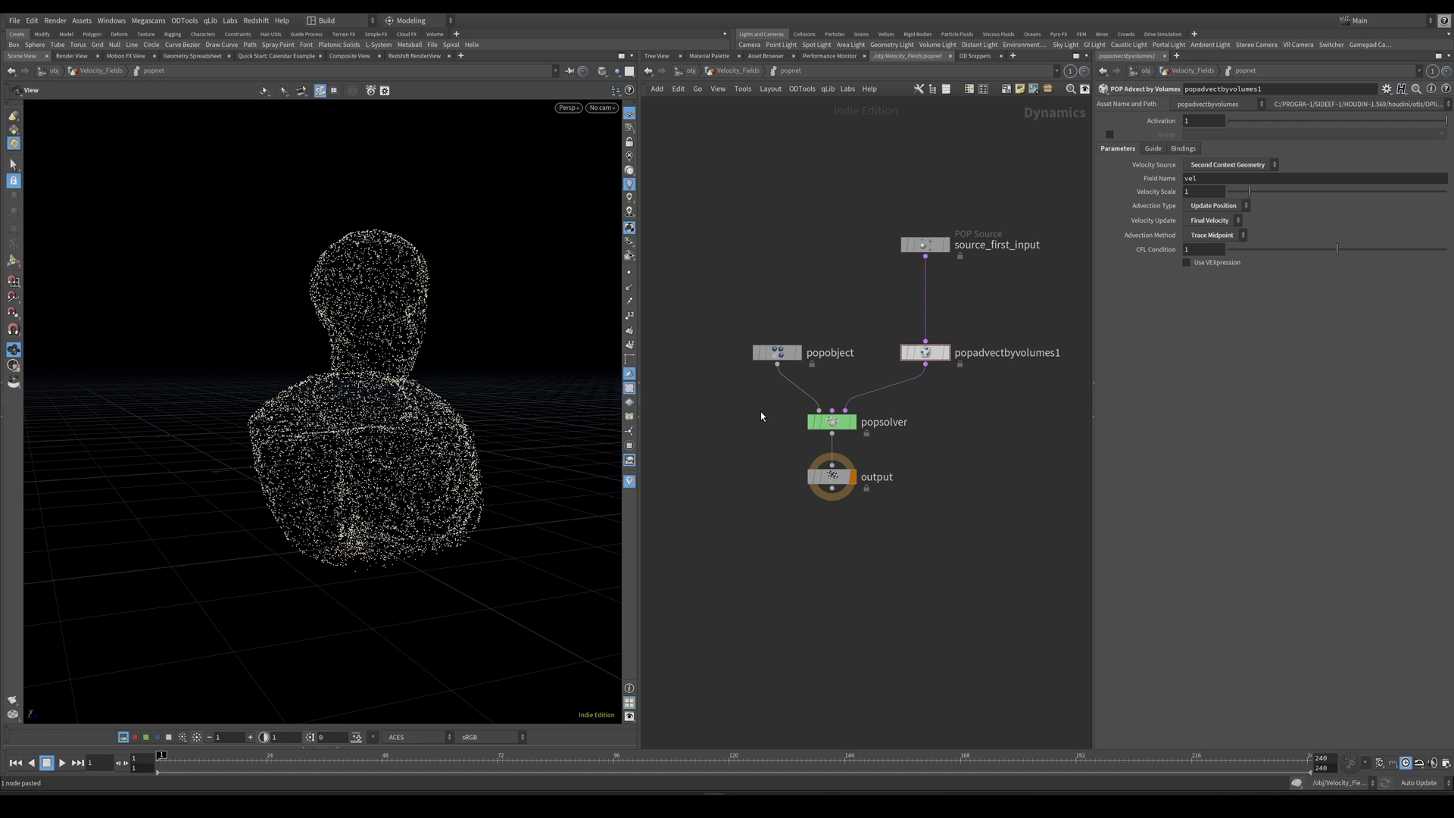
Show the popsolver node's Collision Behavior settings
click(831, 422)
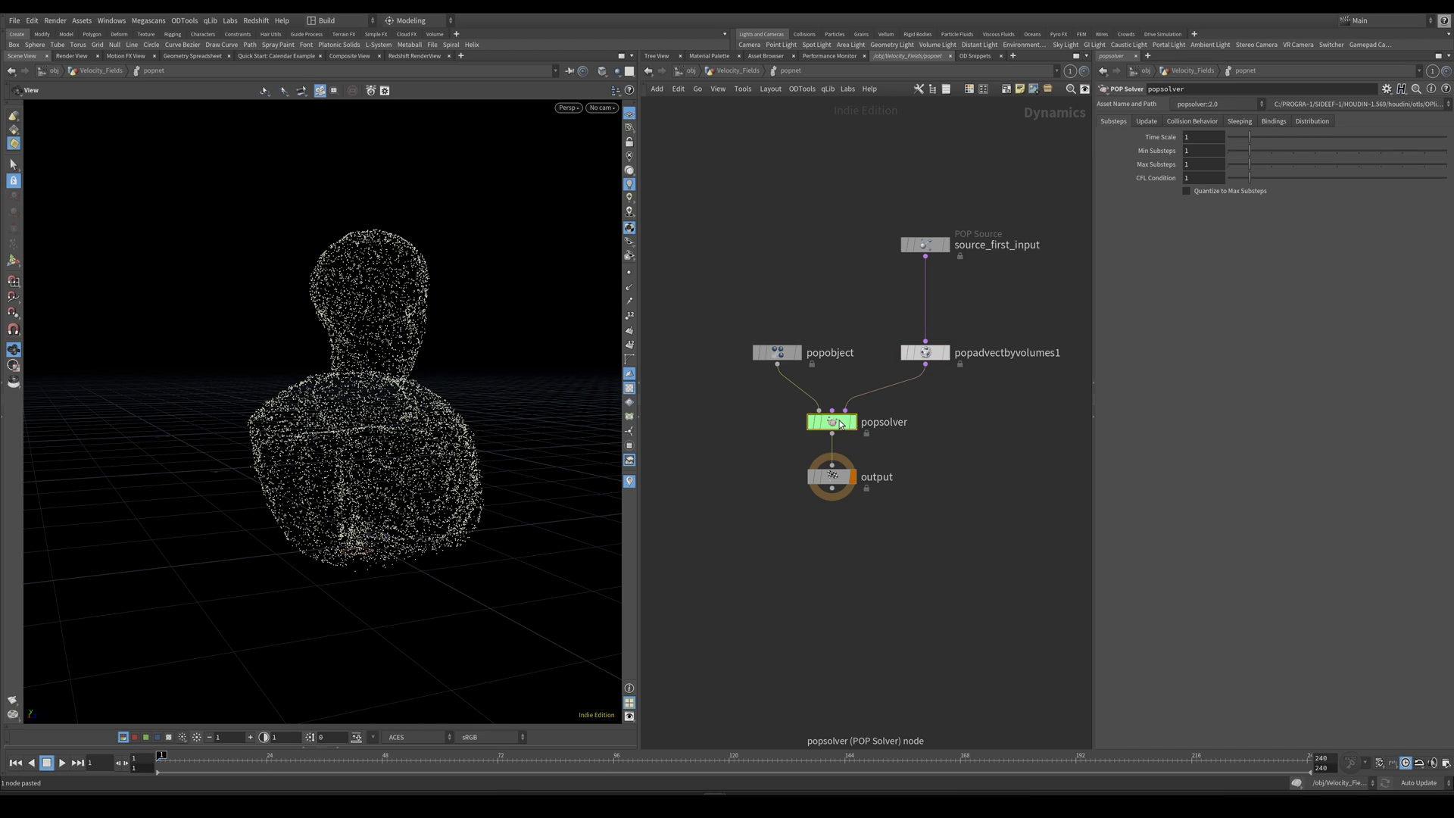
click(1192, 121)
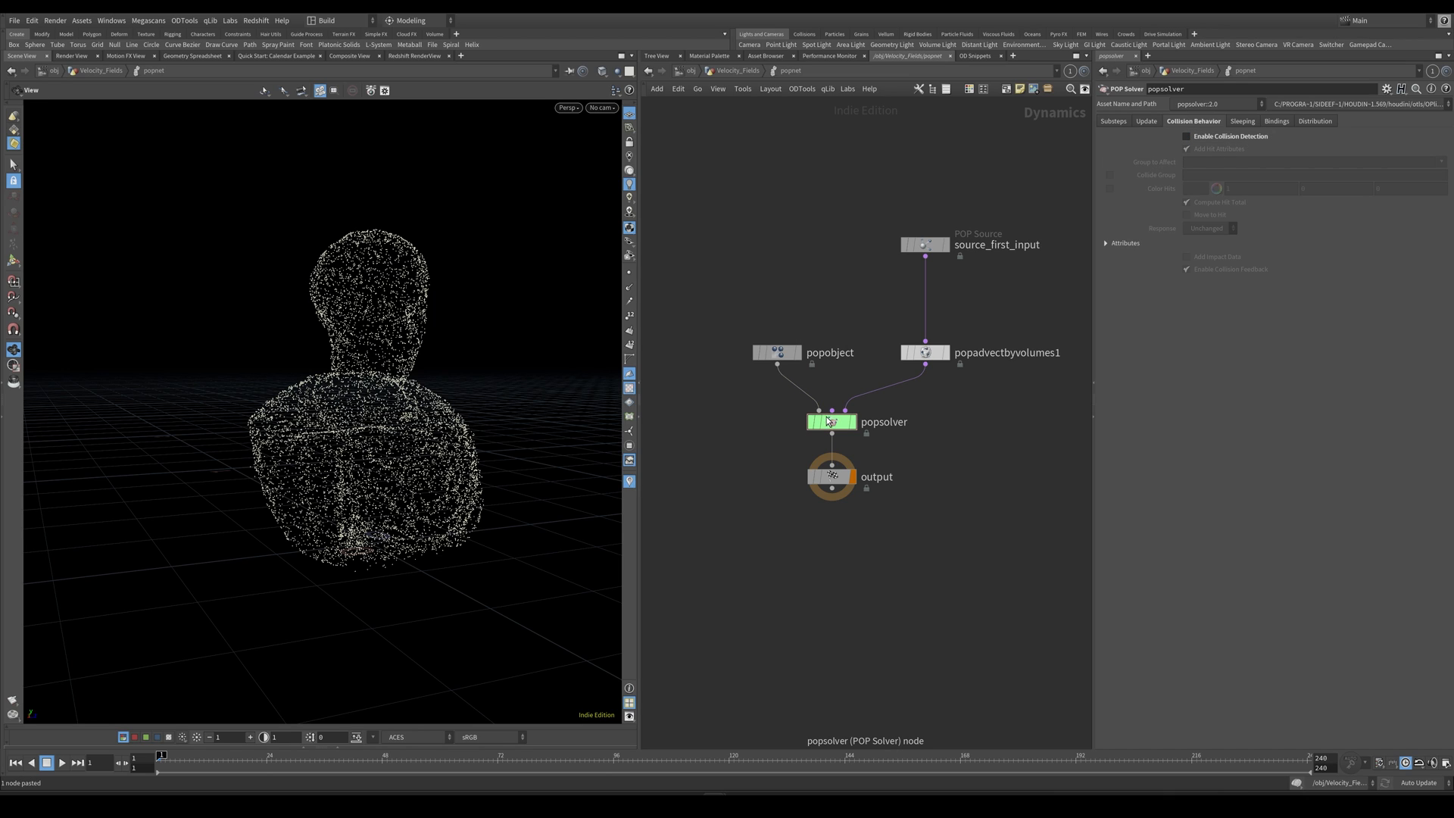
mouse_move(832, 427)
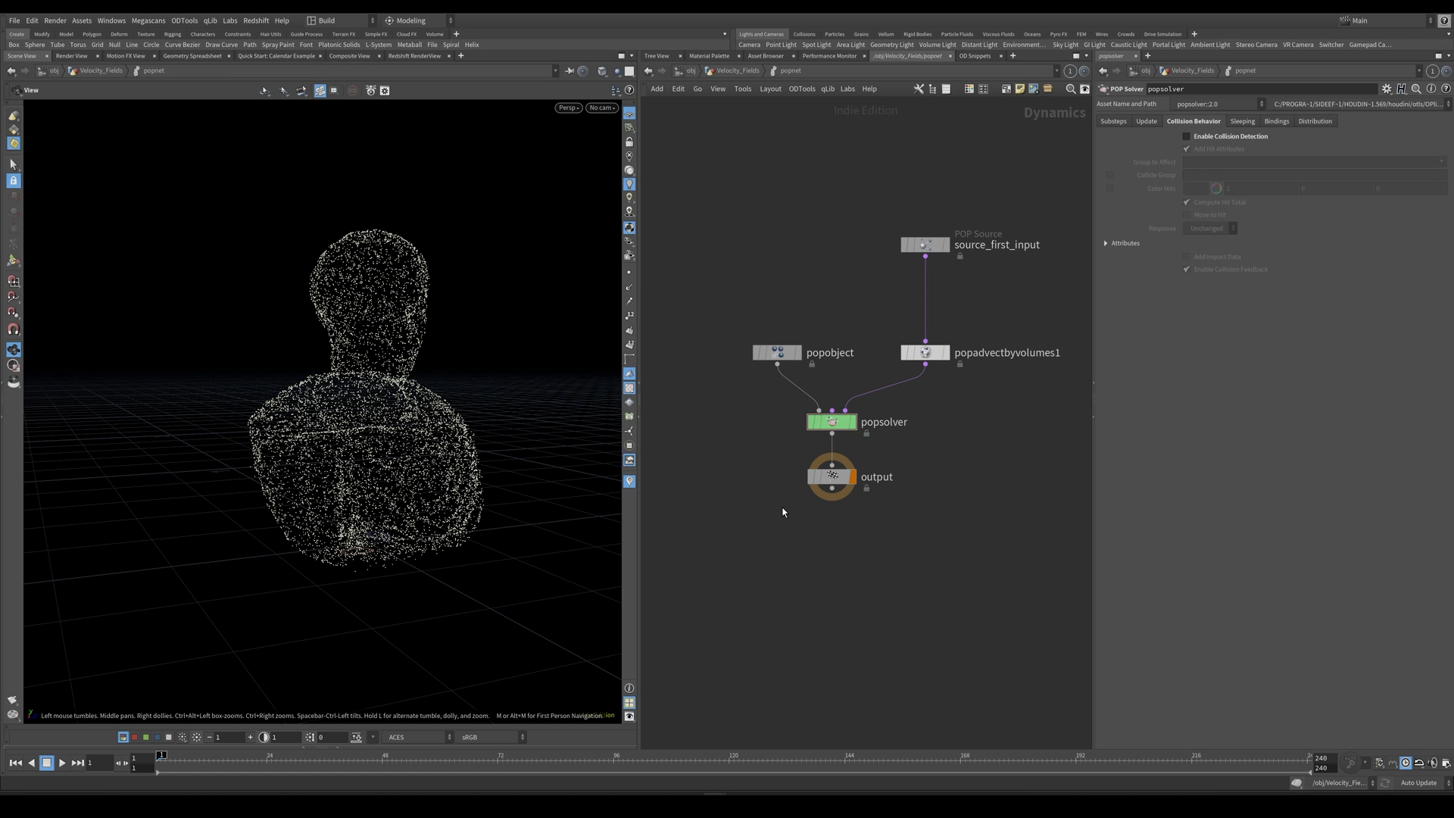
Play the curl-flow particles over the bust, then set the advection Velocity Scale to 0.2
click(61, 762)
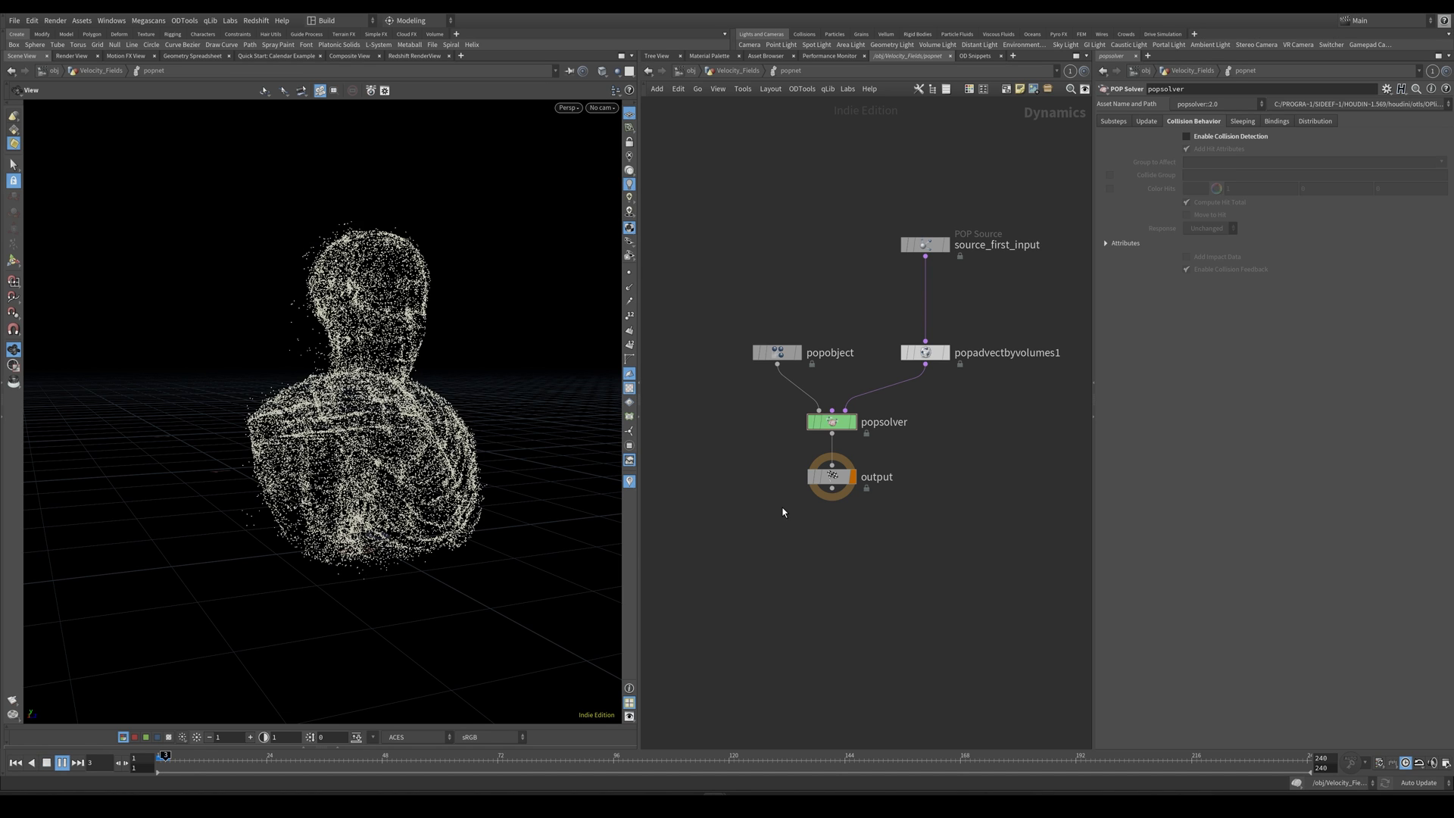
click(47, 762)
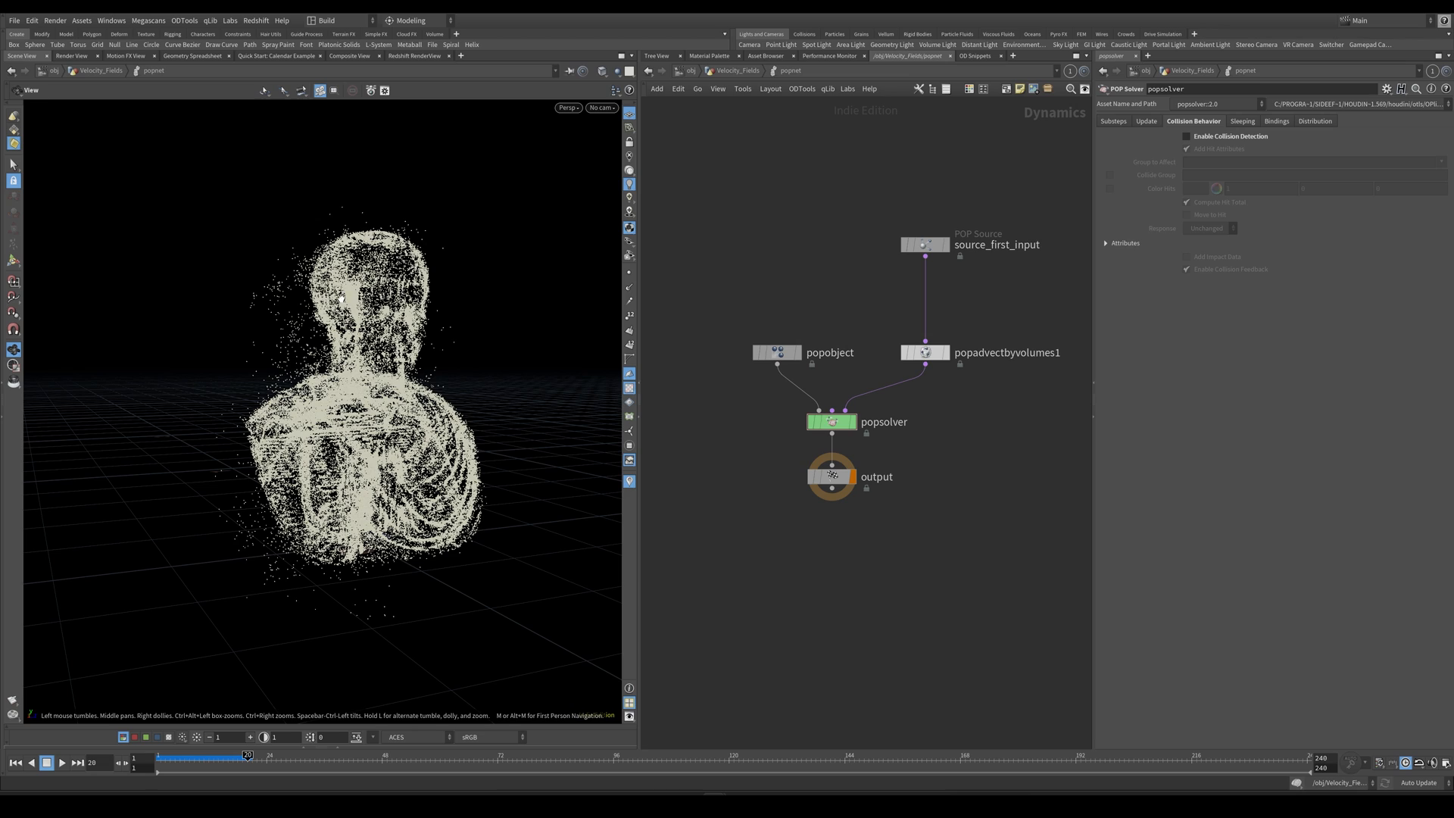
mouse_move(957, 391)
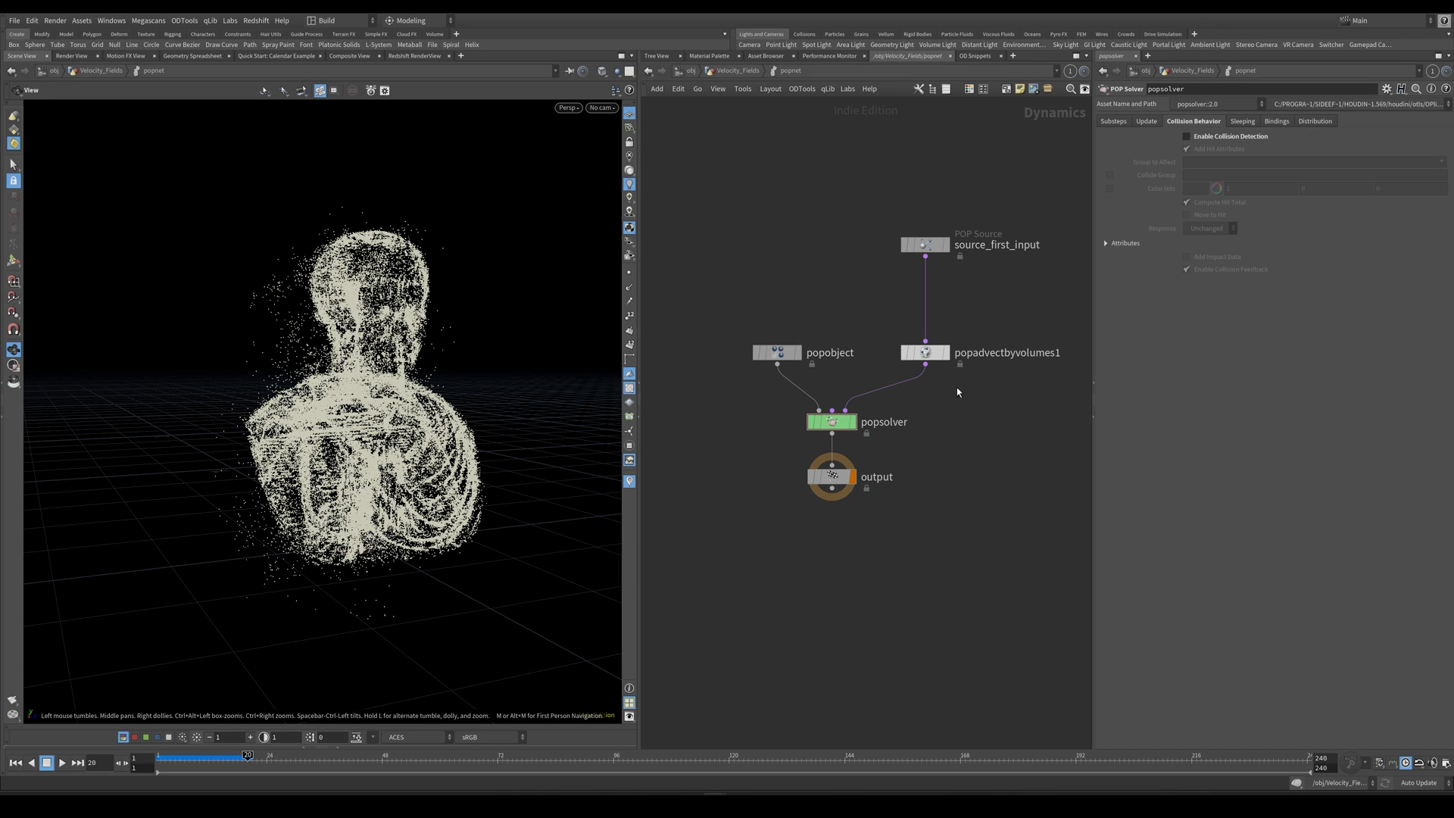
click(924, 351)
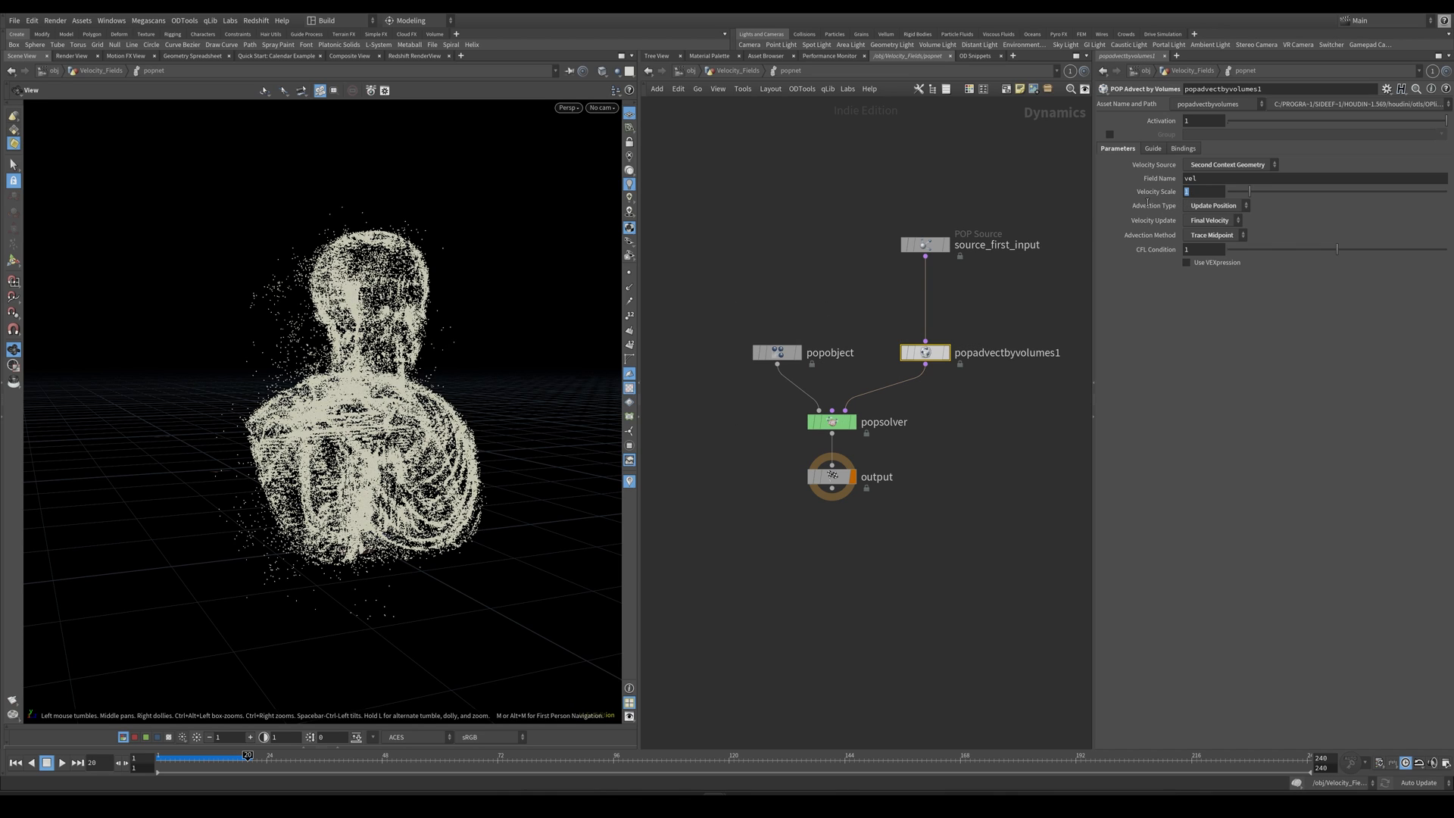
text(.2)
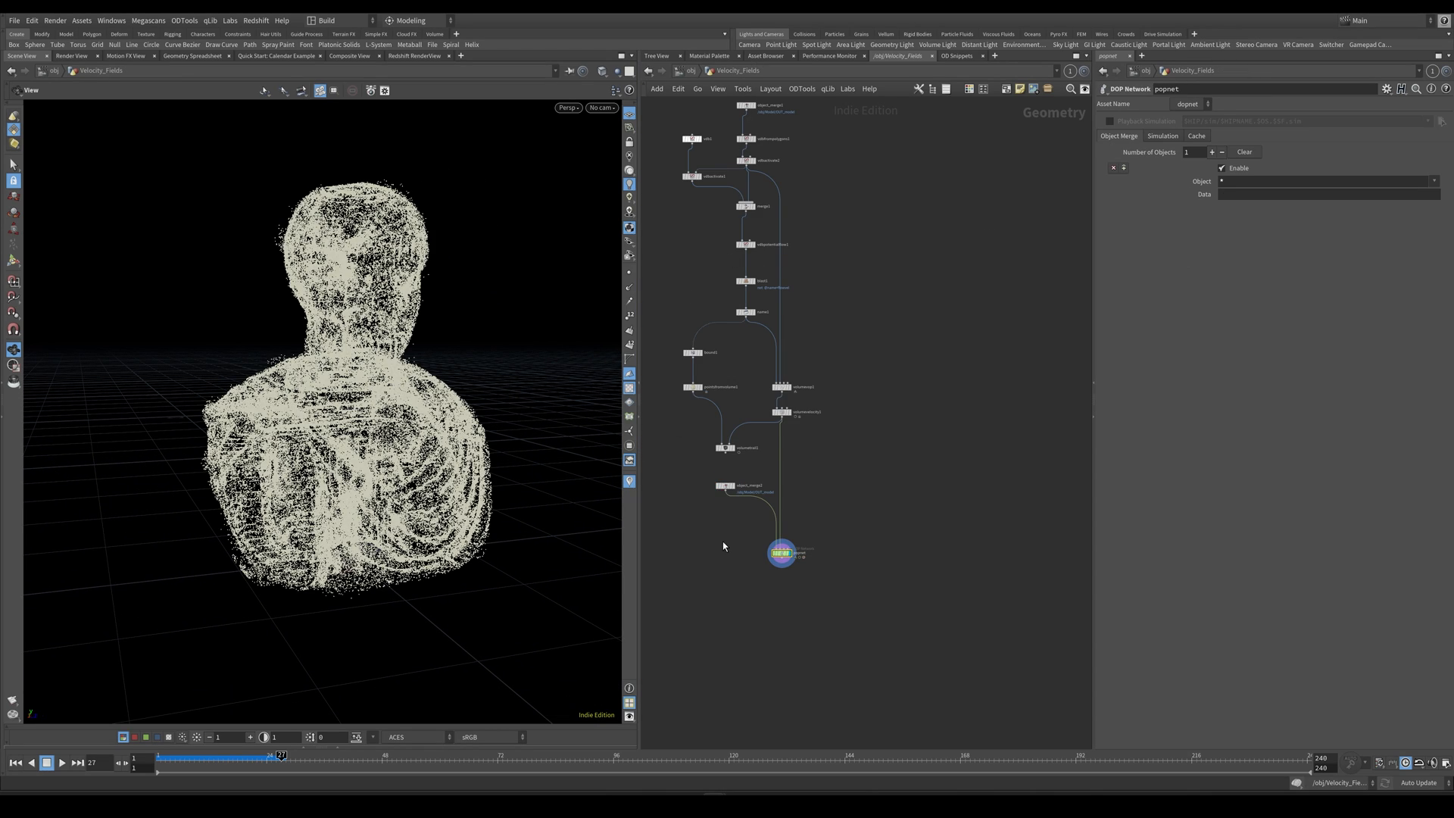
Add a Peak node with Distance 0.01 after the bust's Object Merge and replay the particles
click(726, 485)
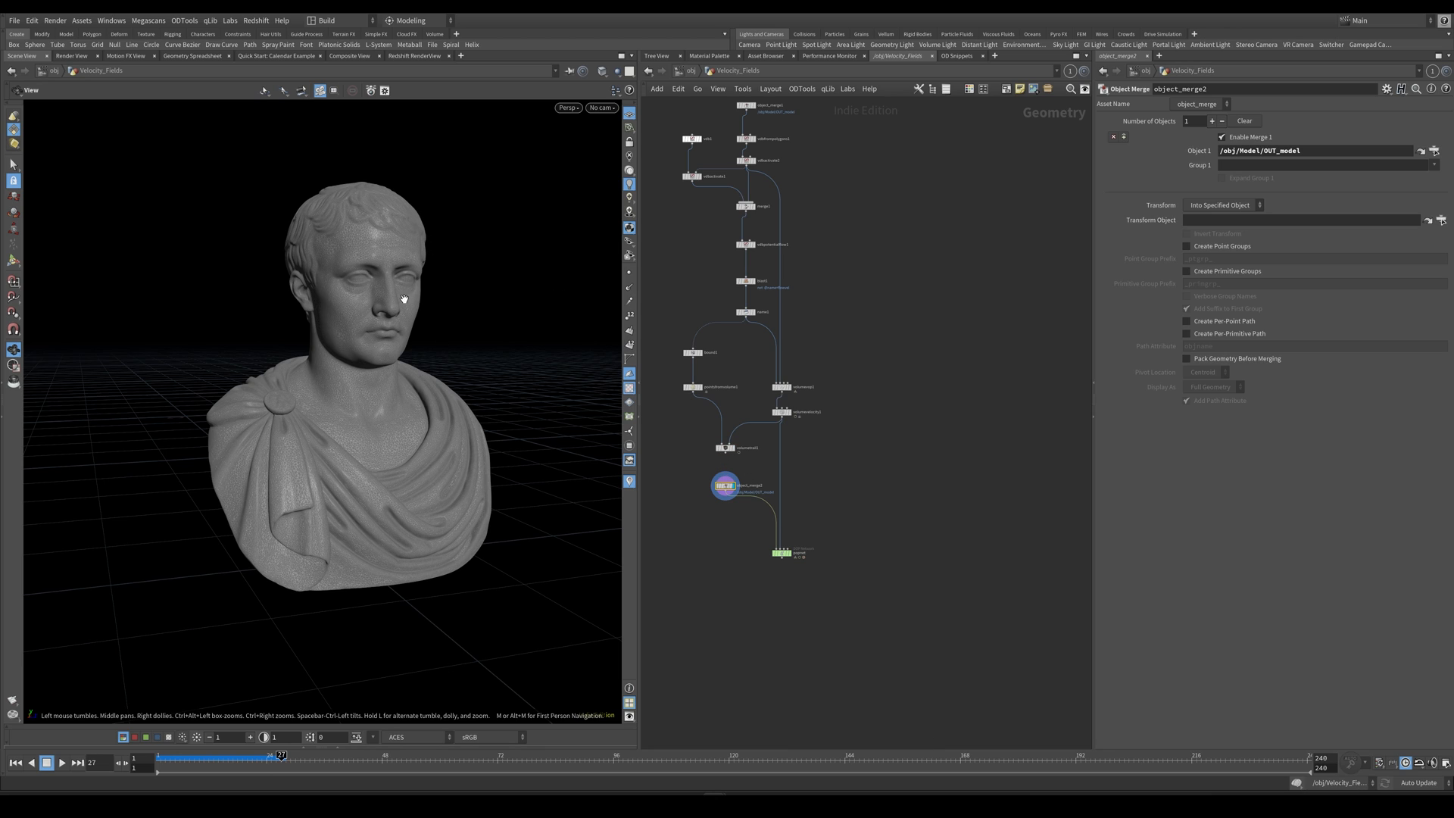
key(tab)
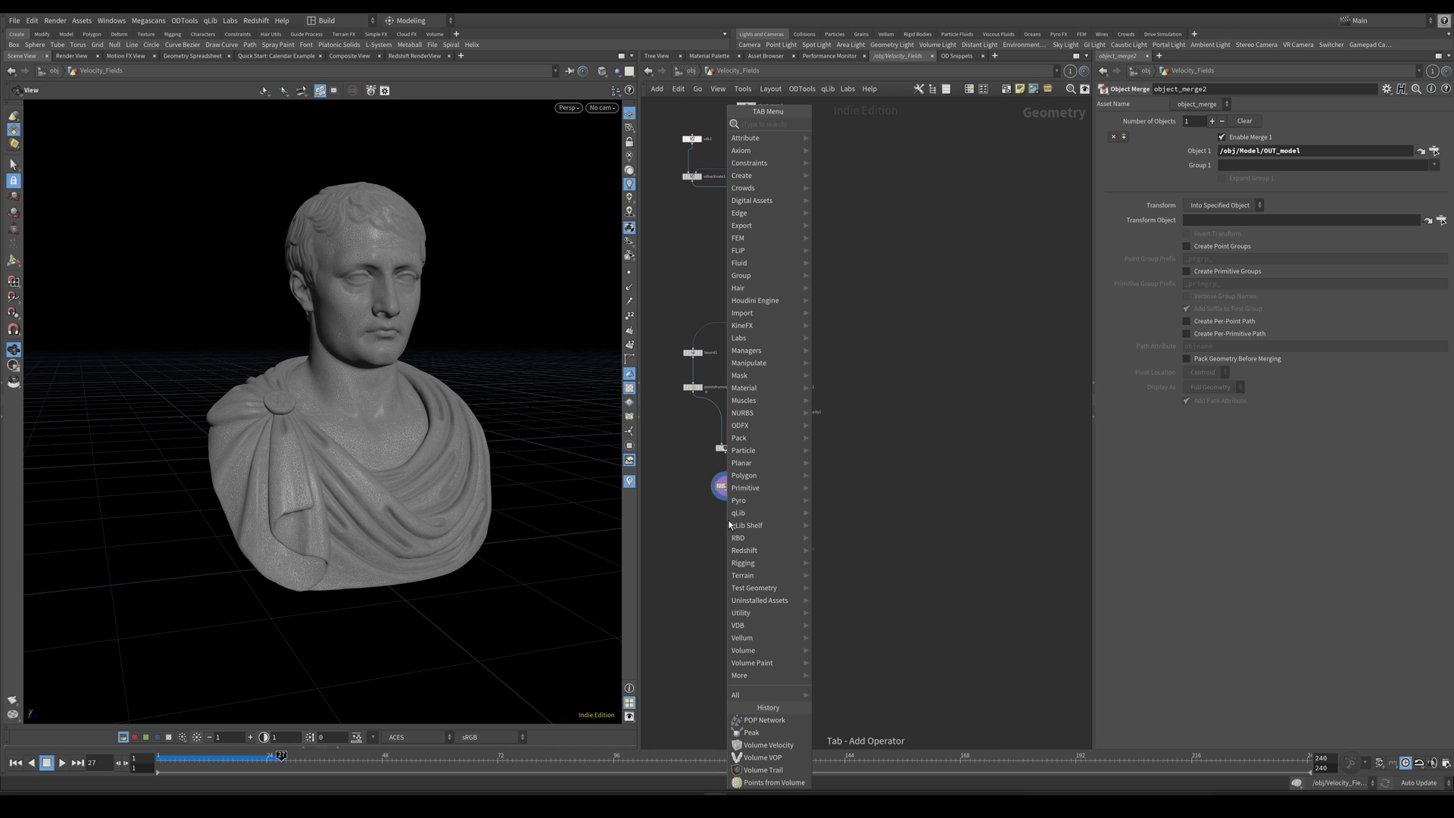
click(752, 731)
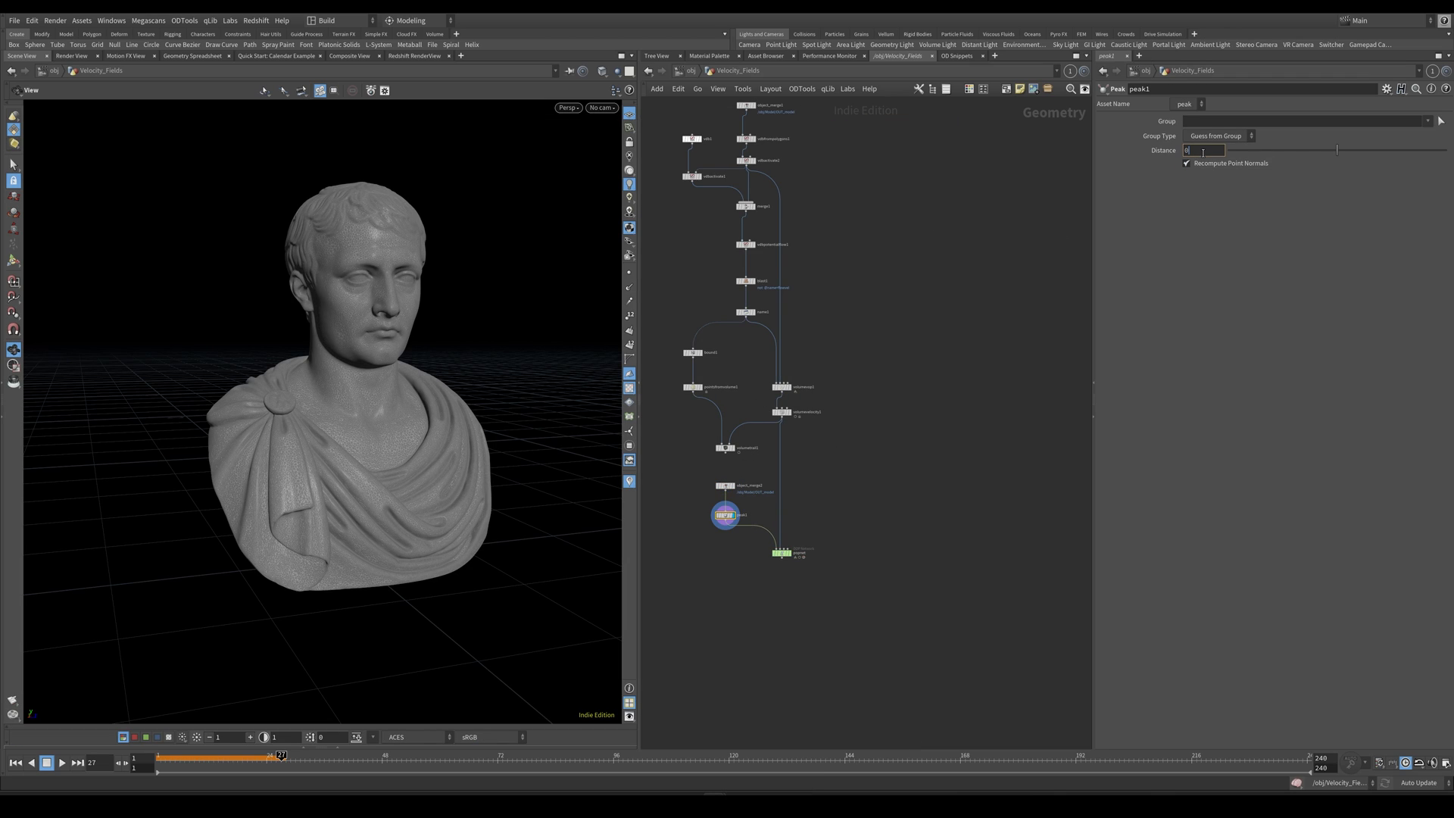
text(0.01)
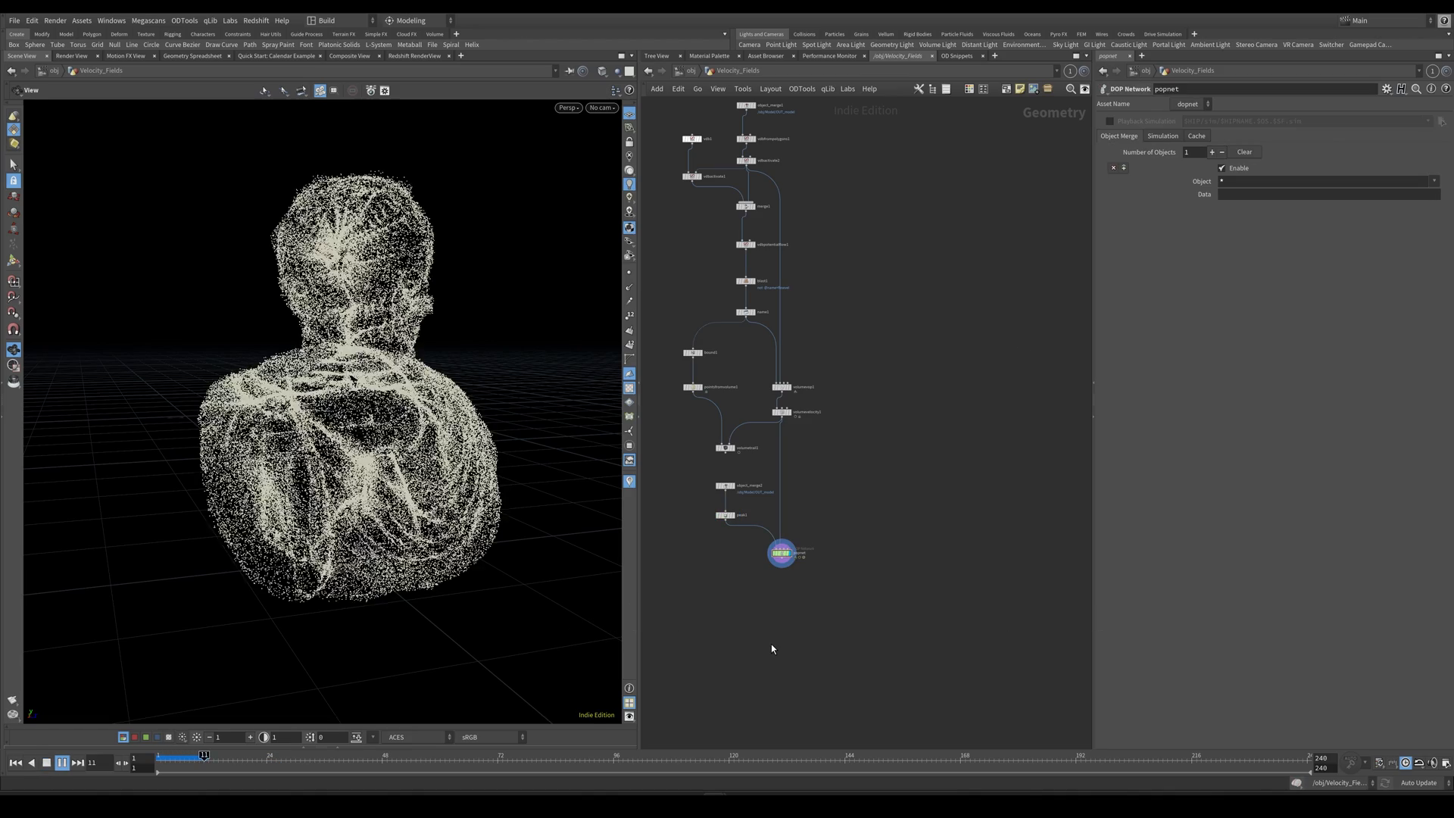
click(60, 762)
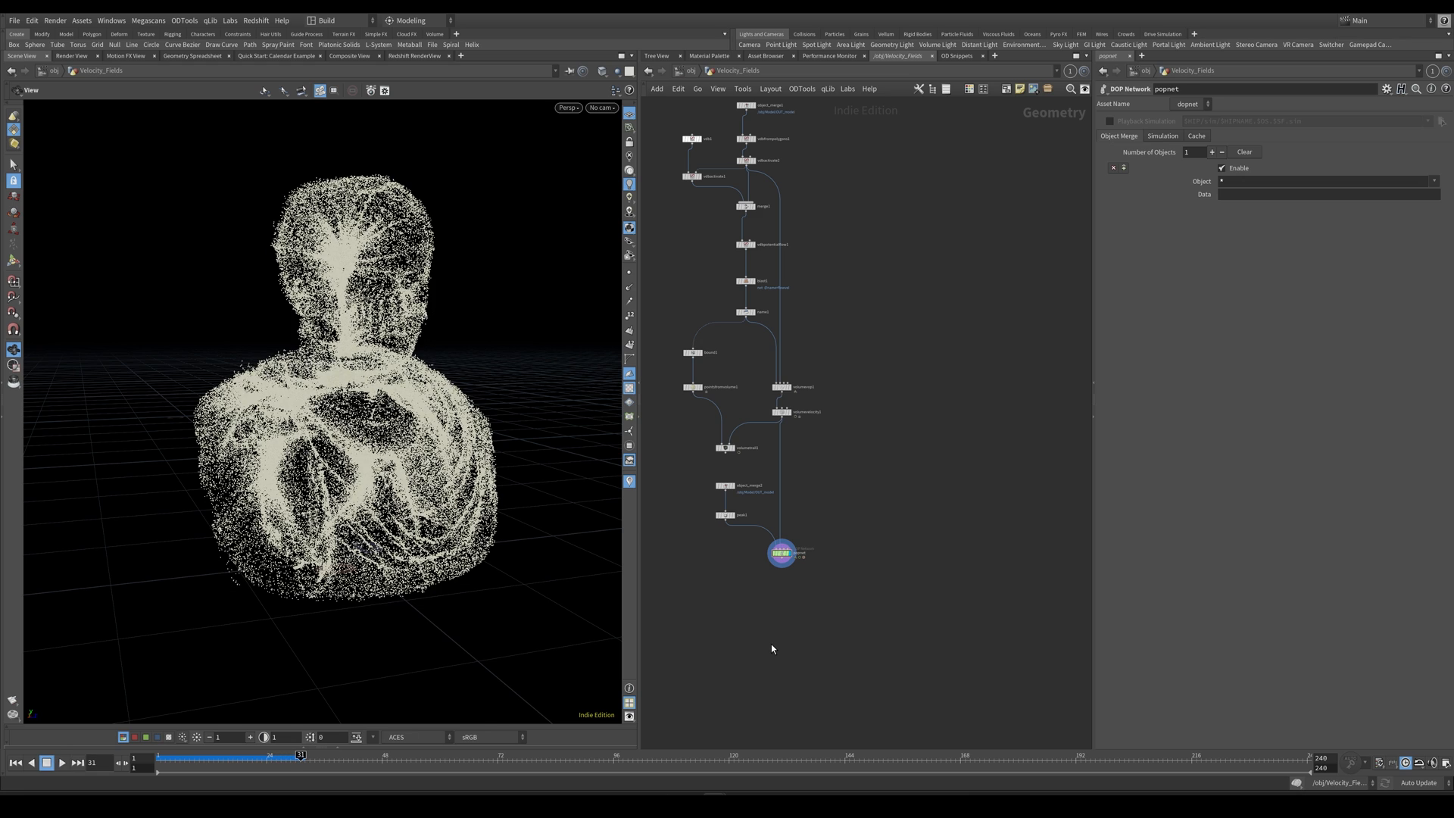
mouse_move(401, 232)
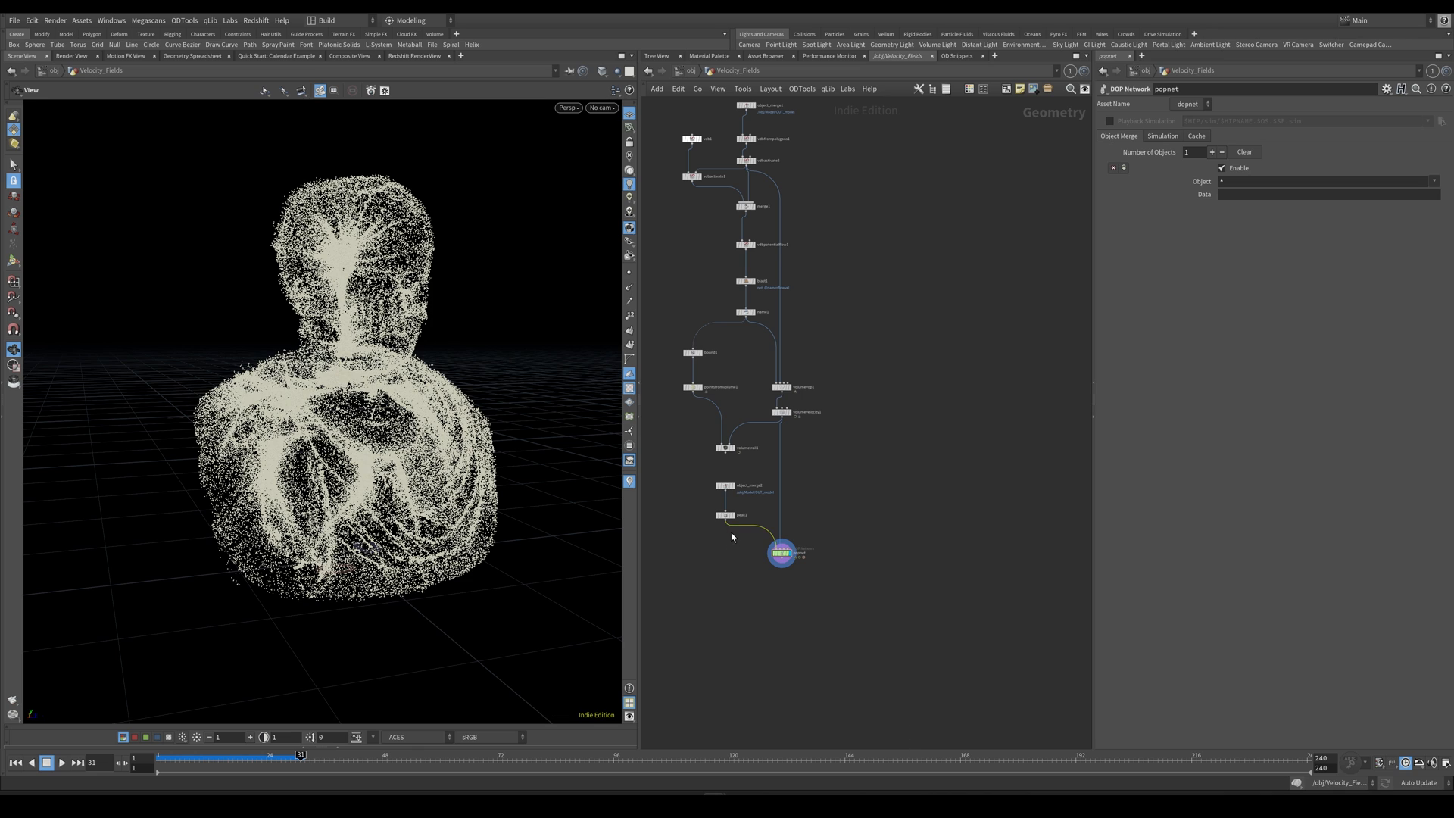
key(Tab)
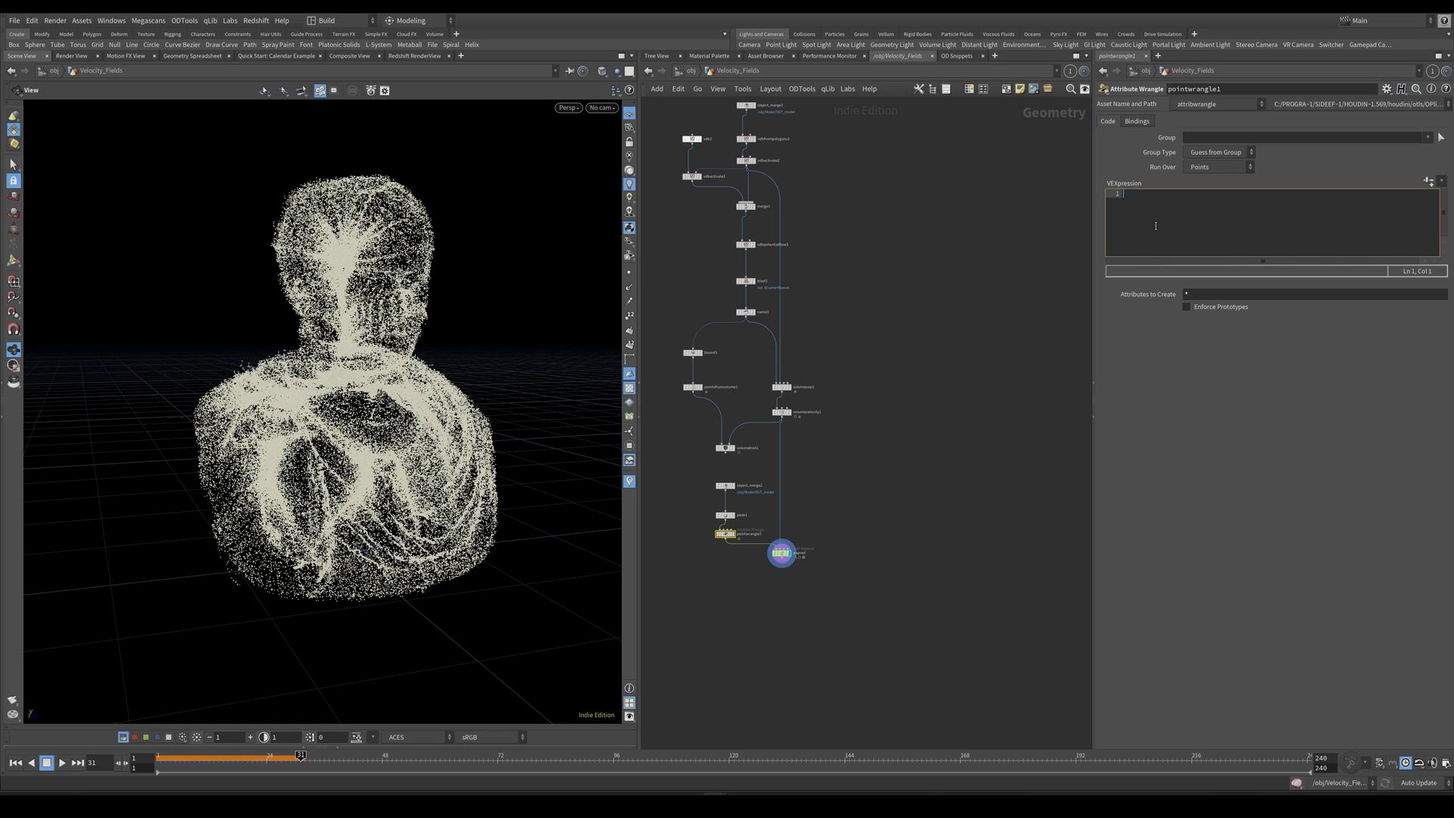
text(f@life = fit01 ( rand ( @ptnum ), .5, .75 );)
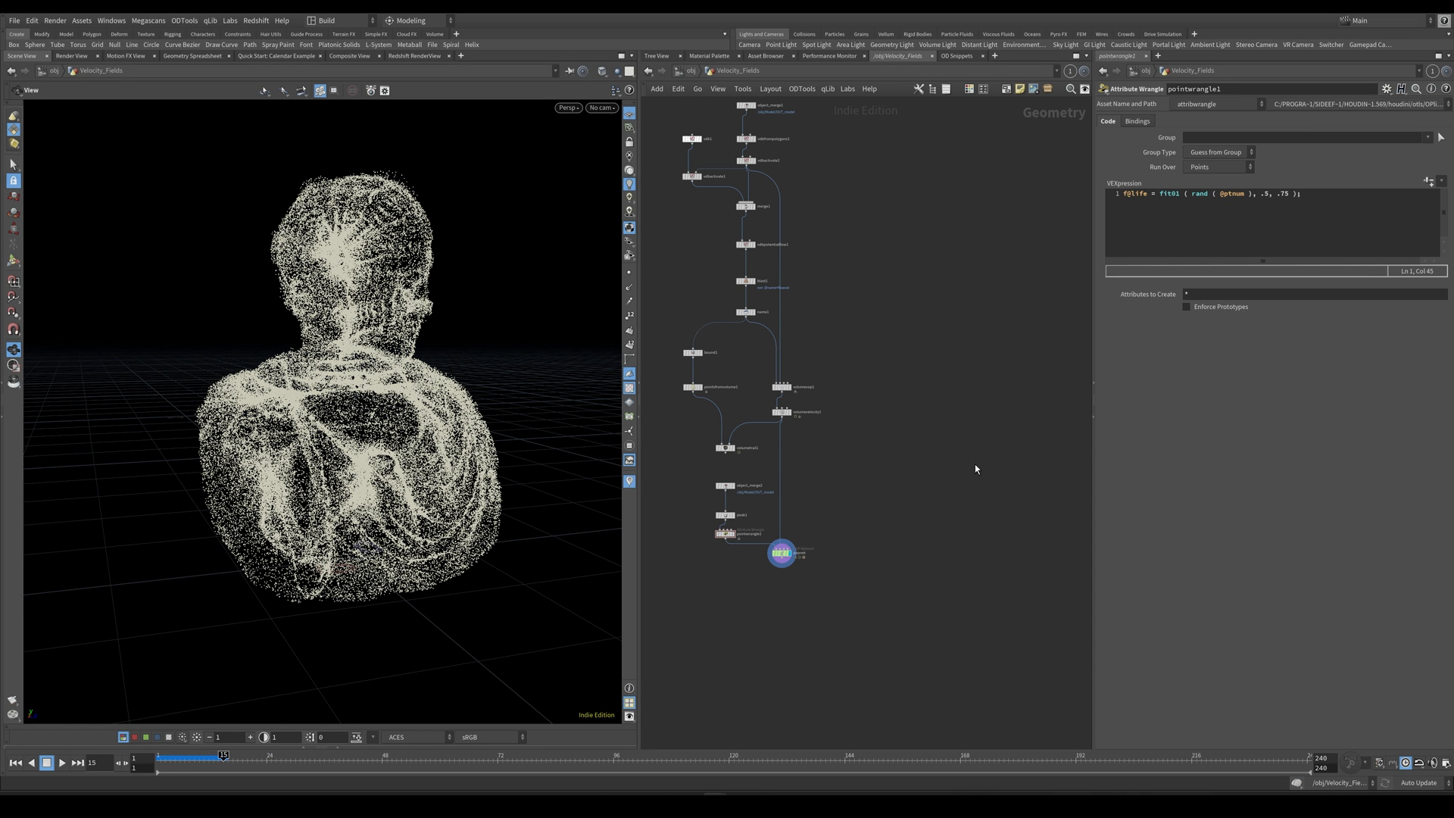
click(47, 762)
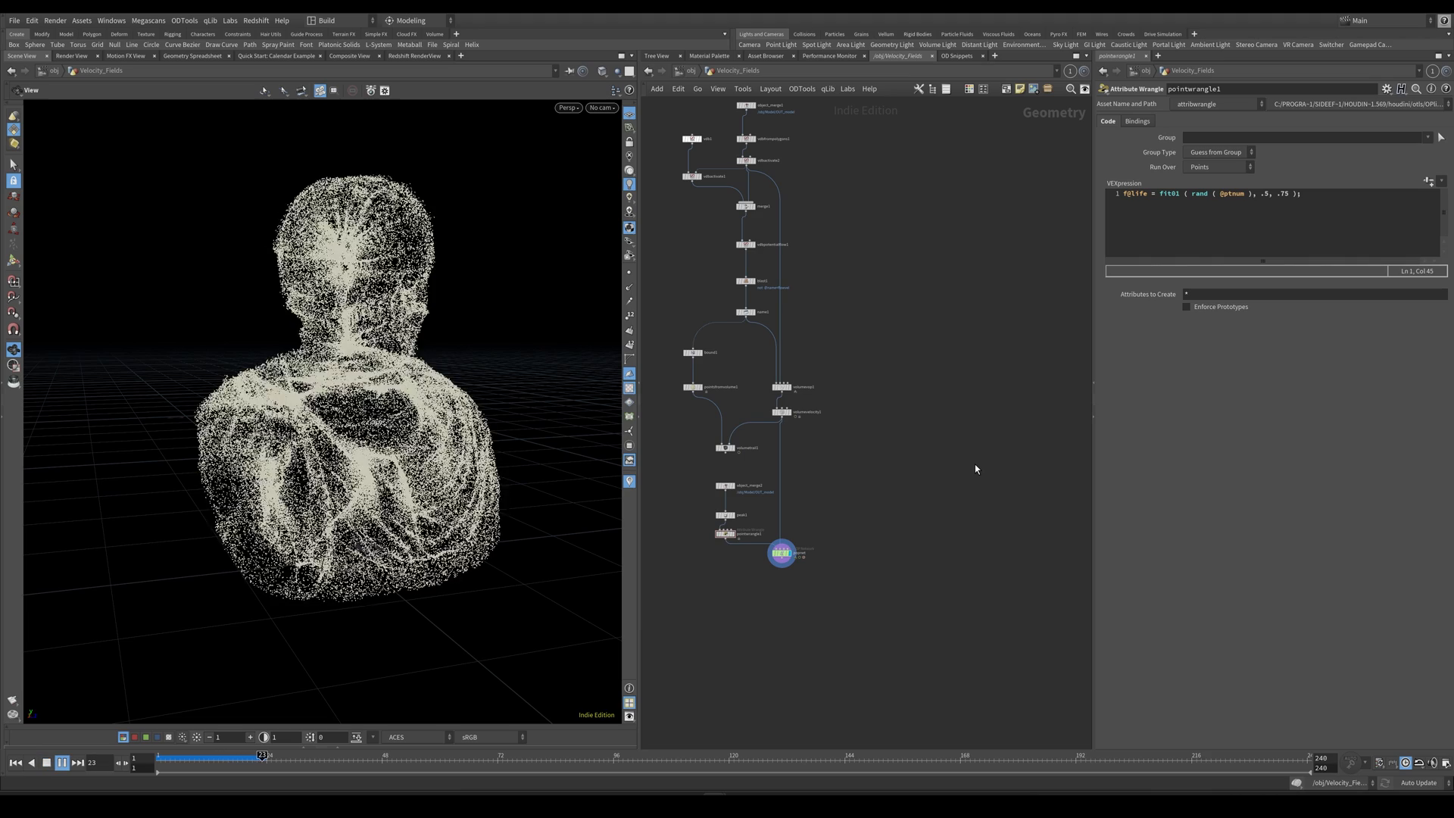
click(47, 762)
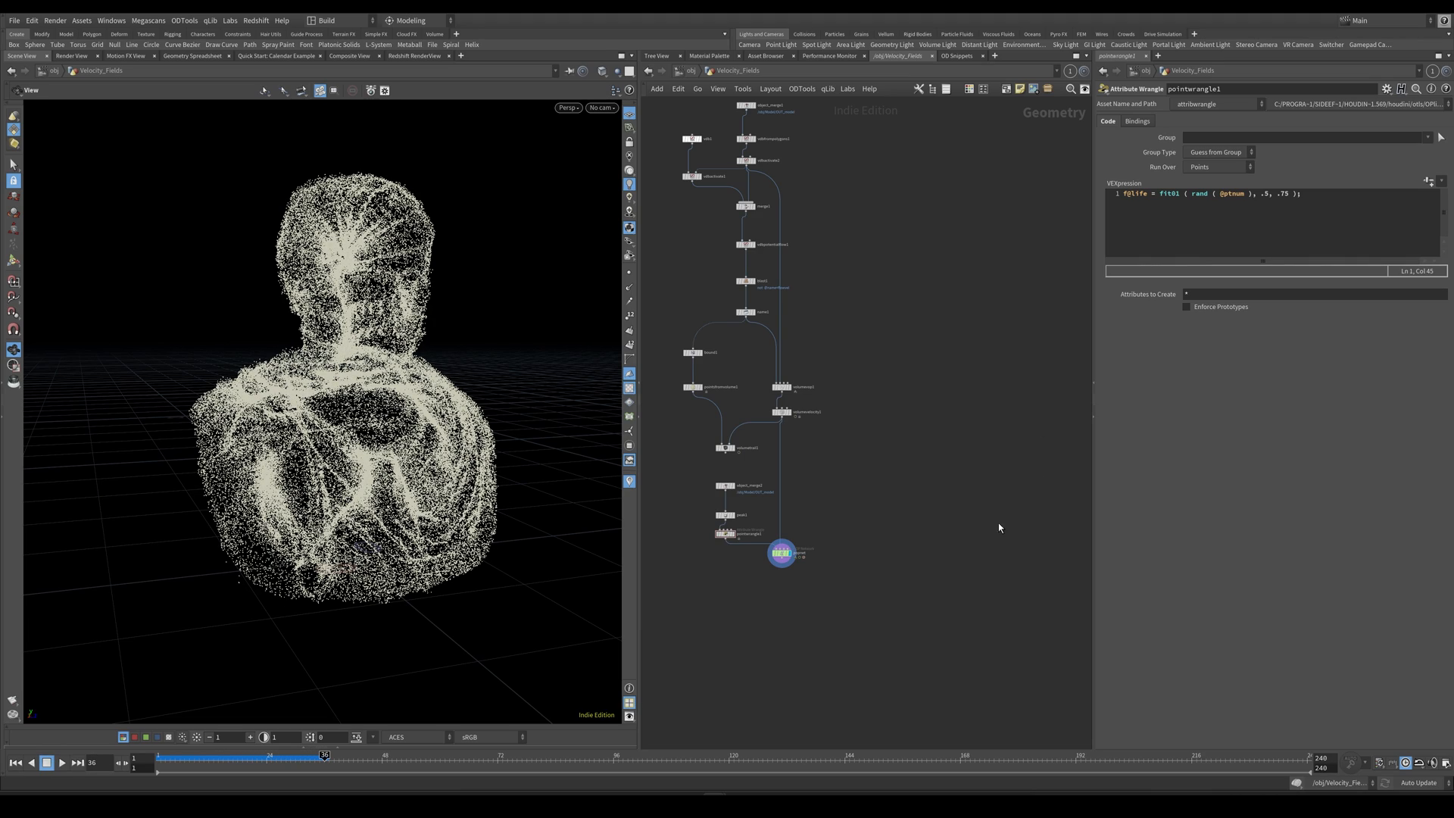
mouse_move(894, 465)
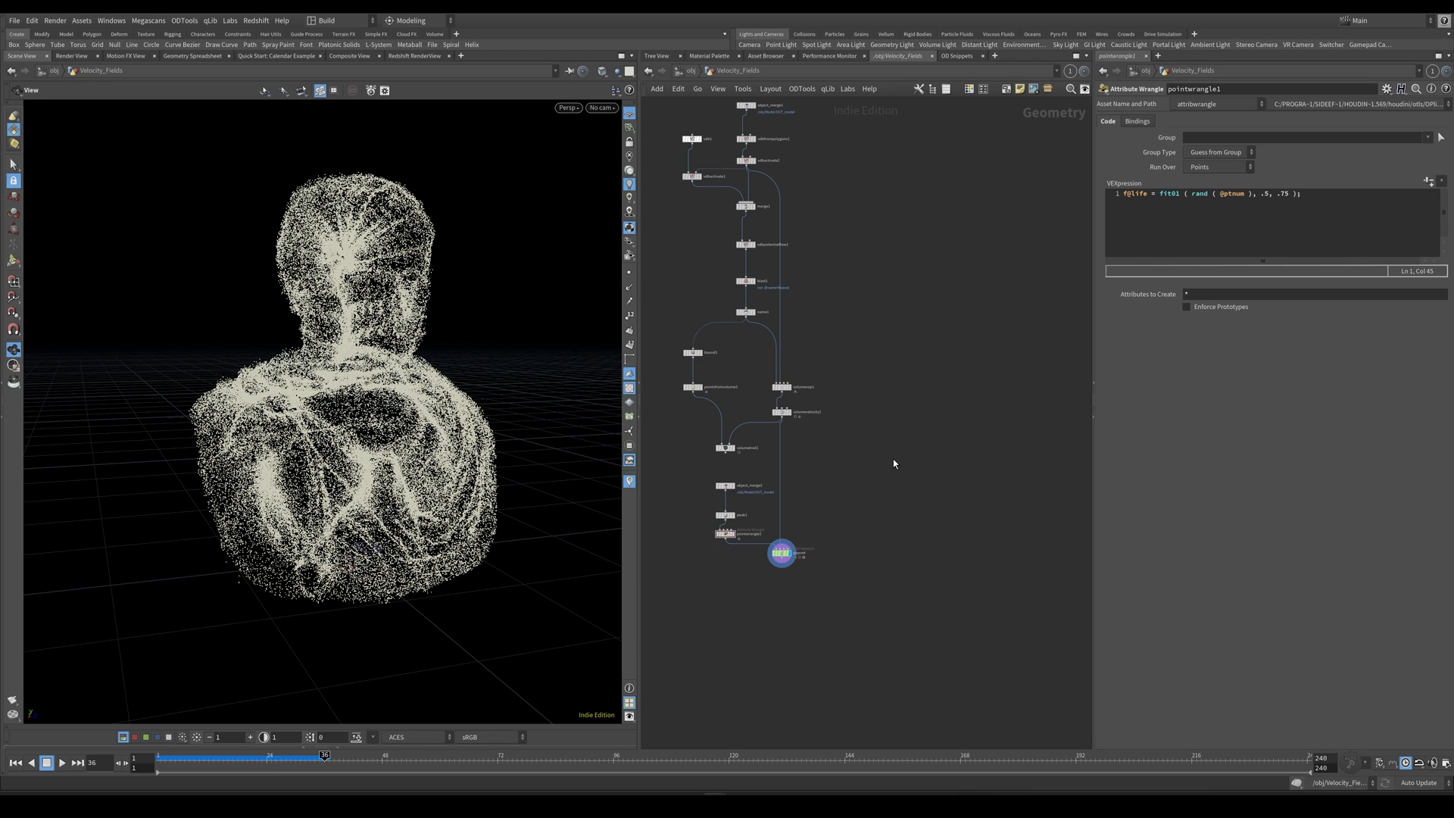
mouse_move(748, 544)
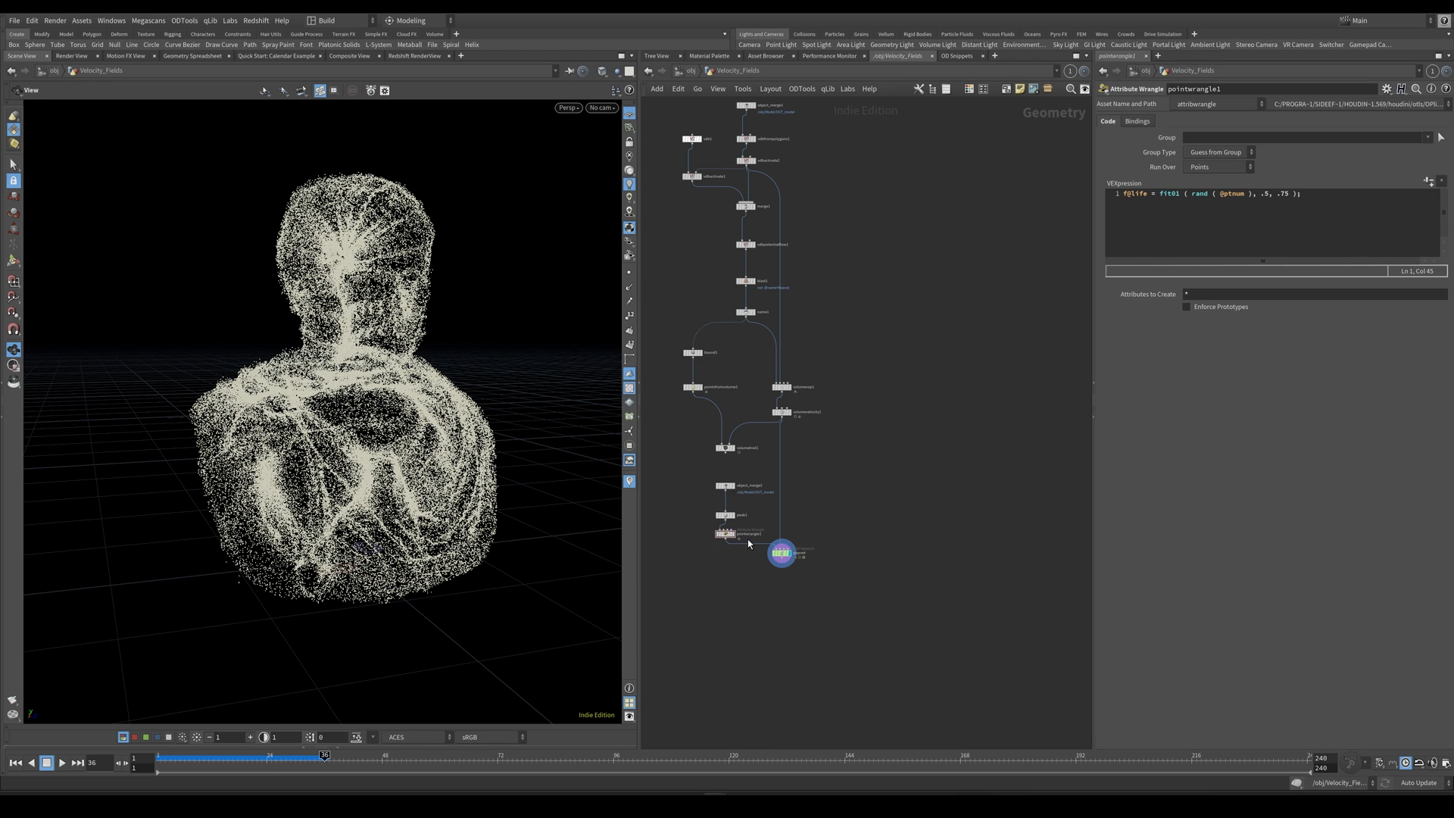
Insert an Attribute Adjust Color with Noise pattern before popnet and preview the colours
key(tab)
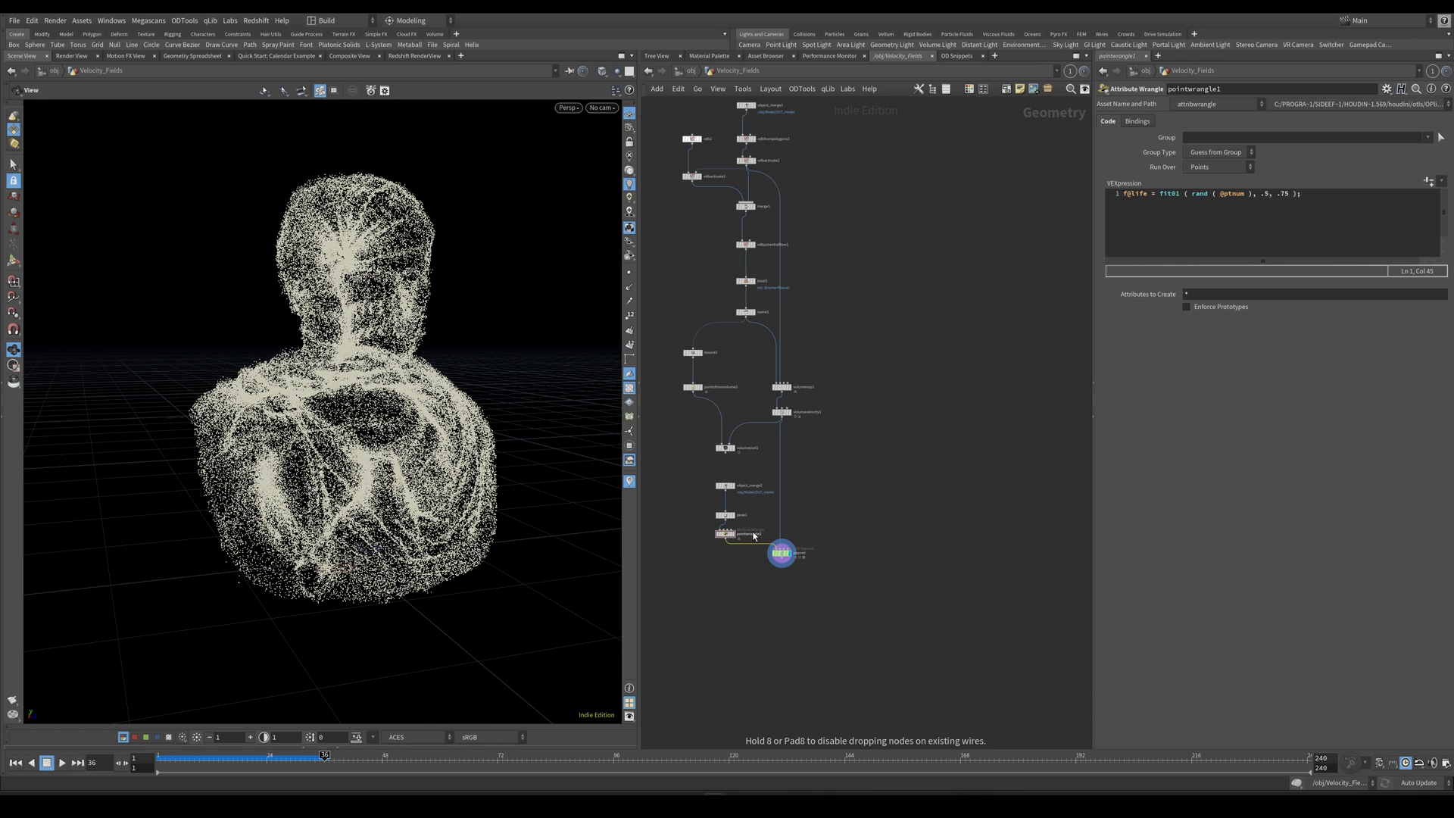
click(709, 493)
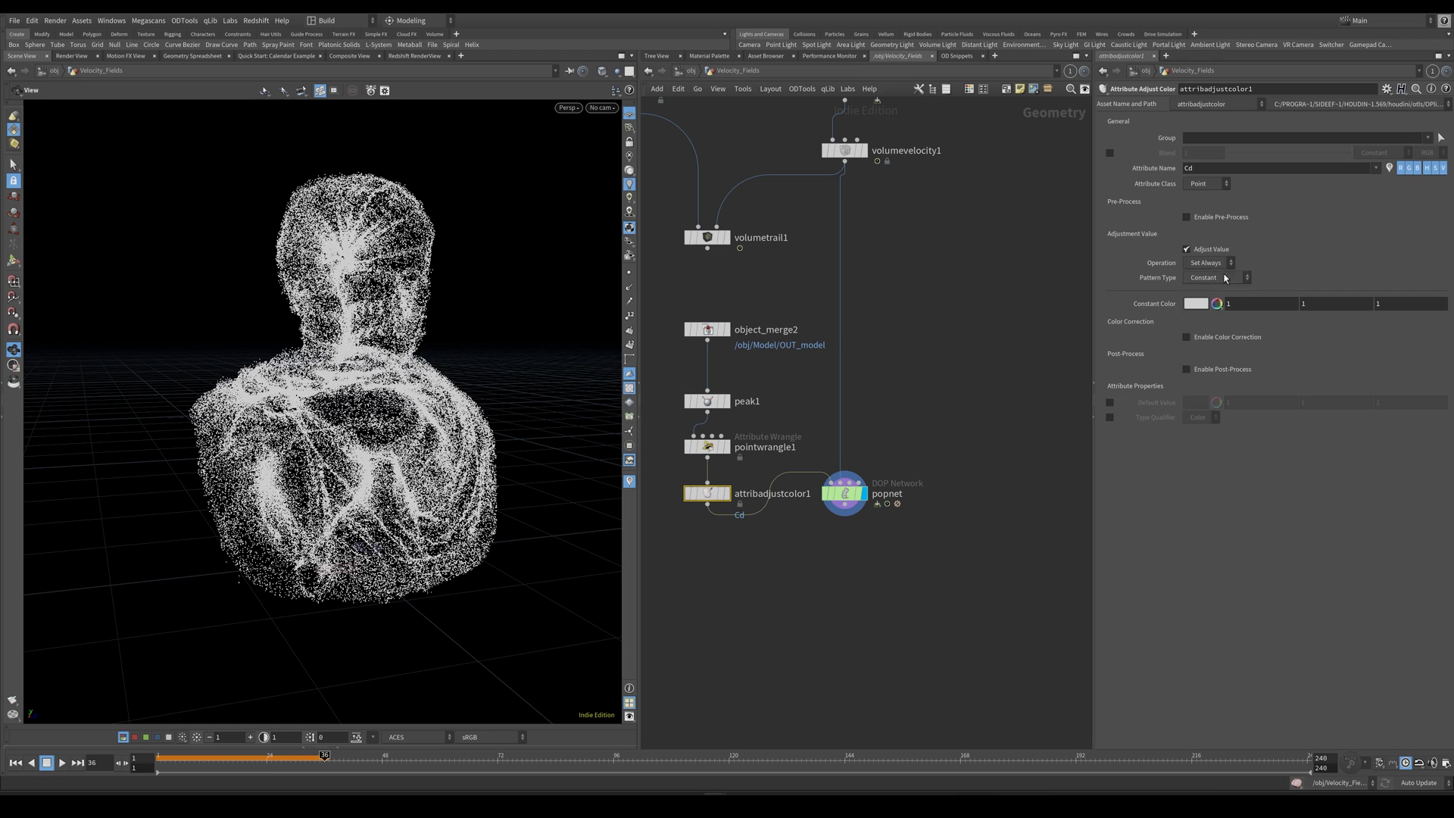
click(1213, 277)
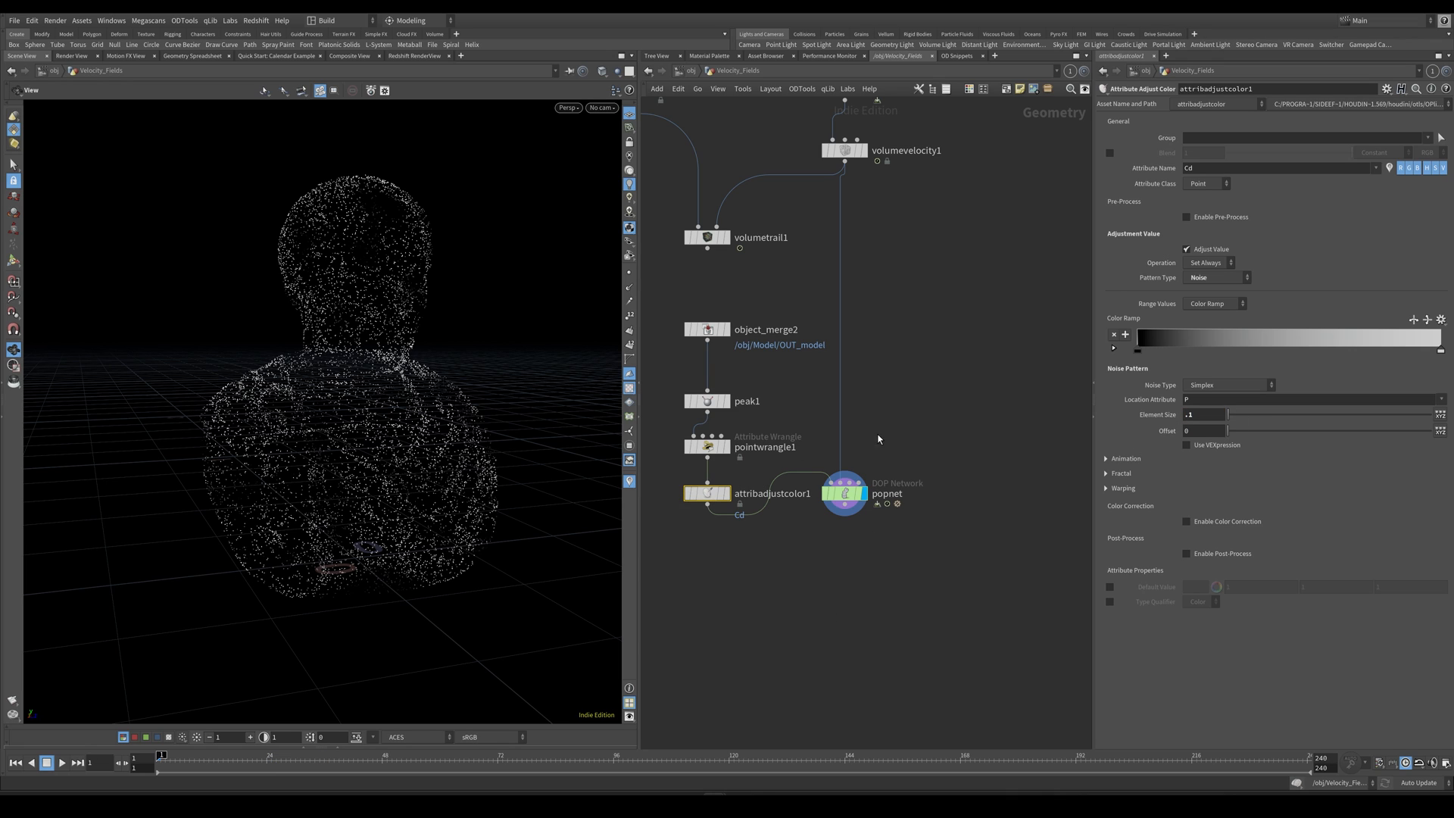
click(1105, 457)
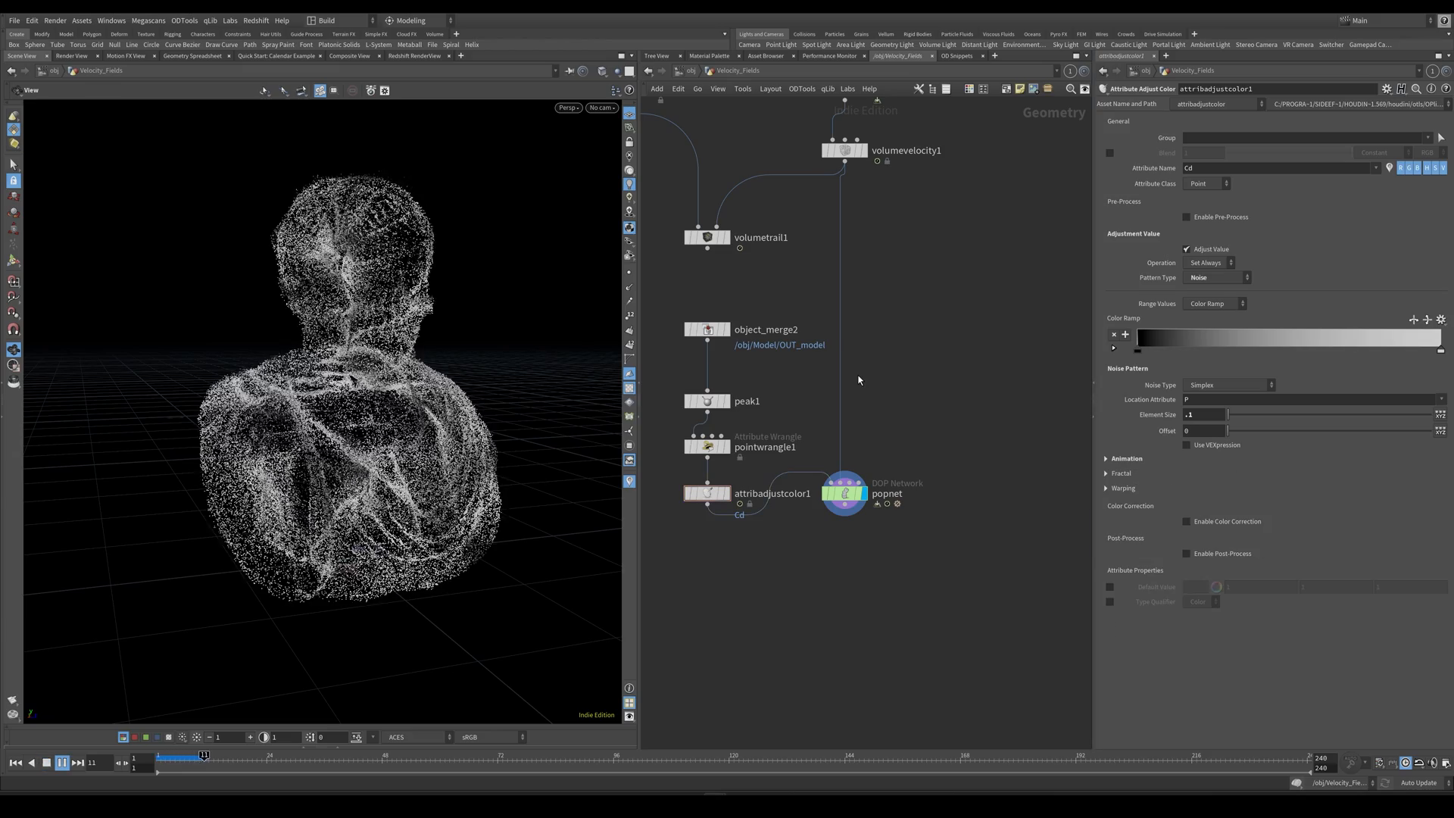
click(60, 761)
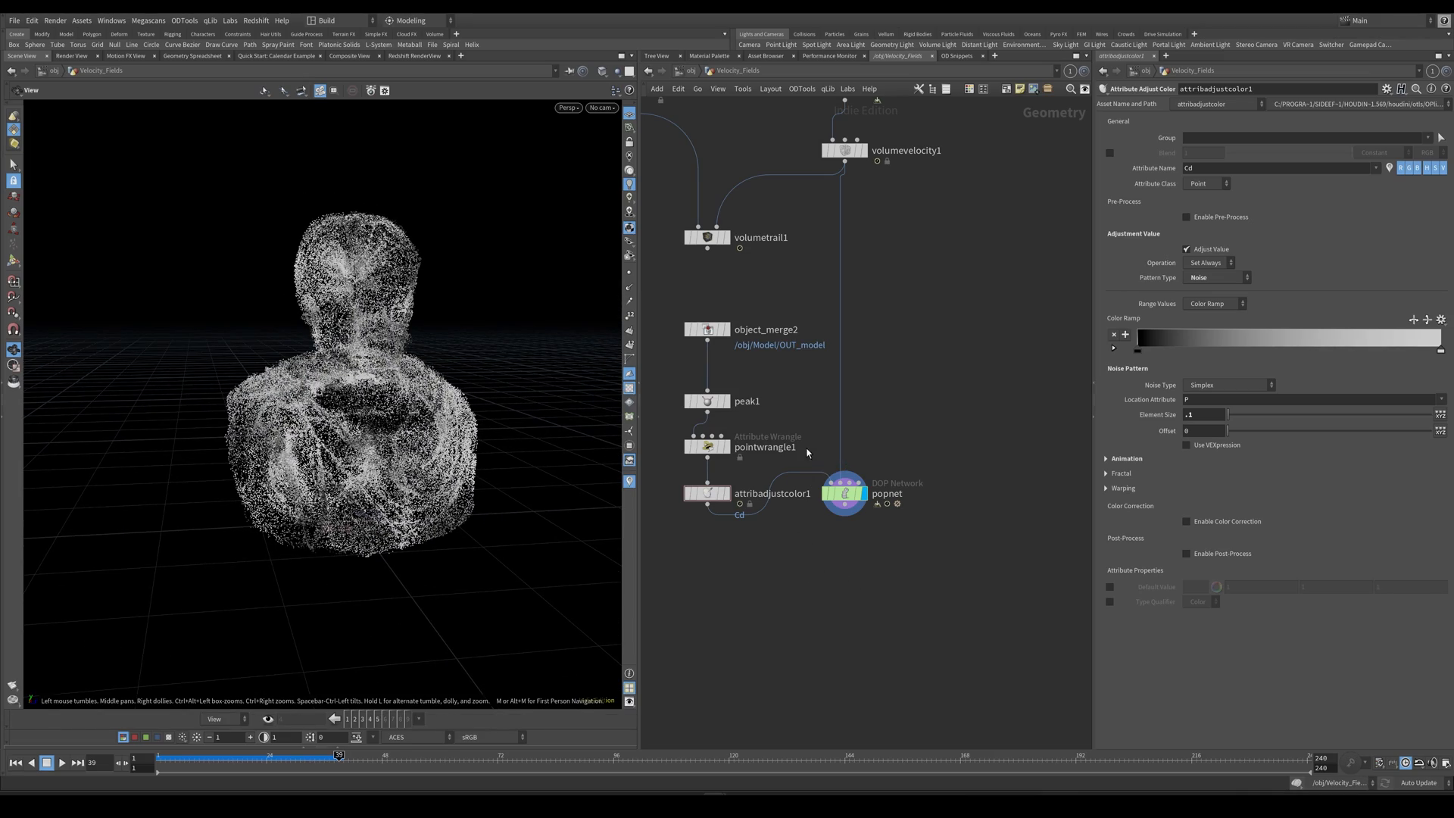
click(62, 762)
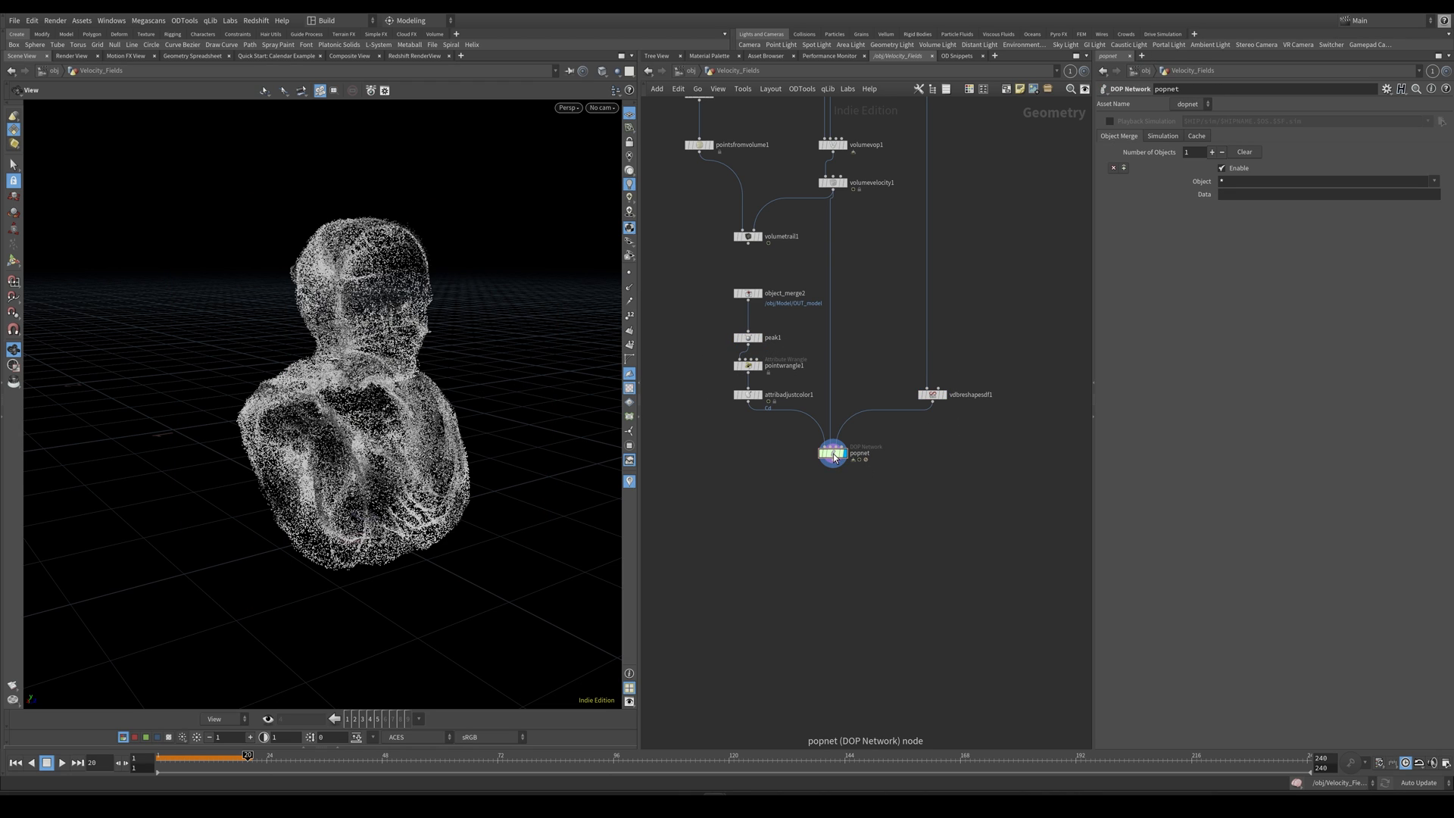
Add a POP Wrangle after the advection node with Input 1 reading Third Context Geometry
double_click(831, 453)
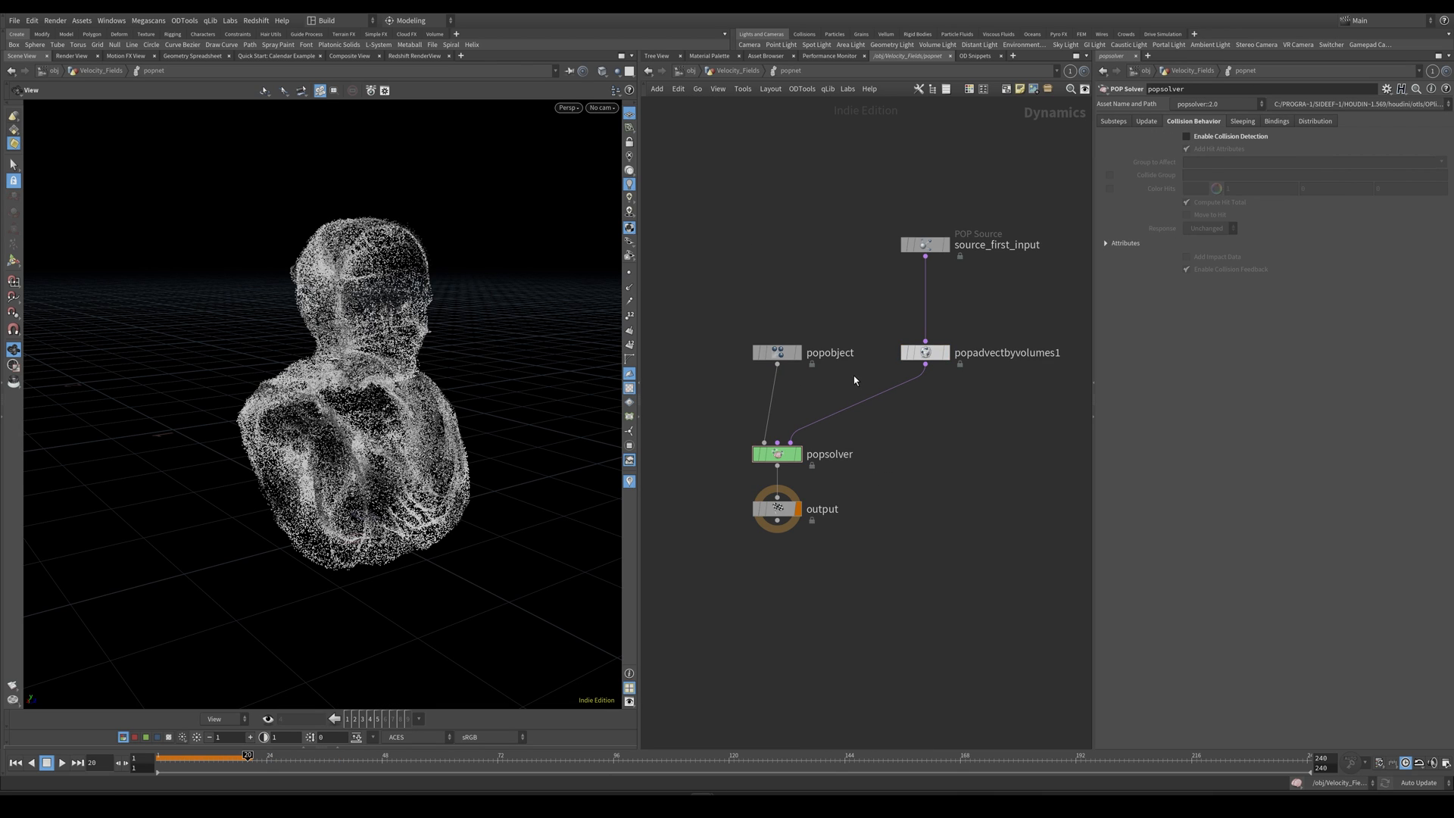
key(Tab)
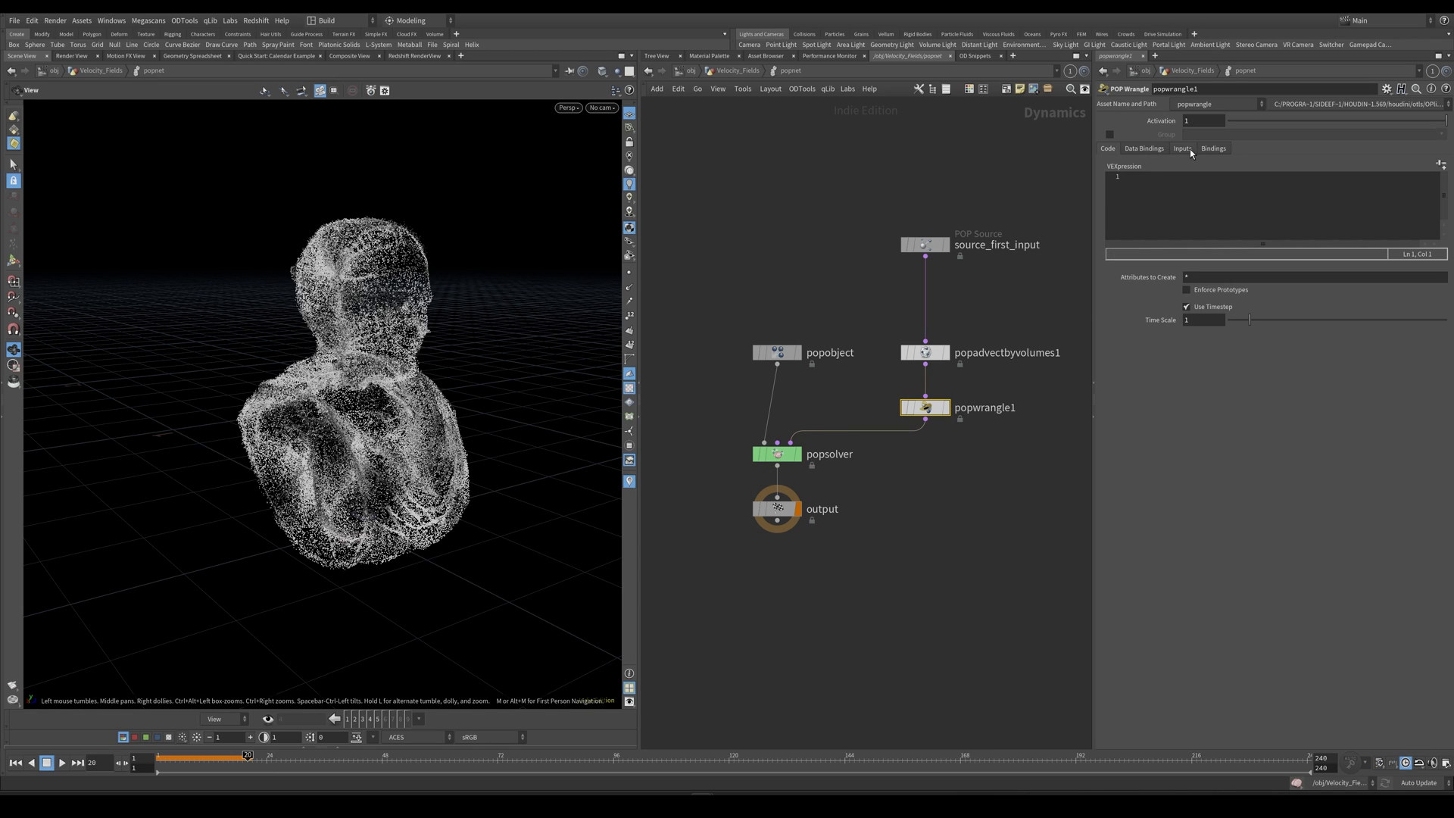
click(1181, 148)
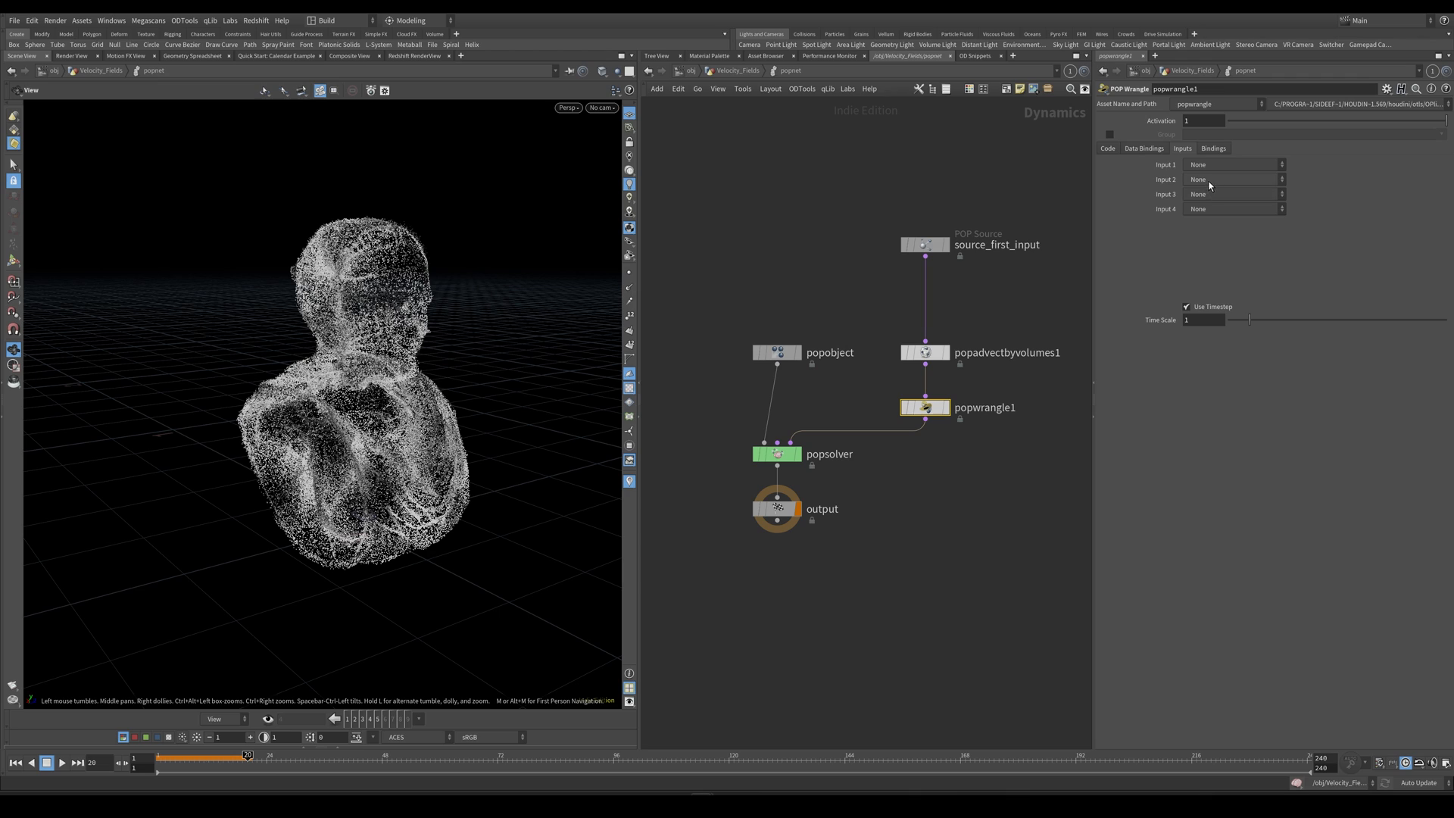
click(1233, 163)
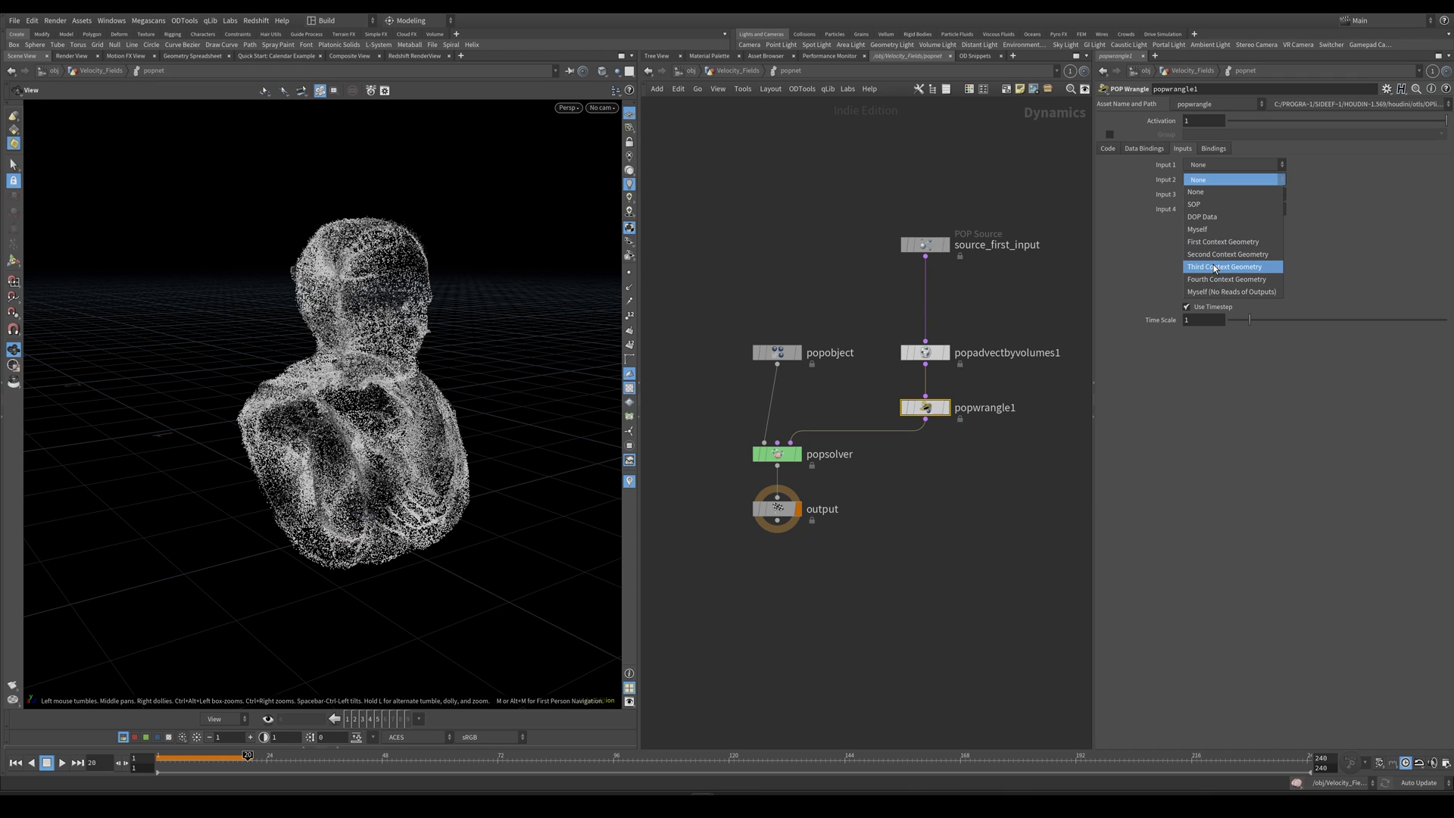
click(1227, 266)
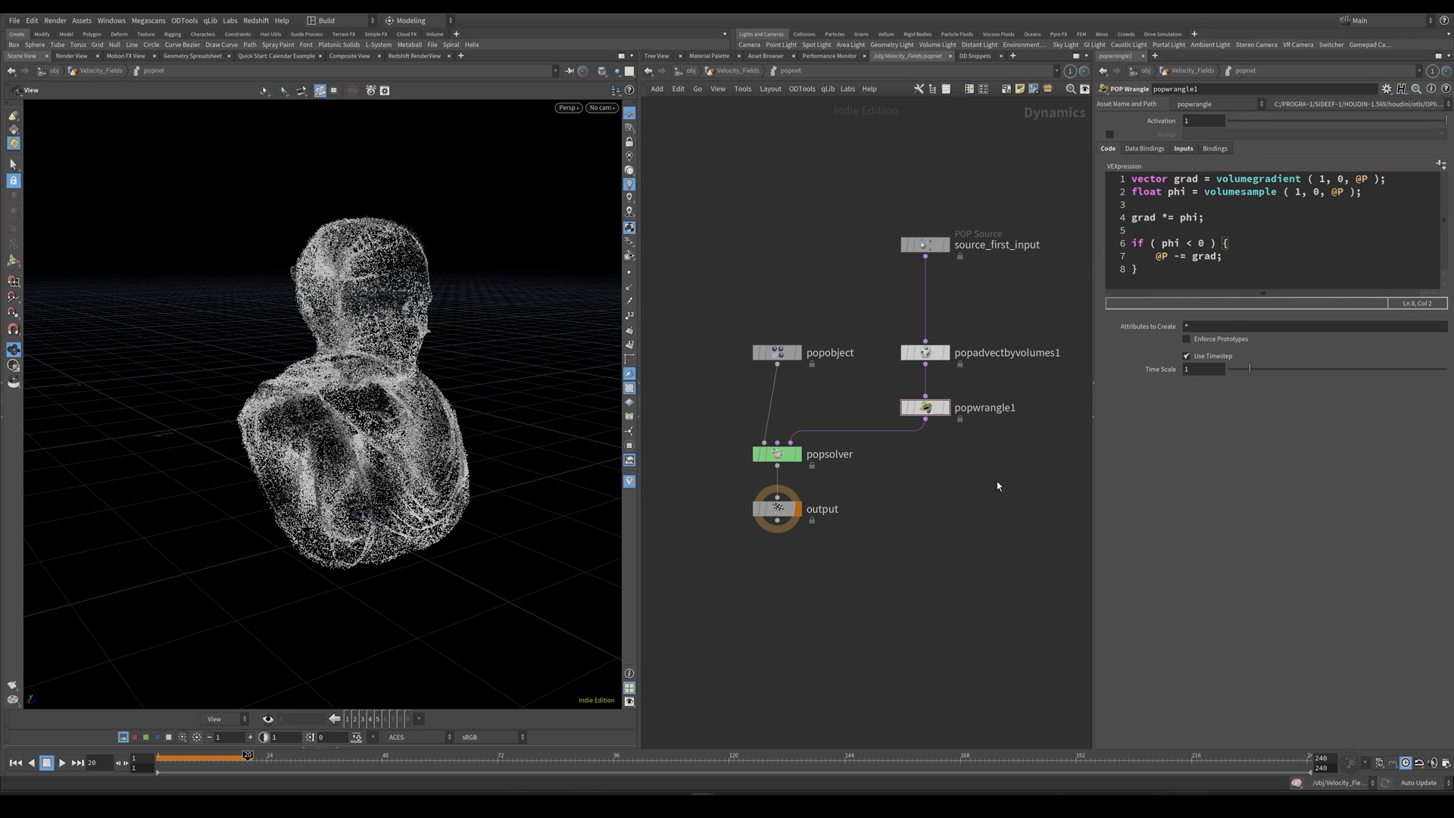
mouse_move(965, 379)
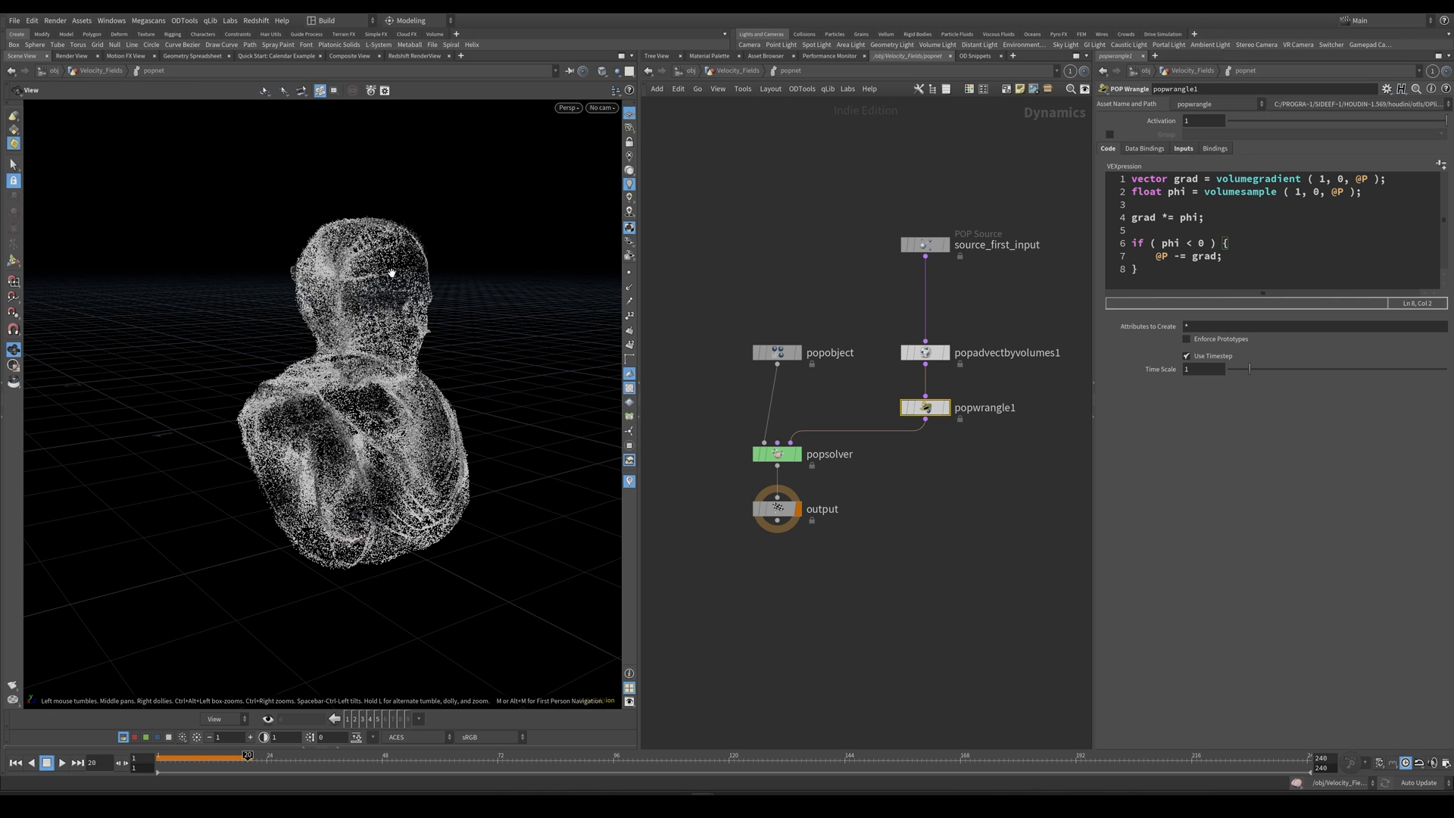
mouse_move(812, 288)
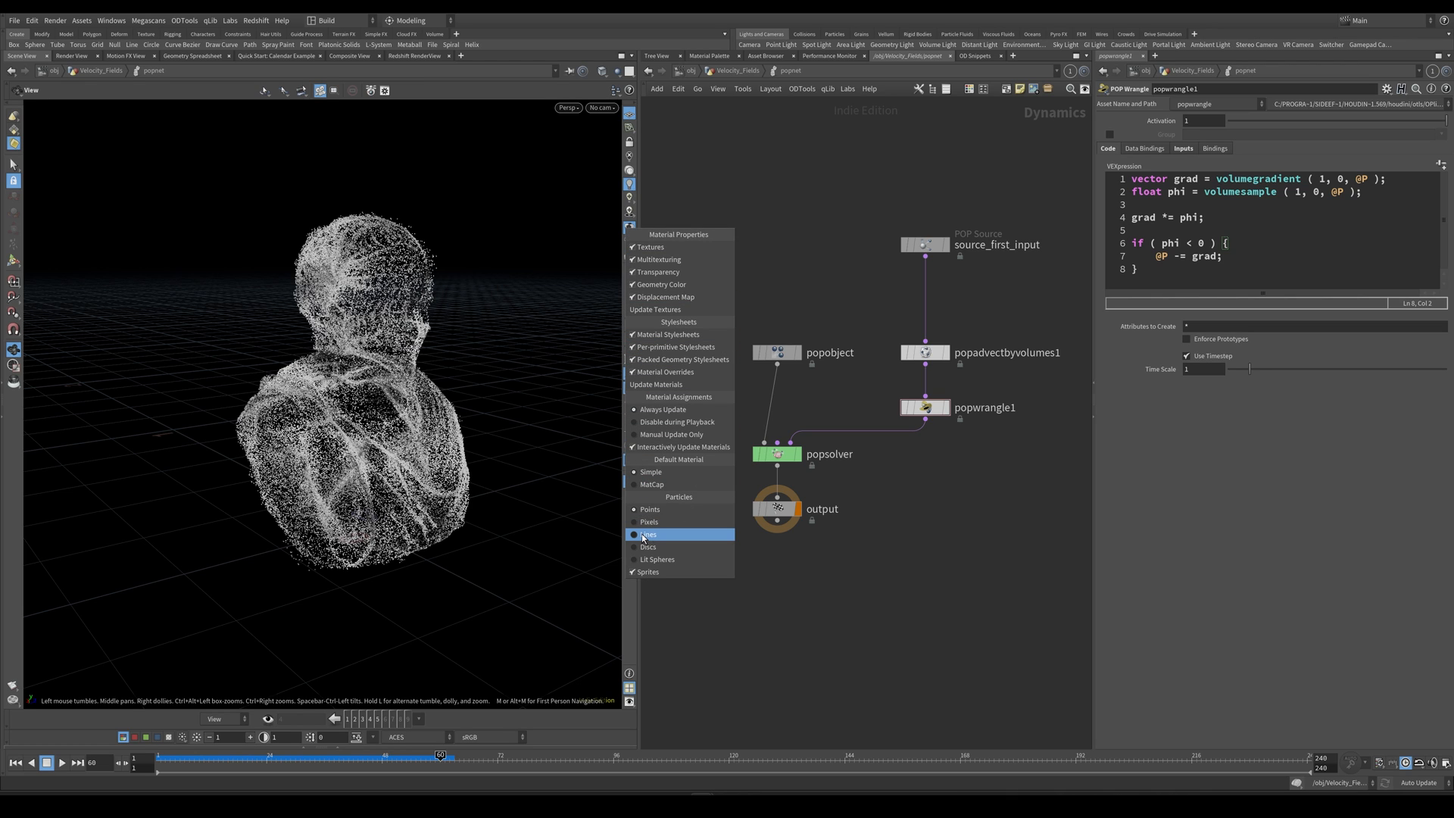
Change the viewport particle display and replay the corrected simulation
click(649, 535)
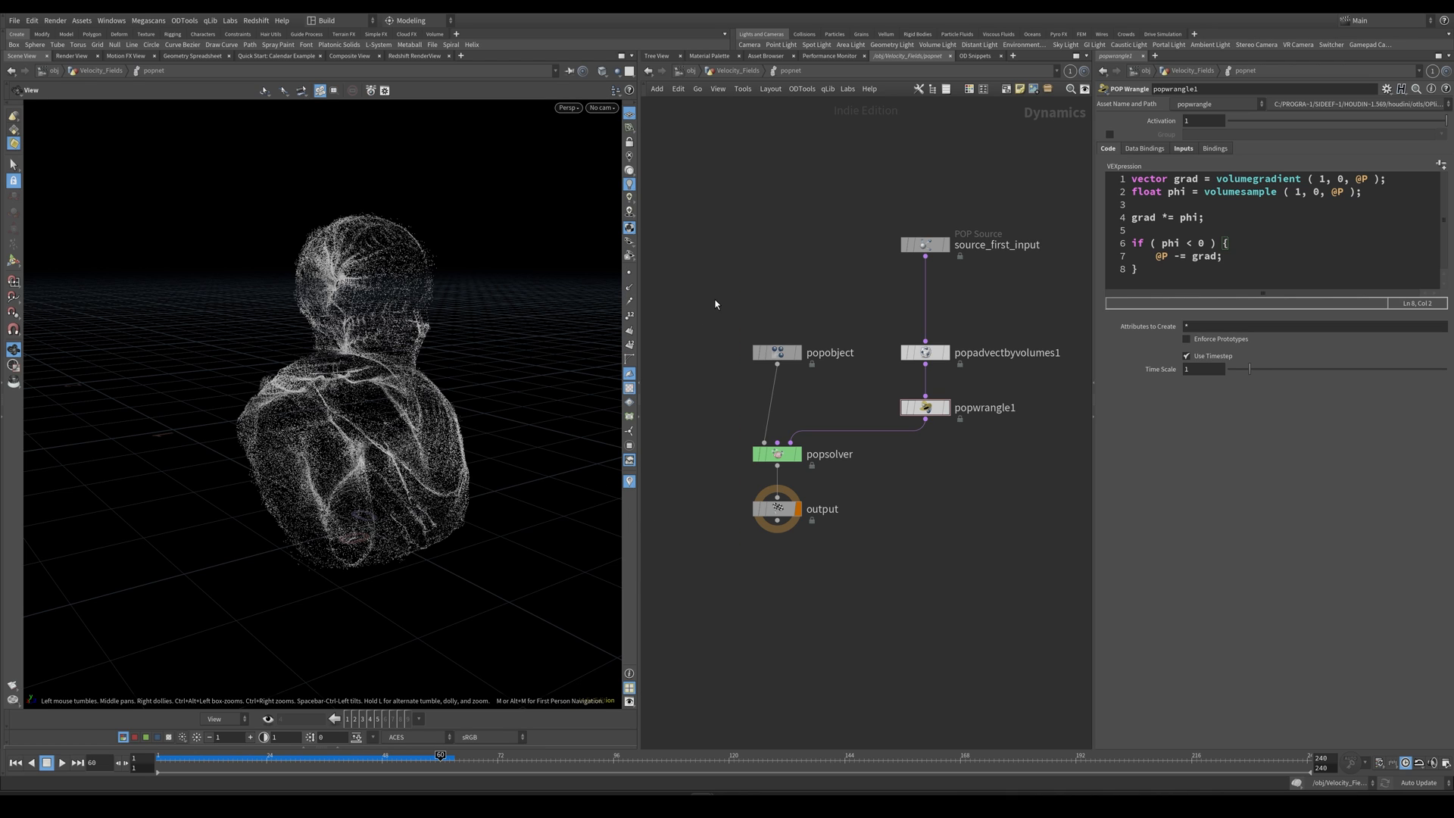
click(62, 762)
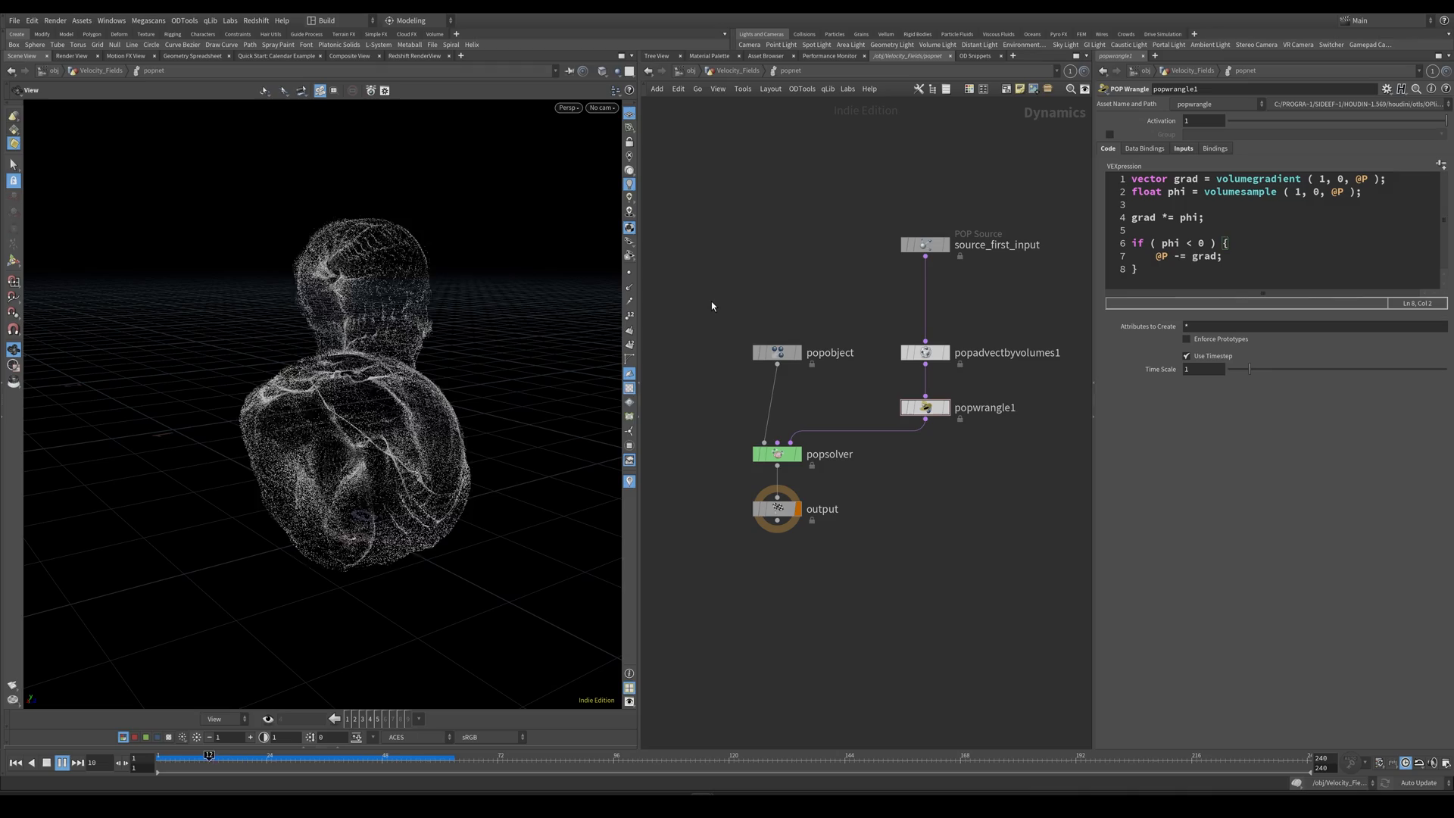
click(61, 762)
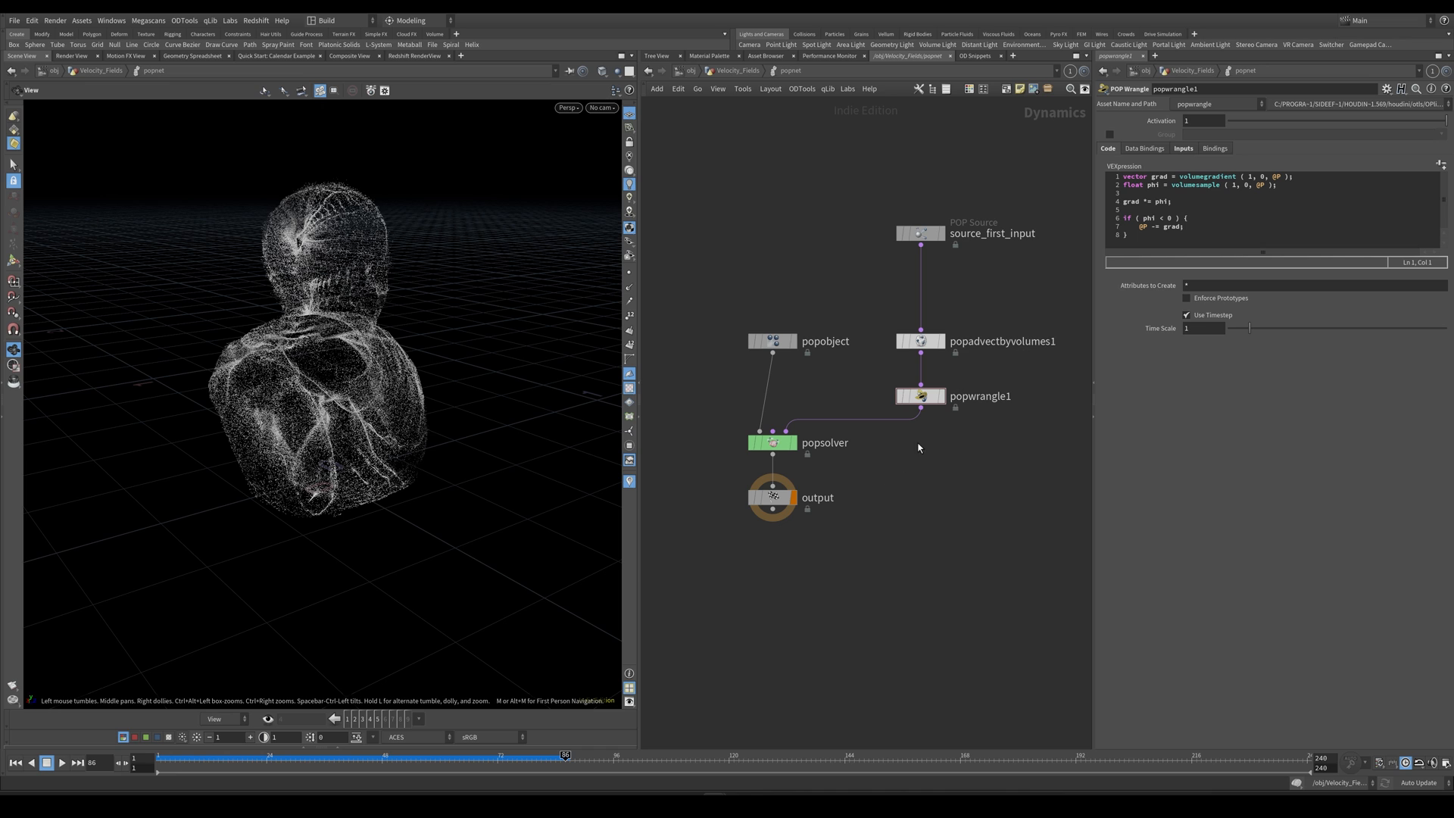
mouse_move(395, 246)
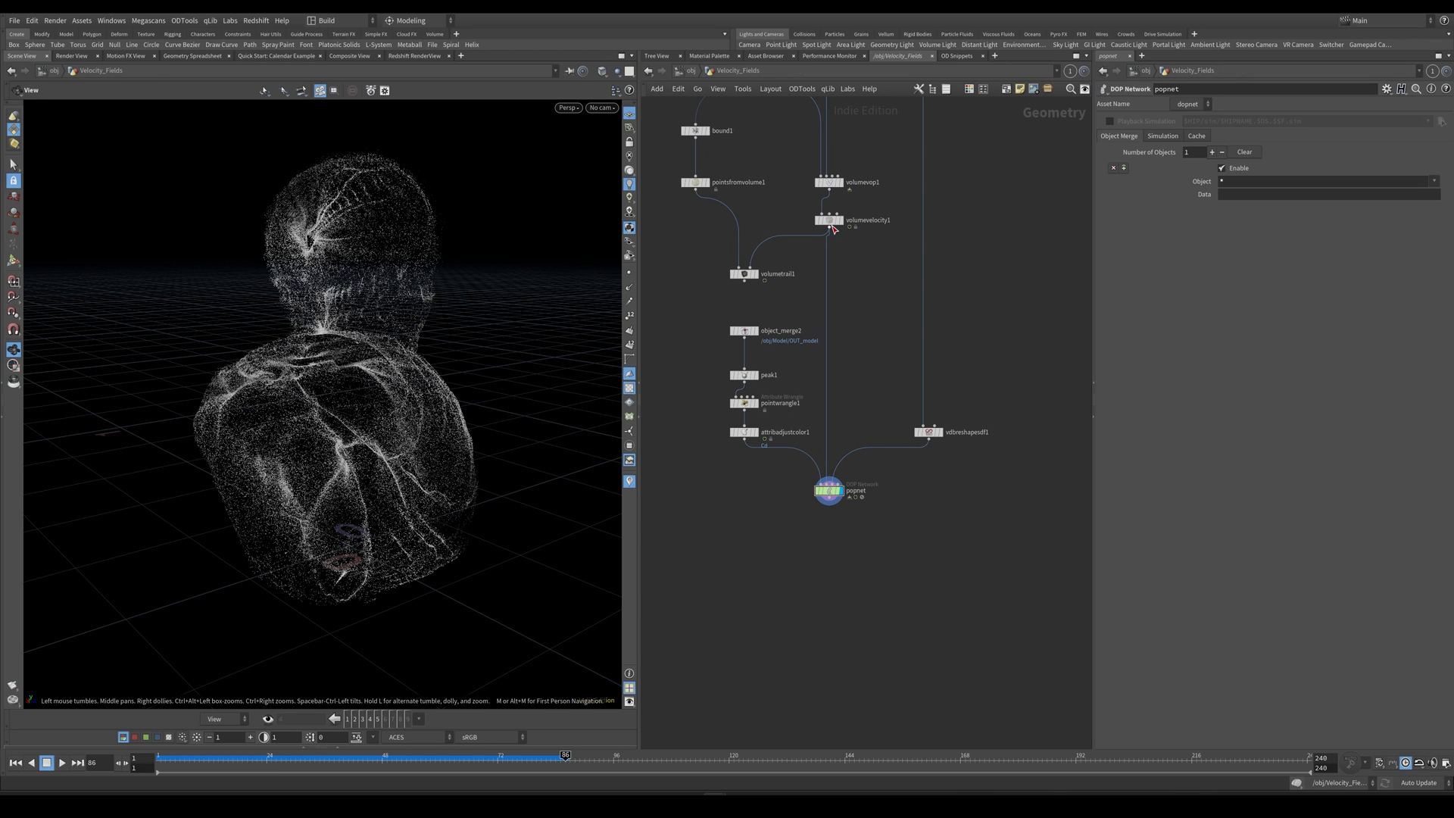
Insert a VDB Smooth after volumevop1, Gaussian with World Space Radius Units
key(Tab)
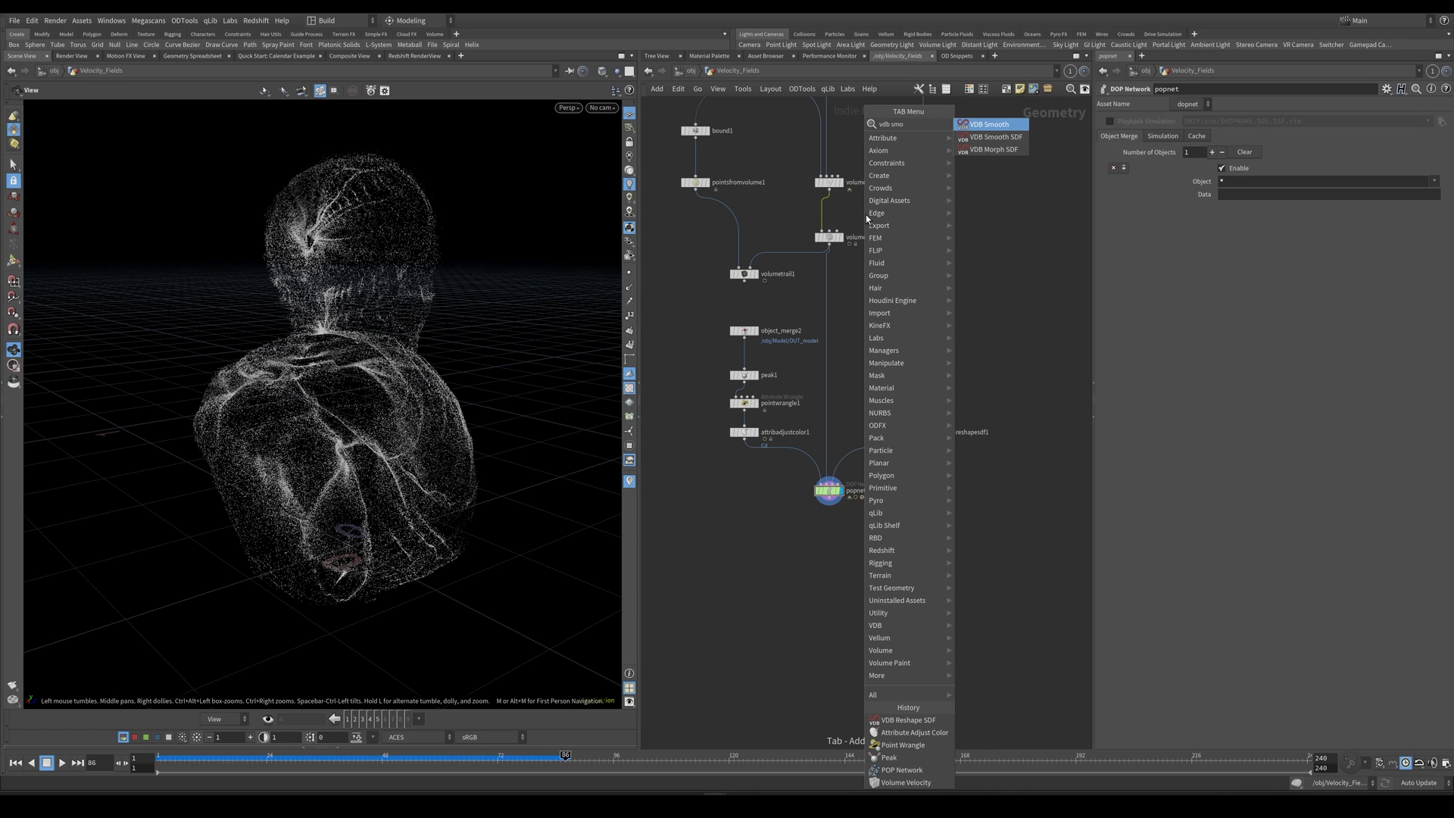
click(989, 122)
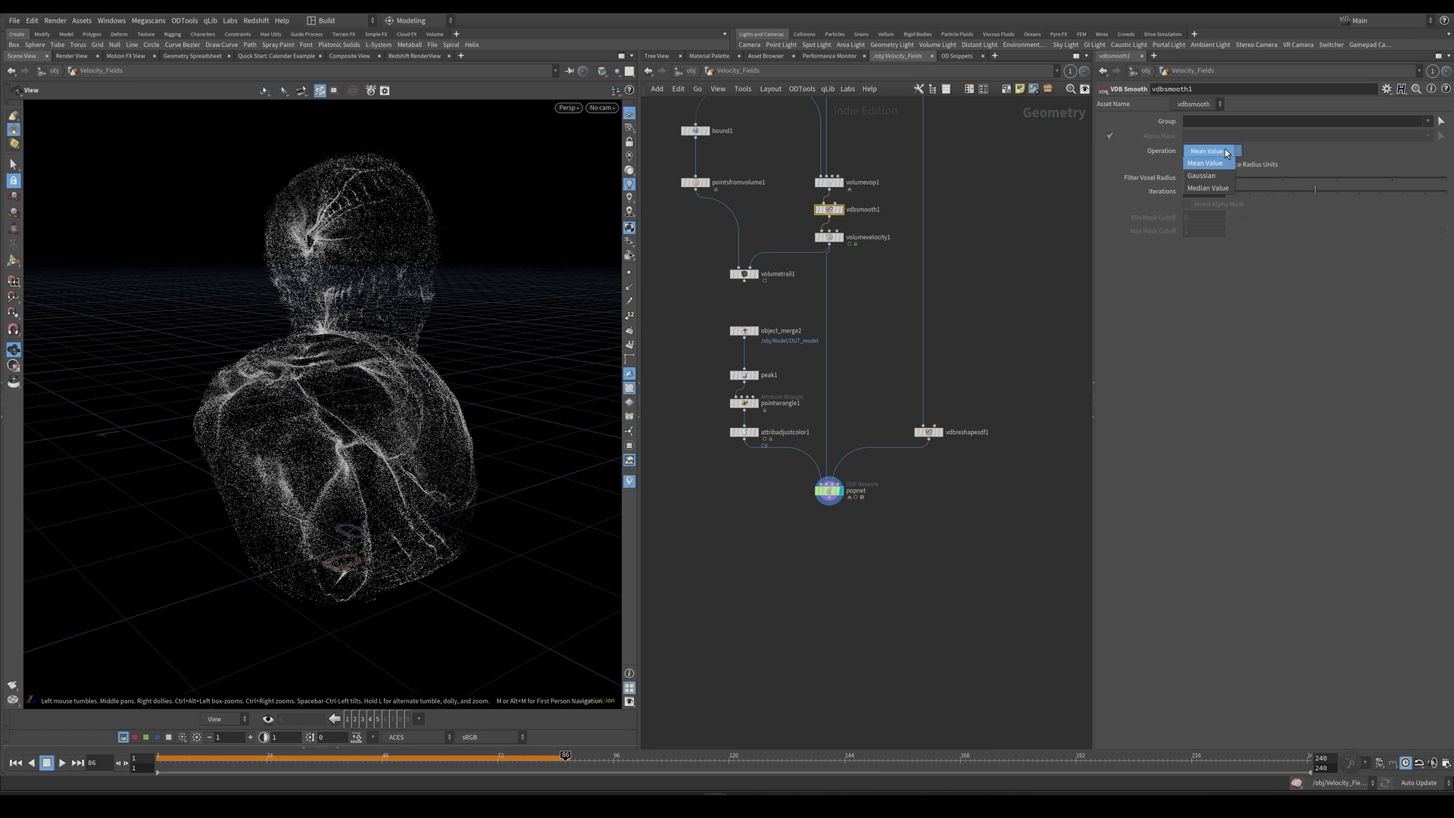
click(1201, 176)
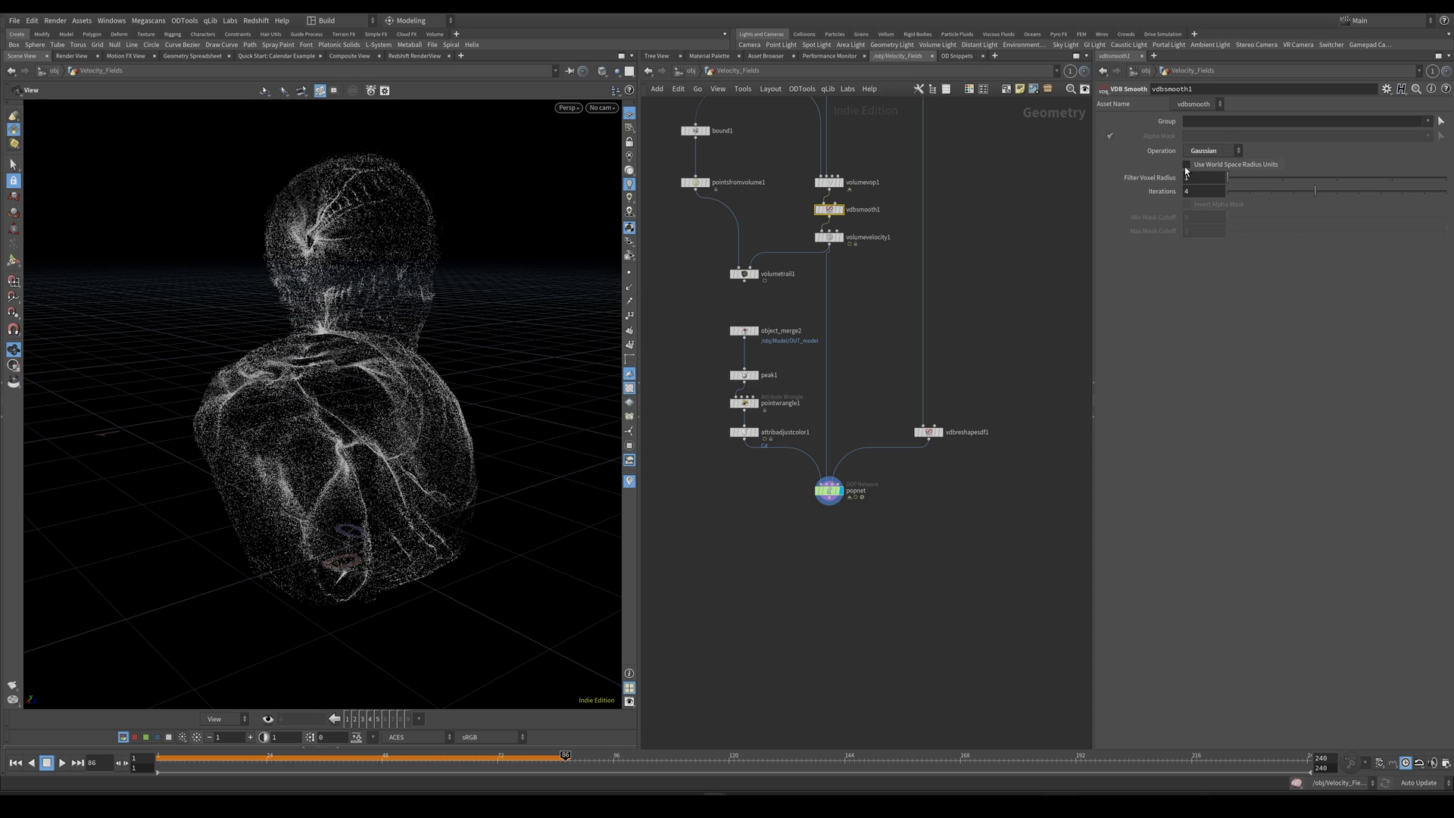
click(1186, 163)
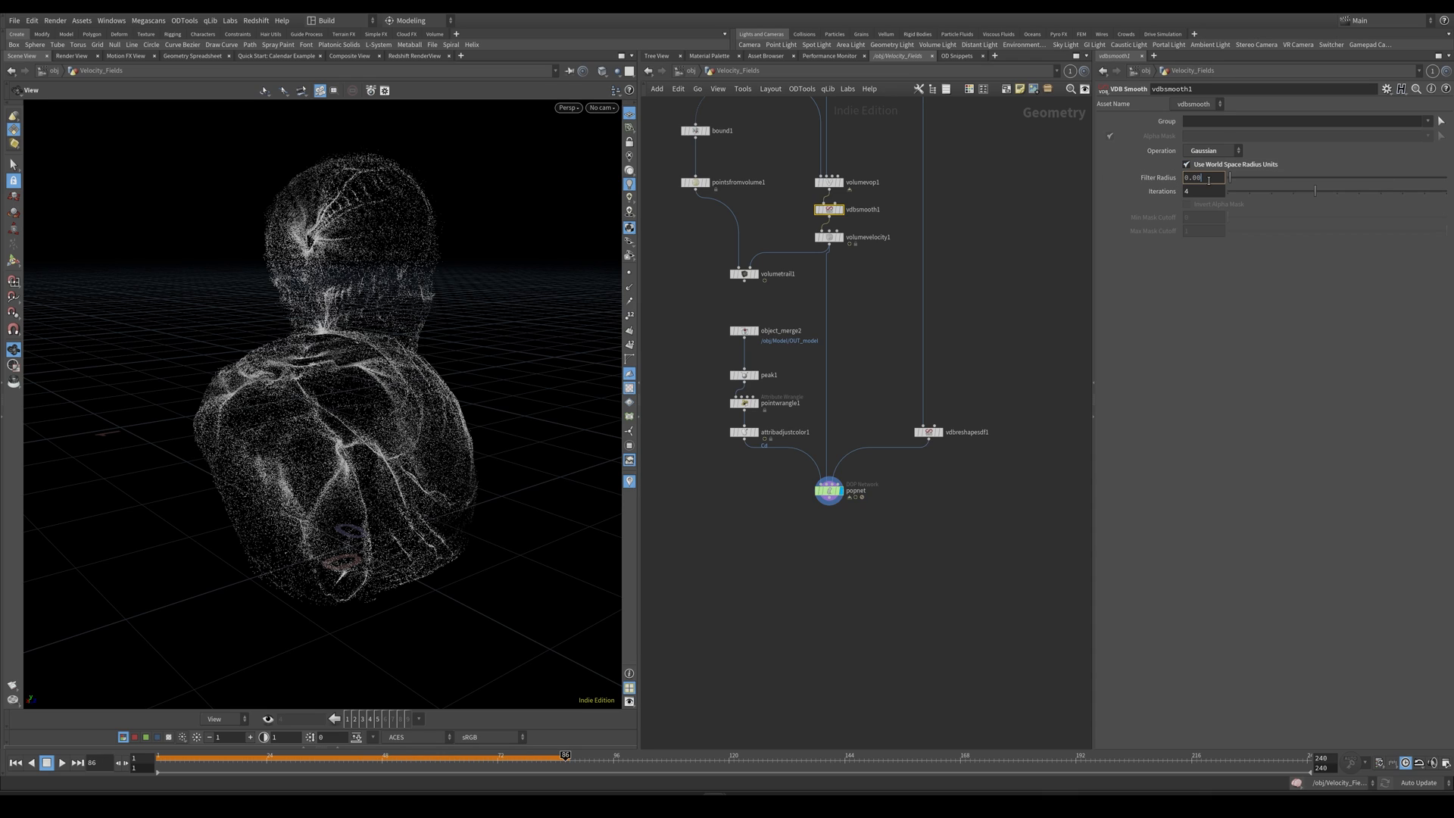
Set the filter radius to 0.0015 with 2 iterations and replay the particles
text(0.0015)
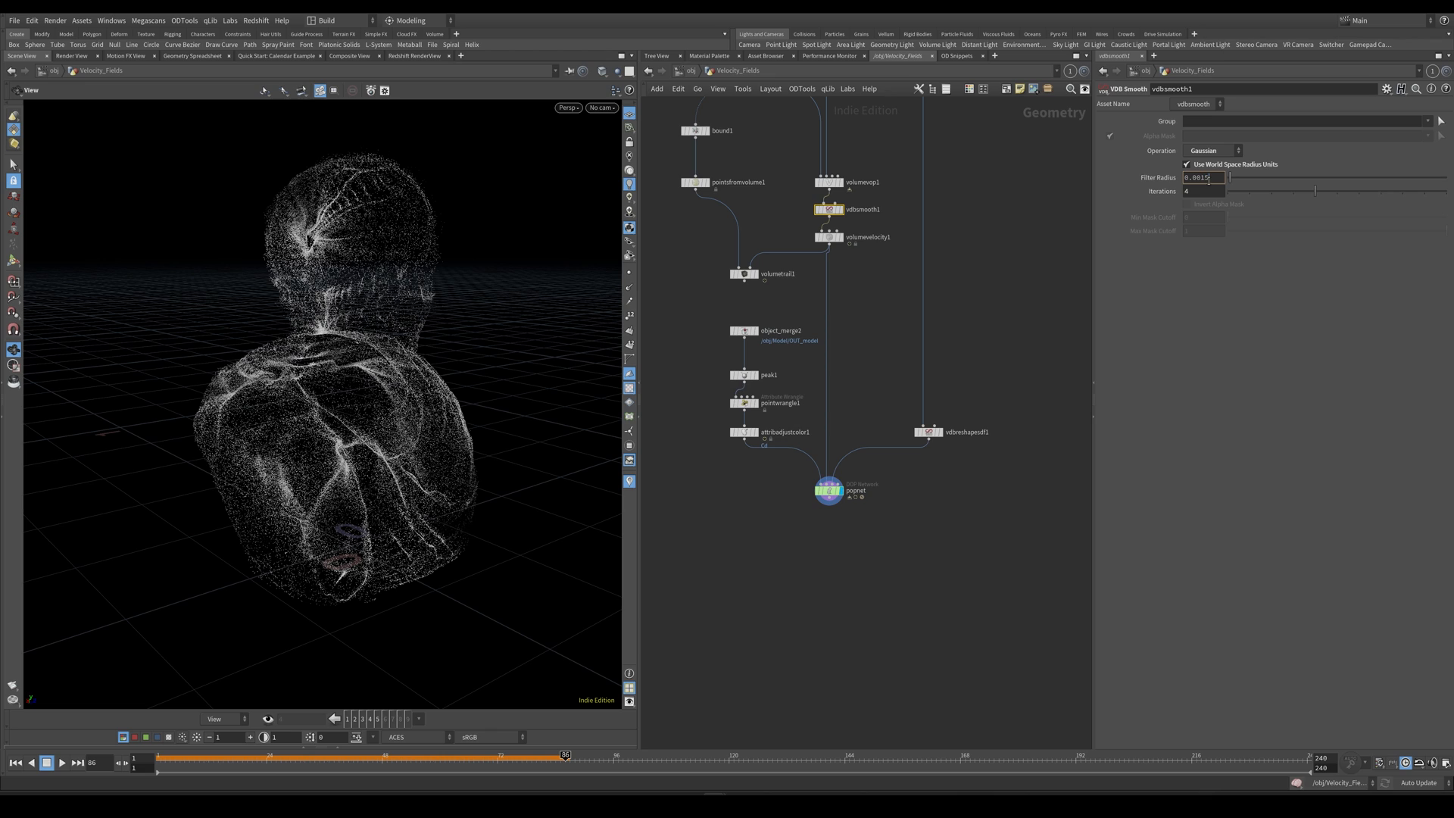
click(1204, 191)
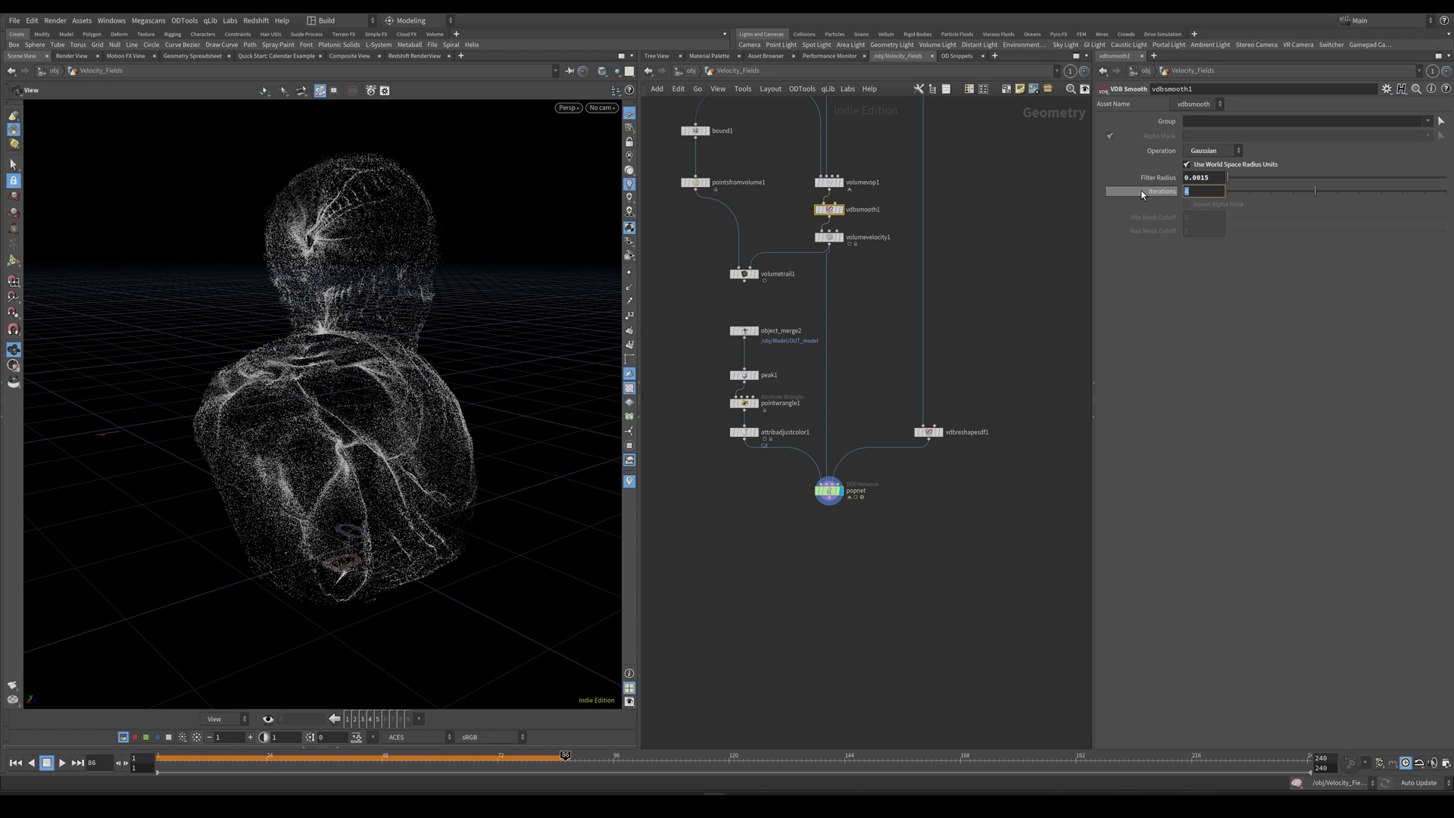
text(2)
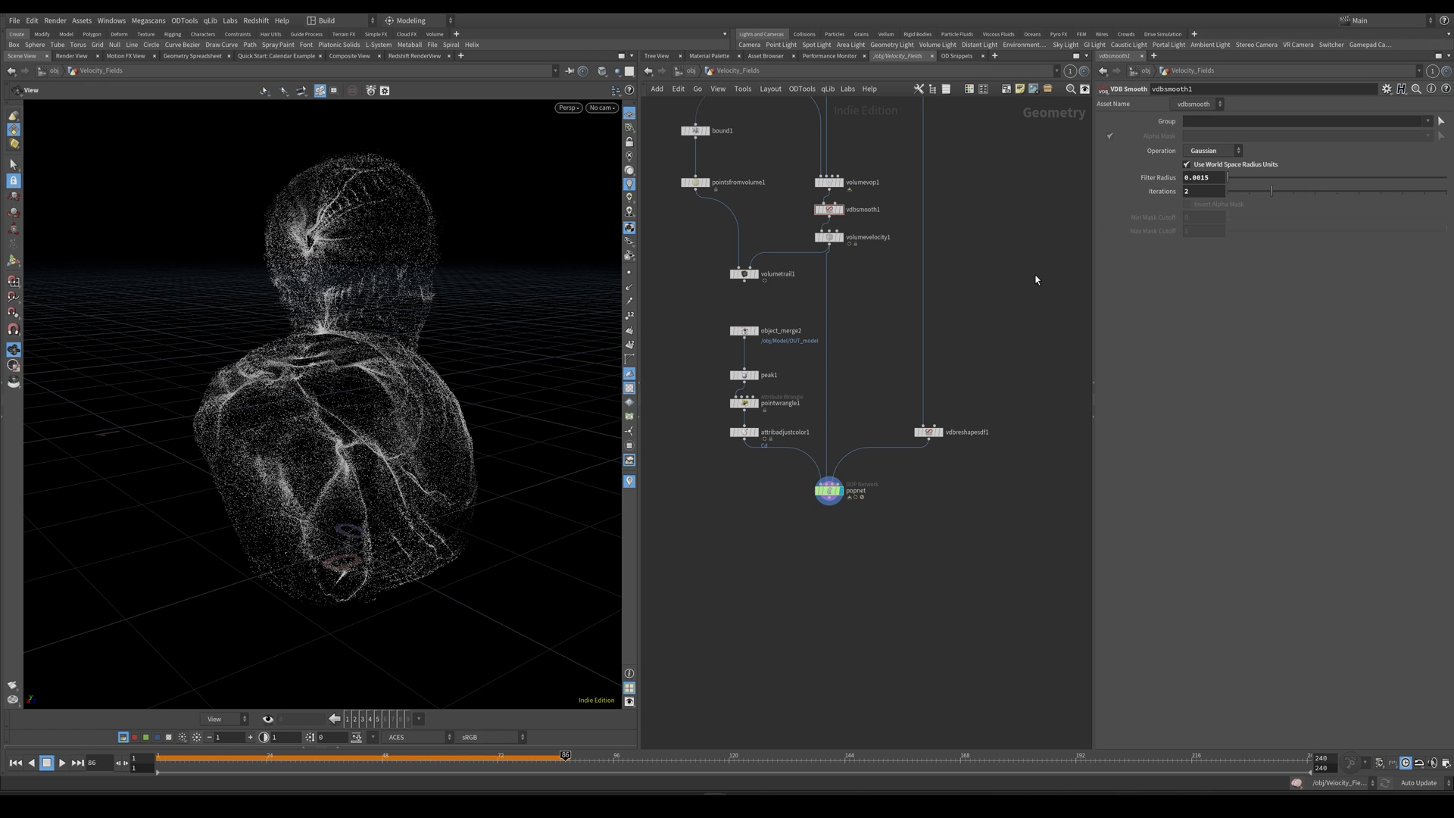
click(61, 762)
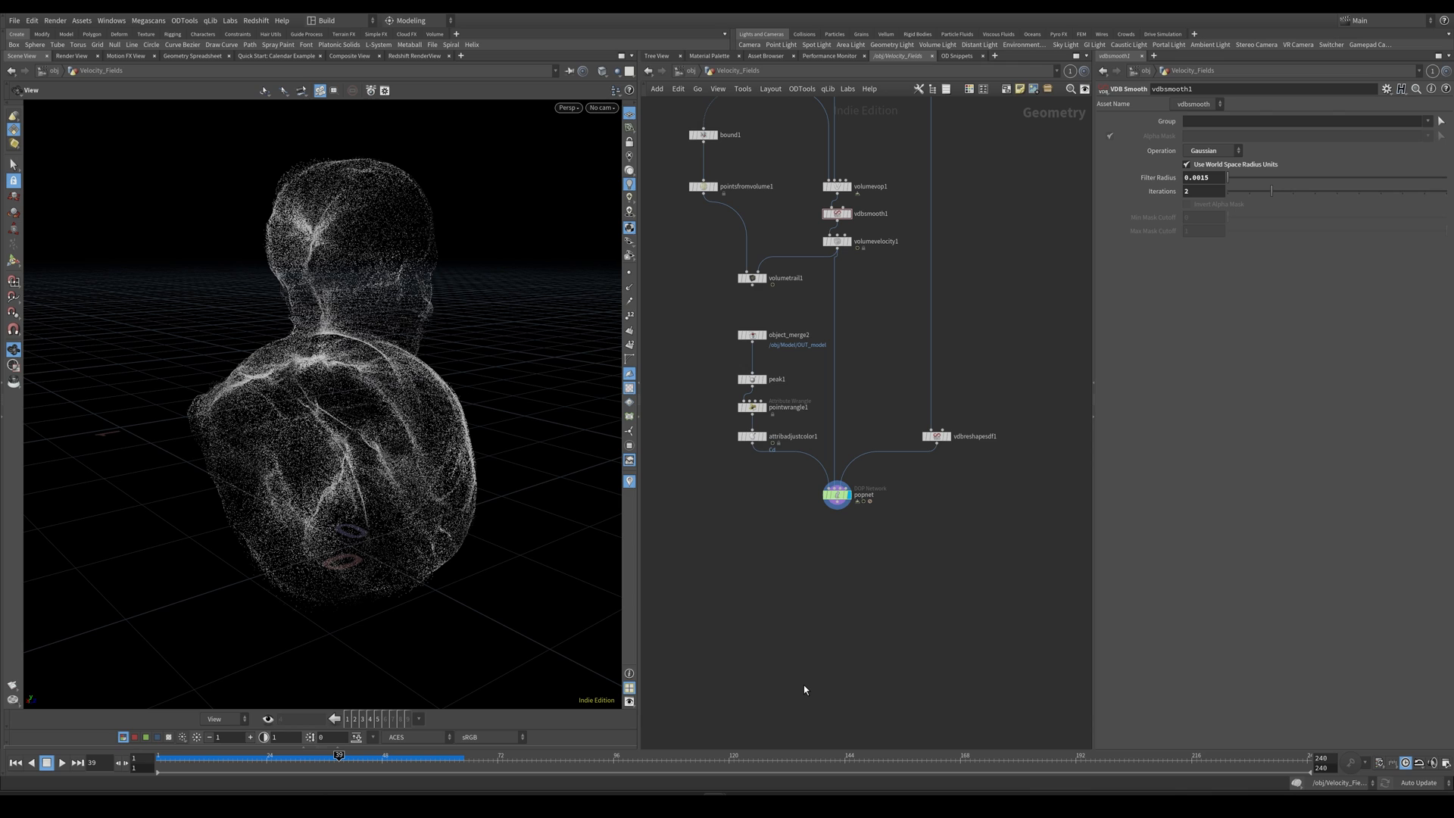
mouse_move(377, 300)
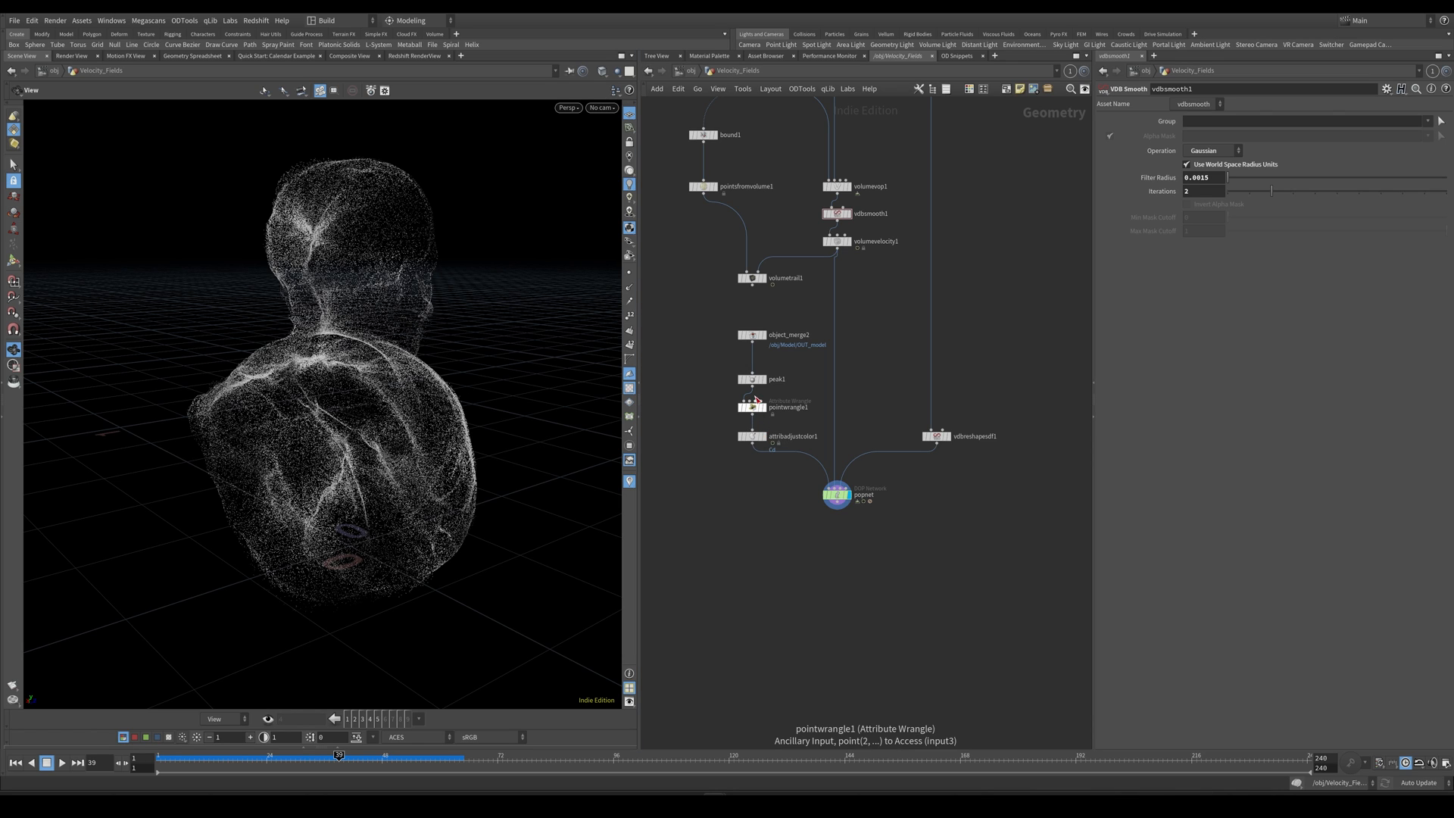
mouse_move(379, 353)
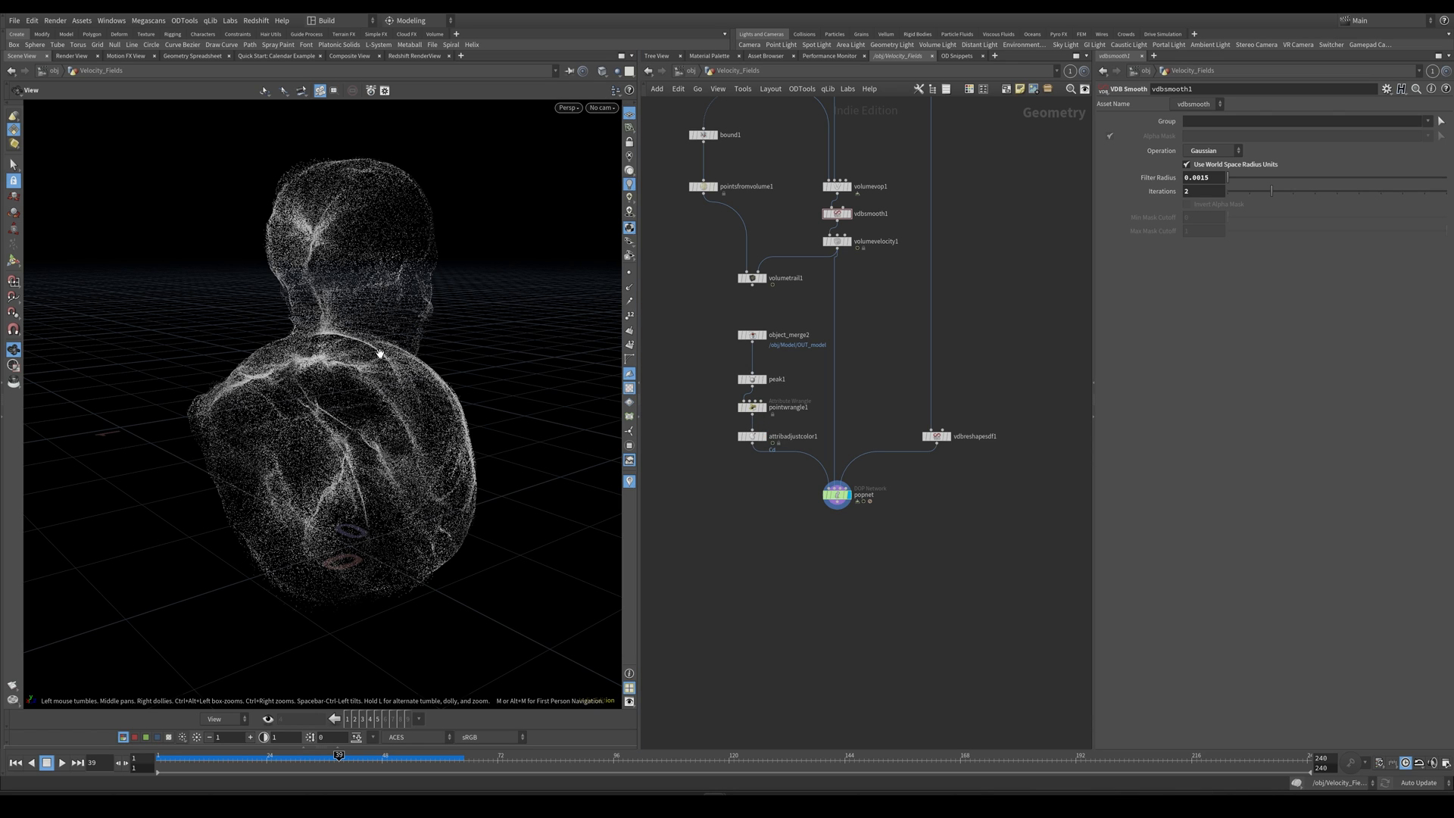